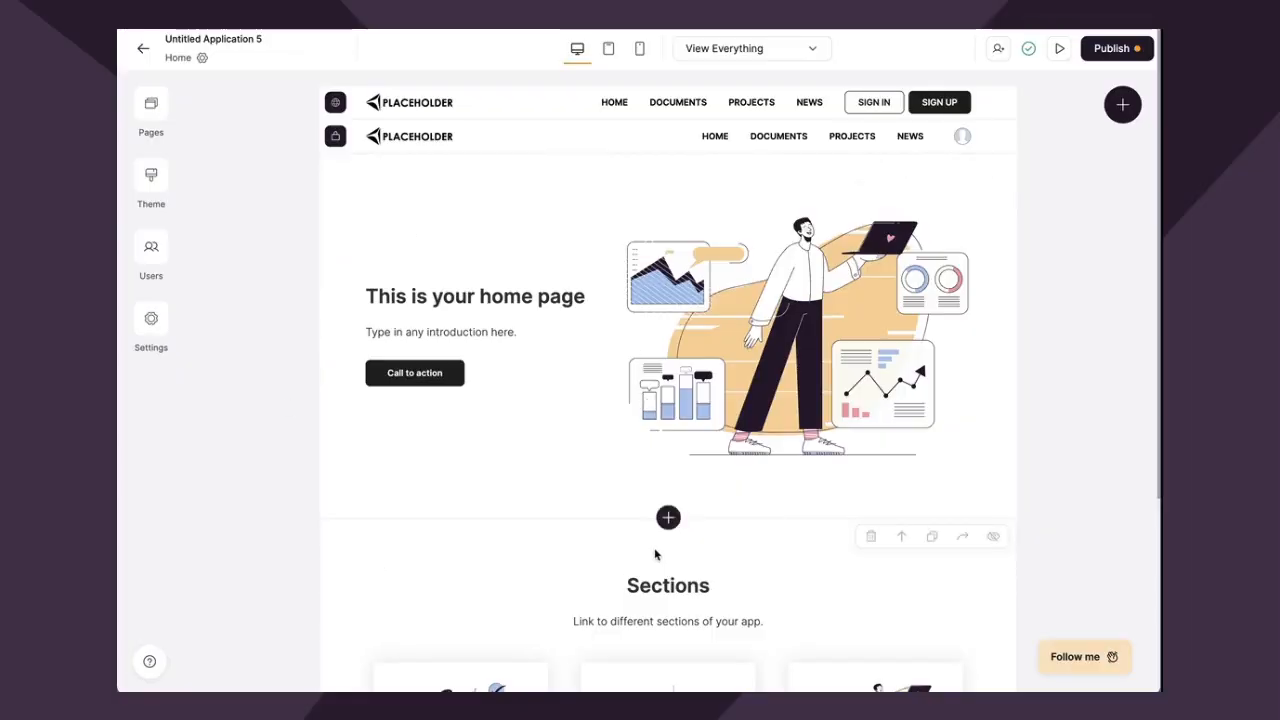
mouse_move(744, 524)
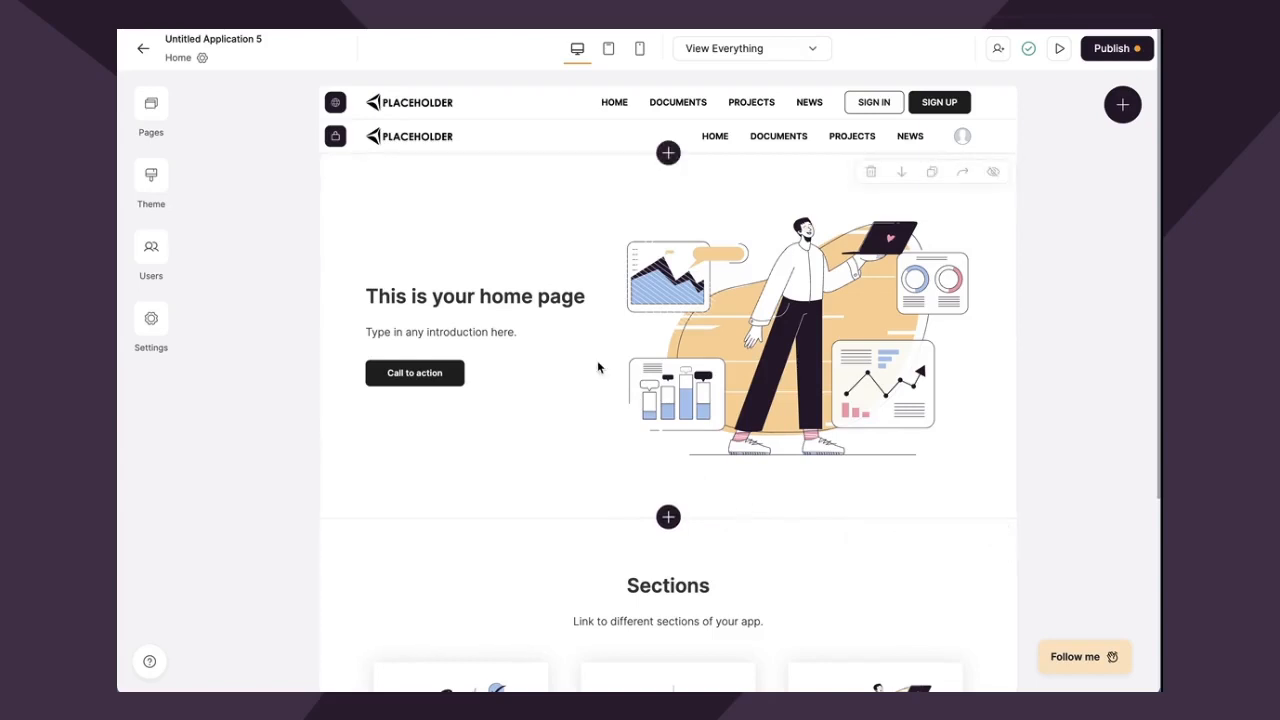
mouse_move(552, 304)
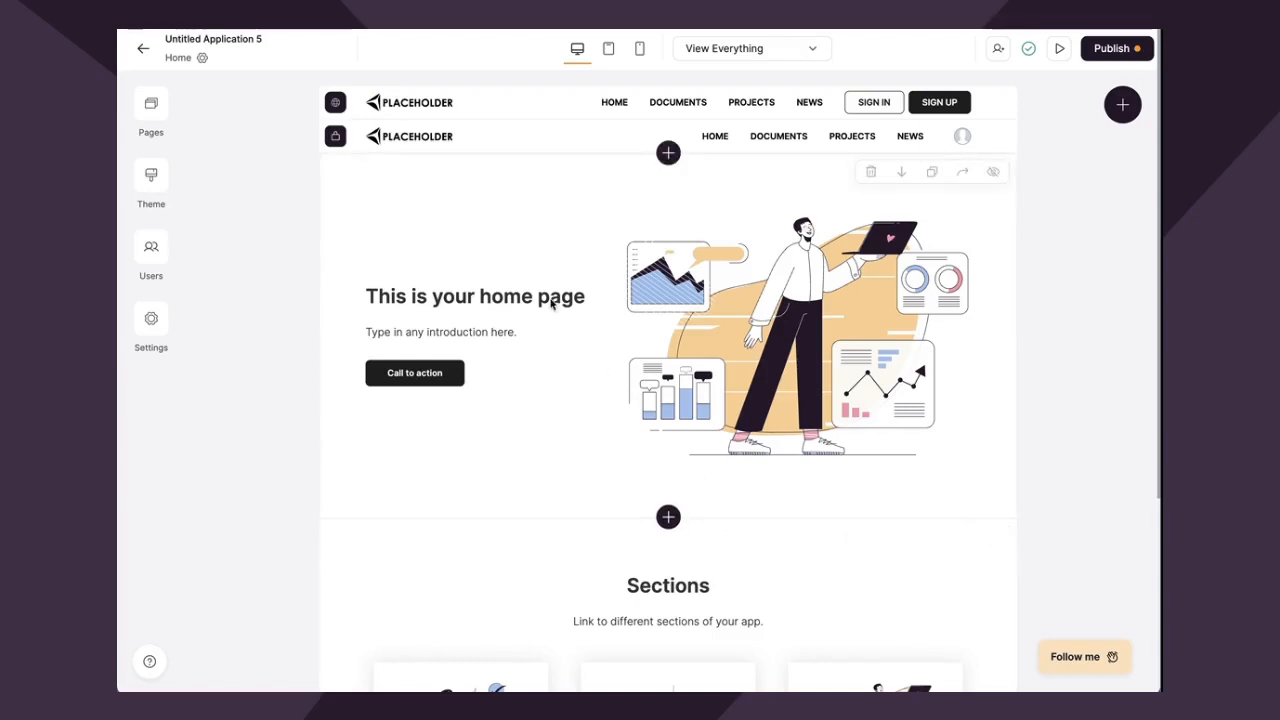
- Open the Sign up page from the pages list and select its sign-up form block
left_click(208, 176)
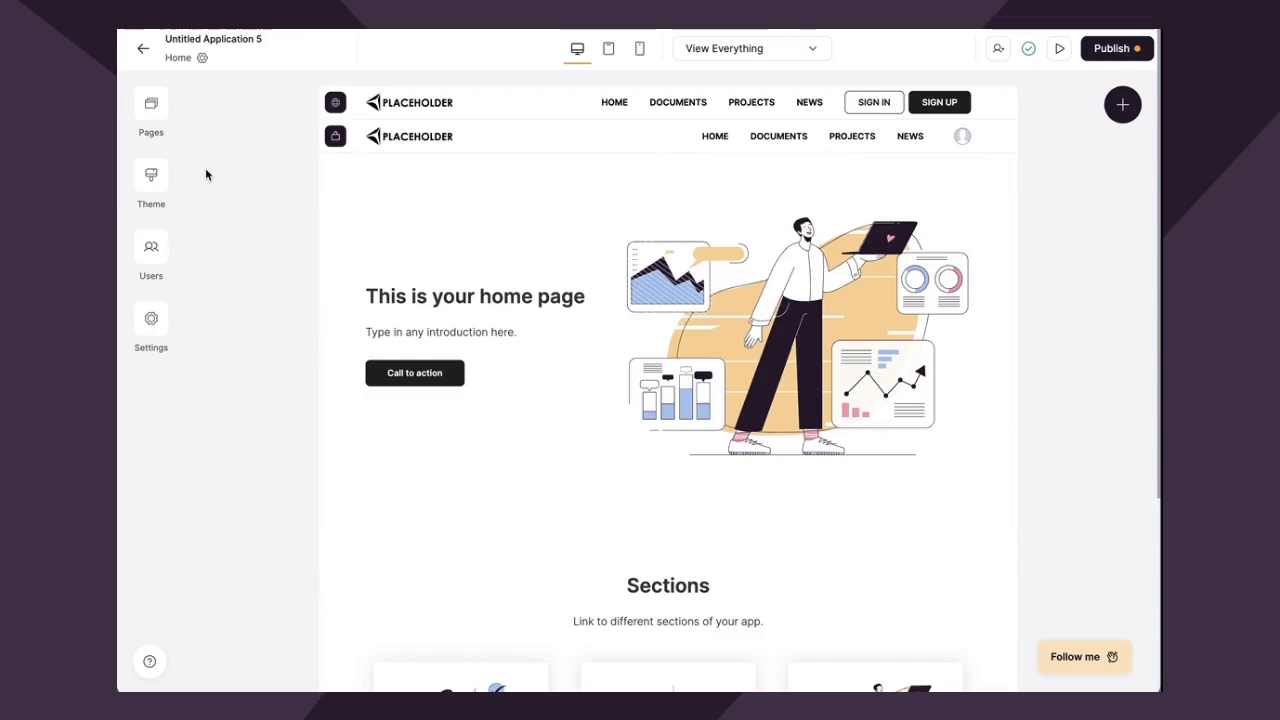
left_click(152, 104)
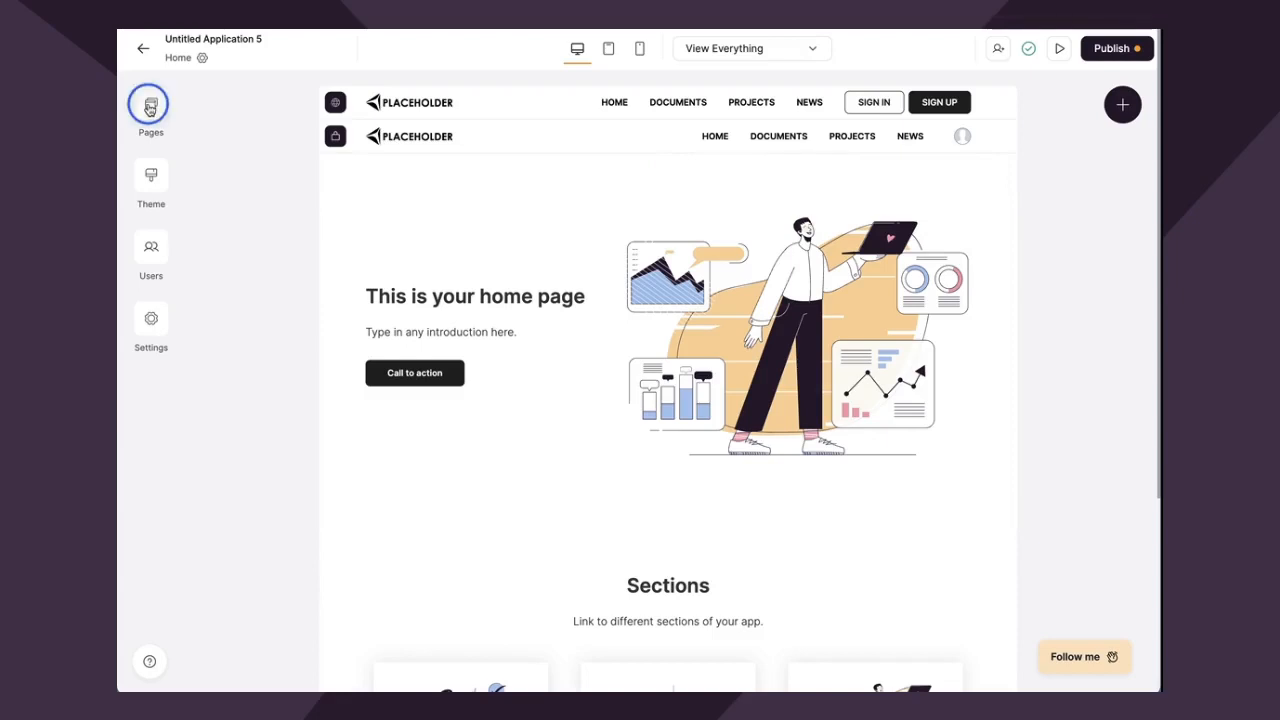
left_click(150, 104)
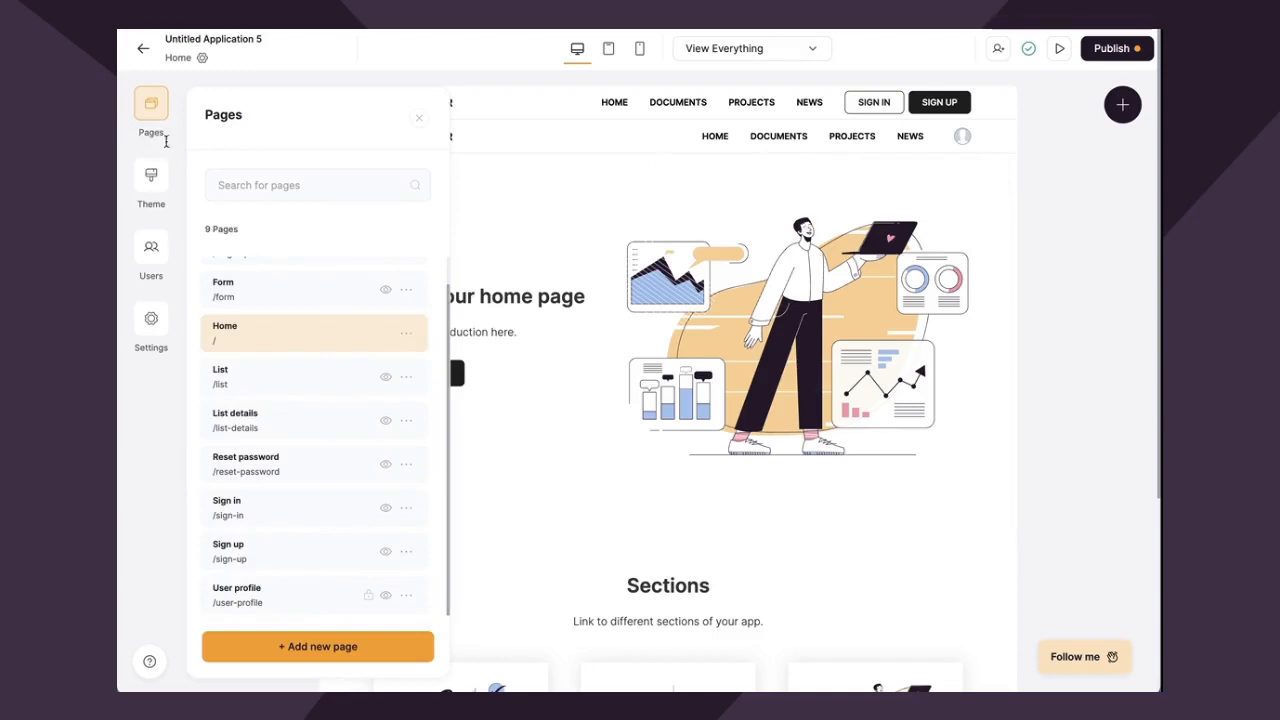
left_click(420, 116)
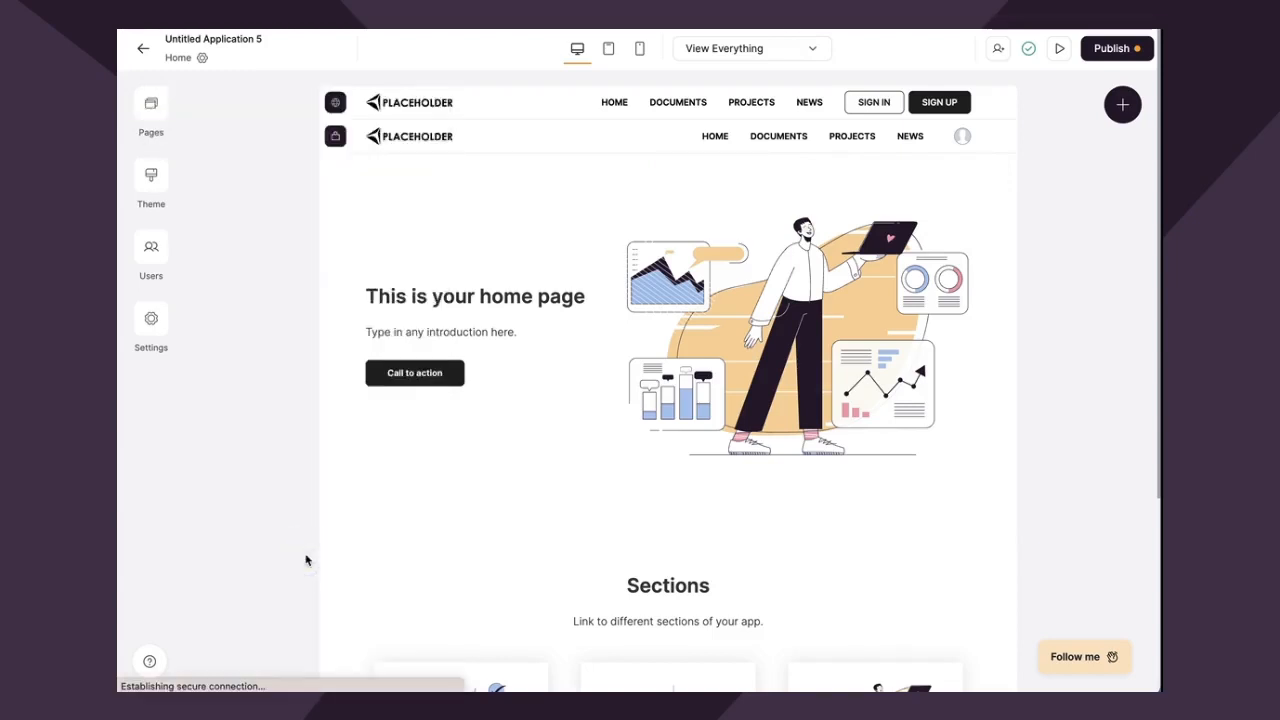
left_click(938, 100)
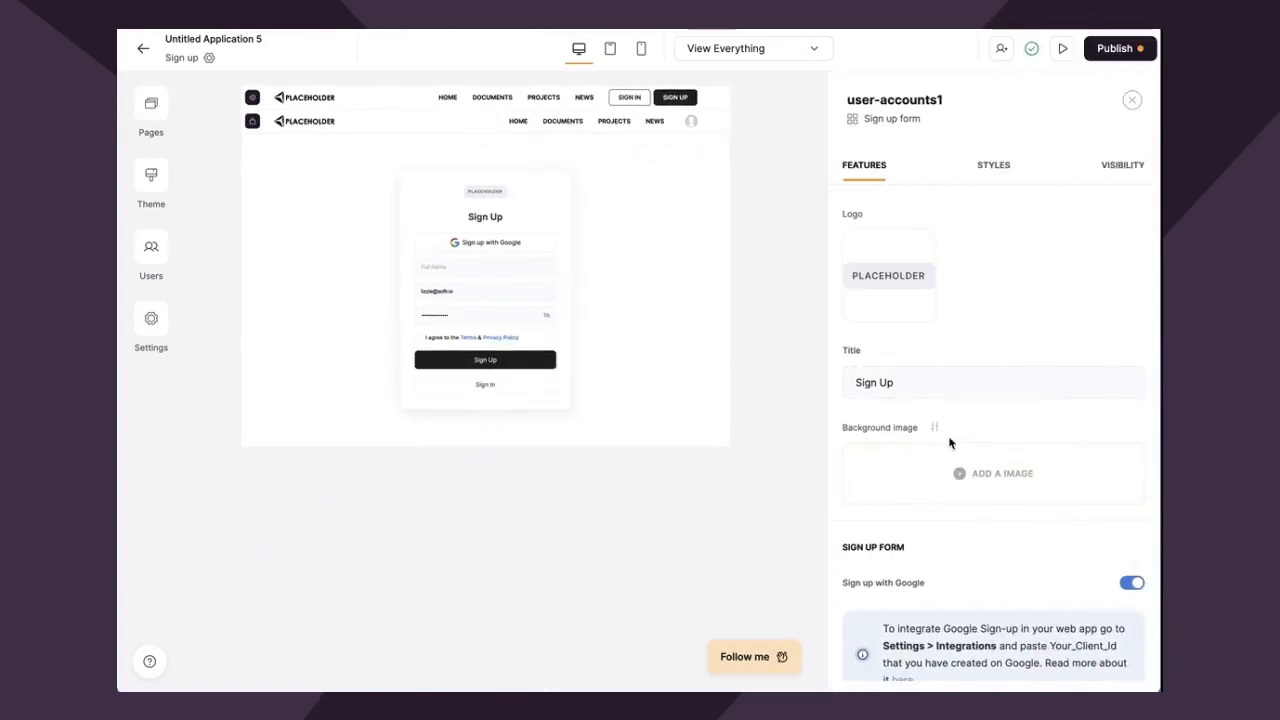
- Review the form's Logo and Title settings and Title Styles, then return to its feature settings
left_click(992, 382)
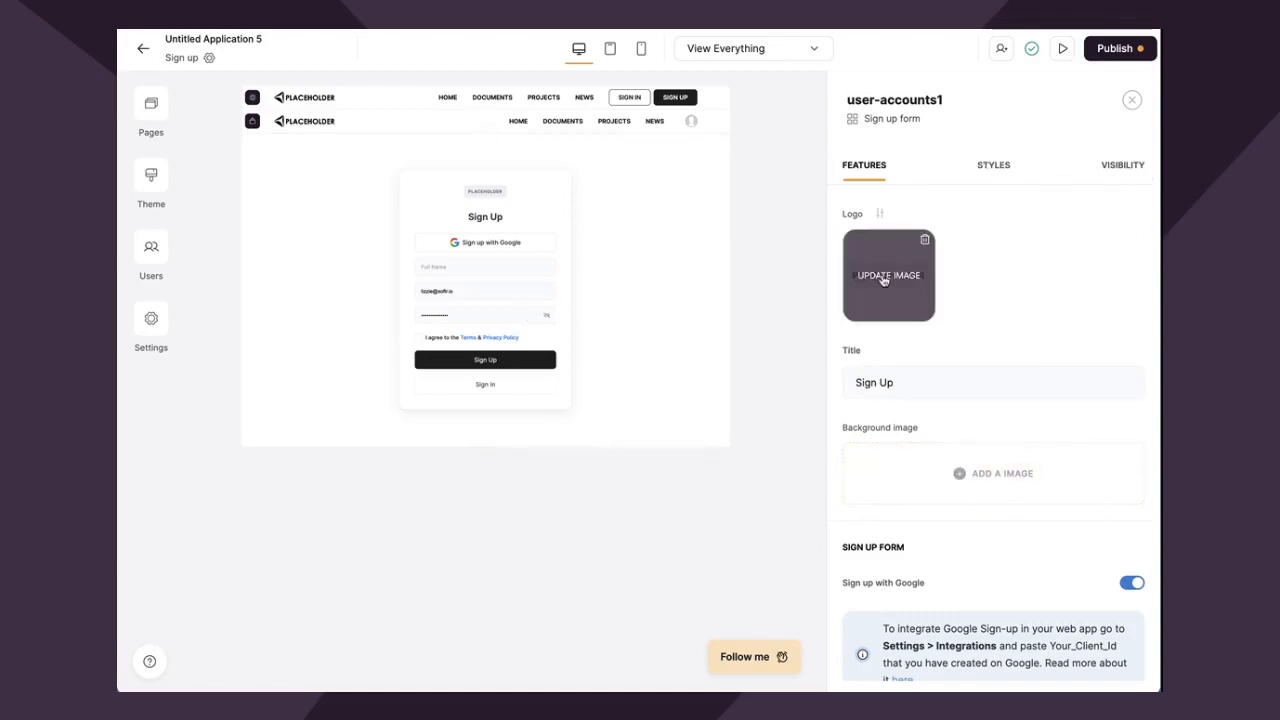
scroll("down", 3)
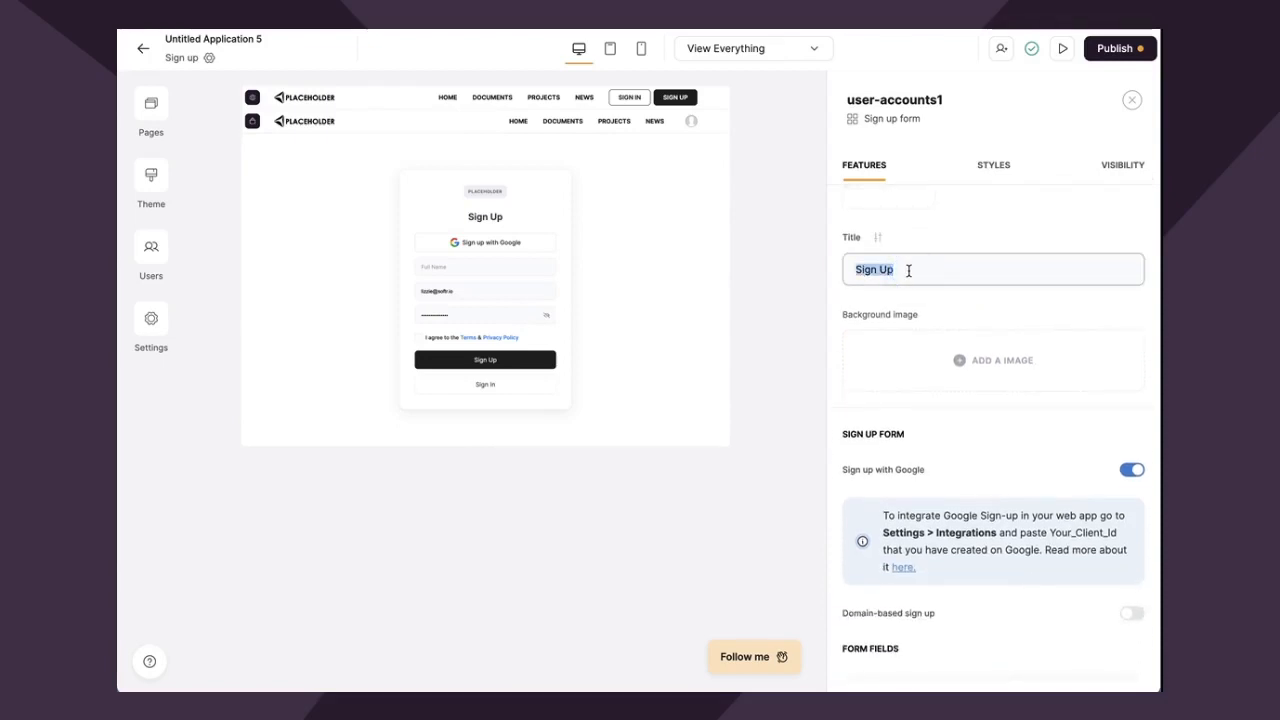
left_click(876, 236)
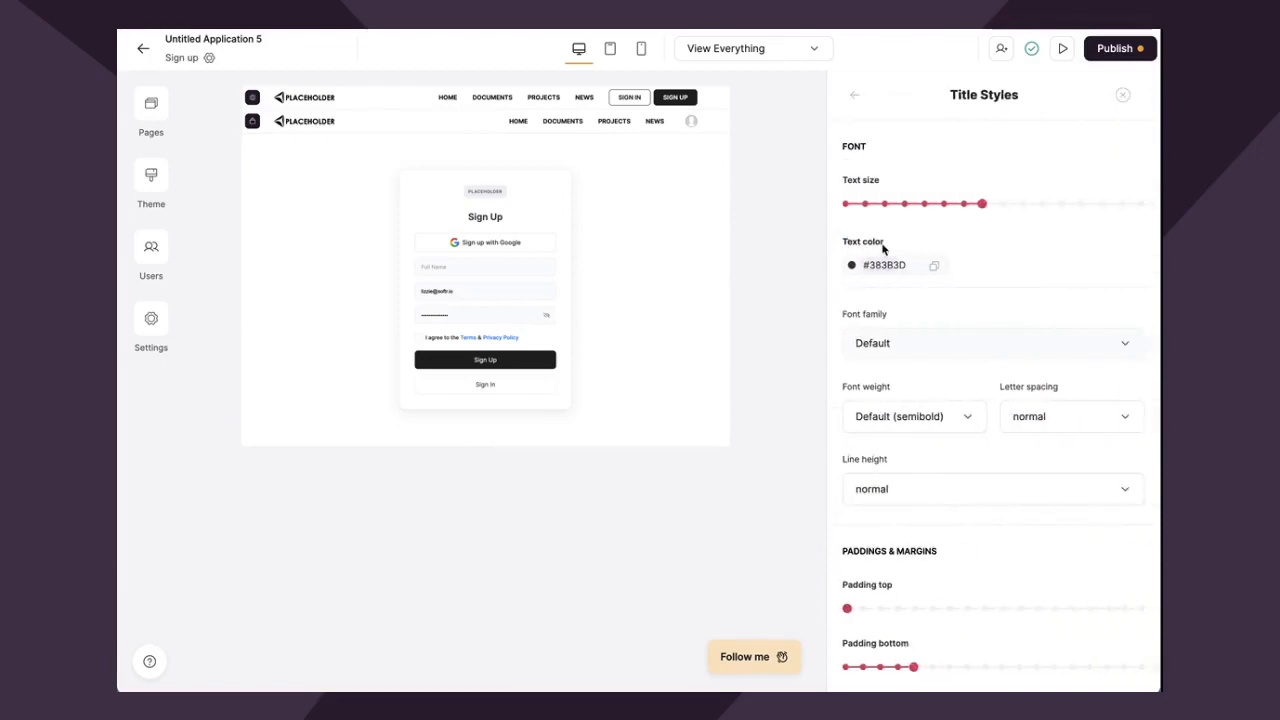
left_click(854, 94)
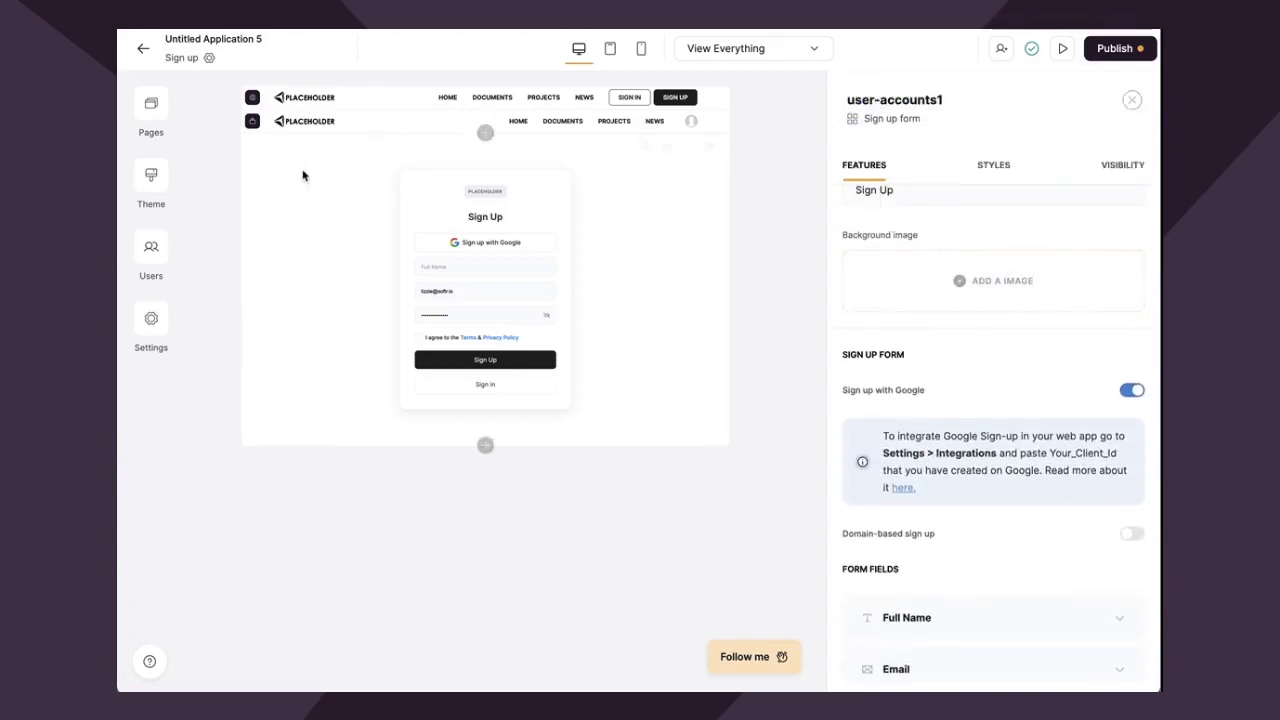
scroll("down", 3)
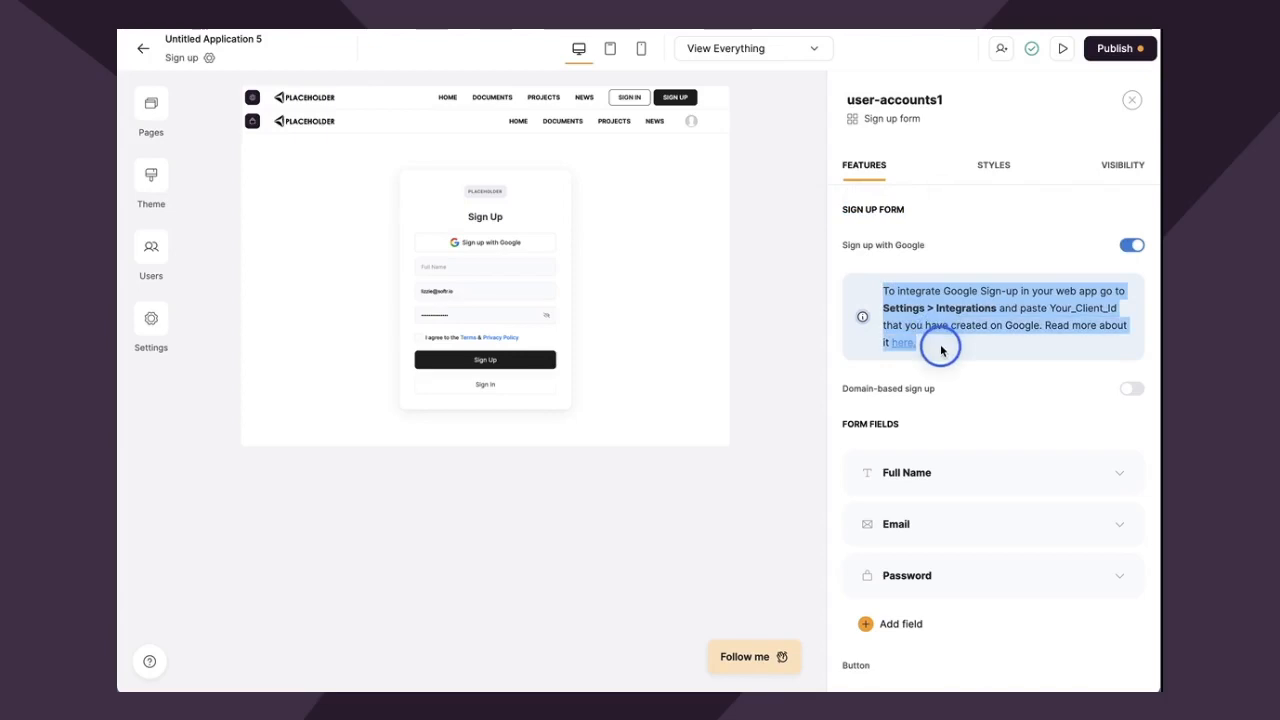
mouse_move(992, 324)
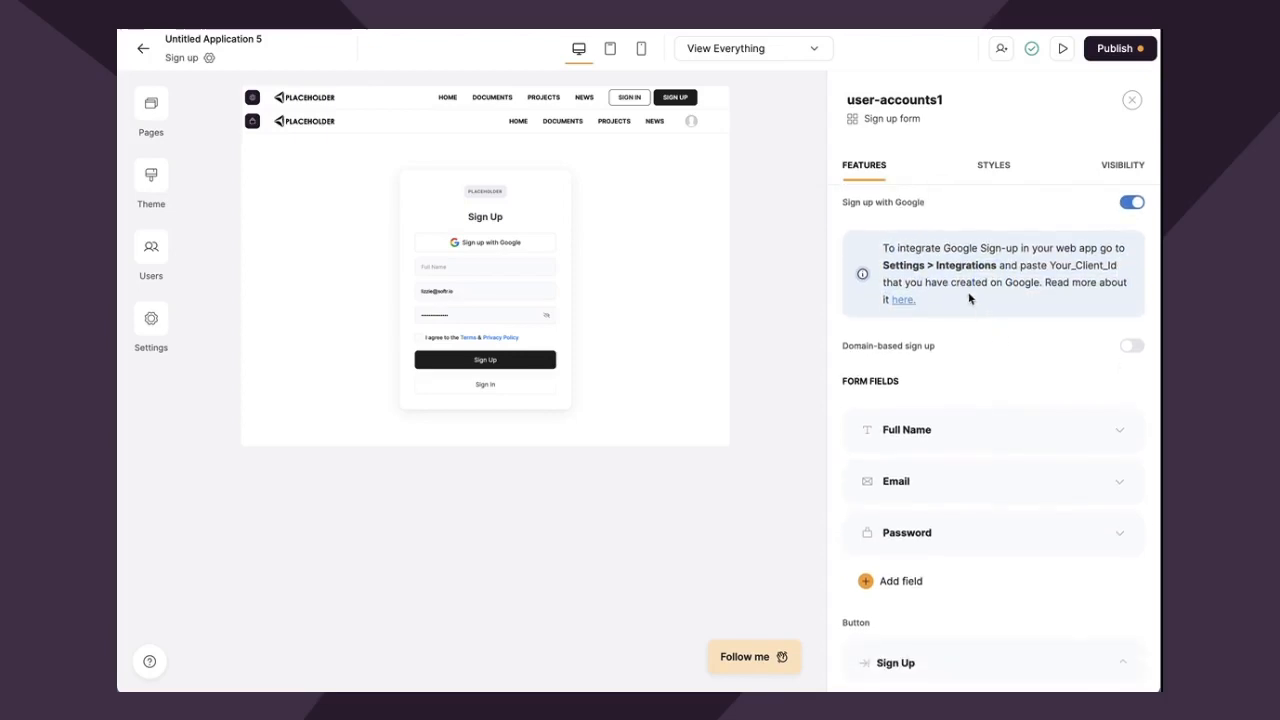
- Enable domain-based sign-up on the form with parksandrec entered as an allowed domain
left_click(1132, 344)
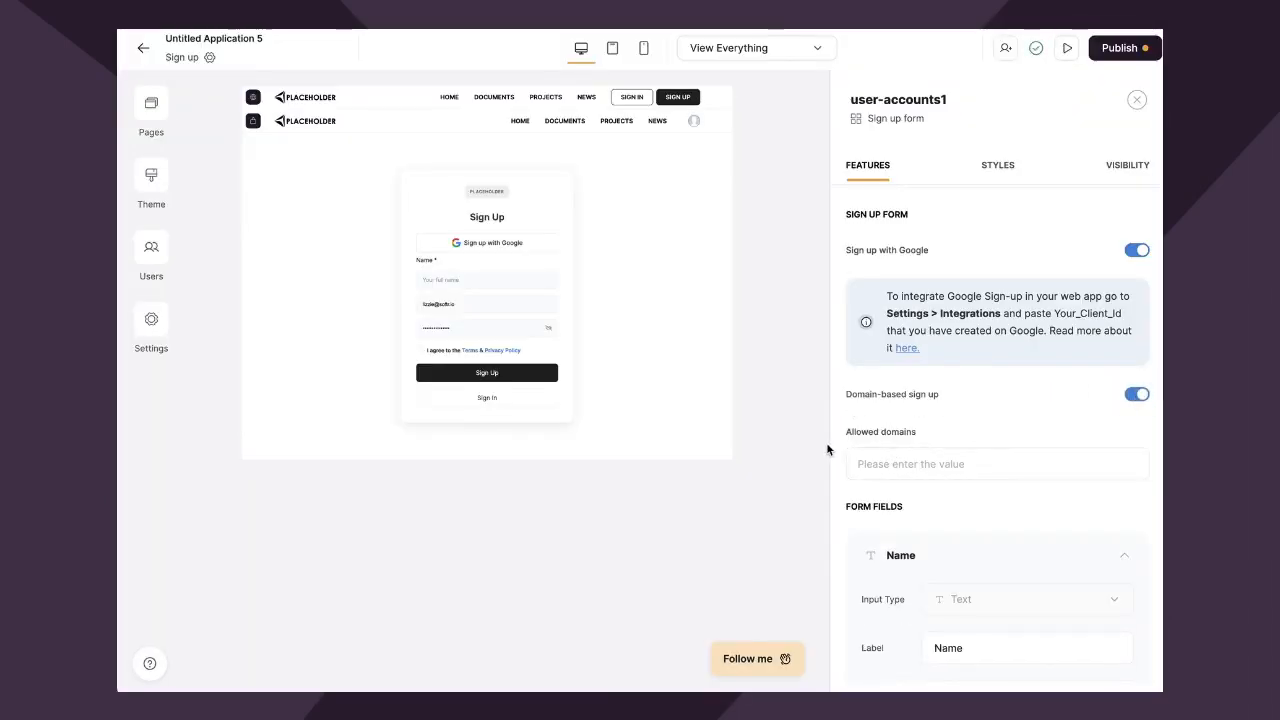
left_click(996, 464)
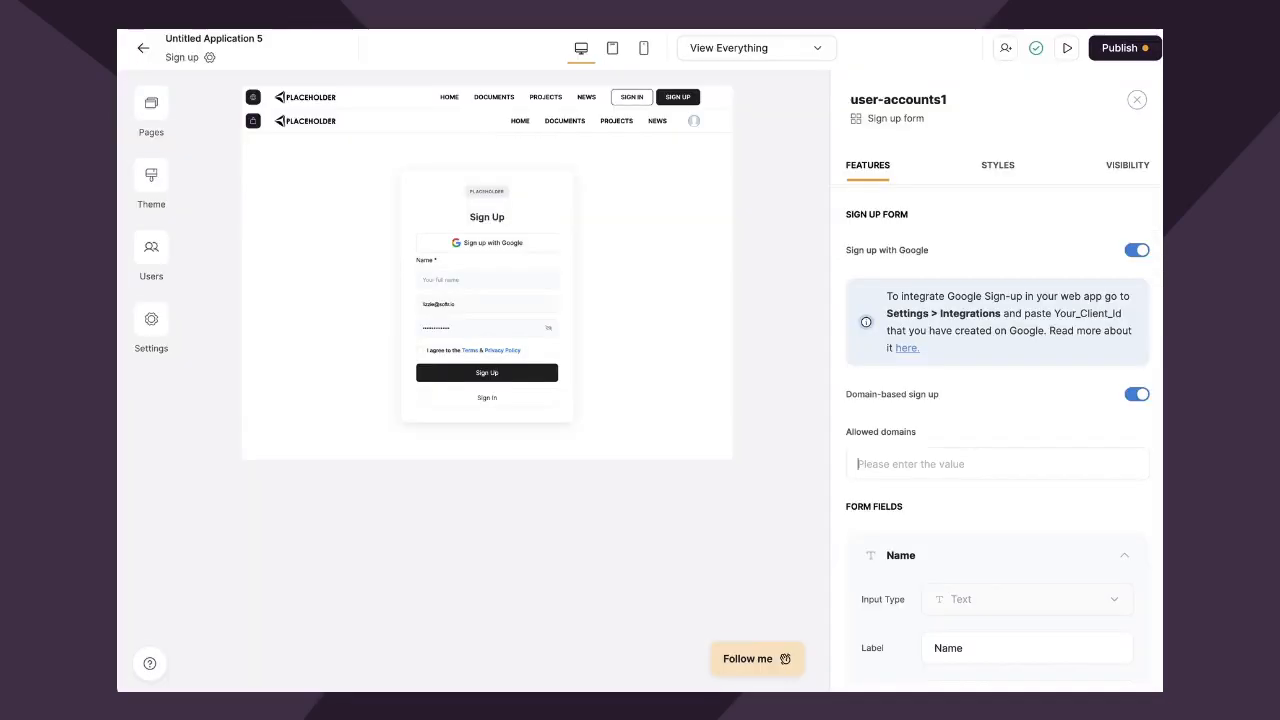
type("par")
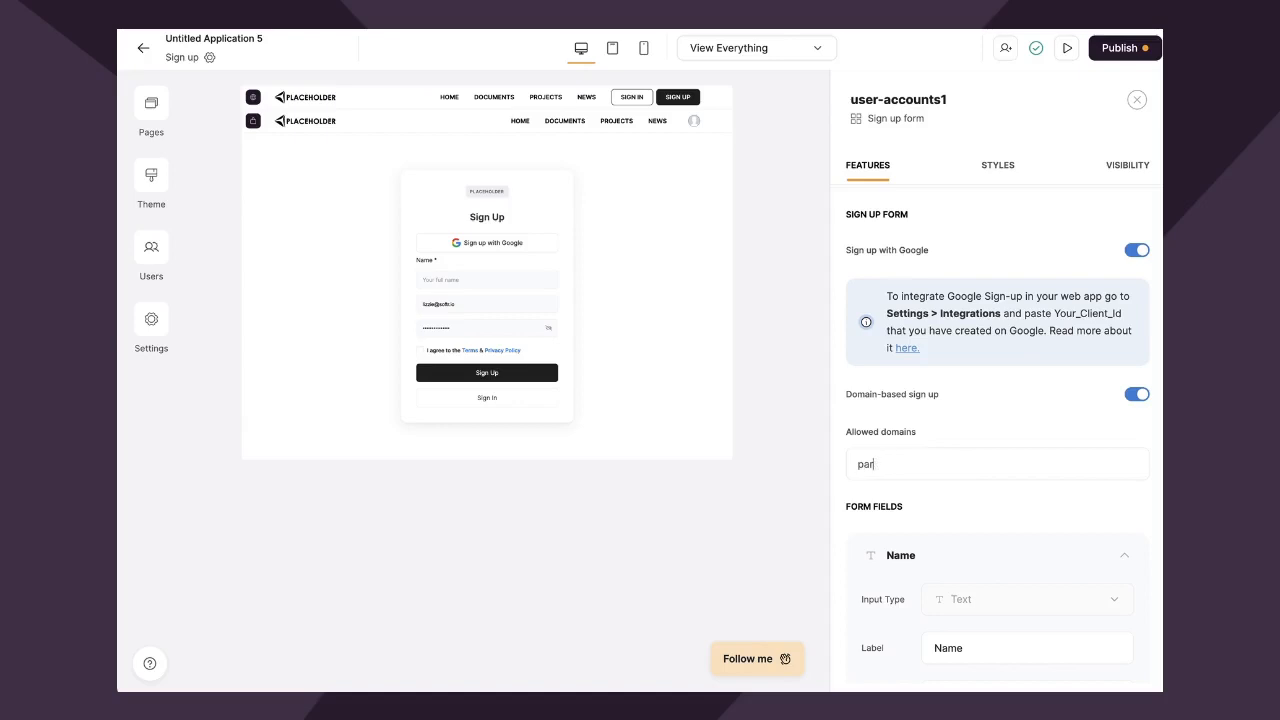
type("ksandred")
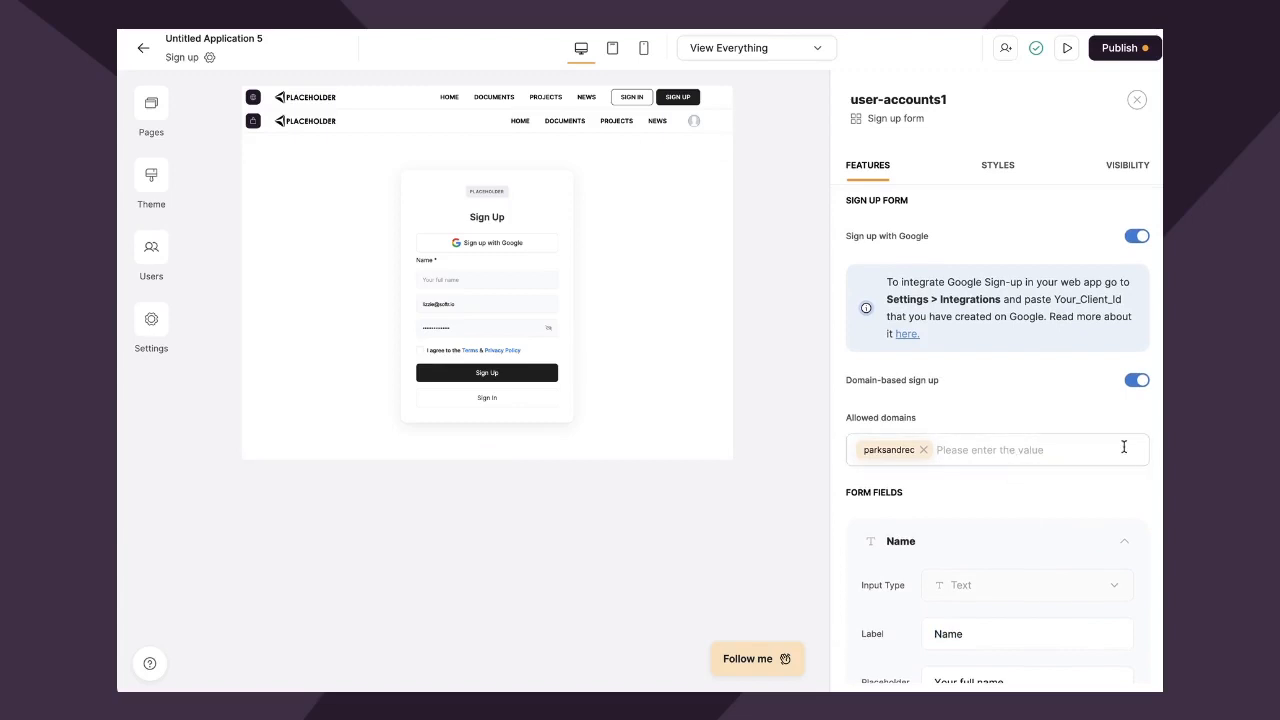
scroll("down", 3)
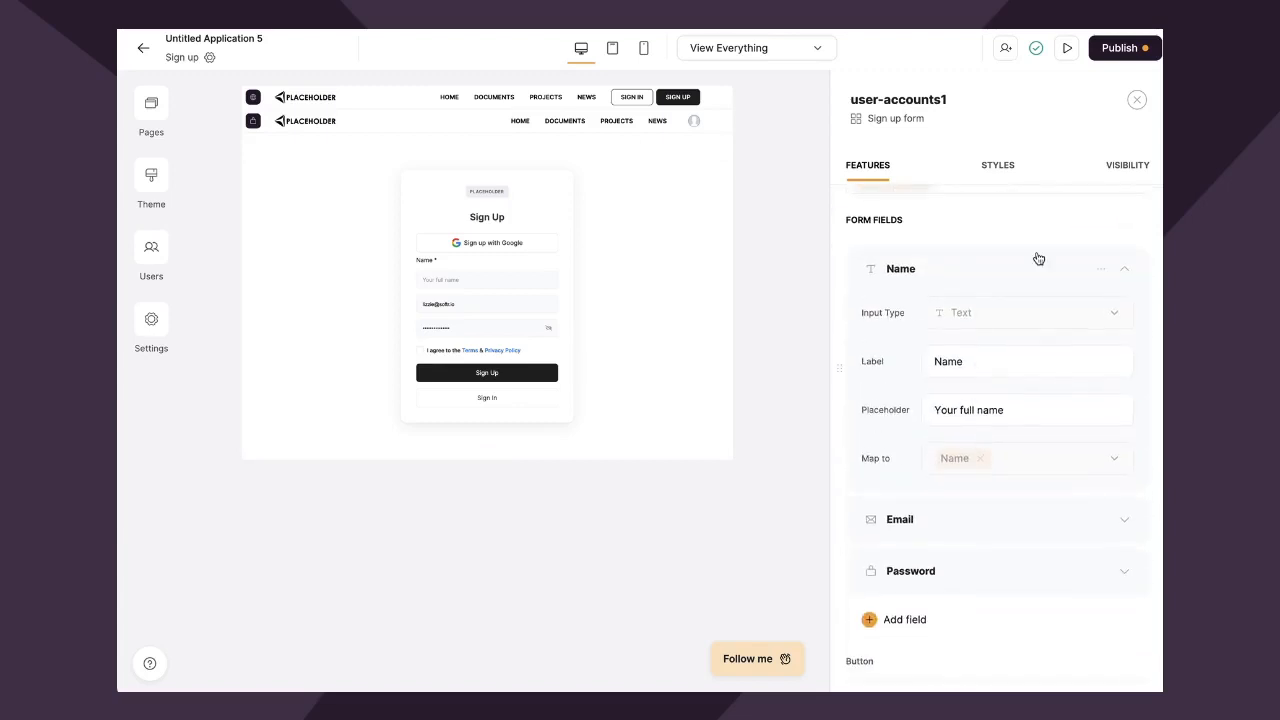
- Add a Dropdown field to the sign-up form with placeholder Department
left_click(1124, 268)
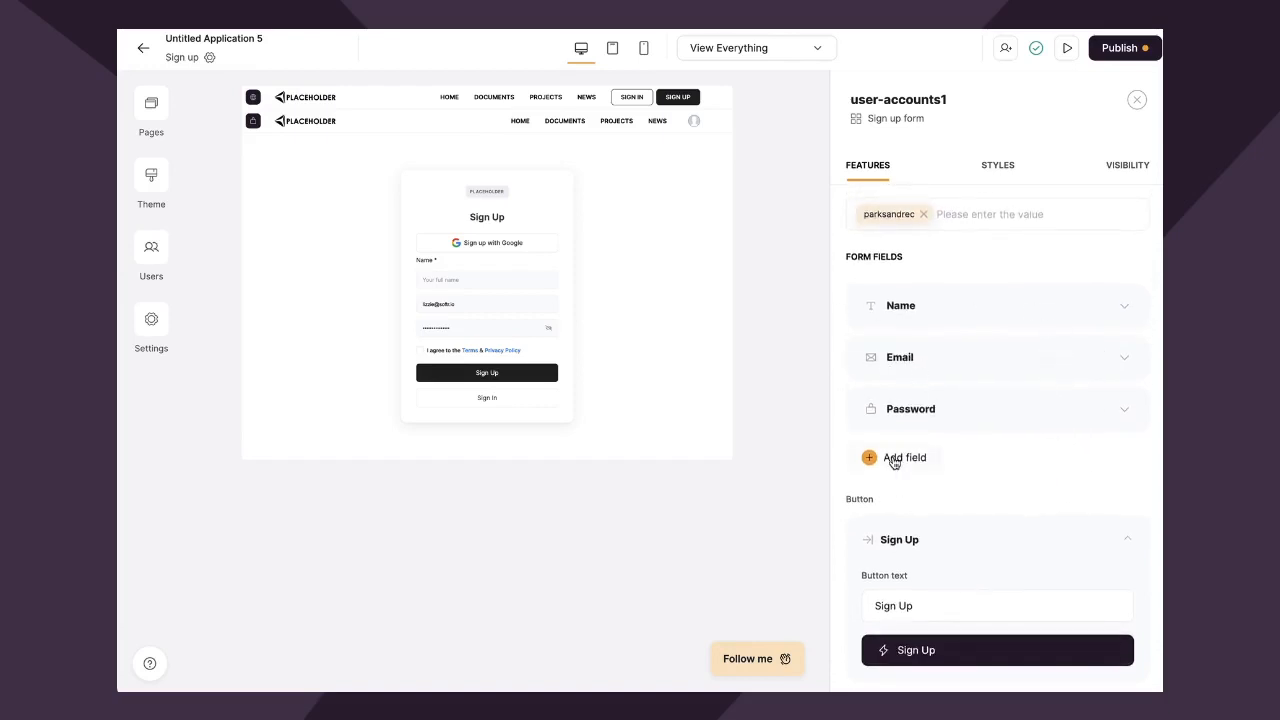
left_click(904, 456)
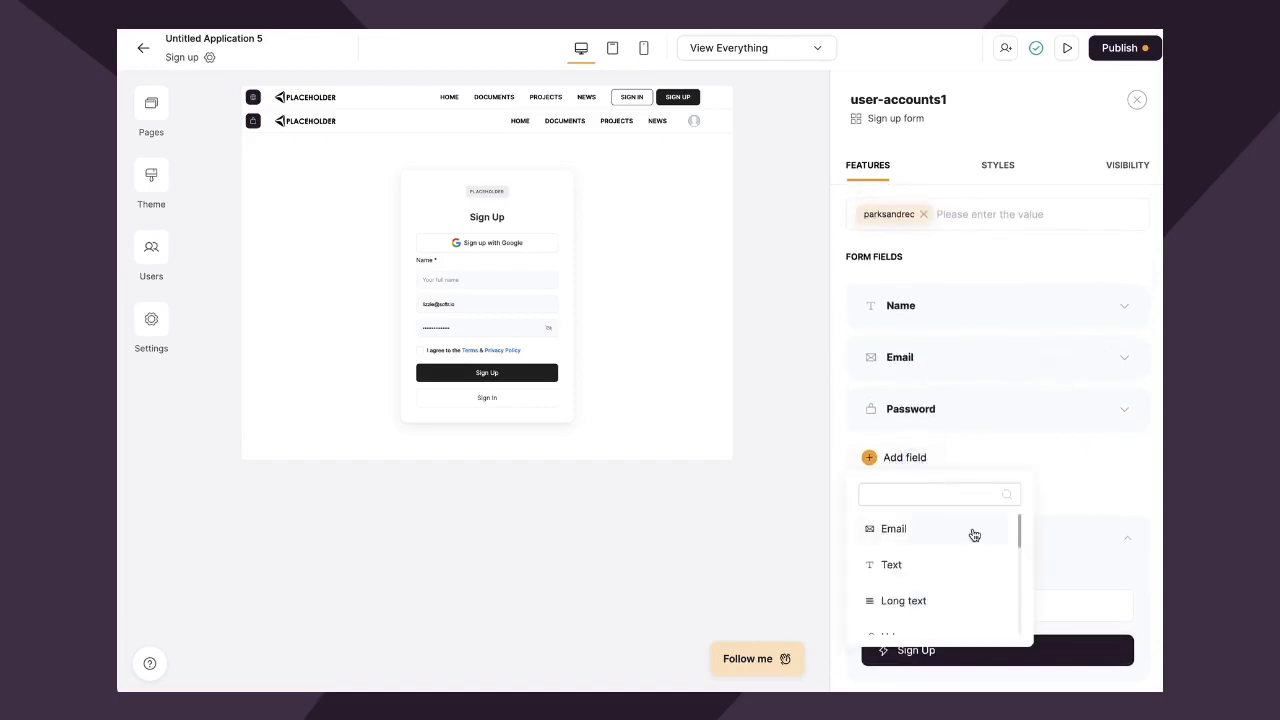
scroll("down", 3)
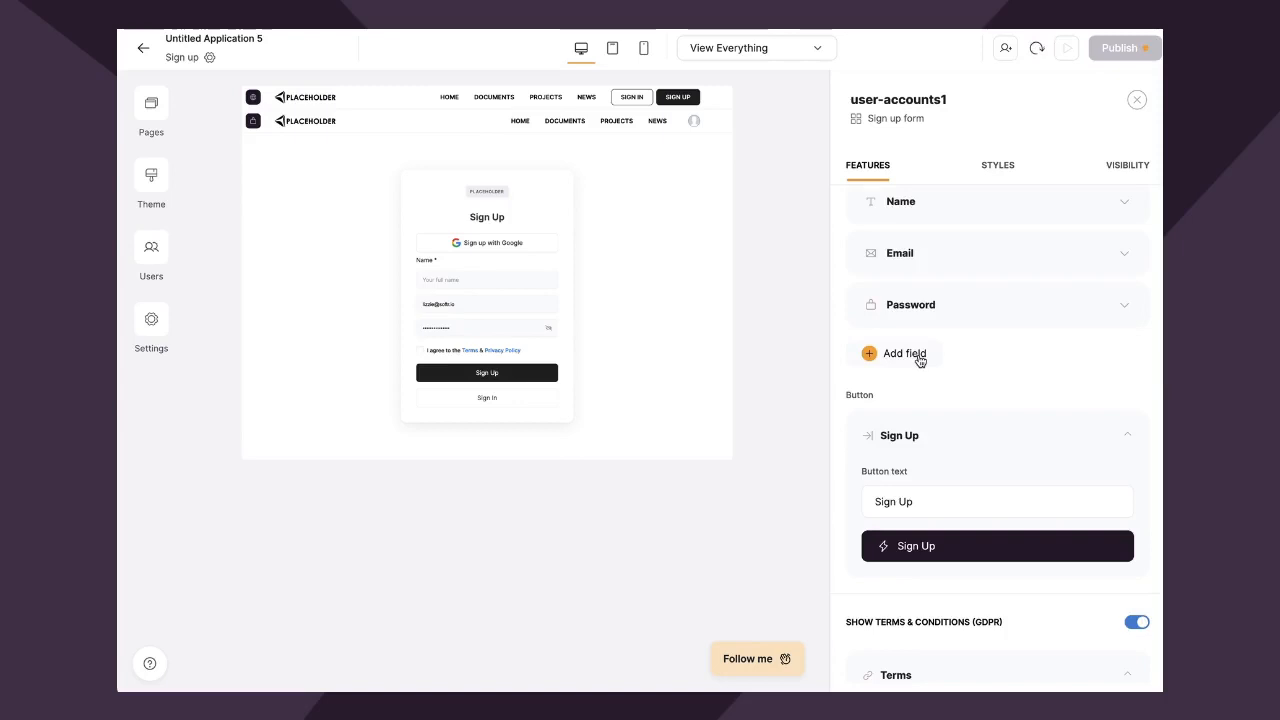
left_click(892, 352)
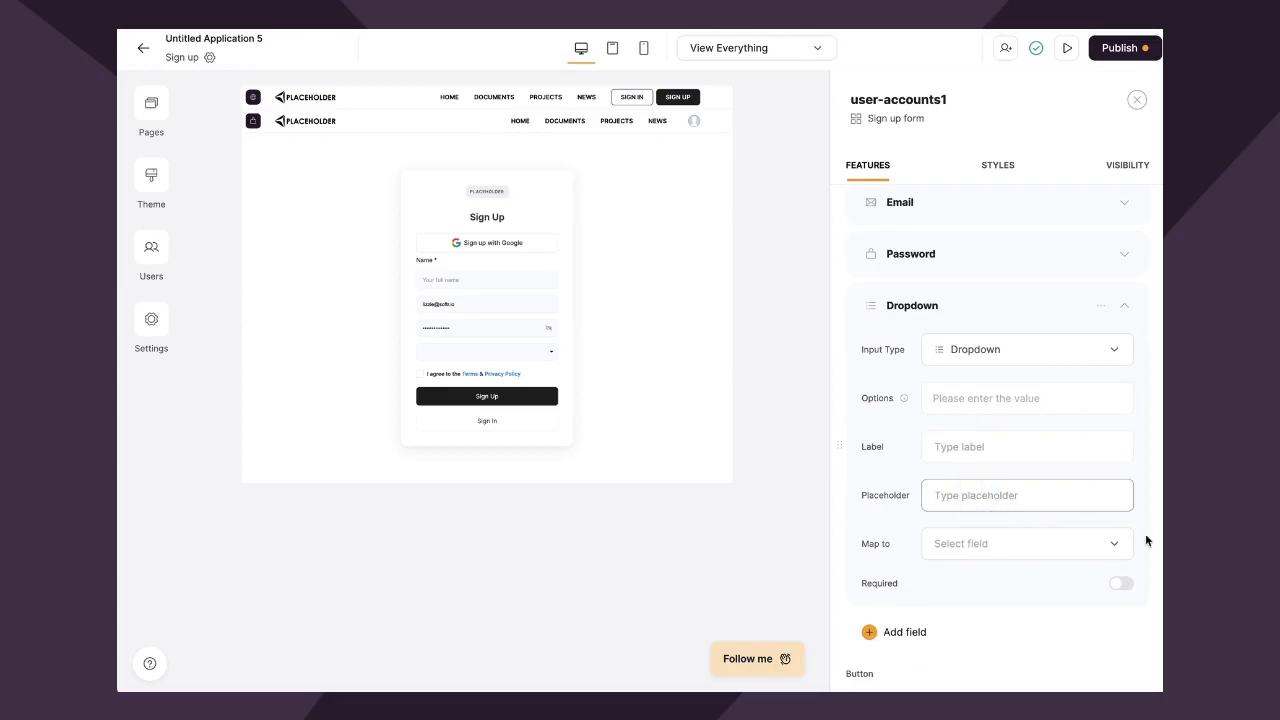
type("Department")
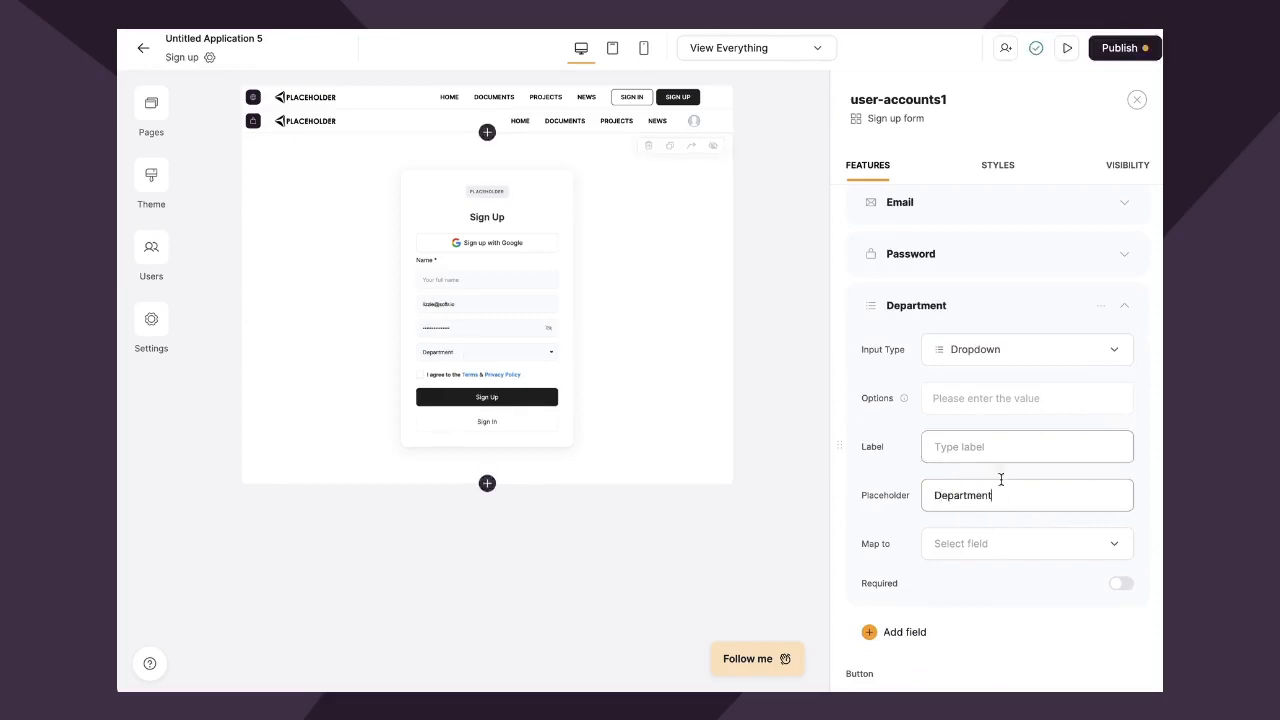
- Map the new dropdown to the Department field and check an existing Department value
left_click(1020, 544)
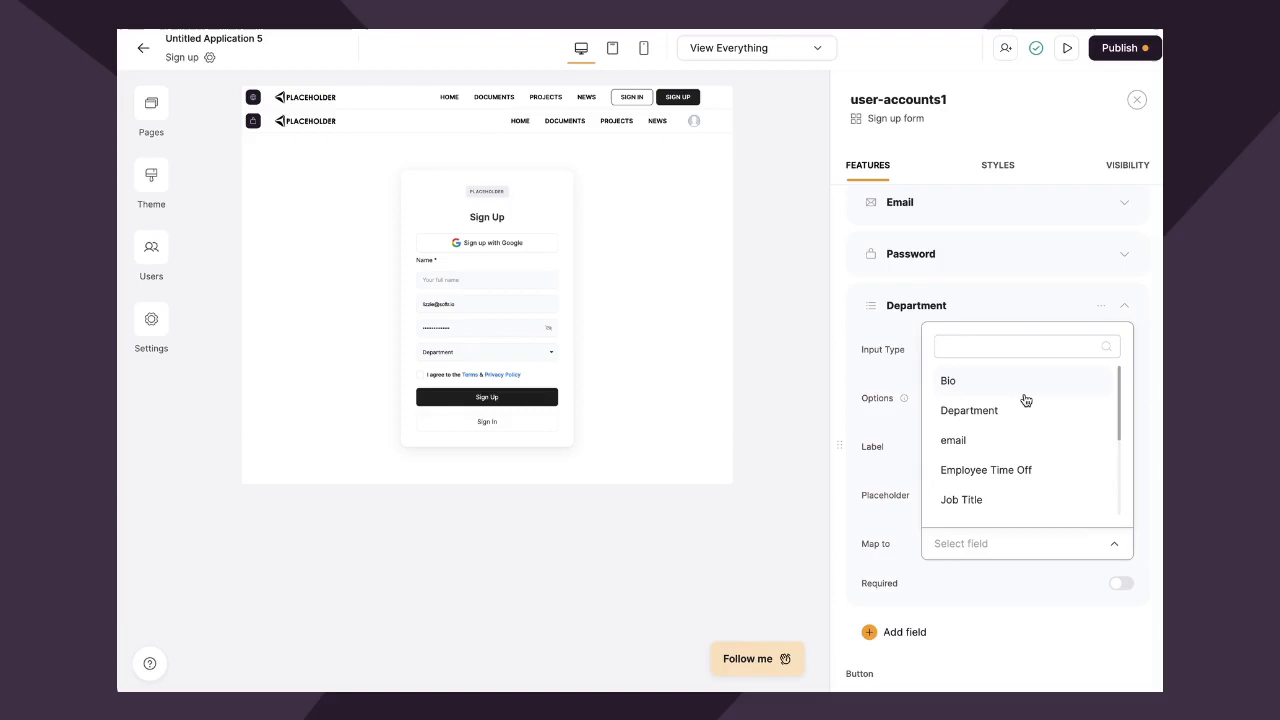
scroll("down", 3)
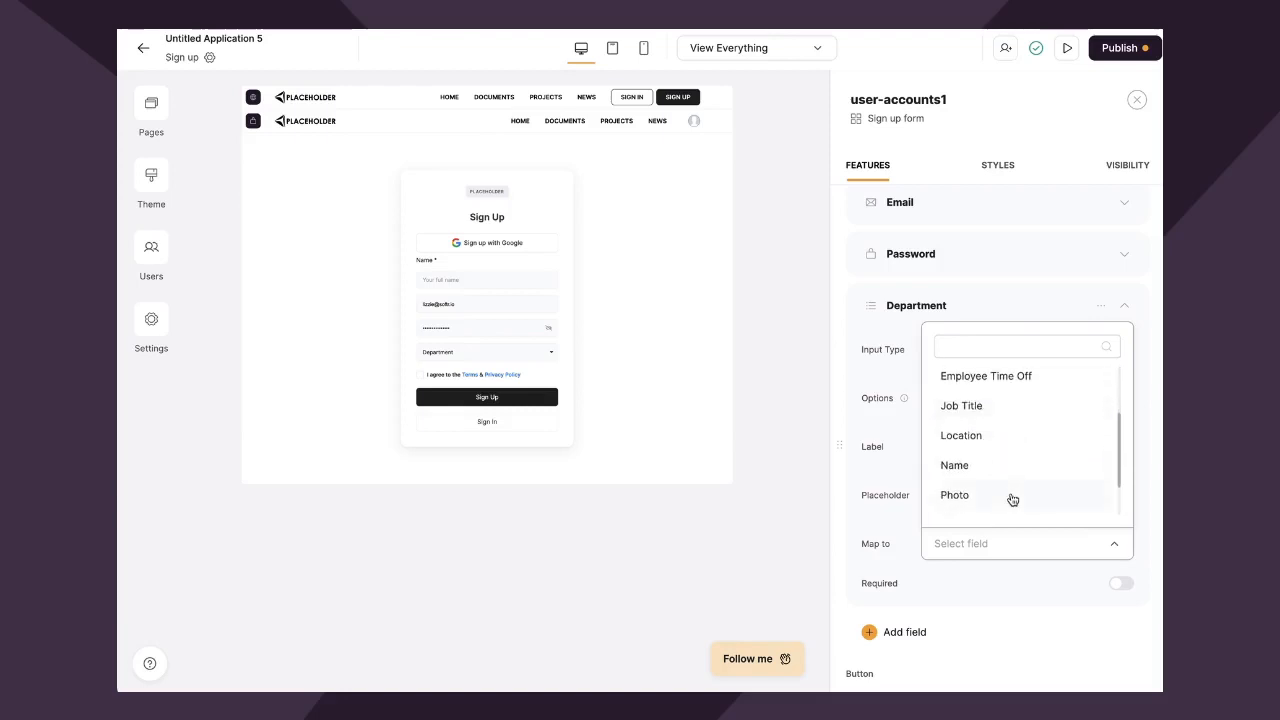
scroll("up", 3)
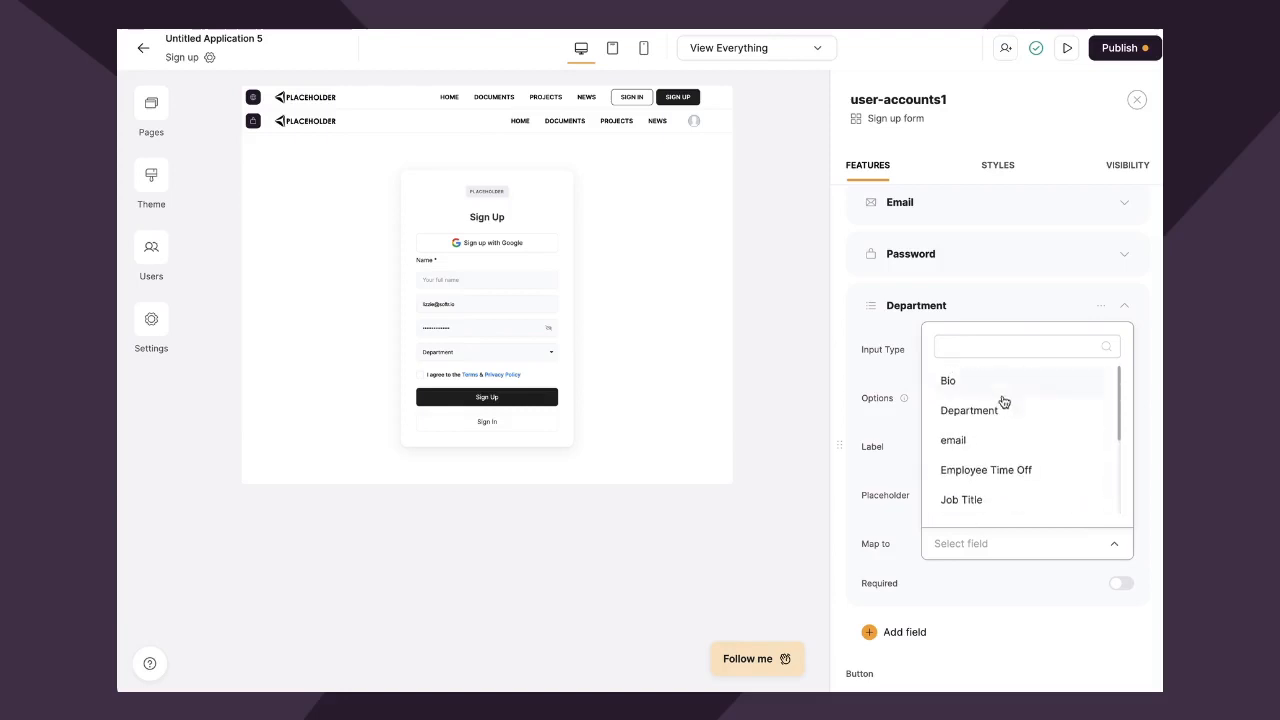
left_click(968, 410)
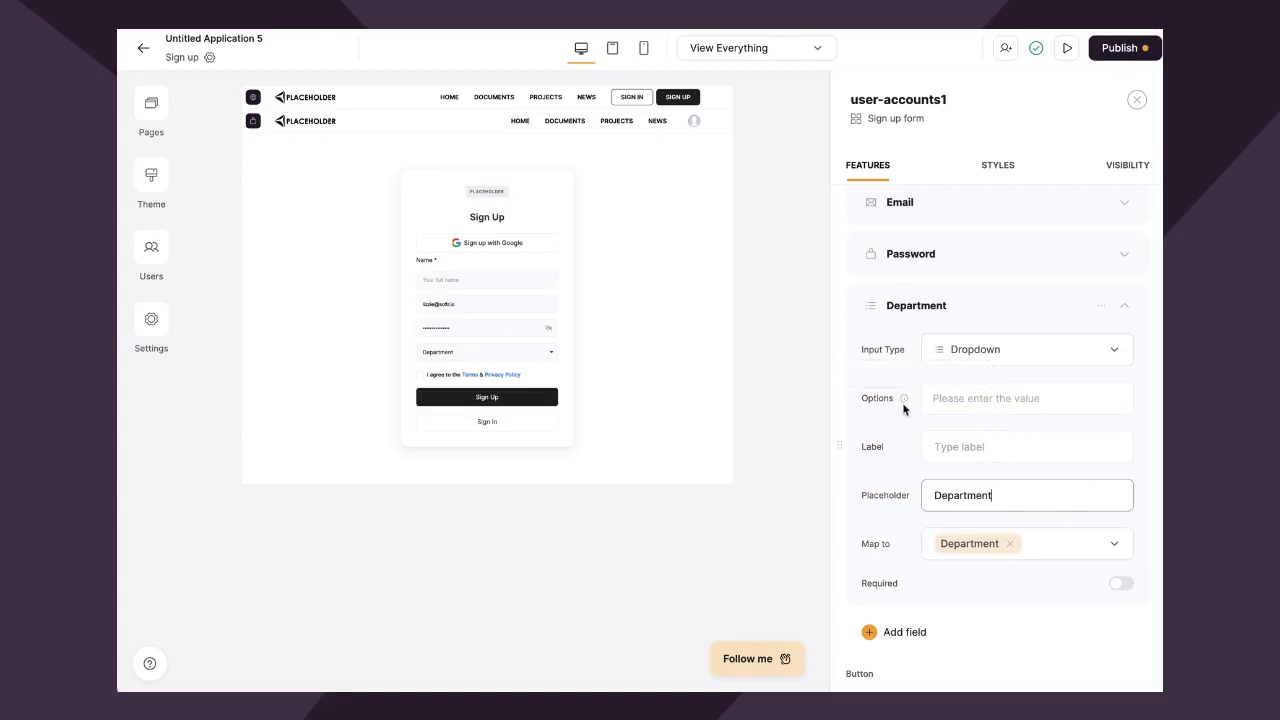
mouse_move(960, 364)
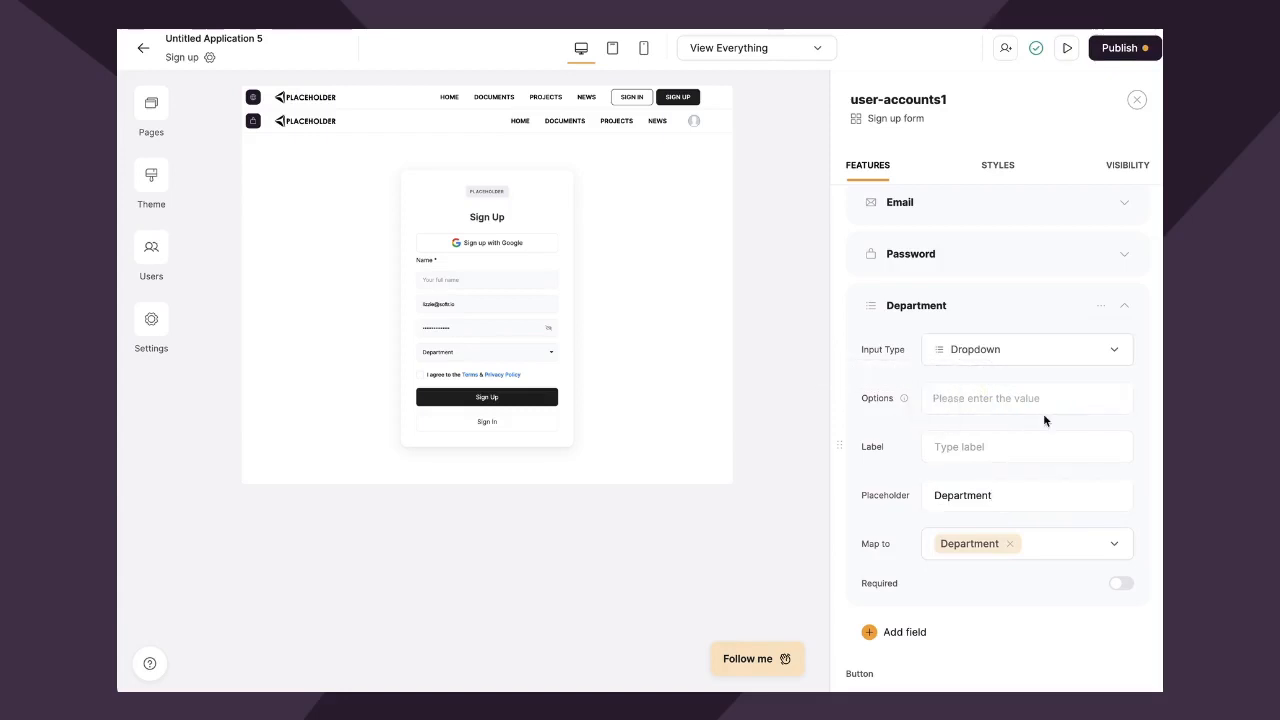
mouse_move(902, 408)
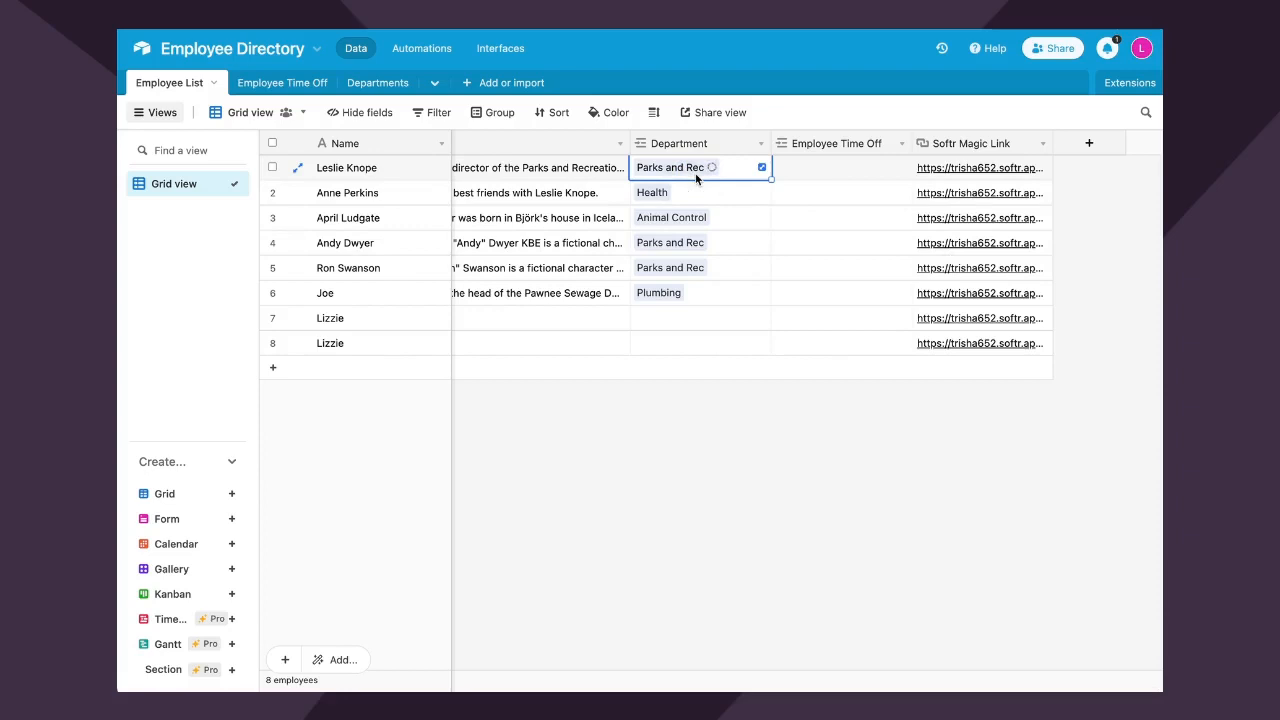
left_click(760, 168)
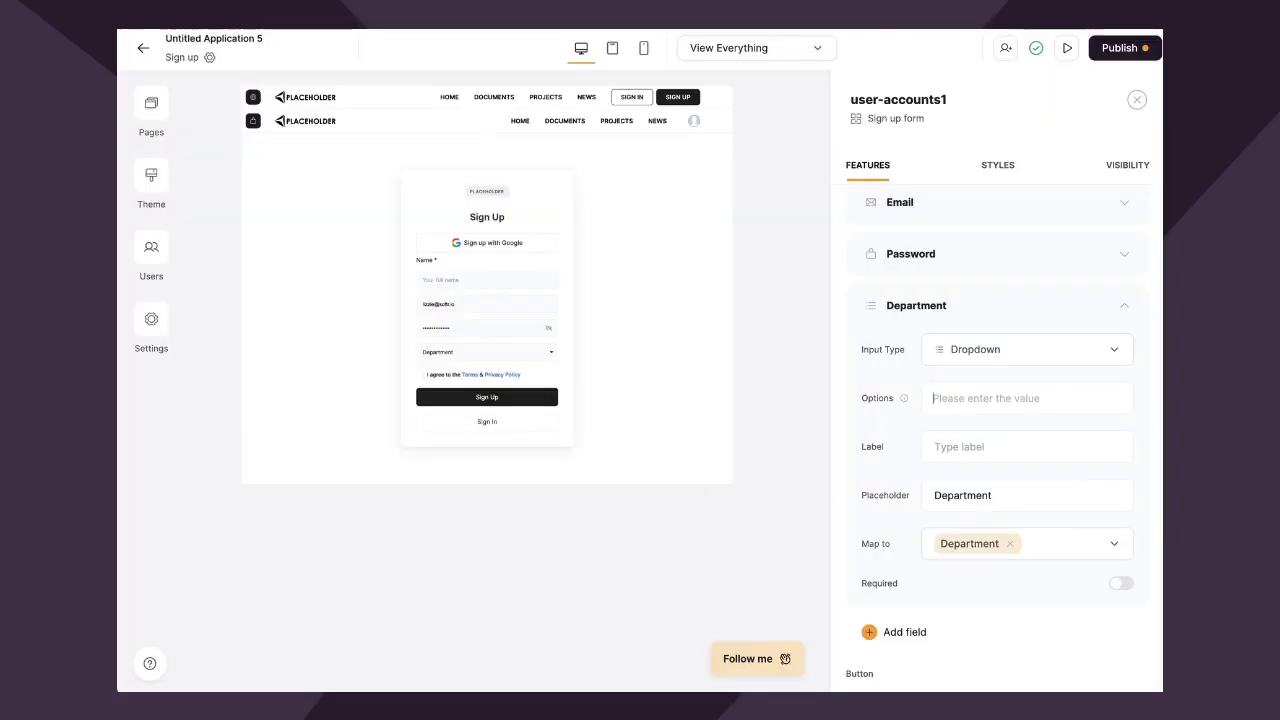
- Enter Parks and Rec as a Department value and preview the sign-up page
type("Parks and Rec")
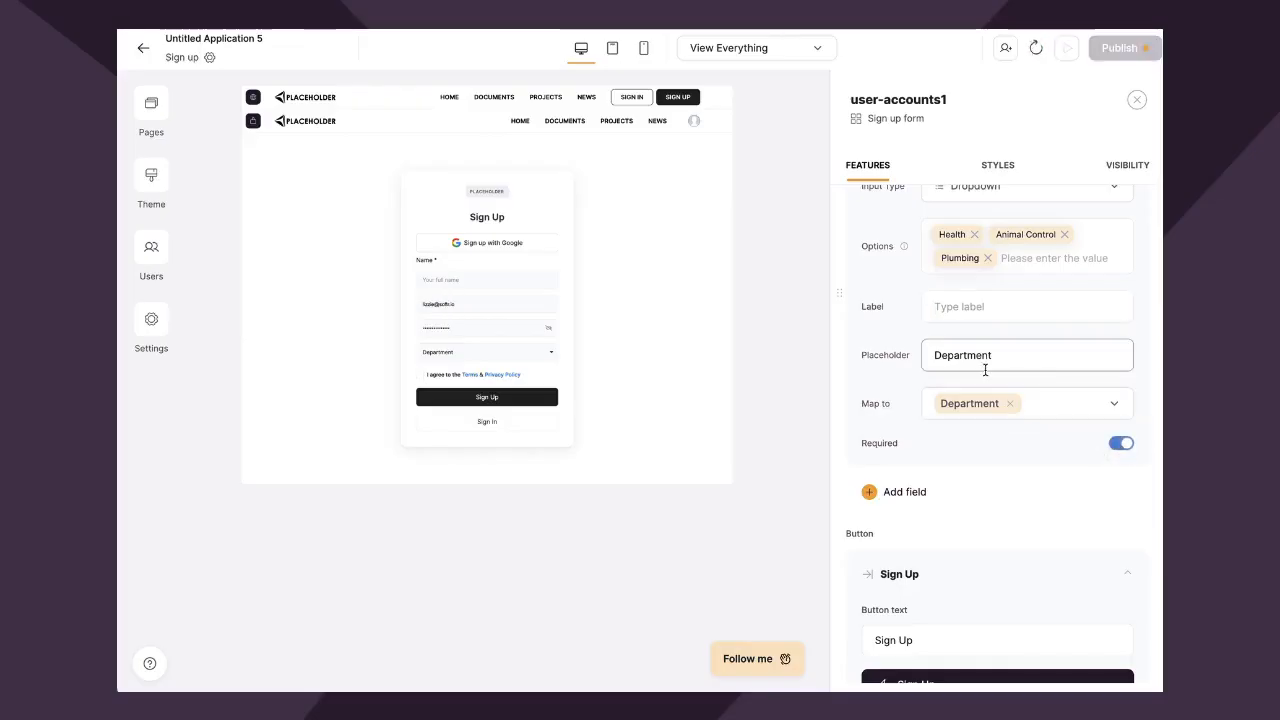
scroll("up", 3)
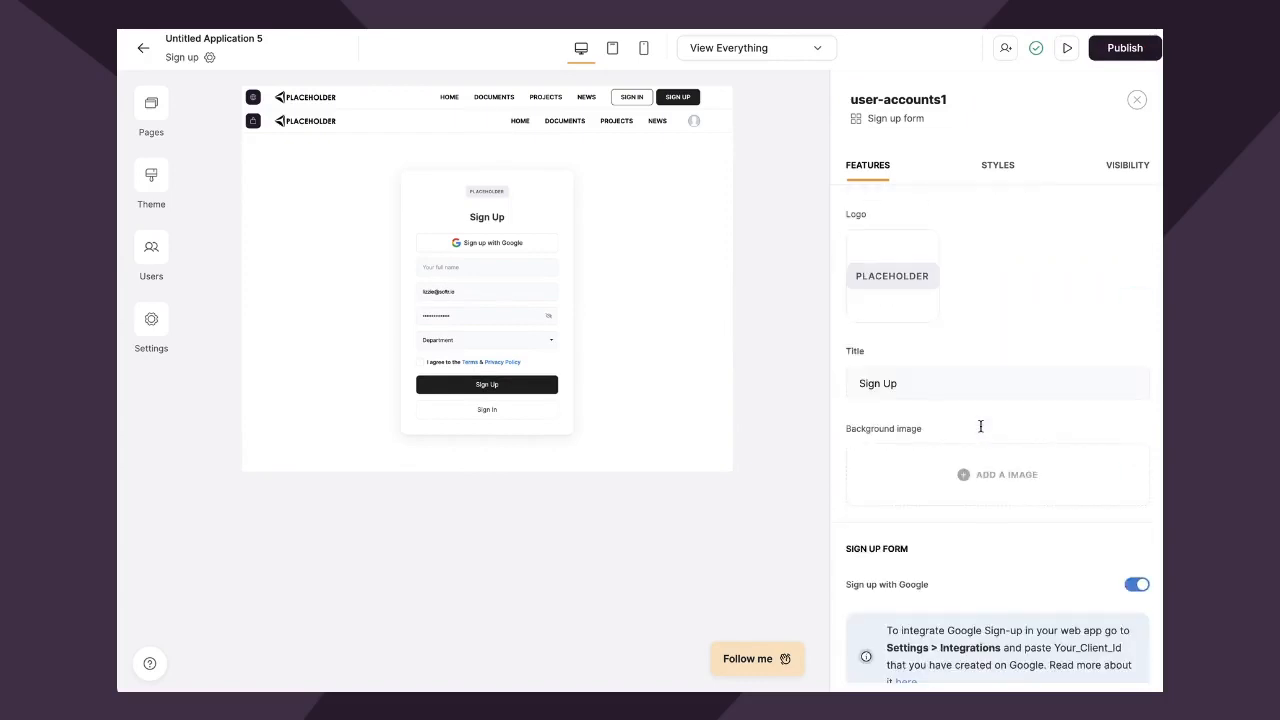
mouse_move(980, 432)
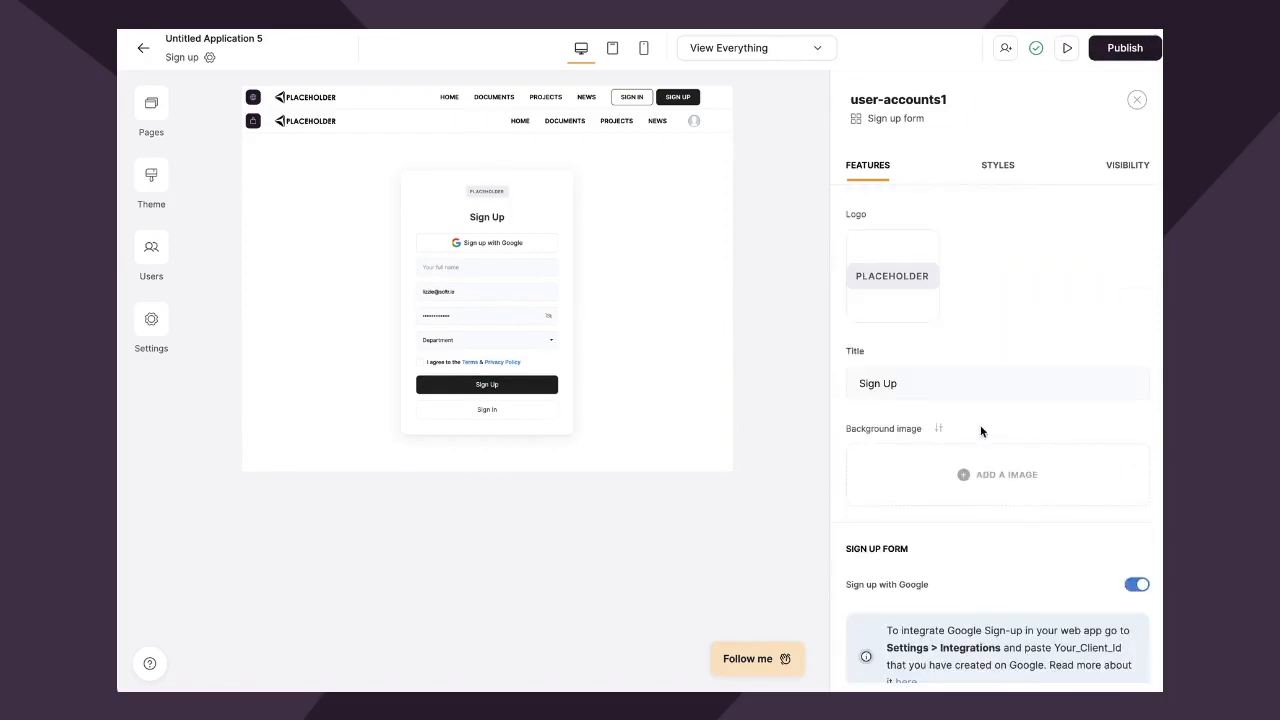
left_click(1066, 48)
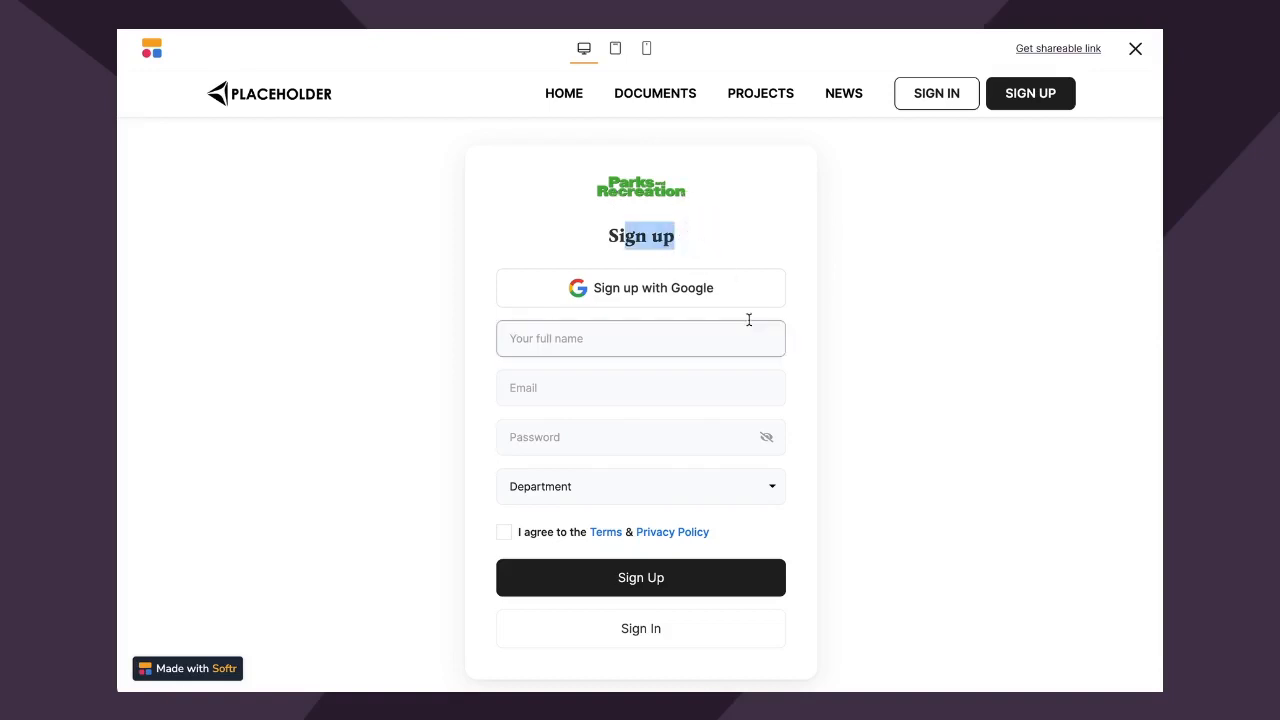
- Try the name and password fields of the sign-up form in the preview
left_click(640, 338)
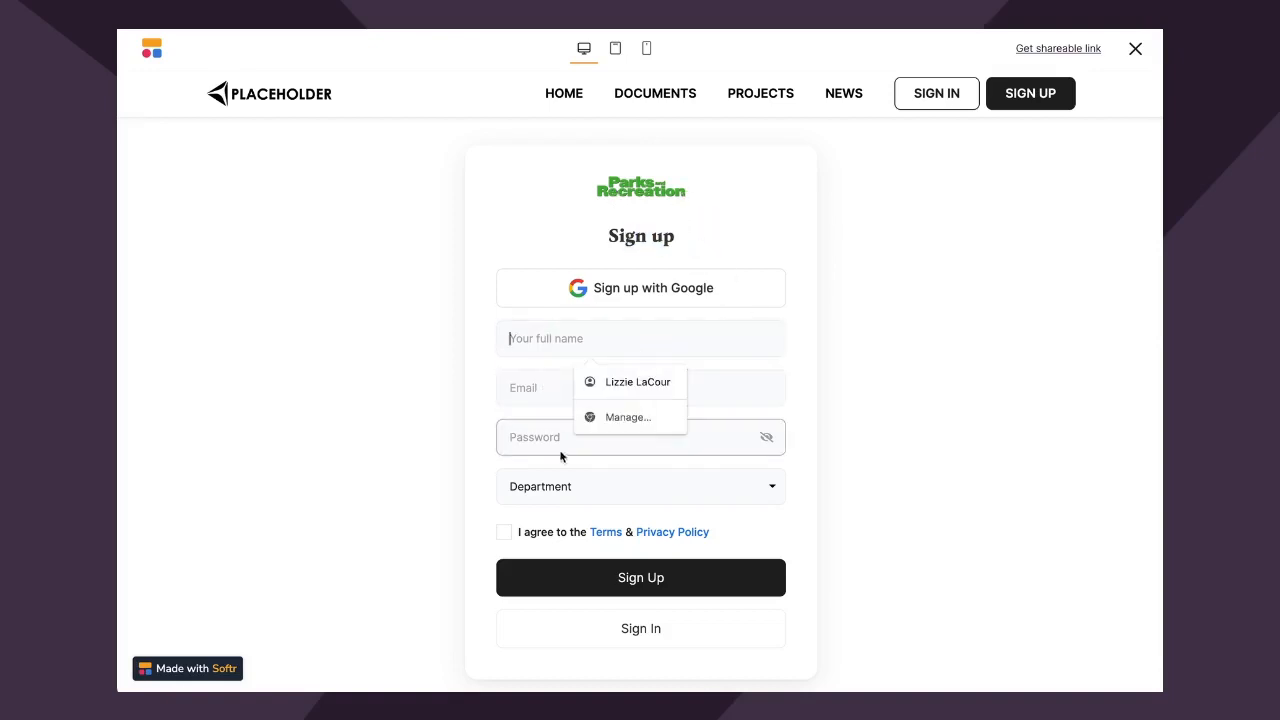
left_click(640, 486)
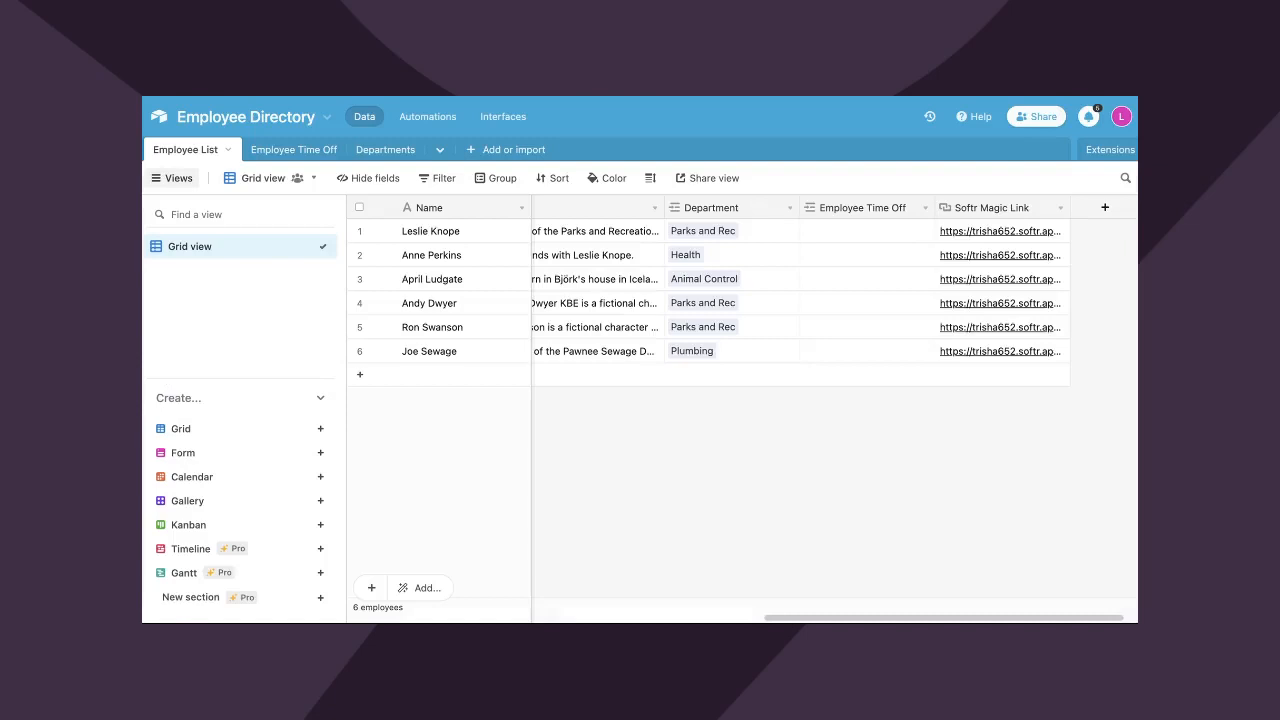
- Review the remaining Employee List columns and return to the Sign up page editor
scroll("right", 3)
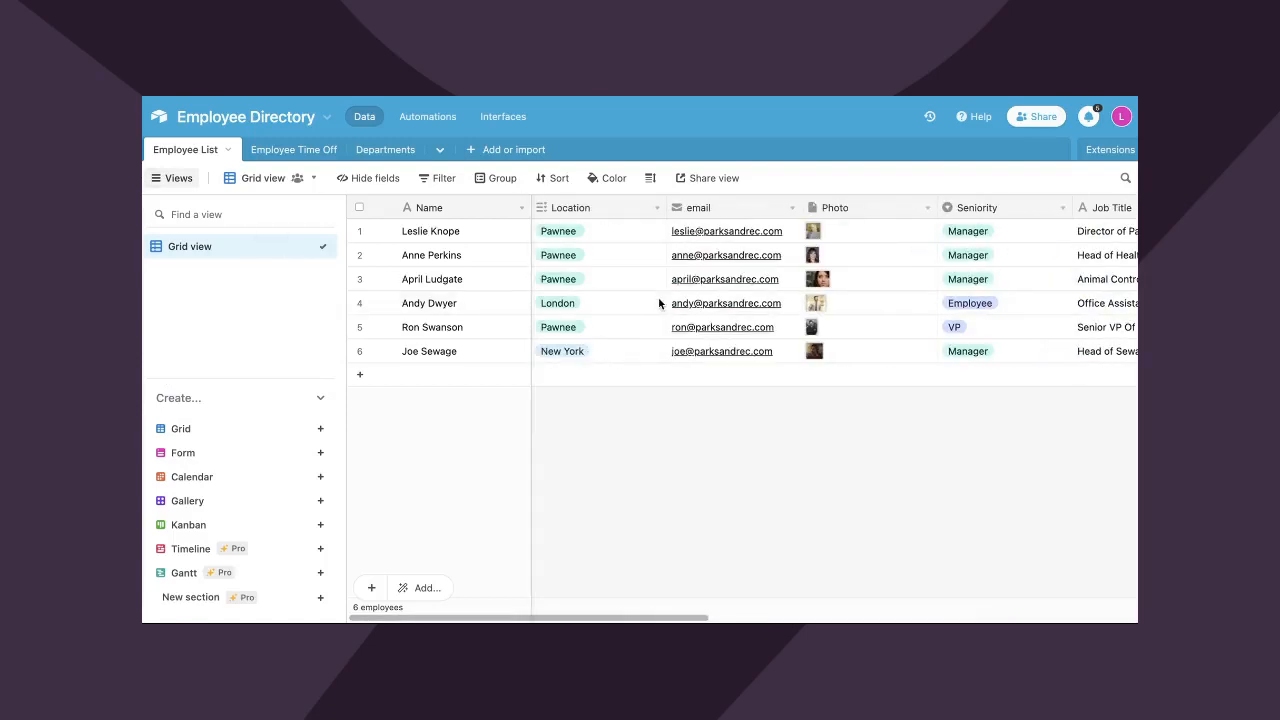
mouse_move(914, 410)
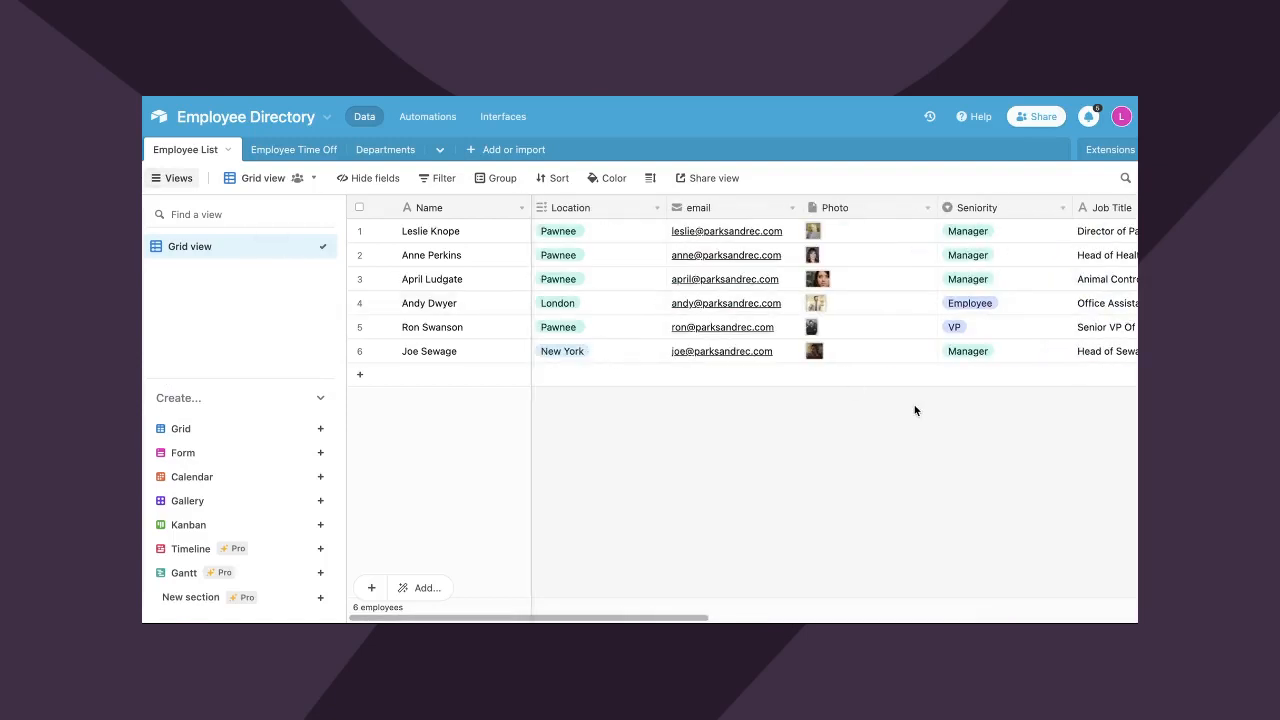
left_click(502, 116)
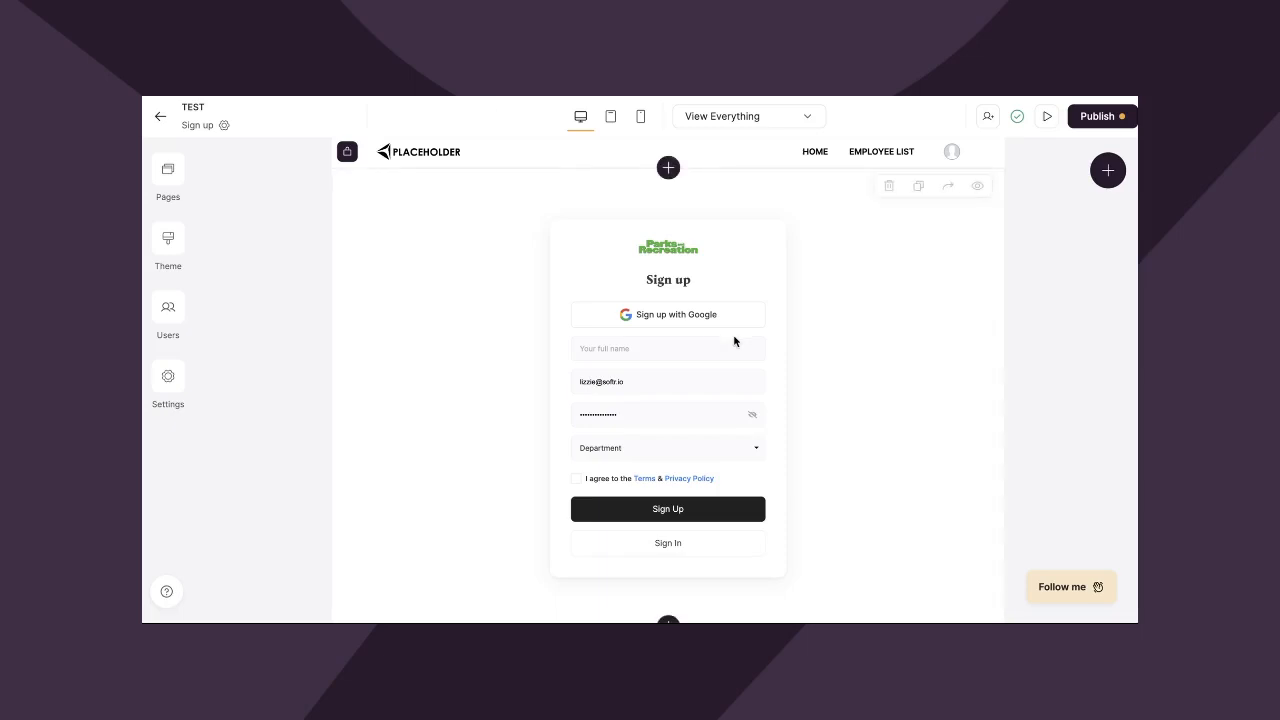
mouse_move(720, 428)
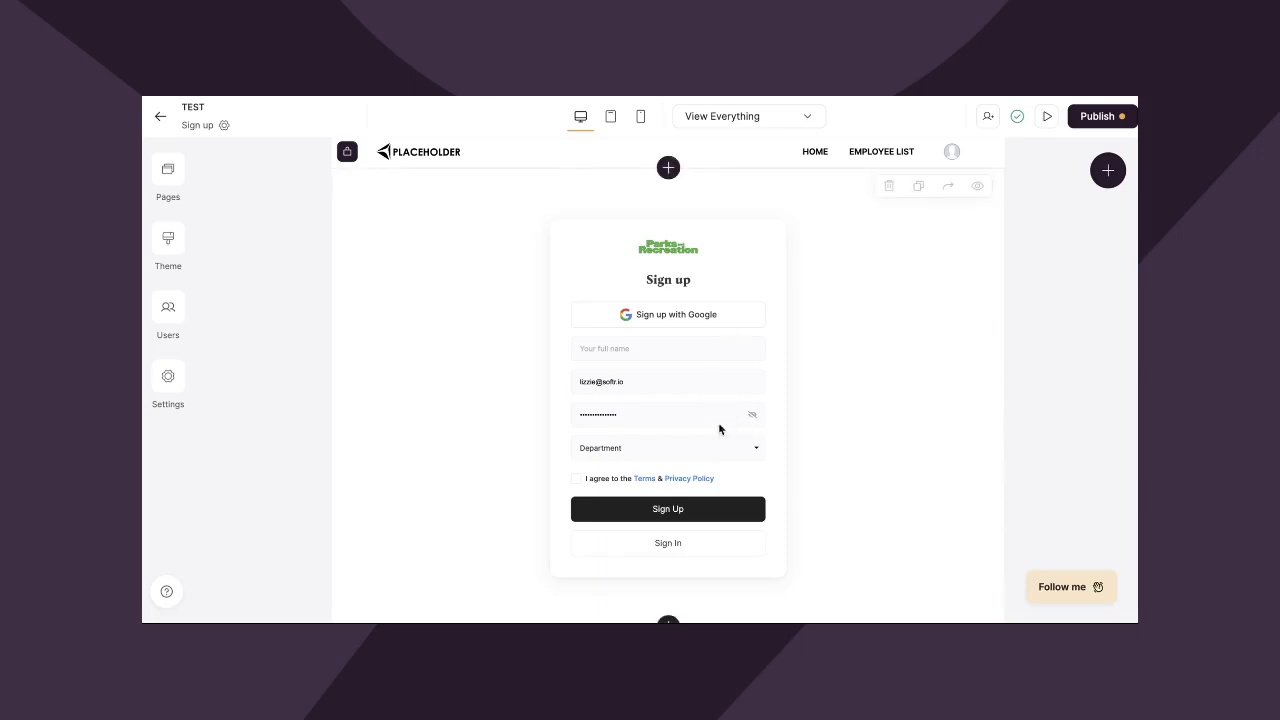
mouse_move(738, 436)
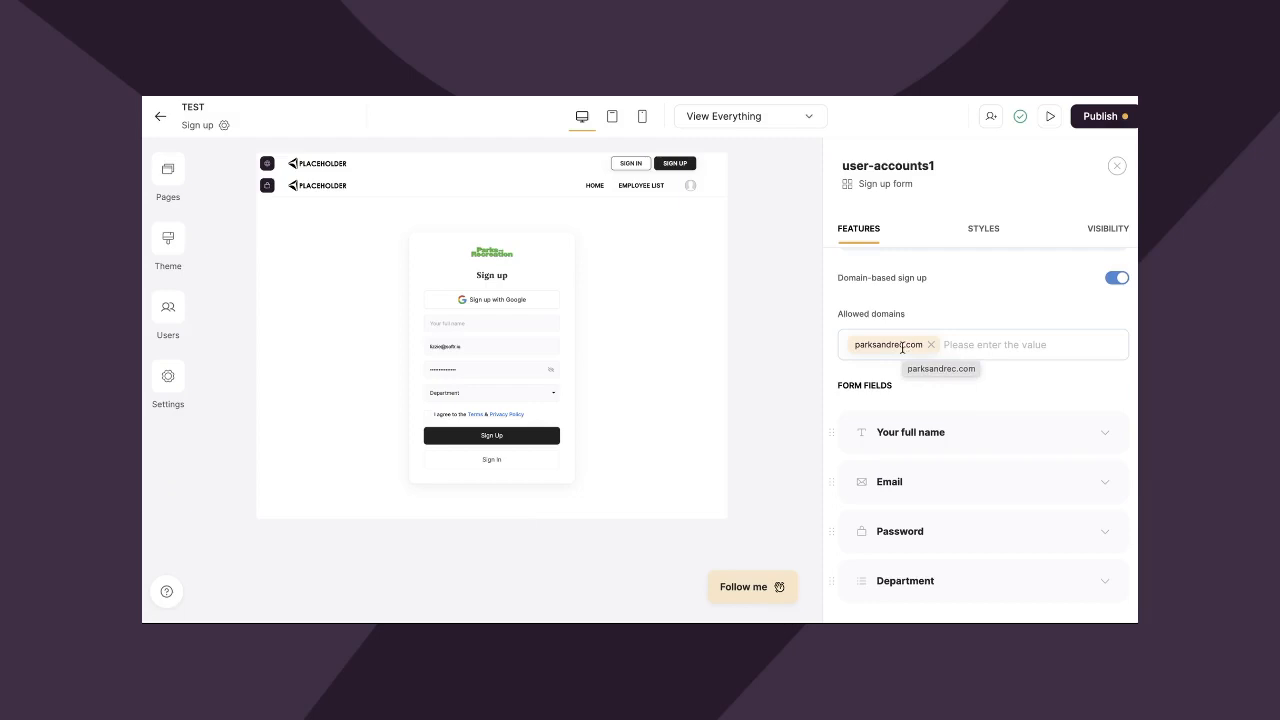
- Confirm parksandrec.com as the form's allowed sign-up domain
left_click(1116, 164)
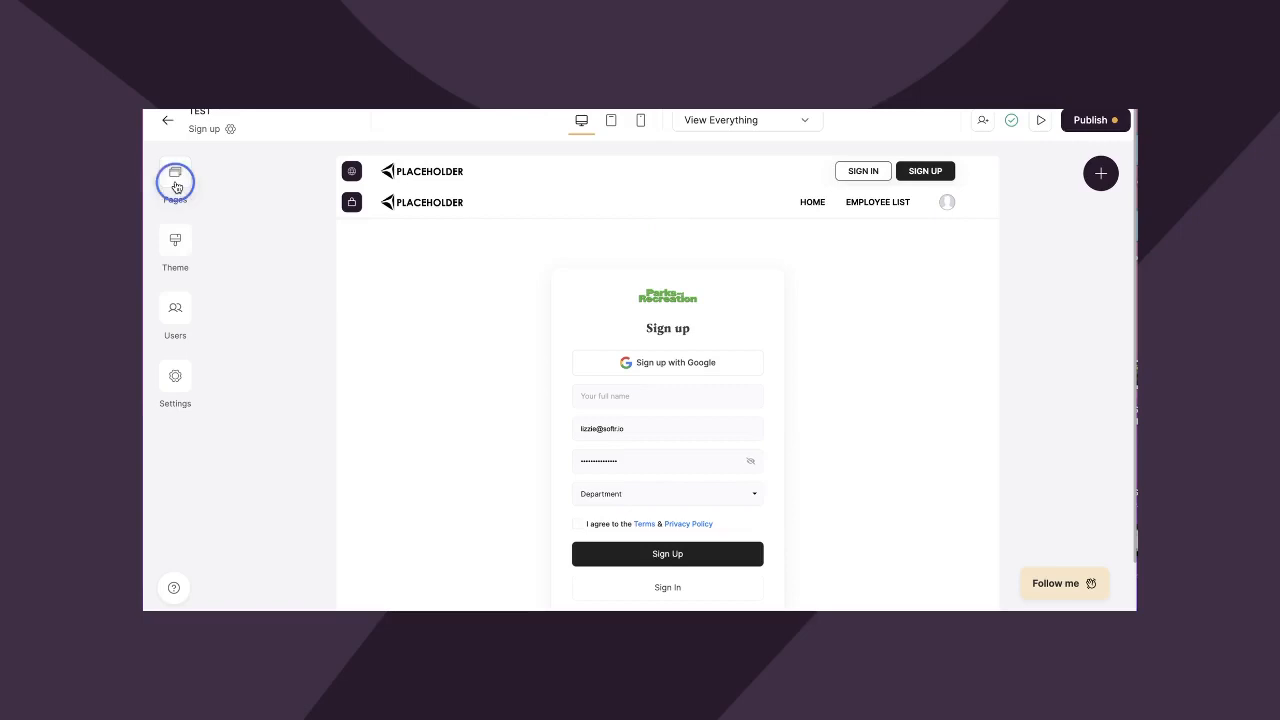
- Open the User profile page, scroll through its profile form, and start adding a new block
left_click(174, 172)
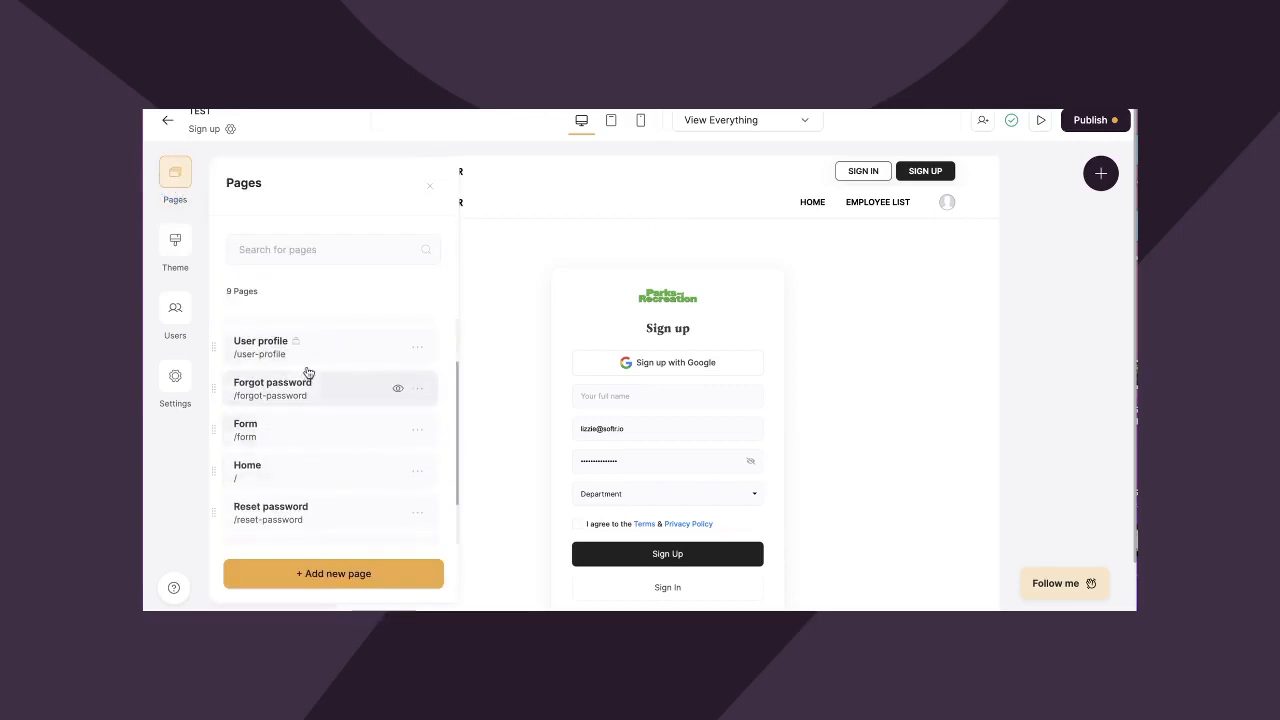
left_click(260, 348)
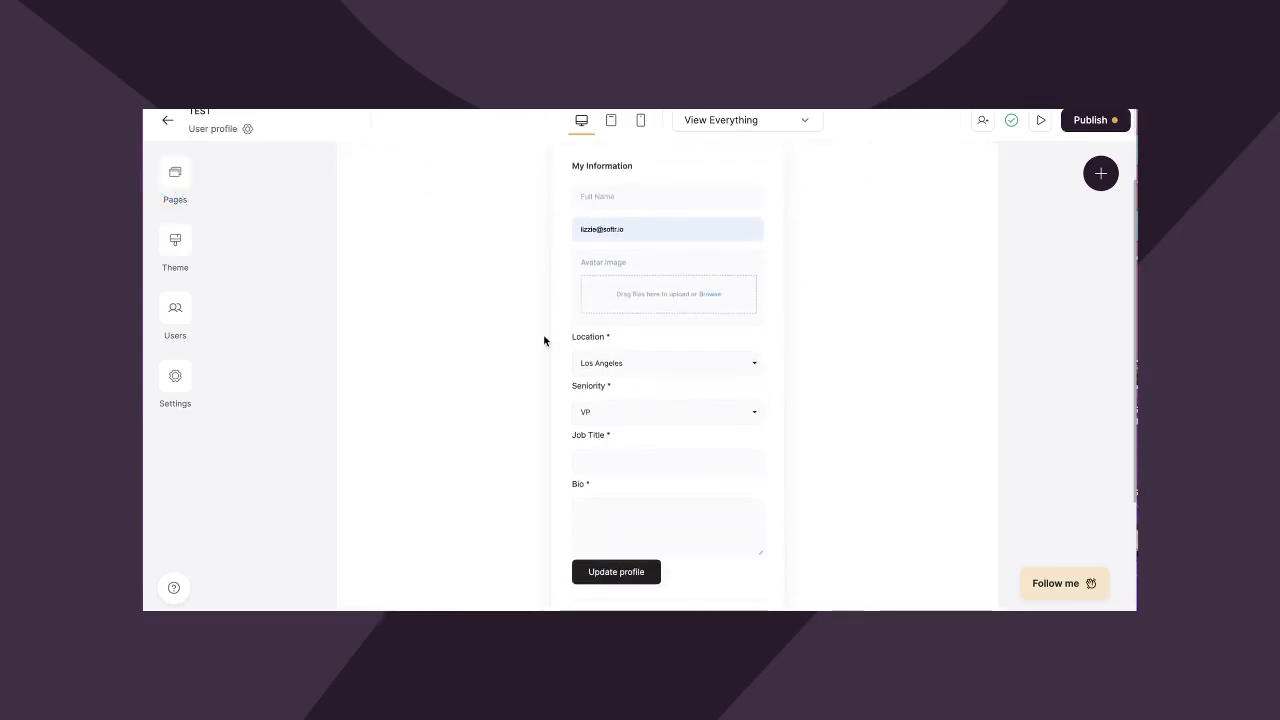
scroll("down", 3)
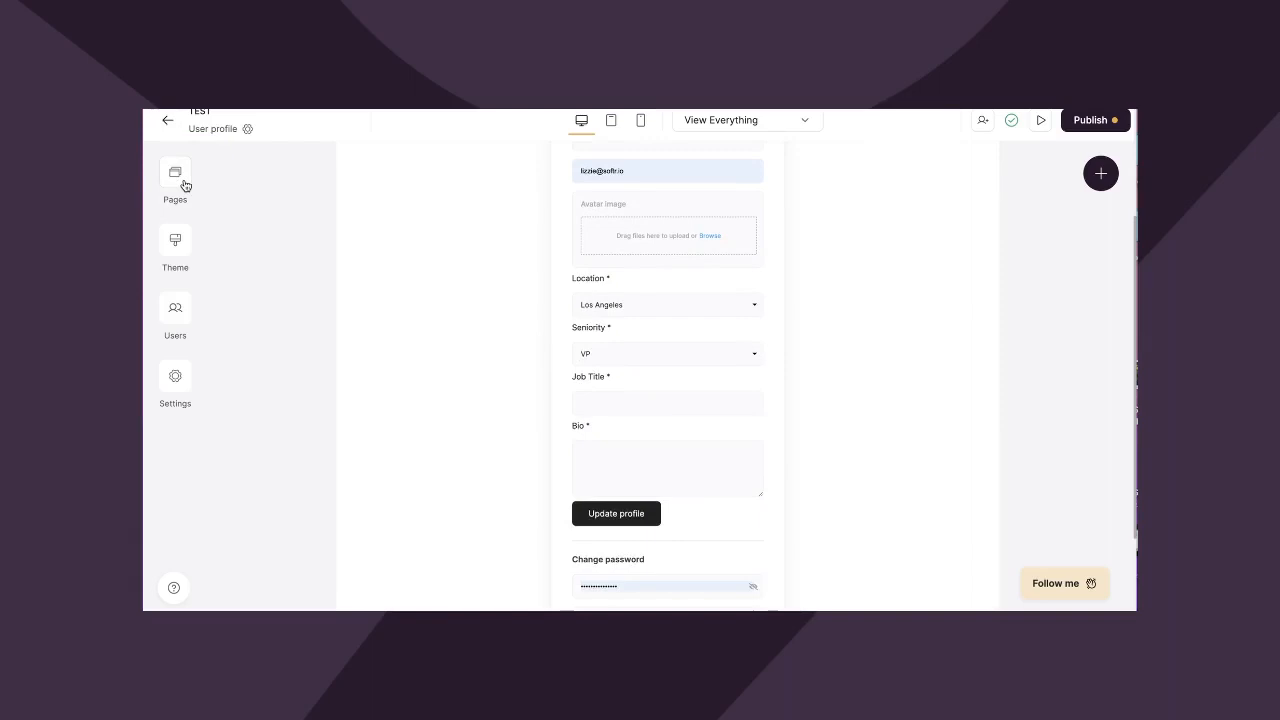
left_click(176, 172)
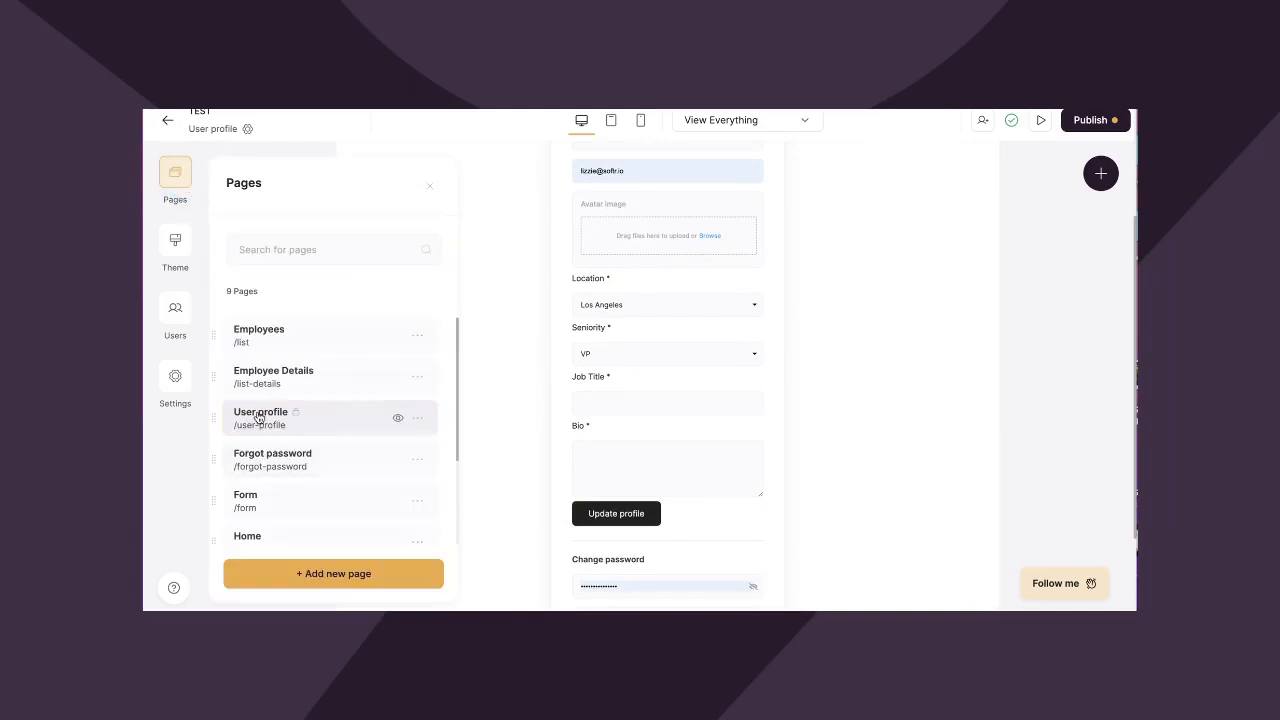
left_click(430, 186)
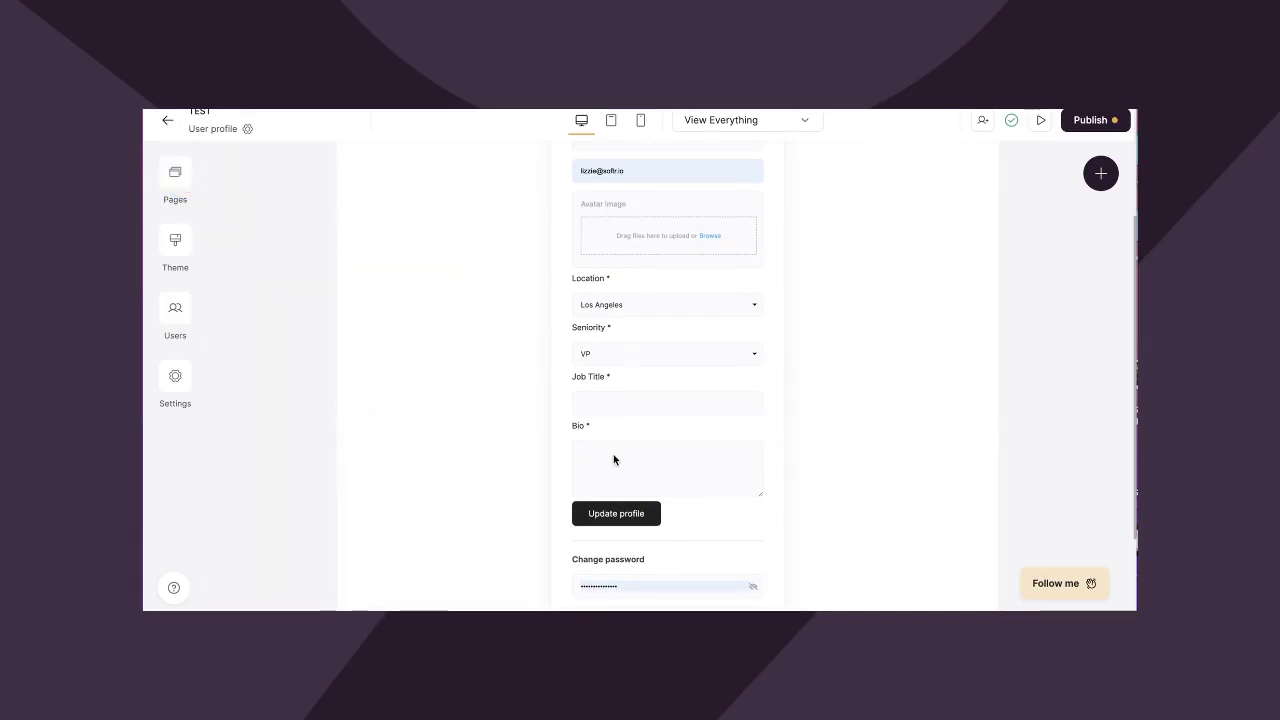
scroll("up", 3)
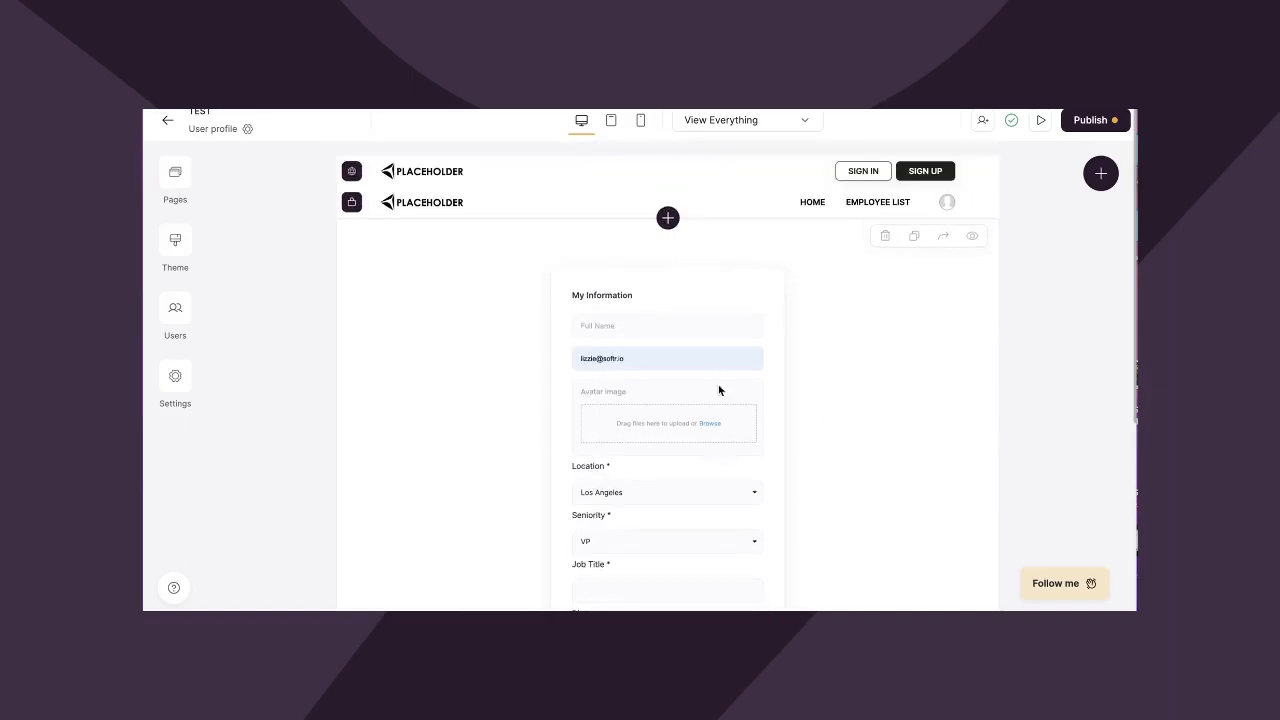
mouse_move(668, 320)
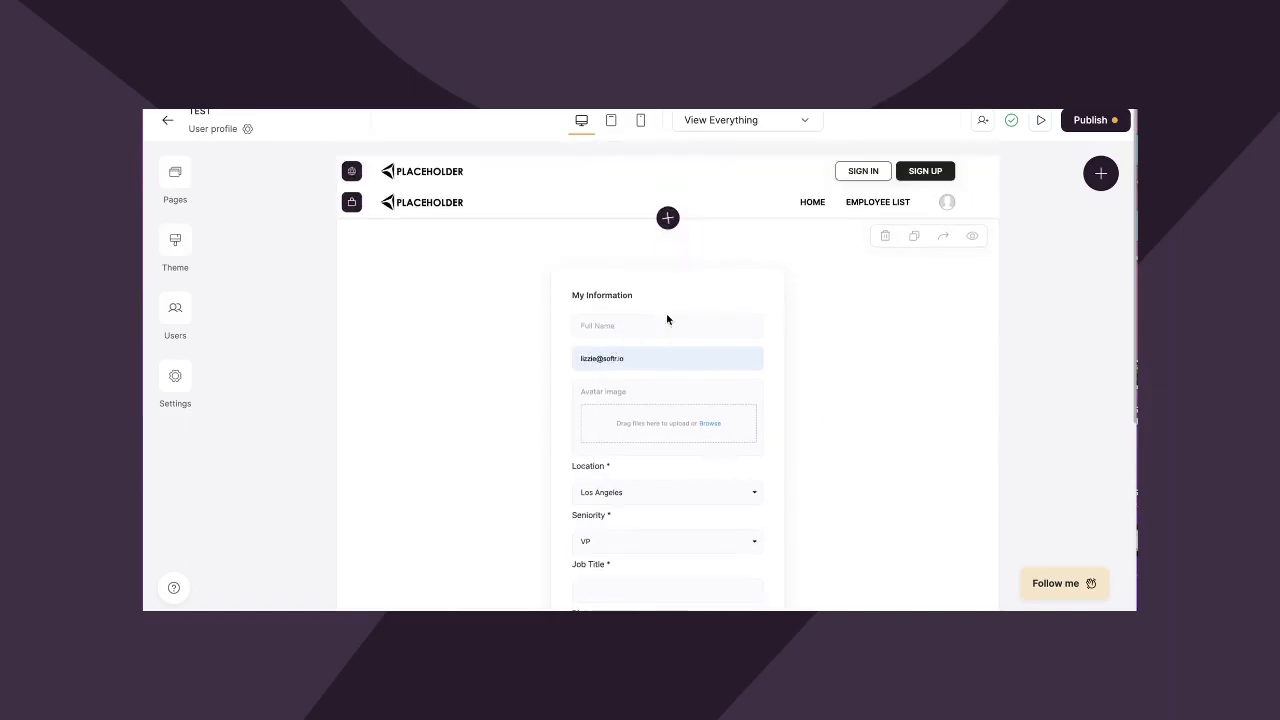
mouse_move(668, 218)
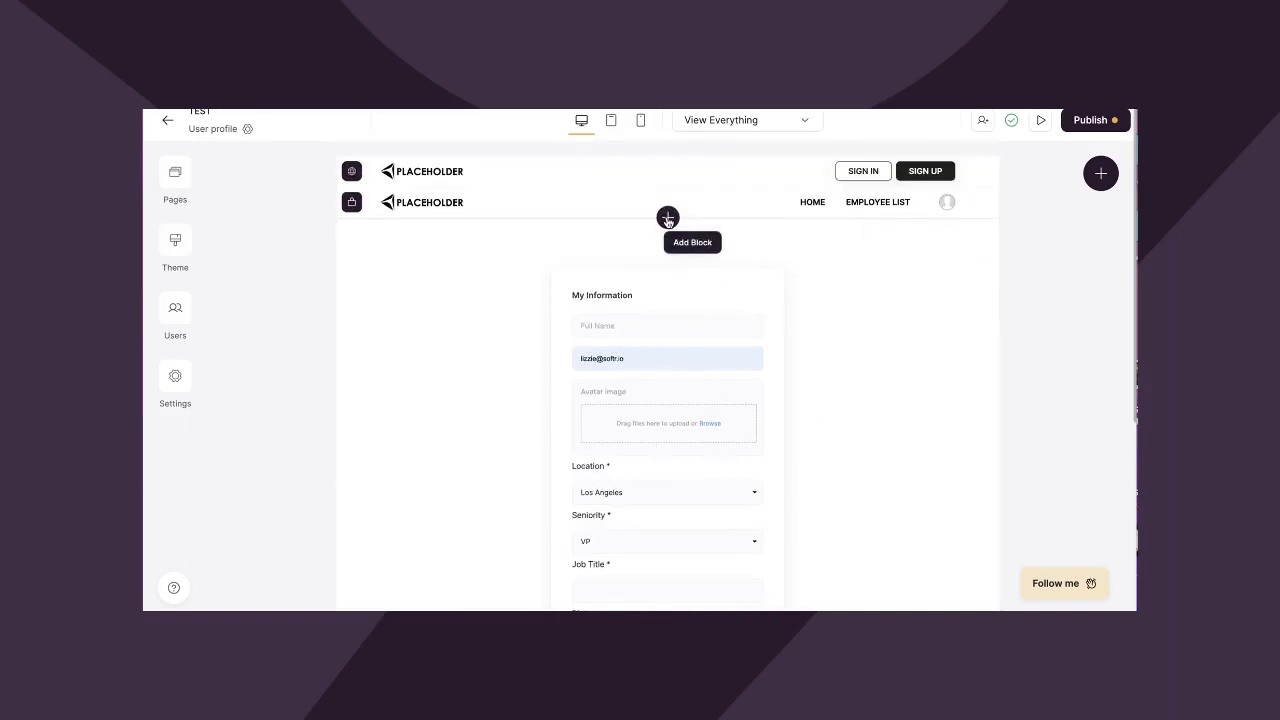
left_click(668, 216)
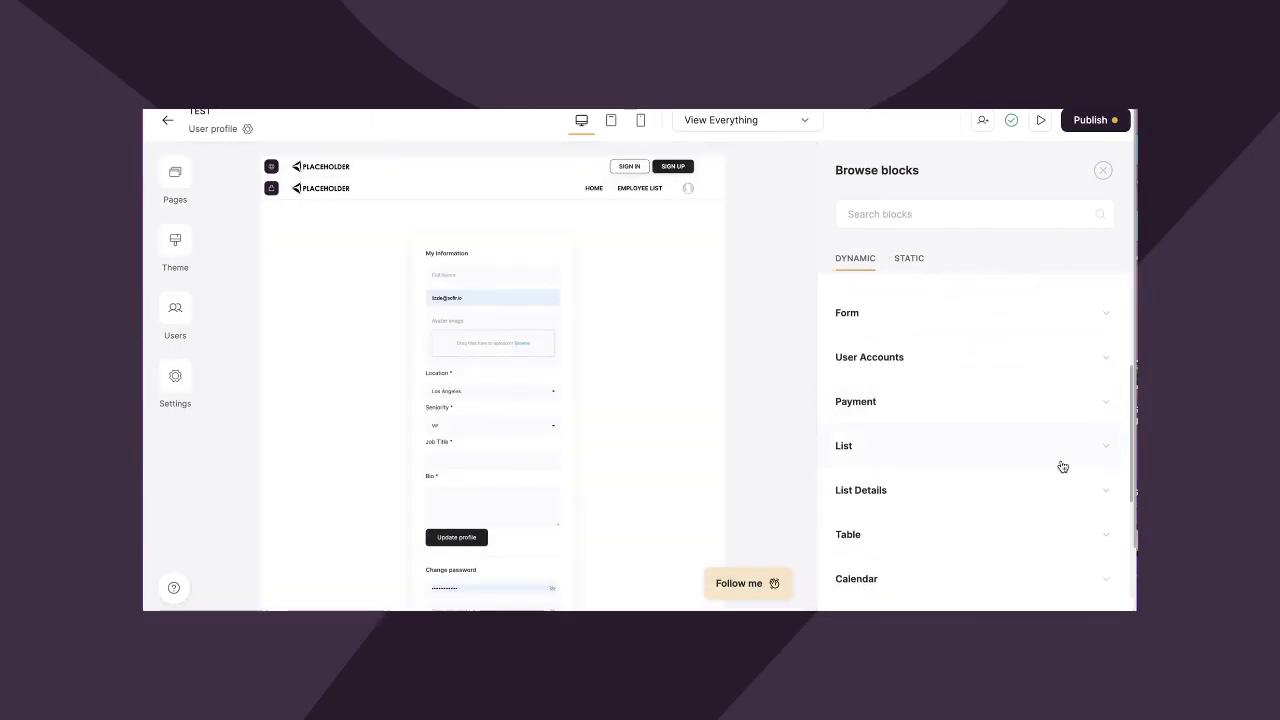
- Add a User profile block from the User Accounts category to the page
scroll("down", 3)
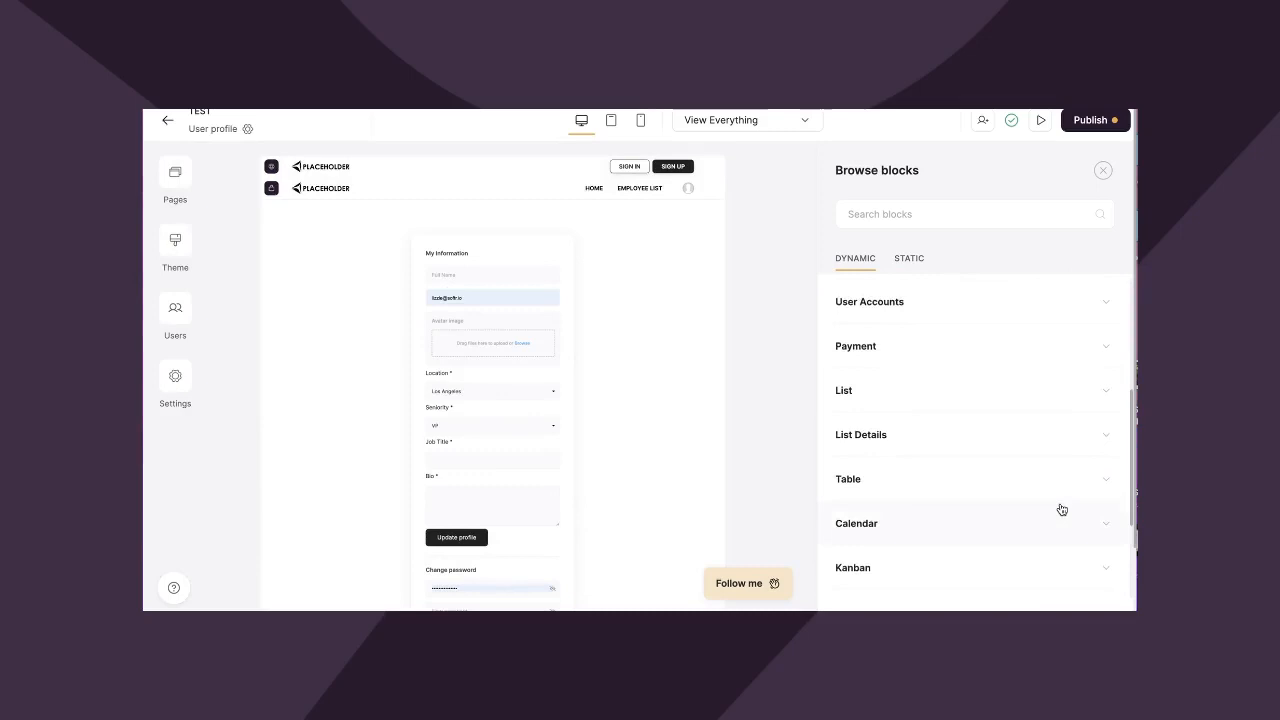
left_click(868, 300)
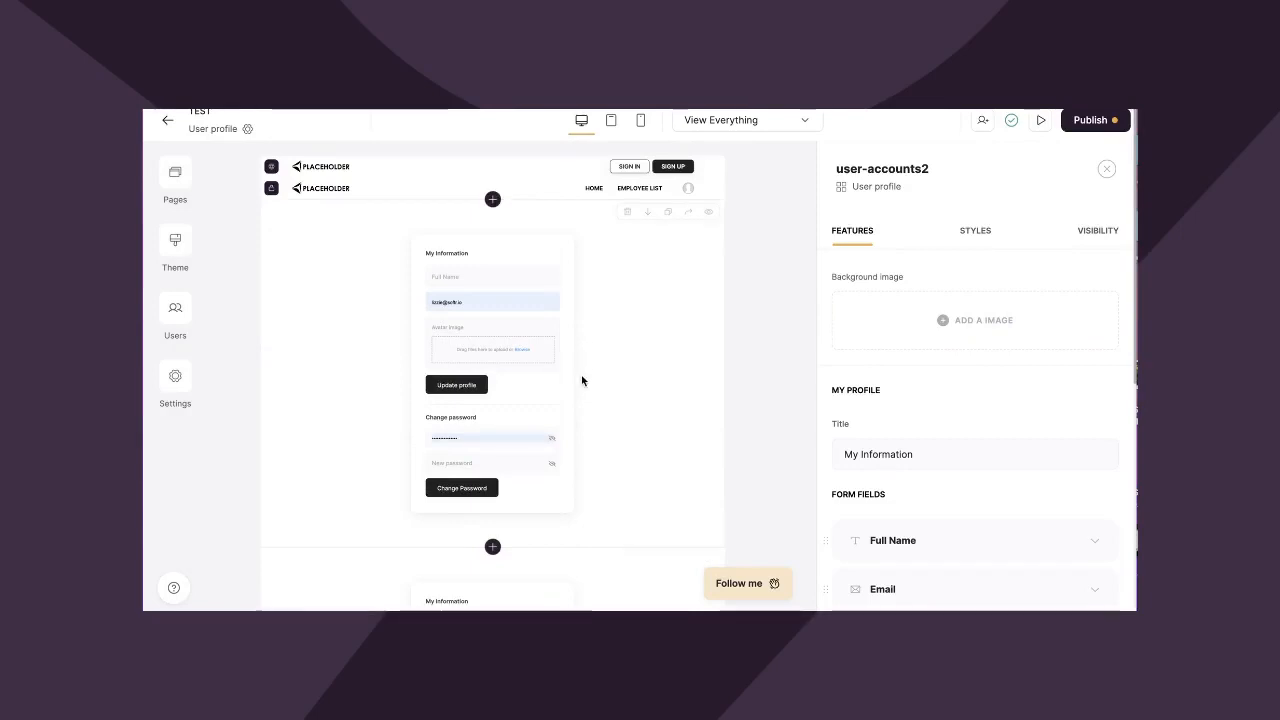
mouse_move(484, 320)
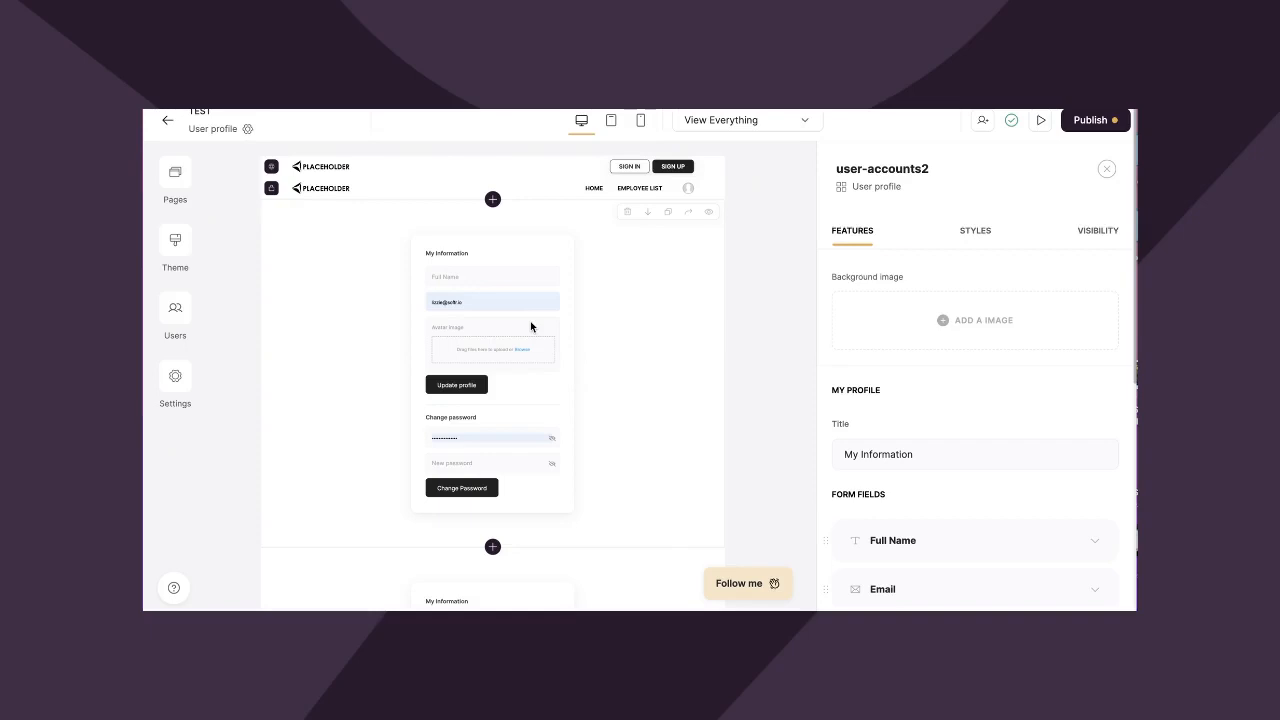
mouse_move(508, 284)
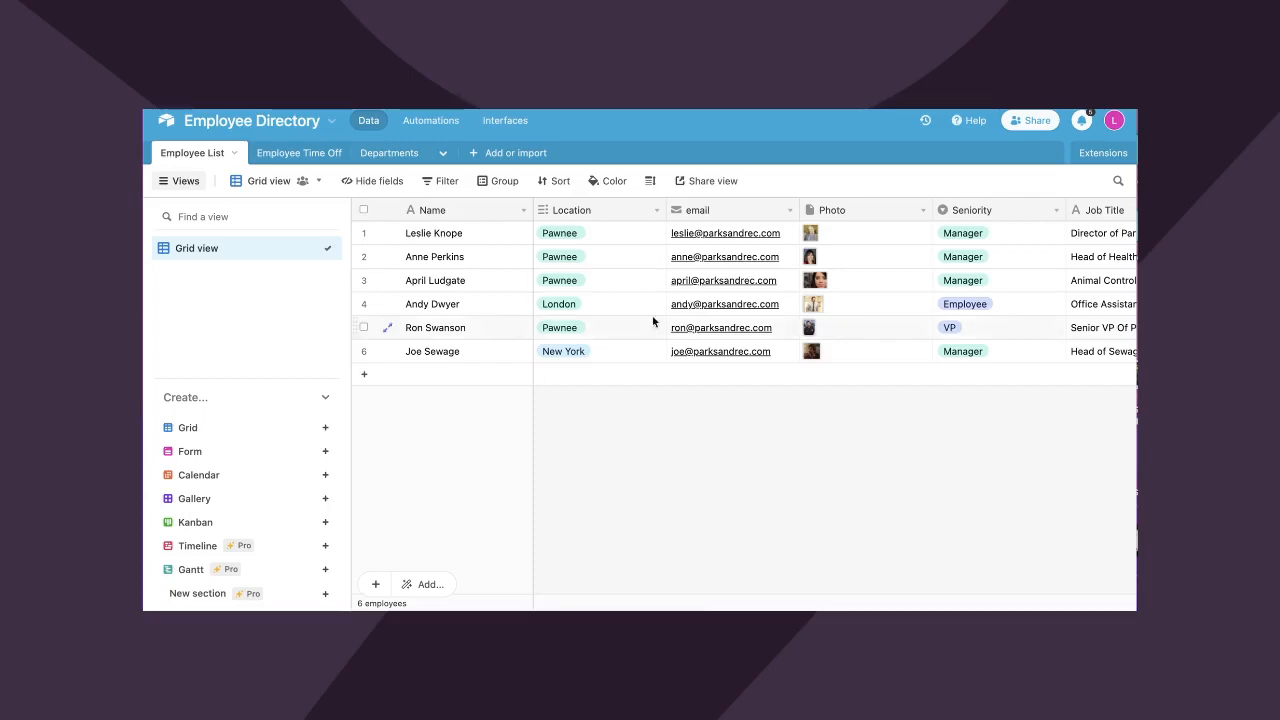
- Scroll the Employee List grid right to review the Bio and Department columns
scroll("right", 3)
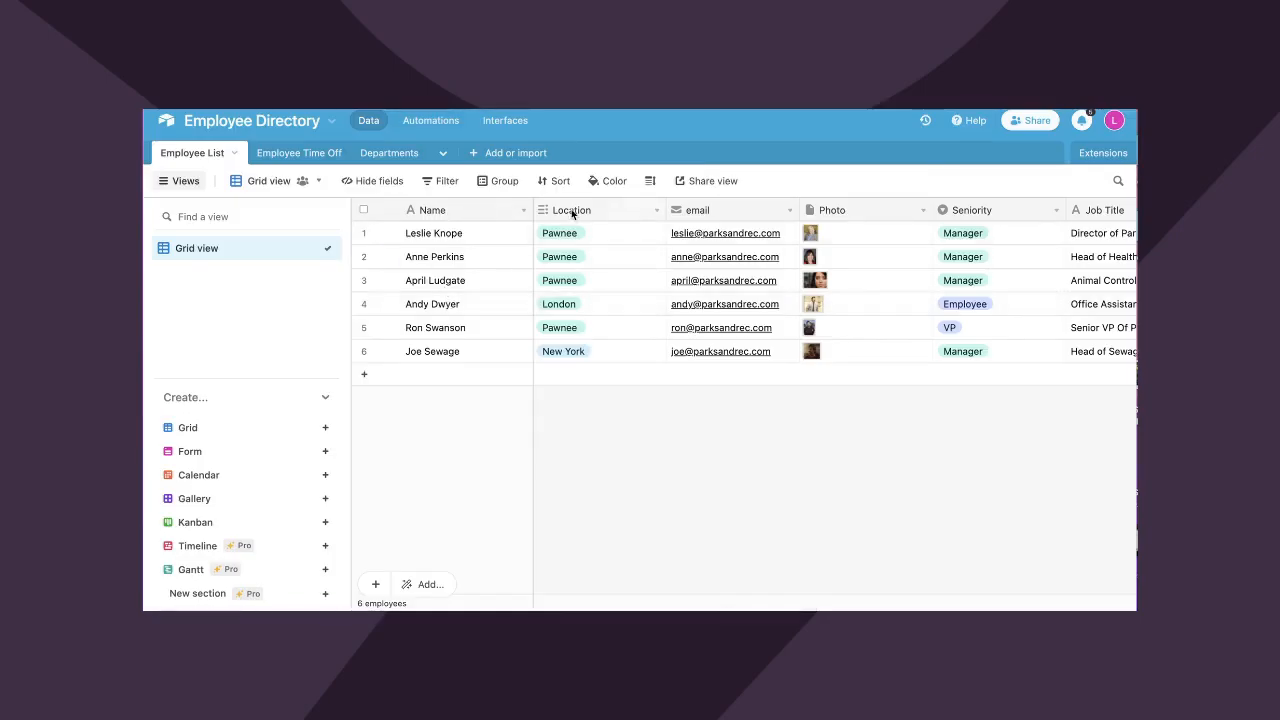
scroll("right", 3)
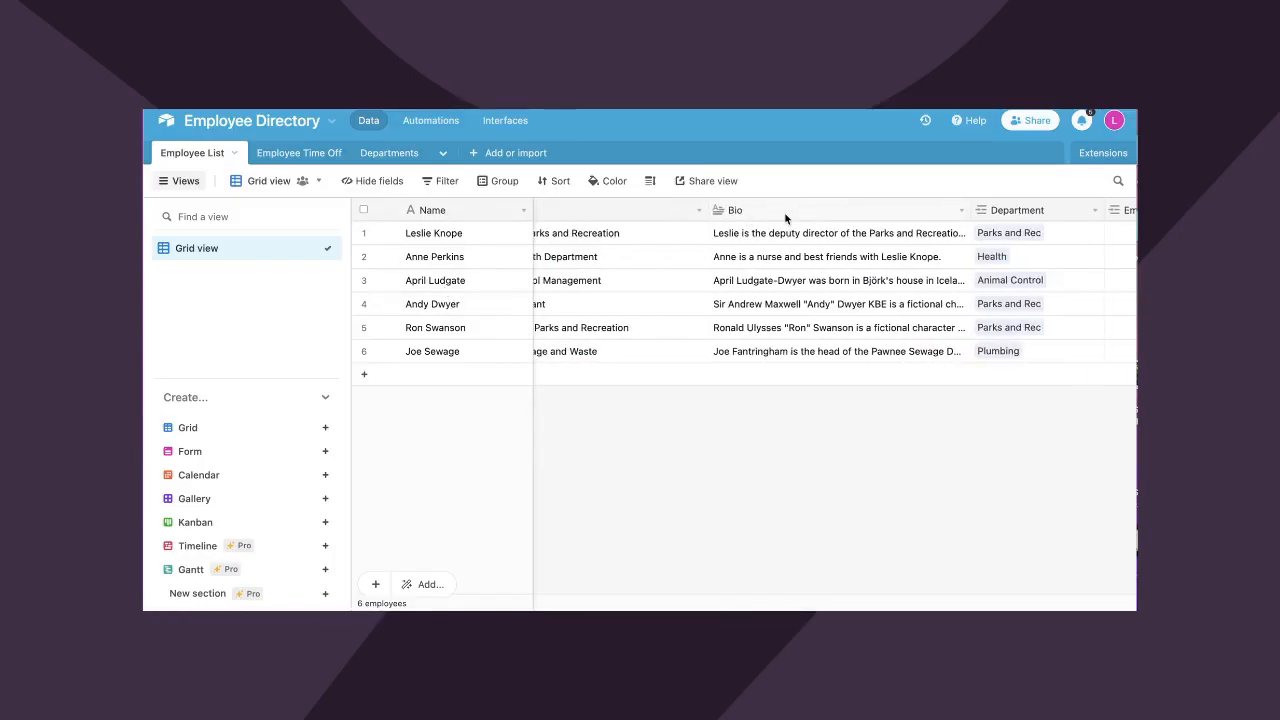
scroll("right", 3)
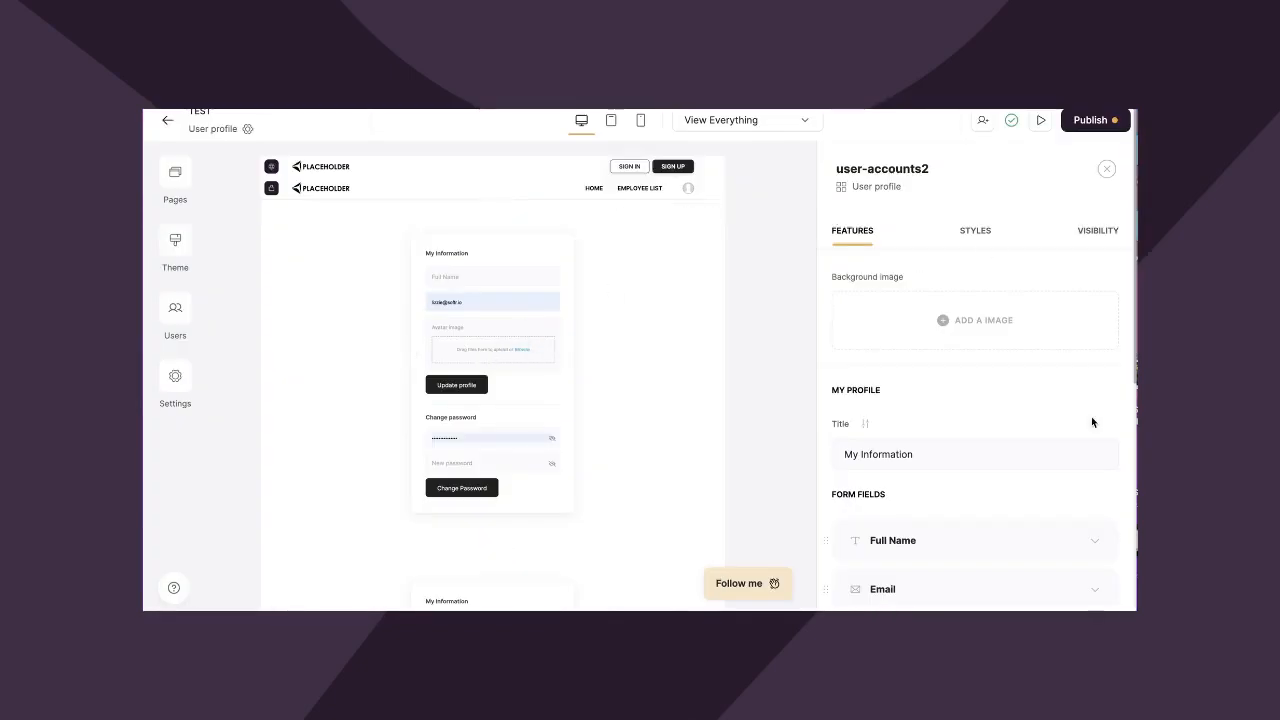
- Add a dropdown field with London and Pawnee options to the profile form
scroll("down", 3)
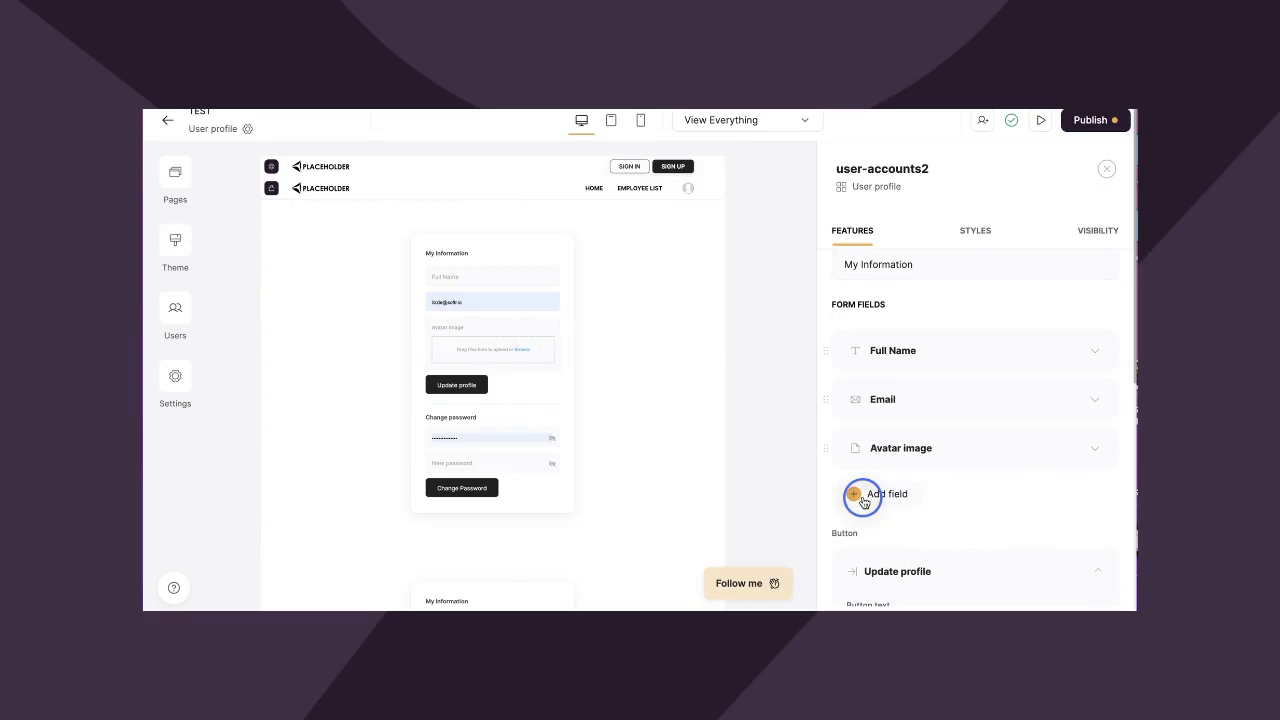
left_click(884, 492)
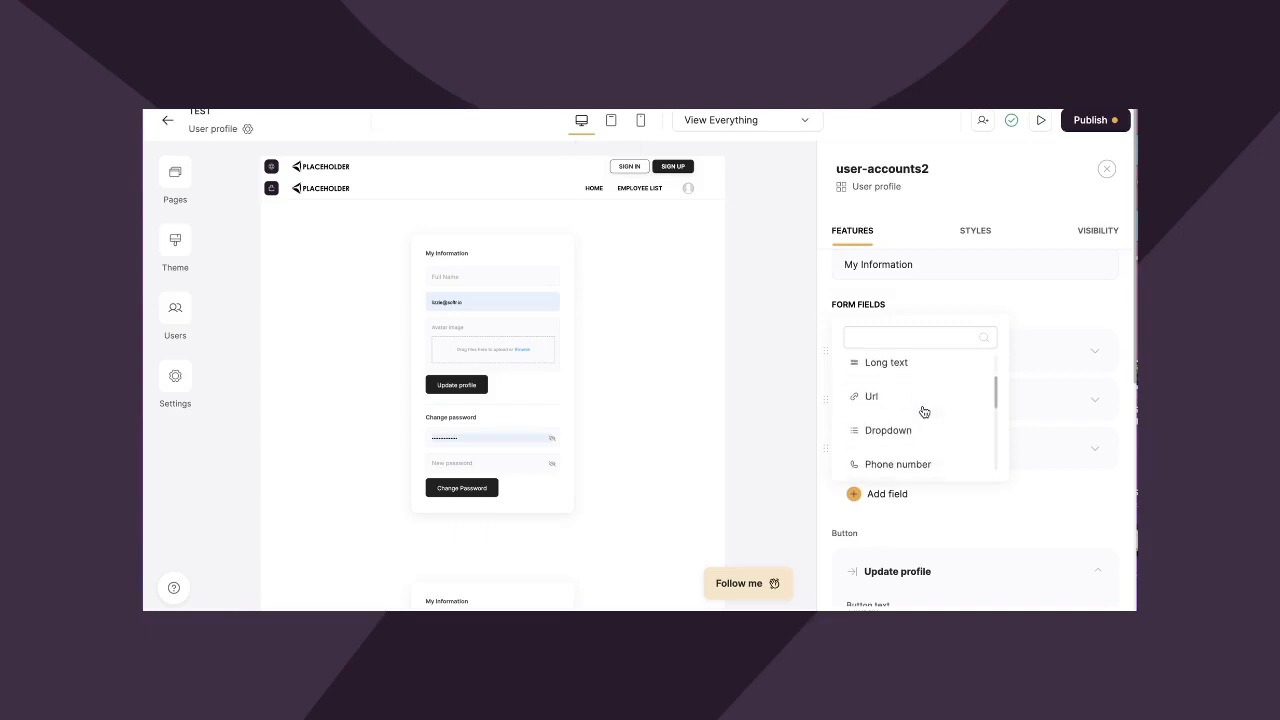
scroll("down", 3)
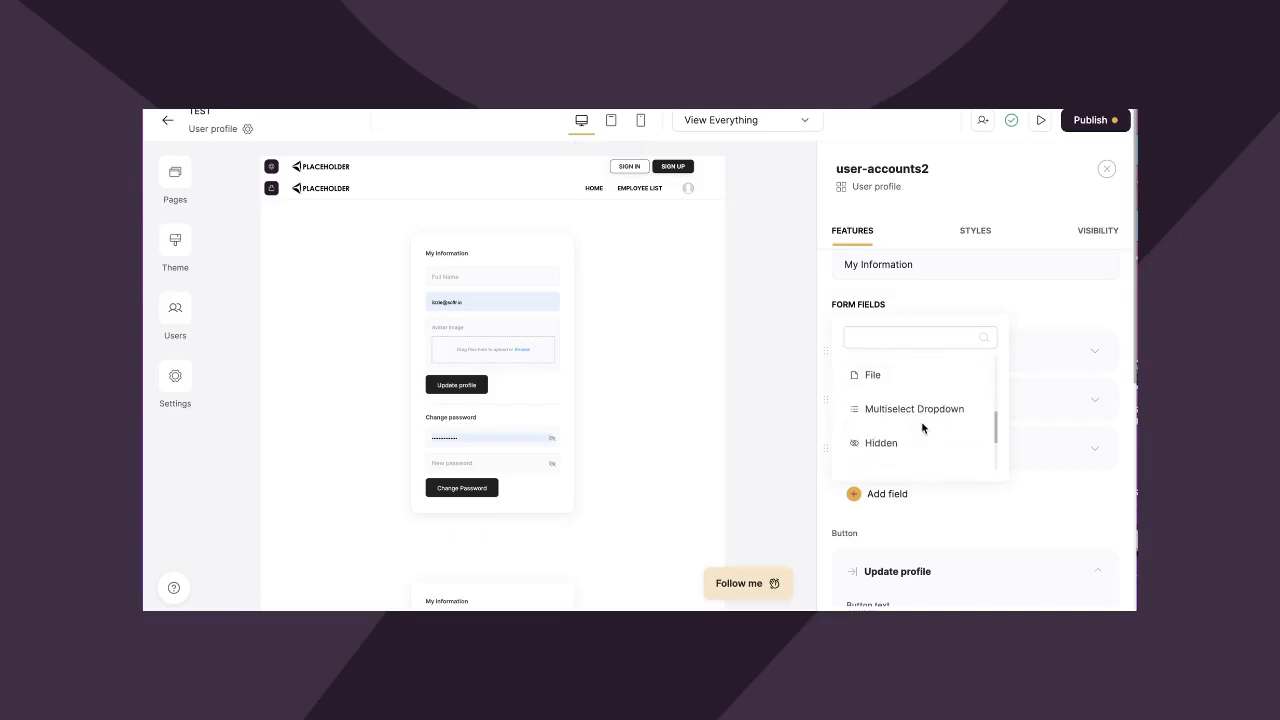
left_click(912, 408)
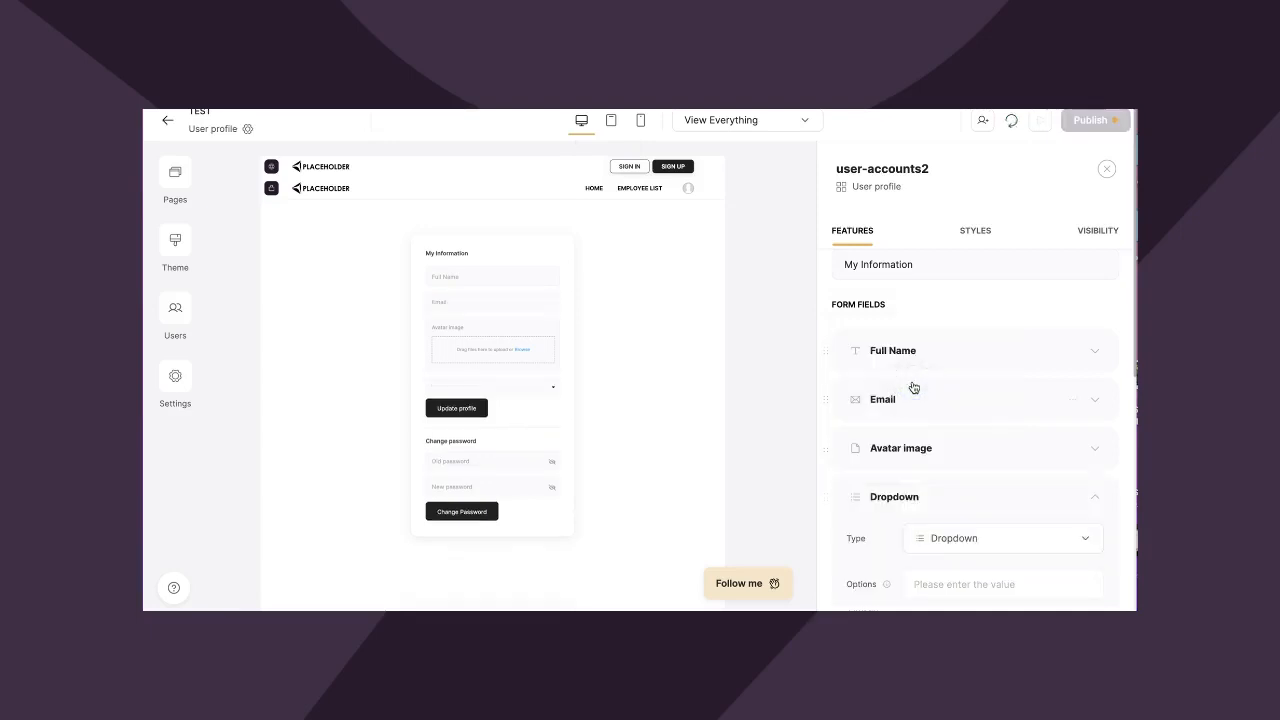
left_click(1000, 530)
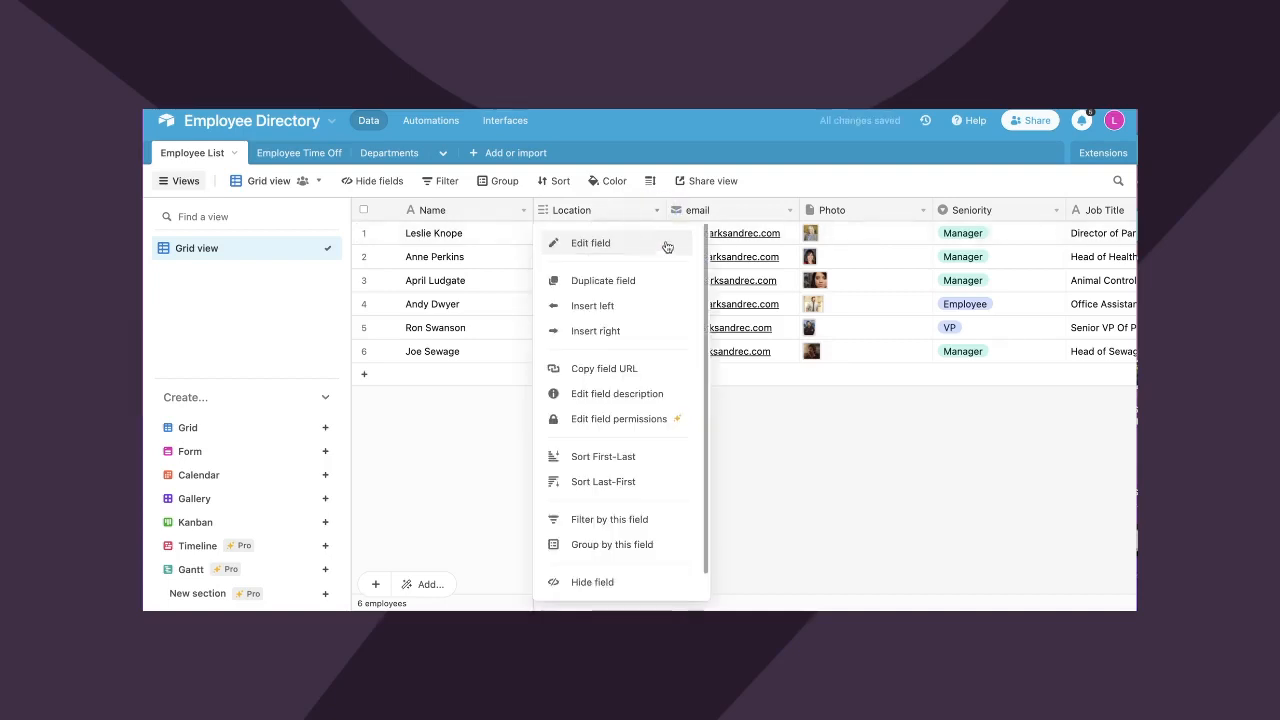
- Label the new dropdown field 'Location'
left_click(590, 242)
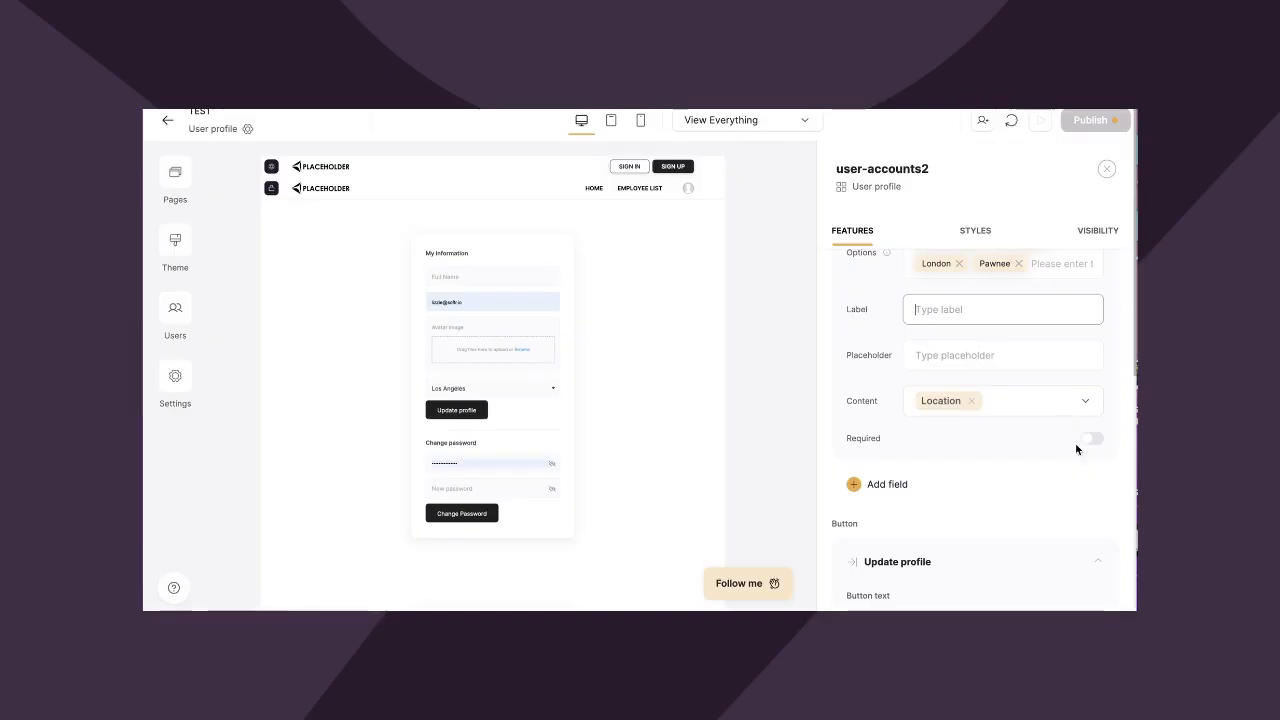
left_click(1002, 308)
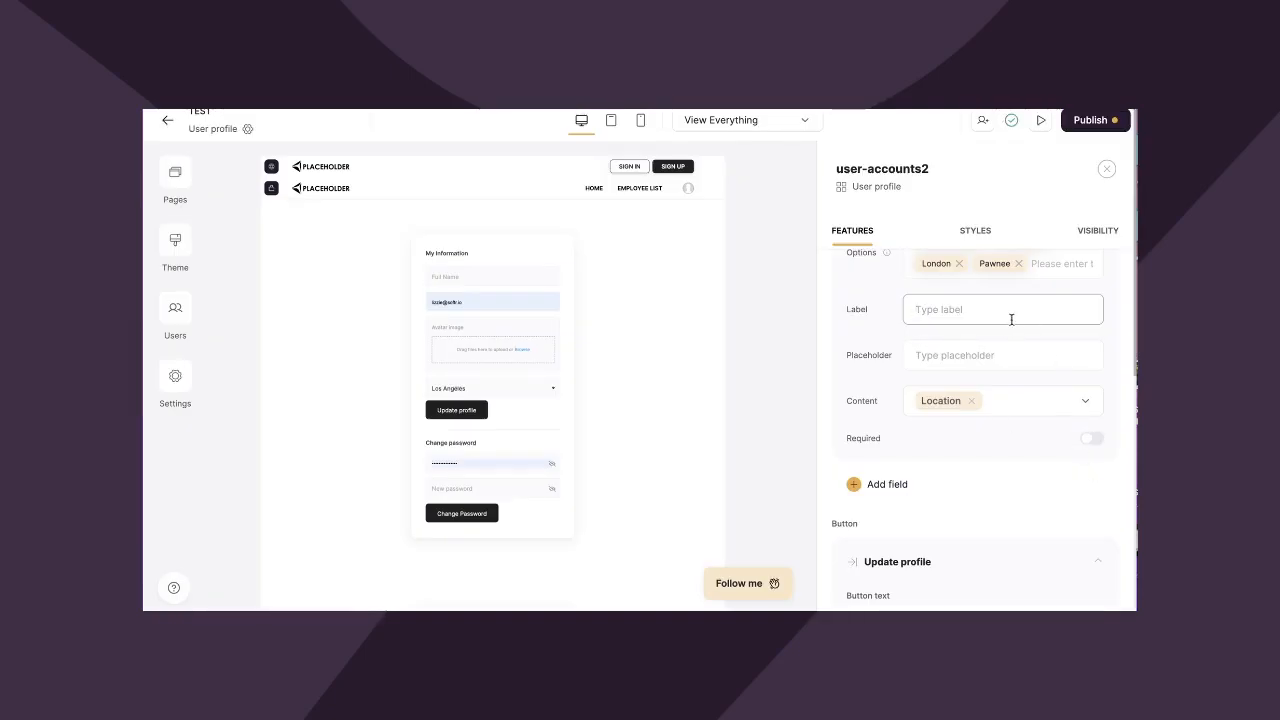
type("Location")
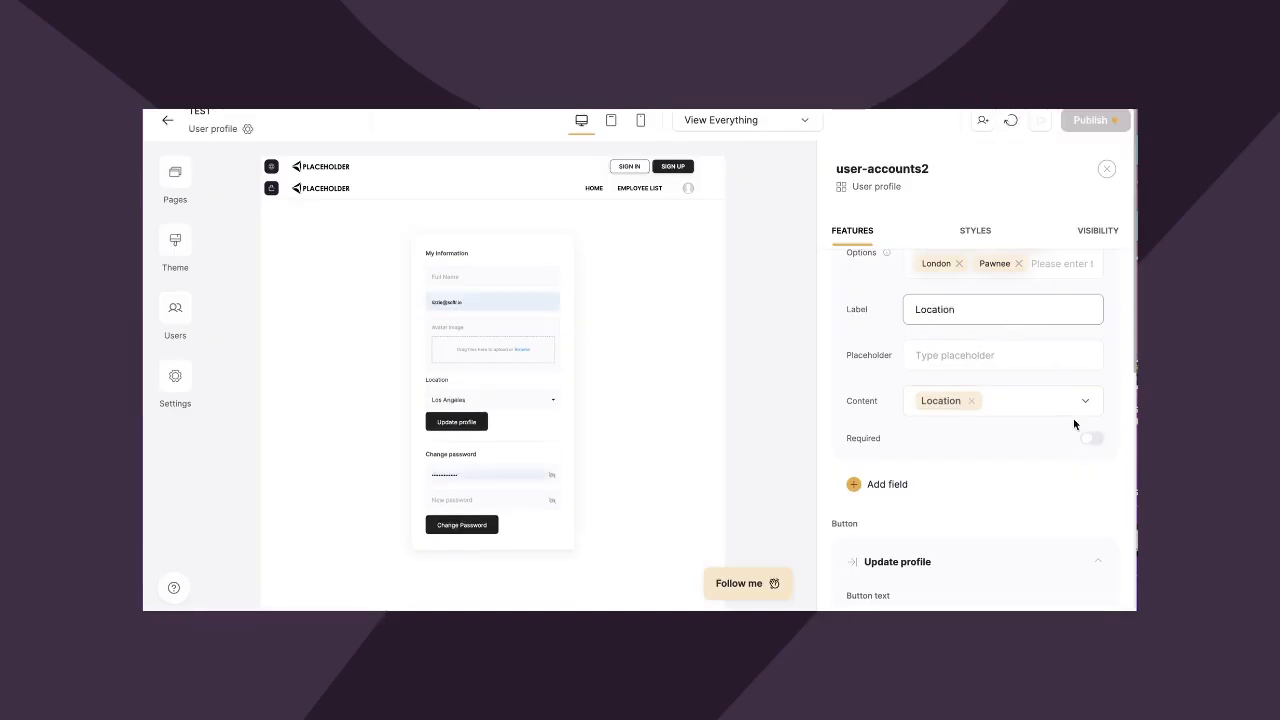
left_click(1090, 440)
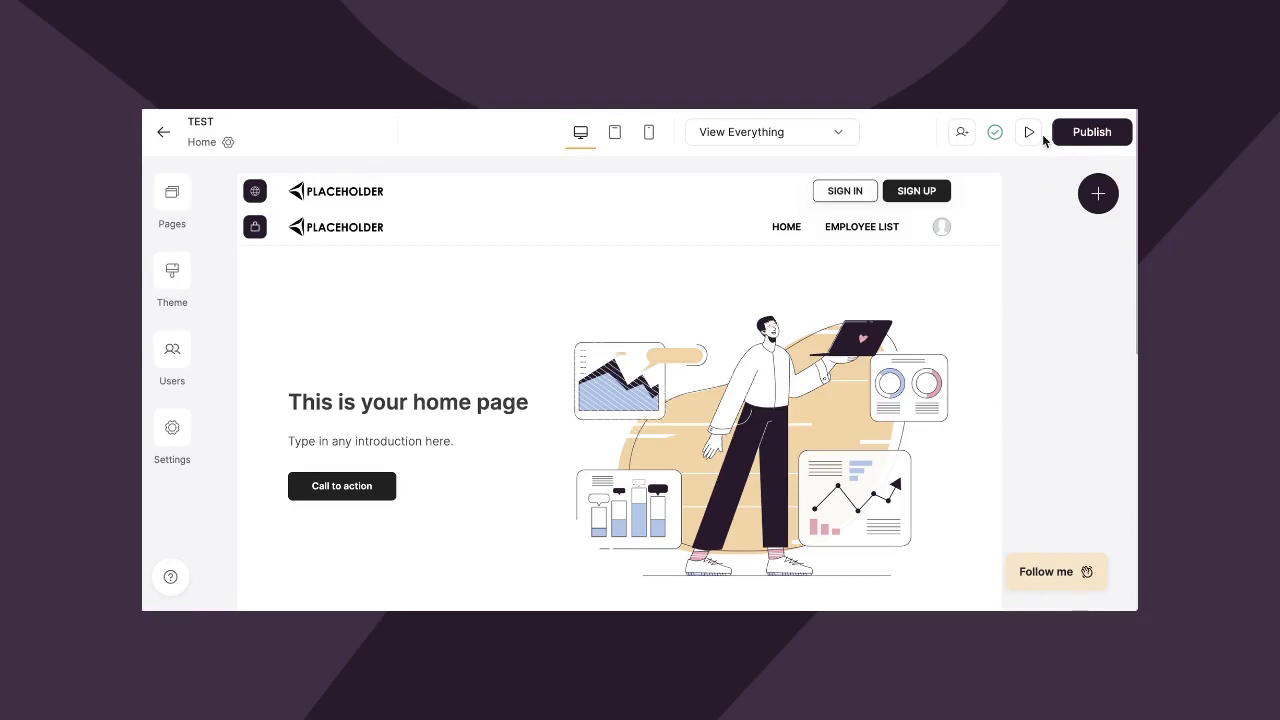
- In the preview's Sign Up page, enter the name Lizz and a parksandrec.com email
left_click(1028, 132)
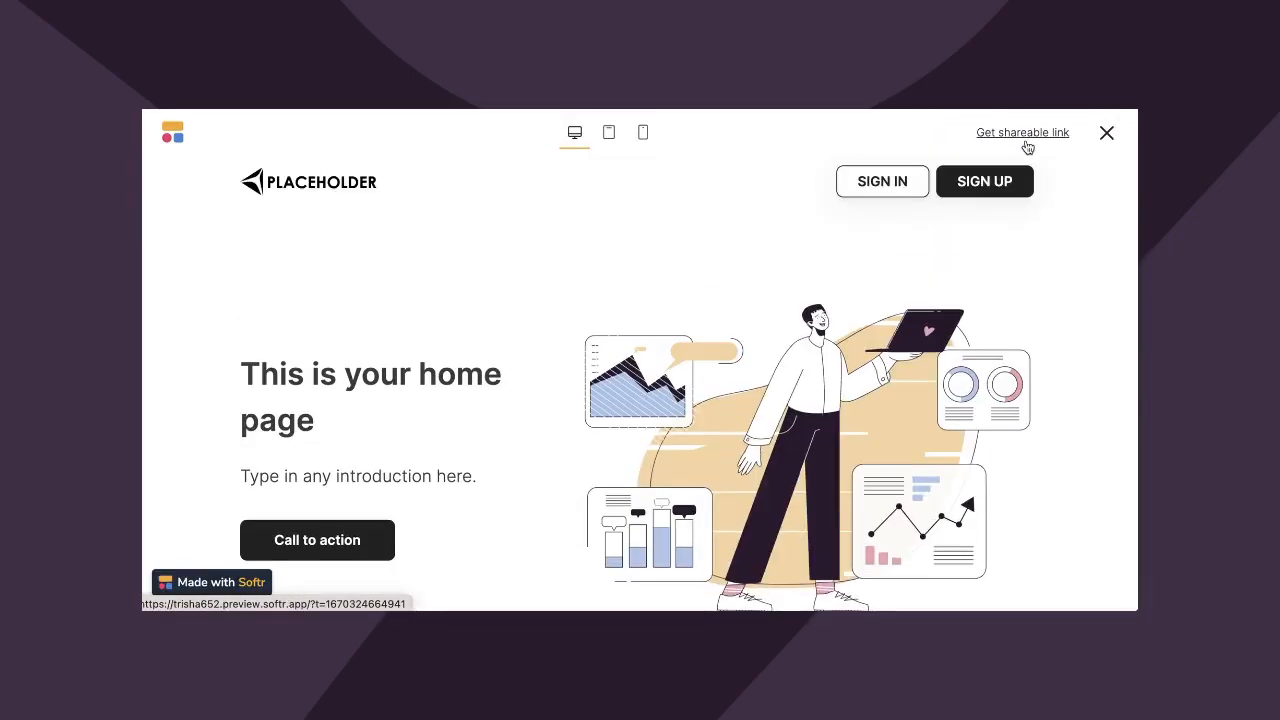
left_click(984, 180)
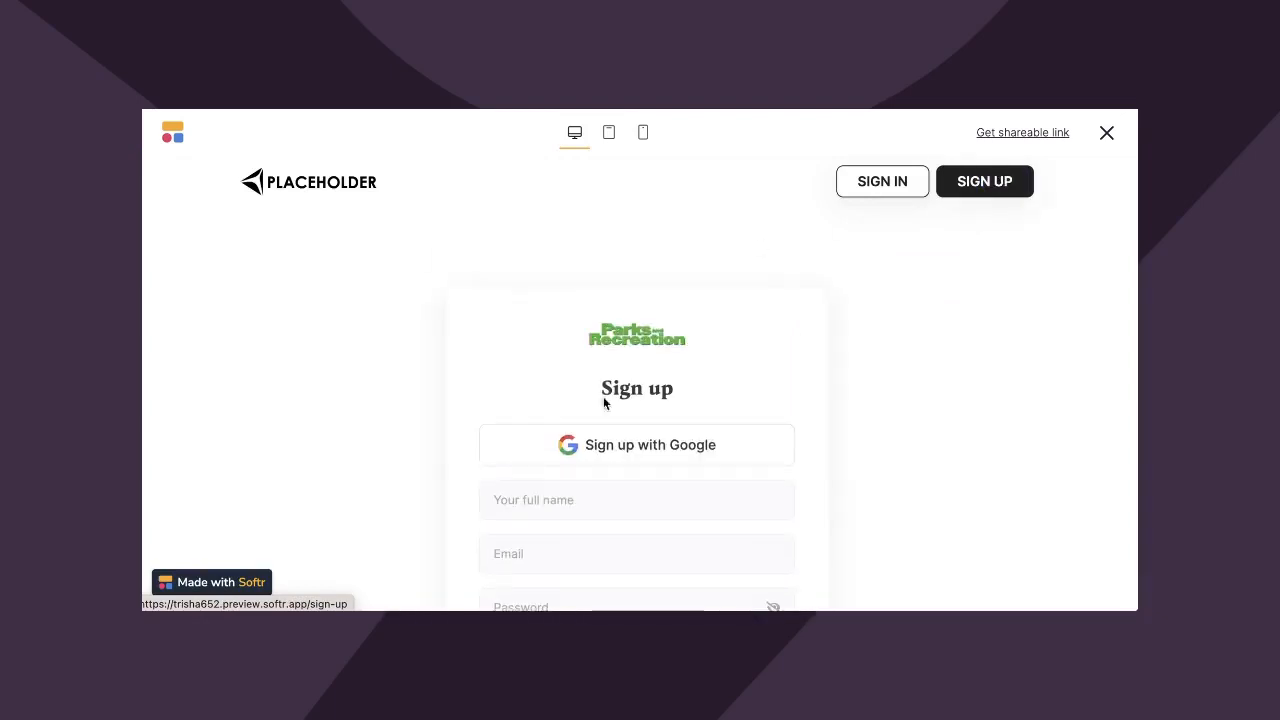
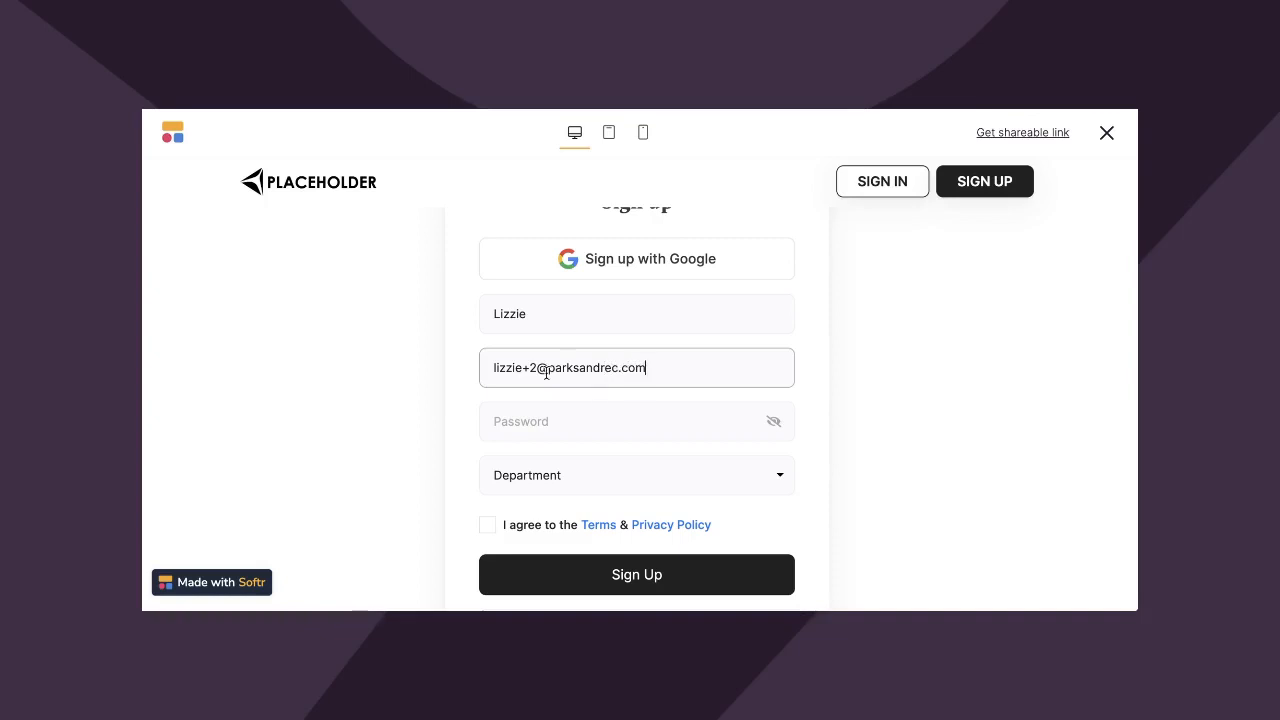
- Enter a password, choose the Health department and submit the sign-up form
left_click(636, 420)
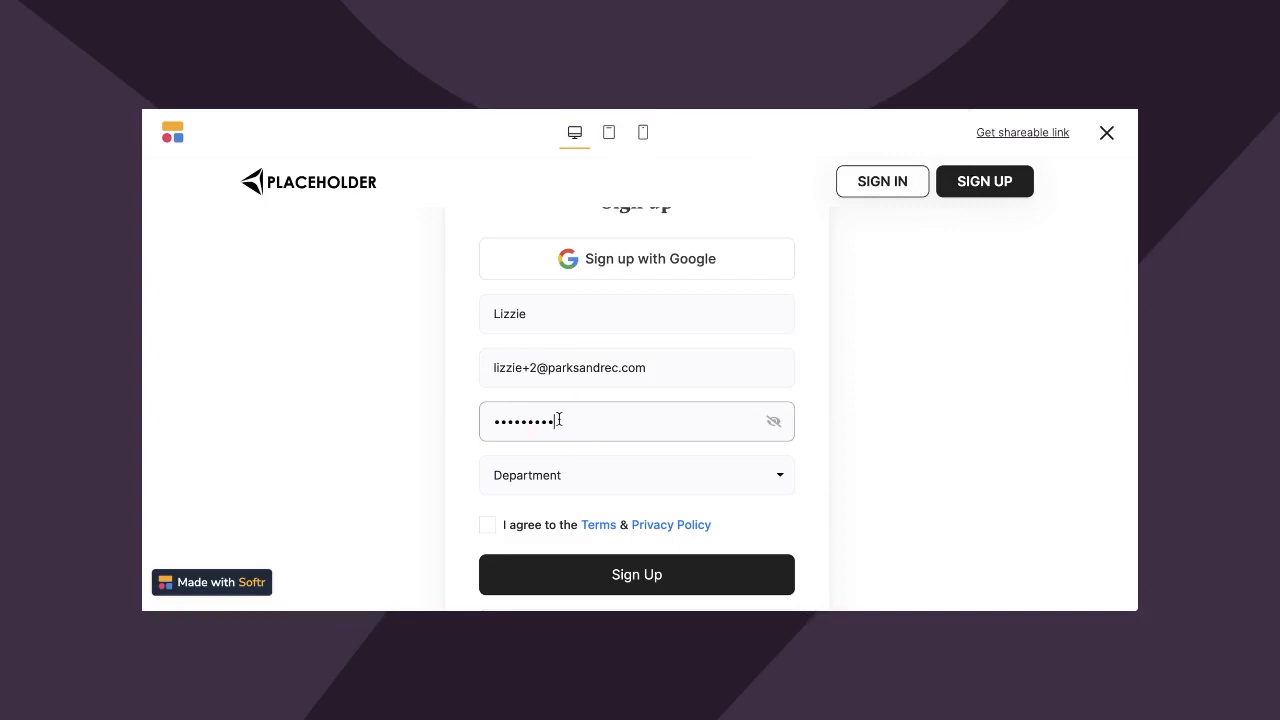
left_click(636, 474)
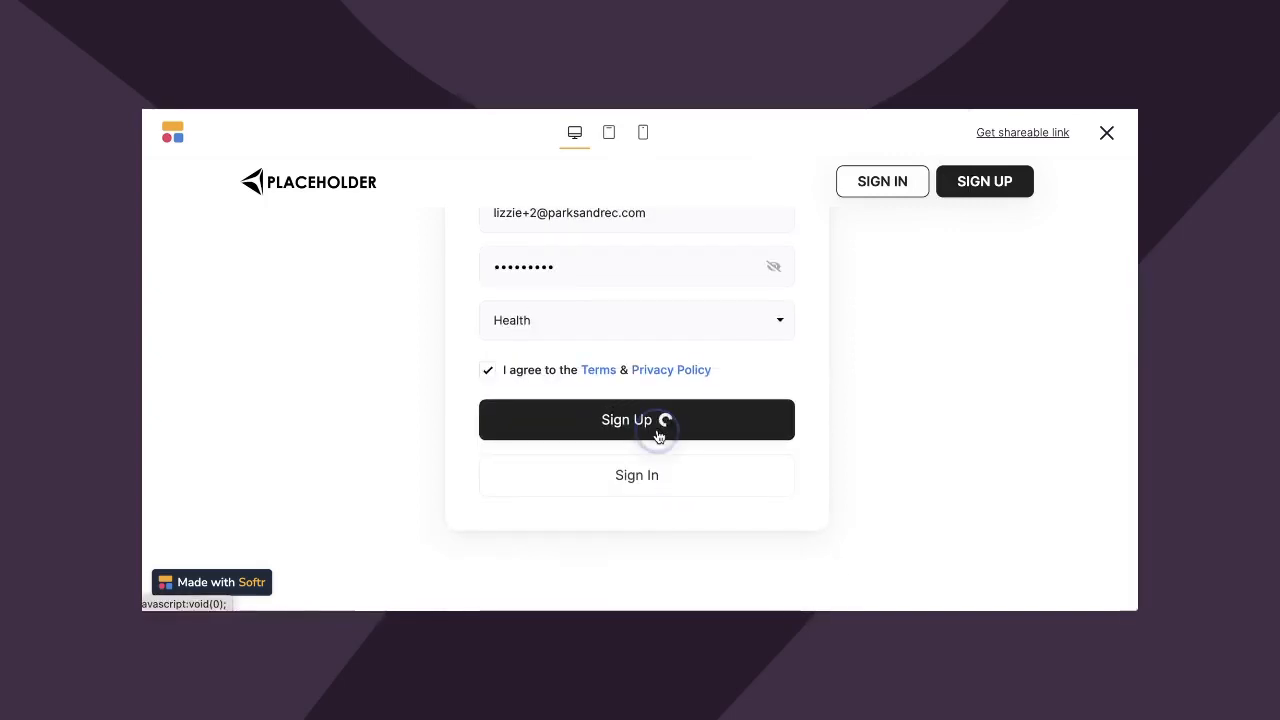
left_click(636, 420)
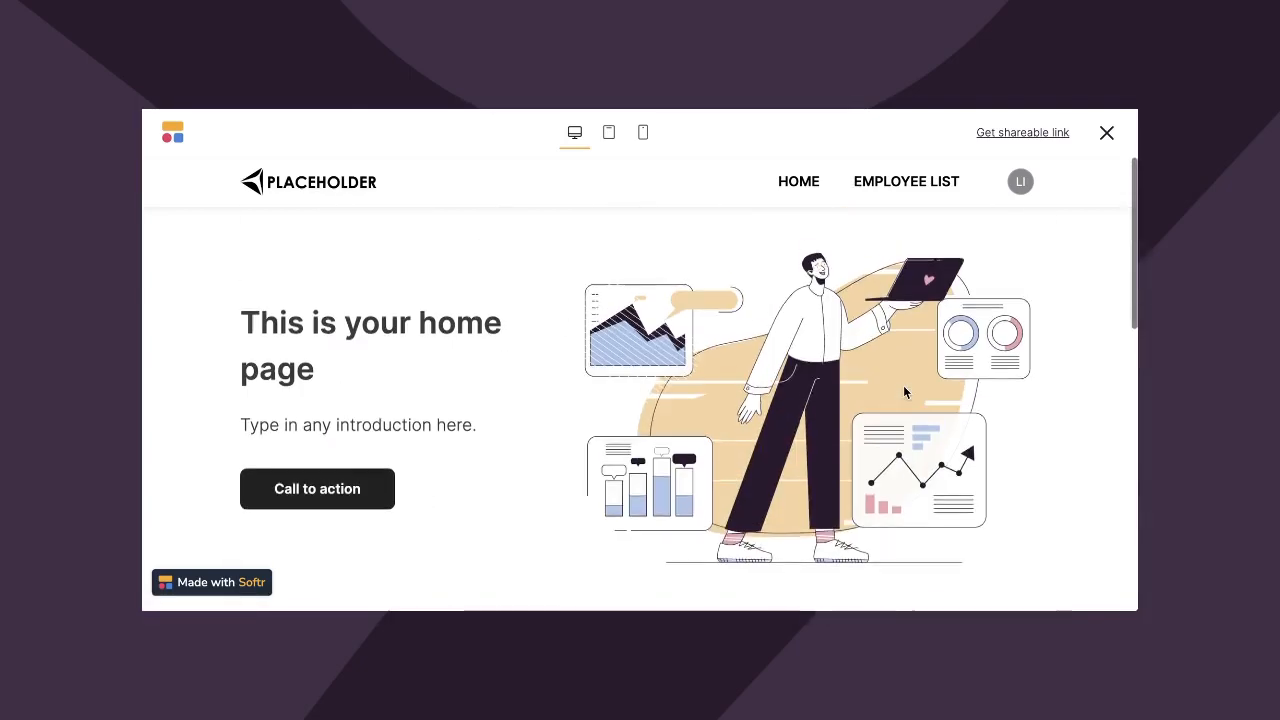
mouse_move(700, 180)
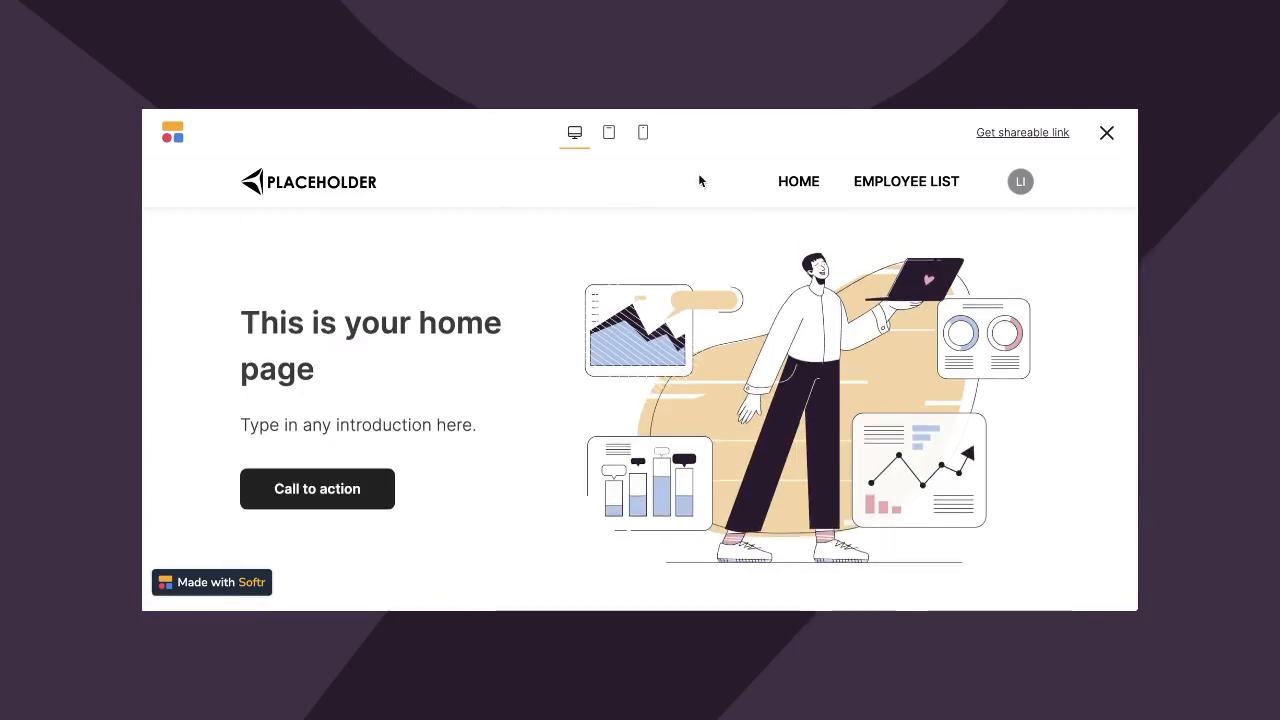
mouse_move(862, 360)
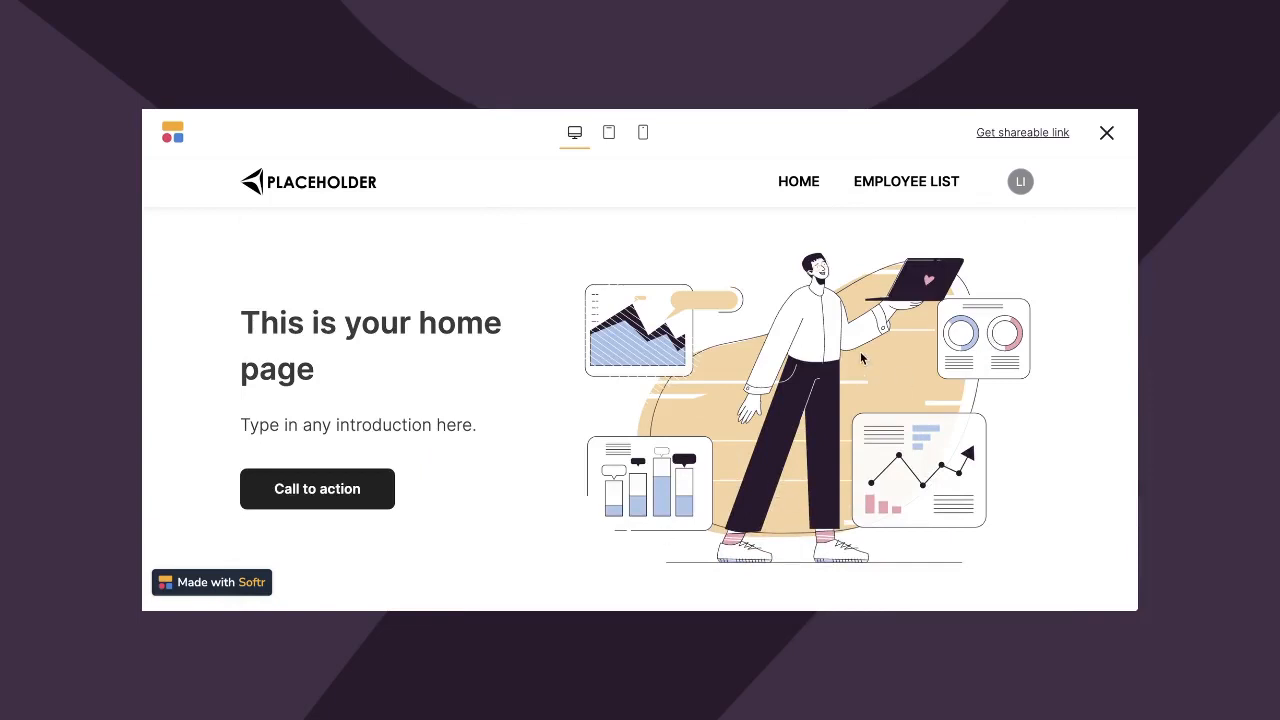
mouse_move(1020, 188)
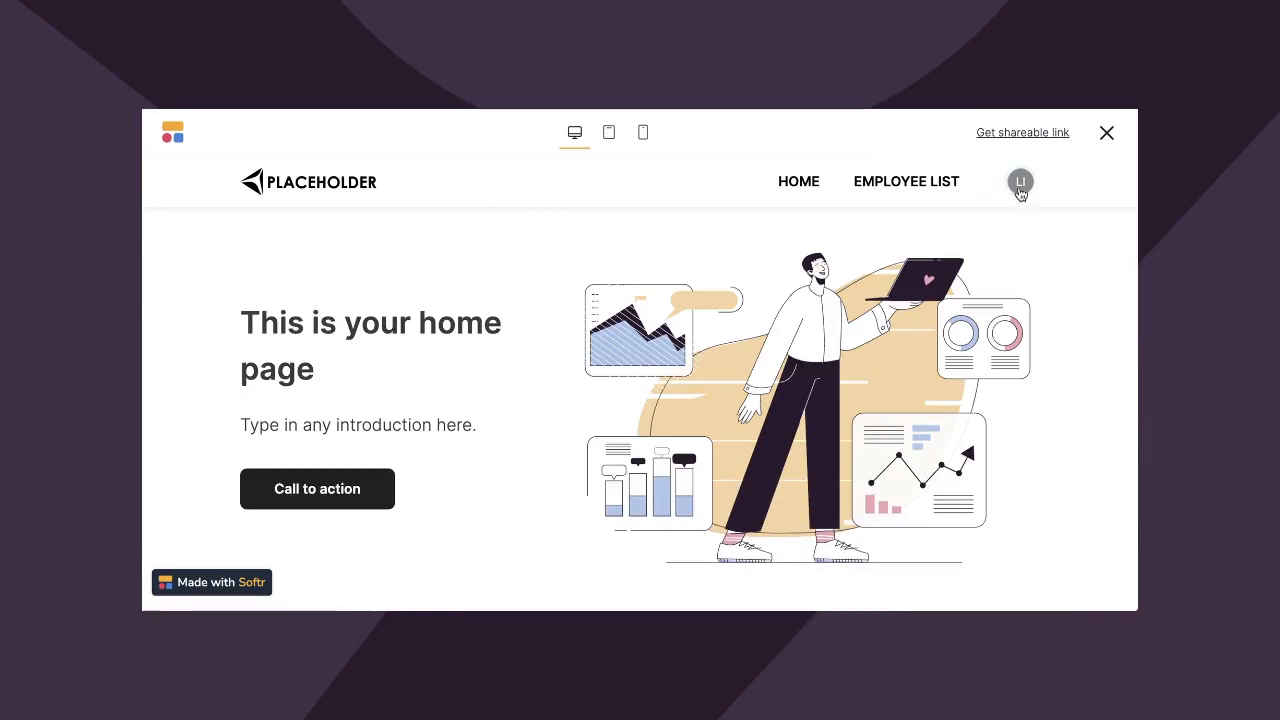
- Go to My Profile and save the profile with a Parks Manager job title
left_click(1020, 180)
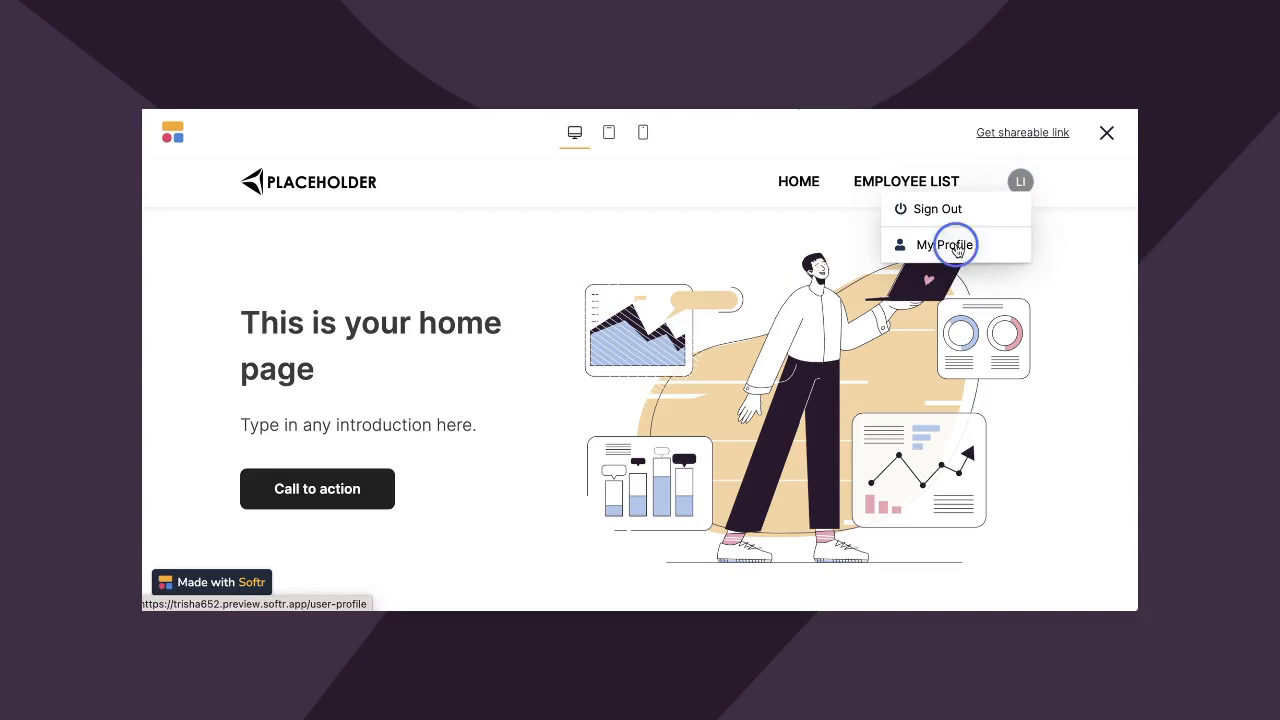
left_click(946, 244)
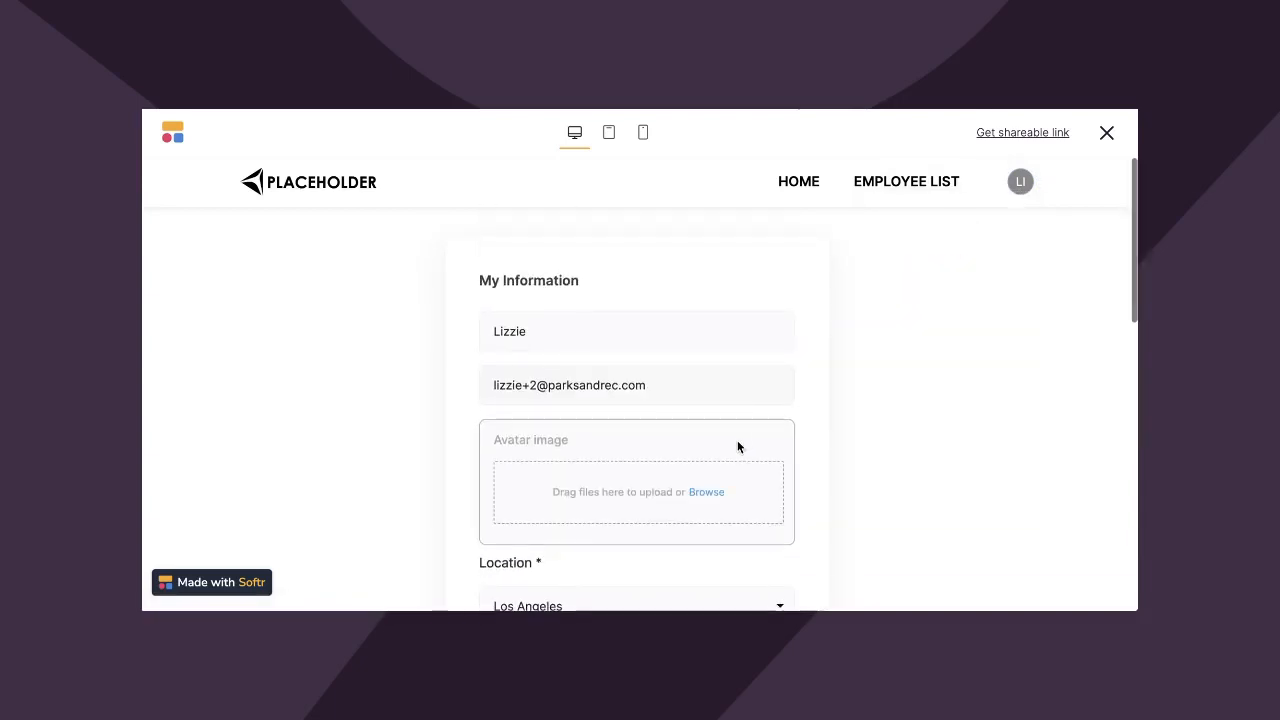
scroll("down", 3)
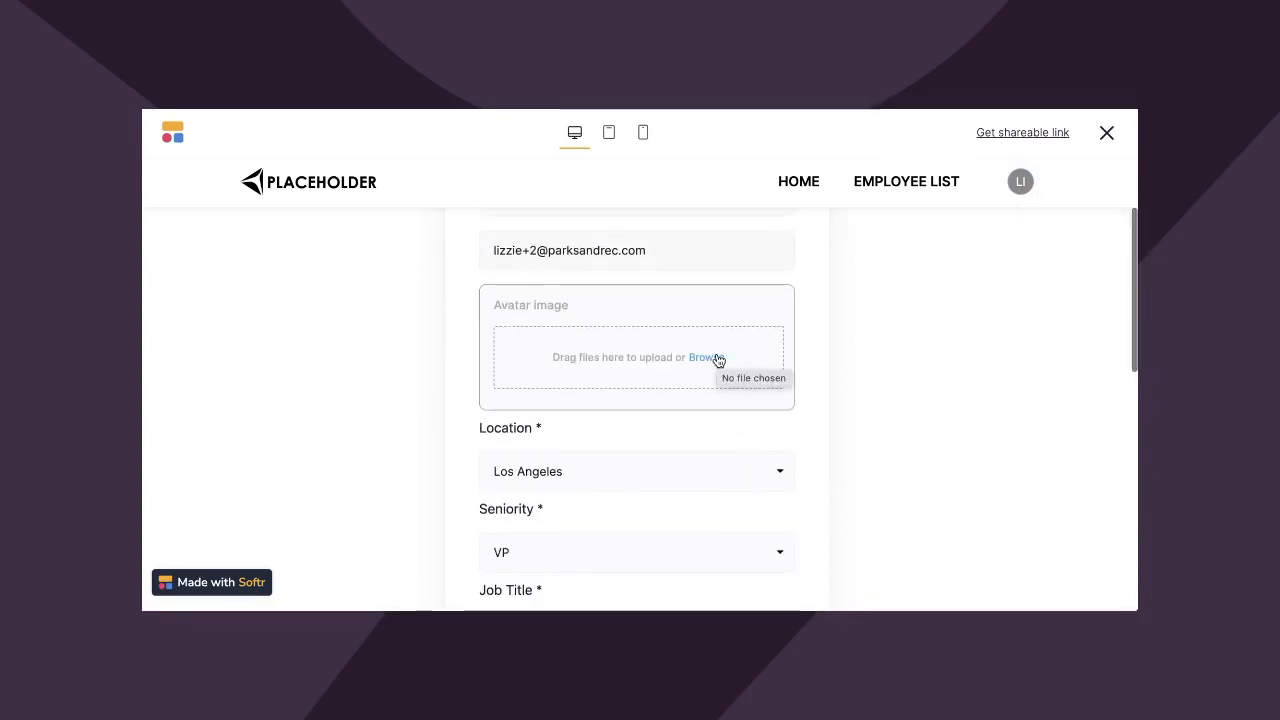
scroll("up", 3)
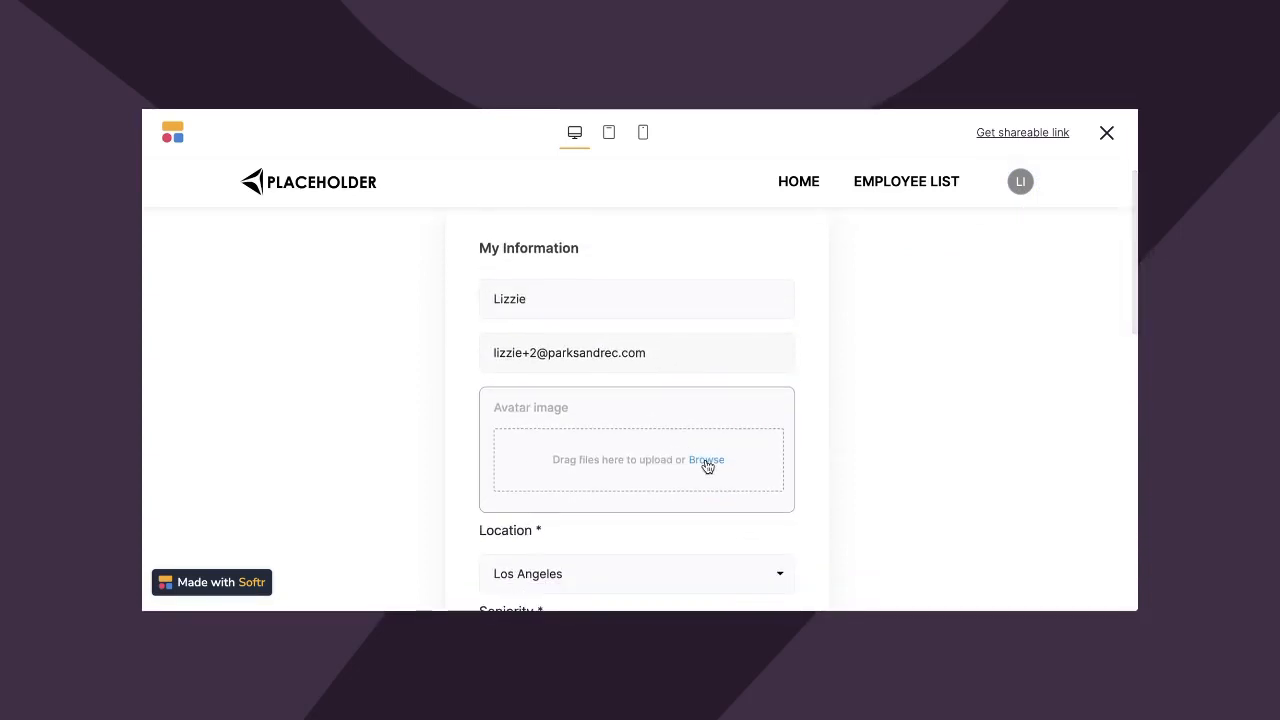
scroll("down", 3)
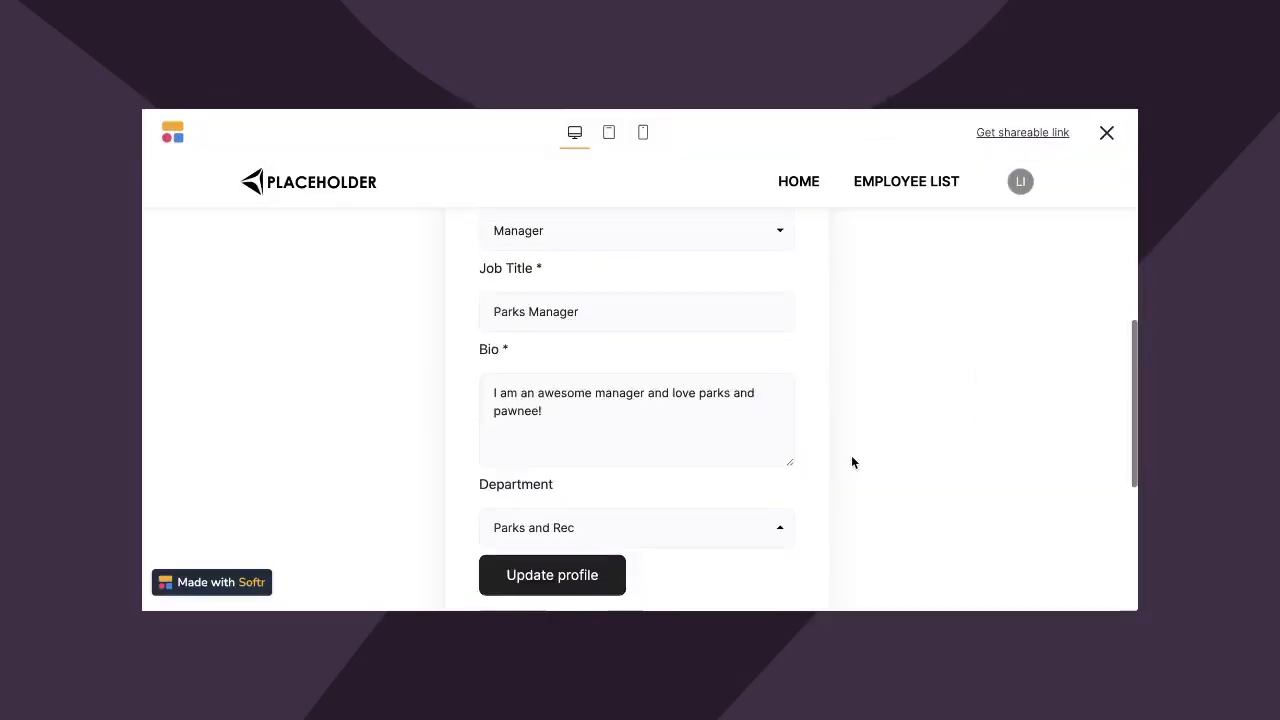
scroll("down", 3)
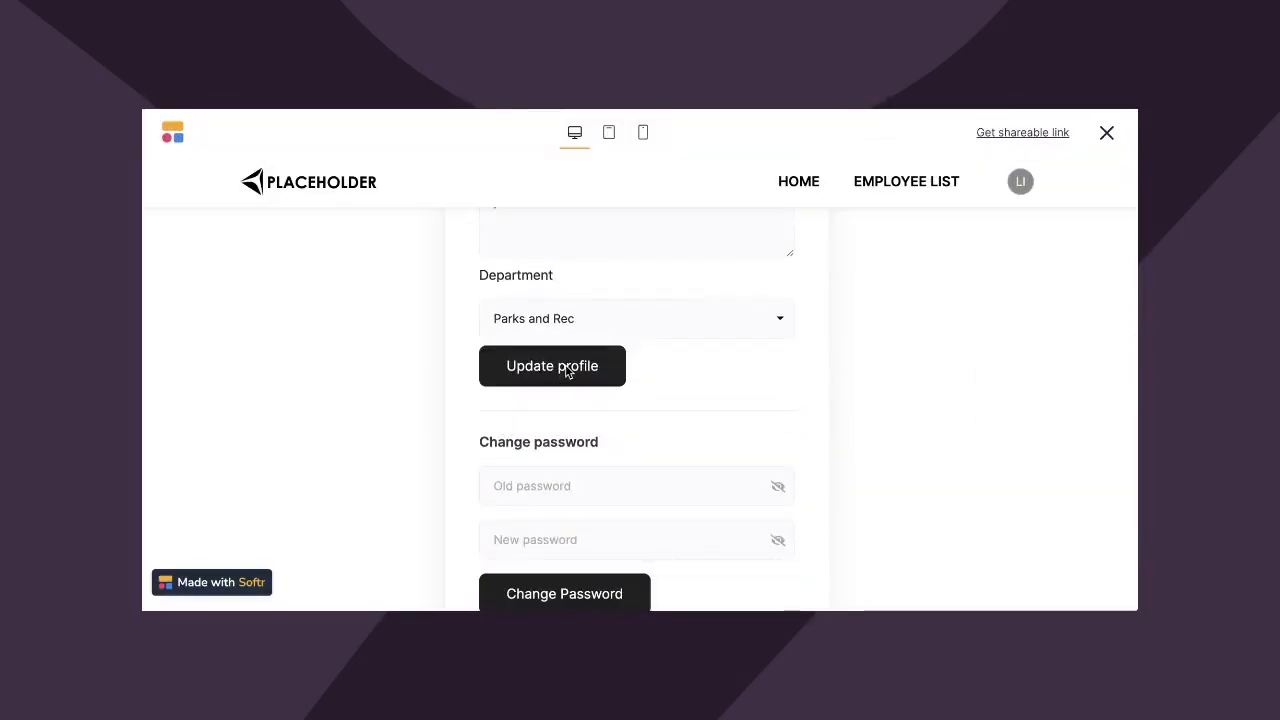
left_click(552, 364)
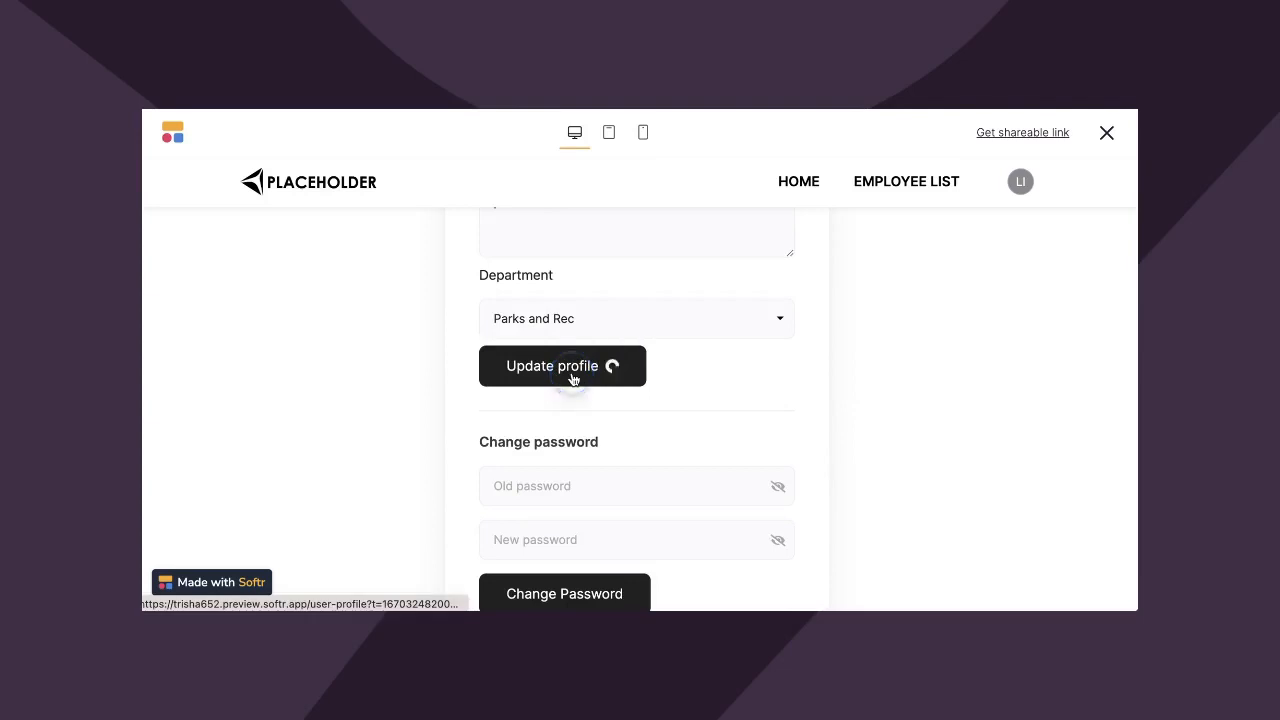
left_click(562, 364)
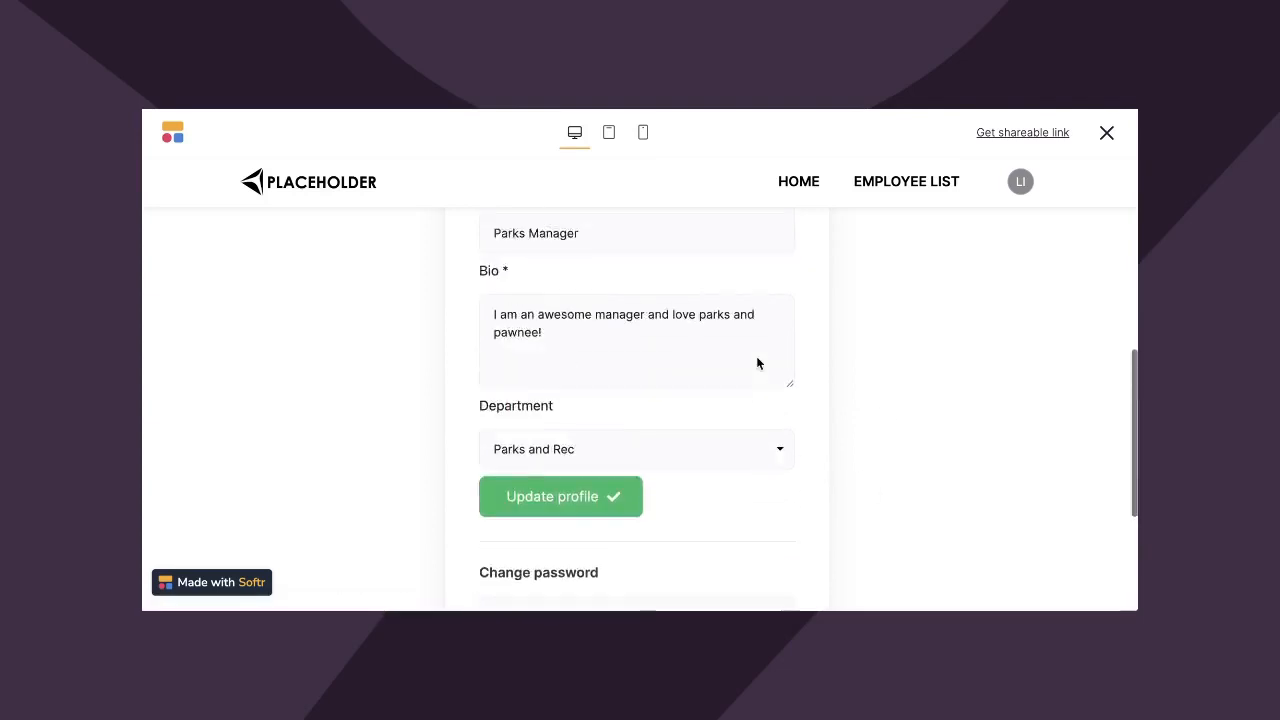
- Check the Departments table in the Airtable Employee Directory base
left_click(1106, 132)
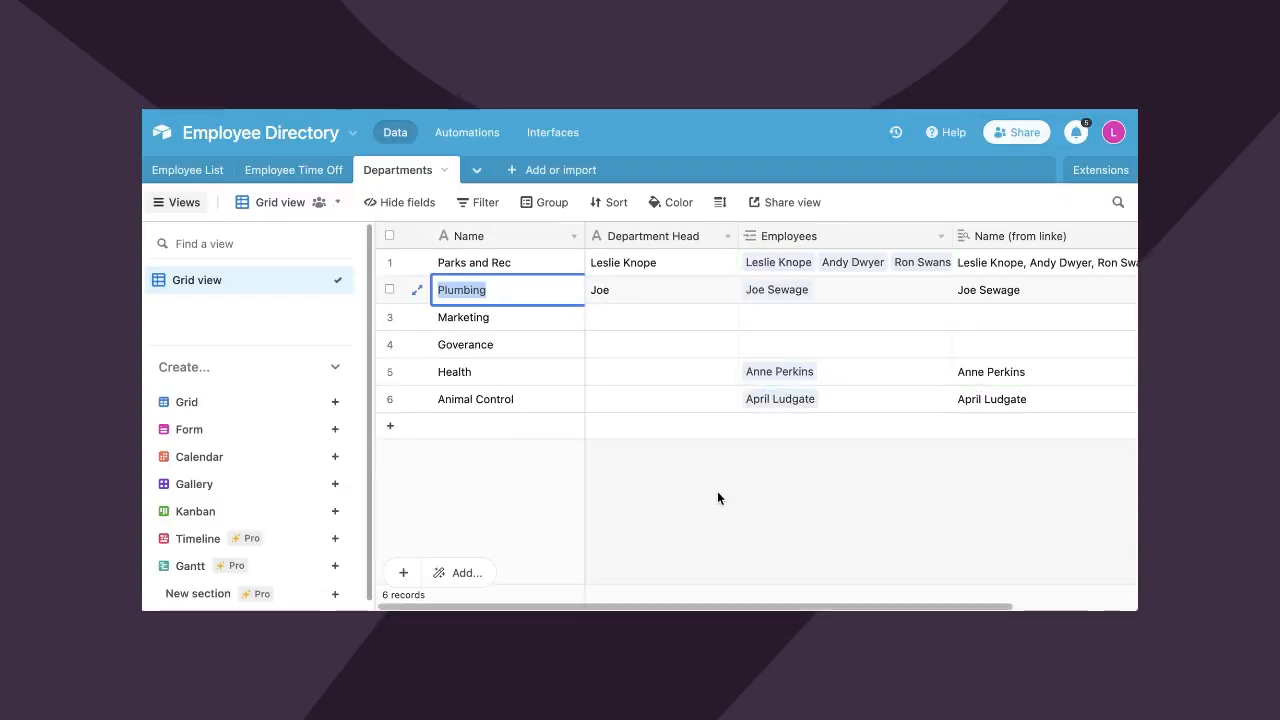
left_click(188, 168)
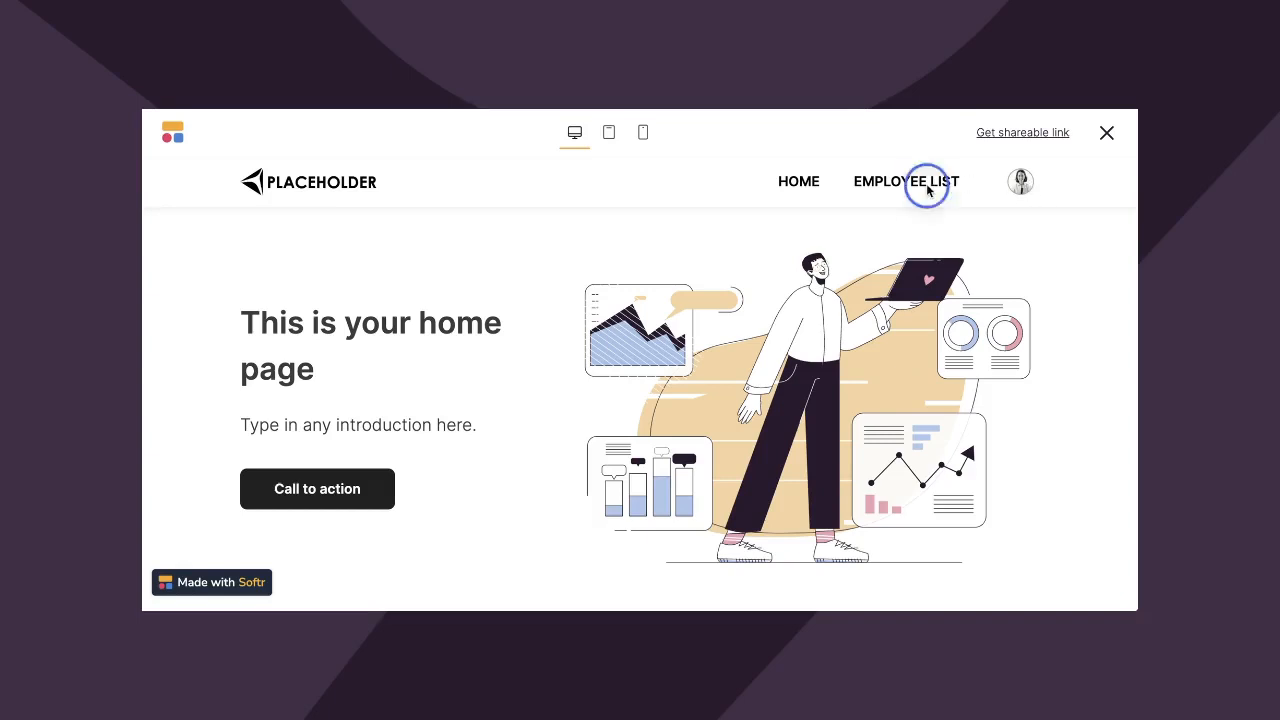
- View Lizzie's detail card on the preview's Employee List page
left_click(904, 180)
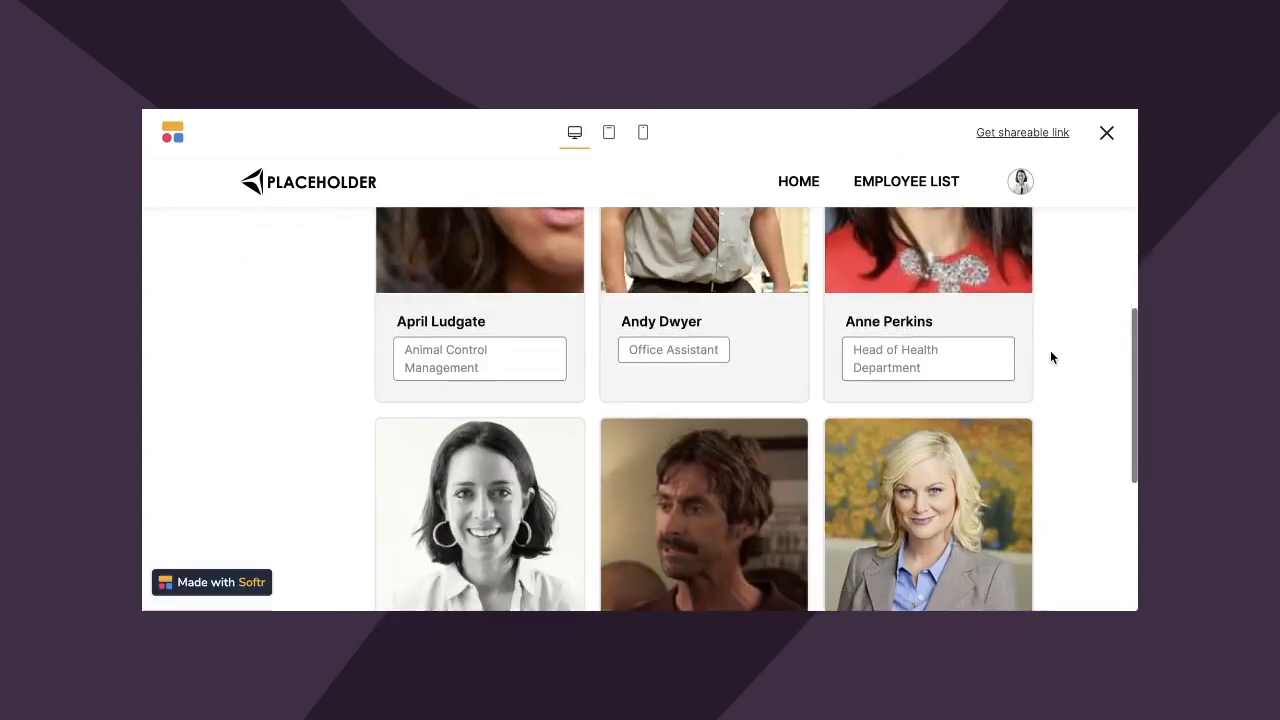
scroll("down", 3)
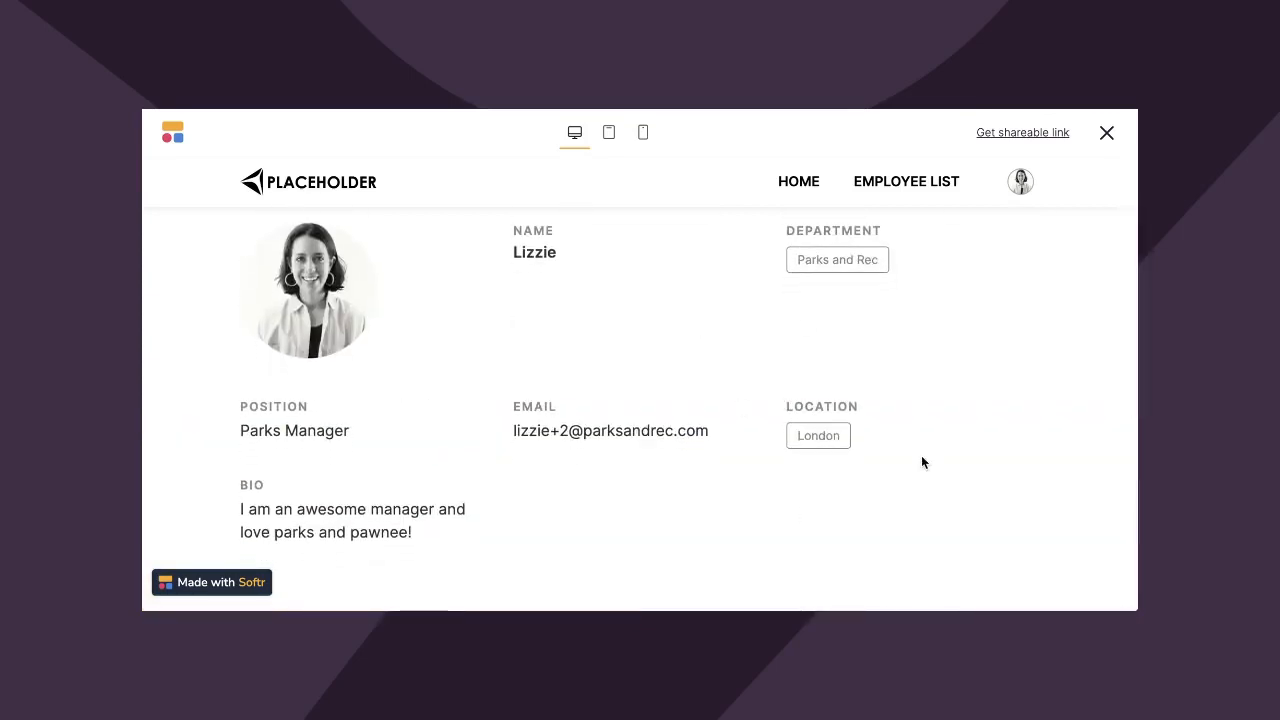
mouse_move(1016, 352)
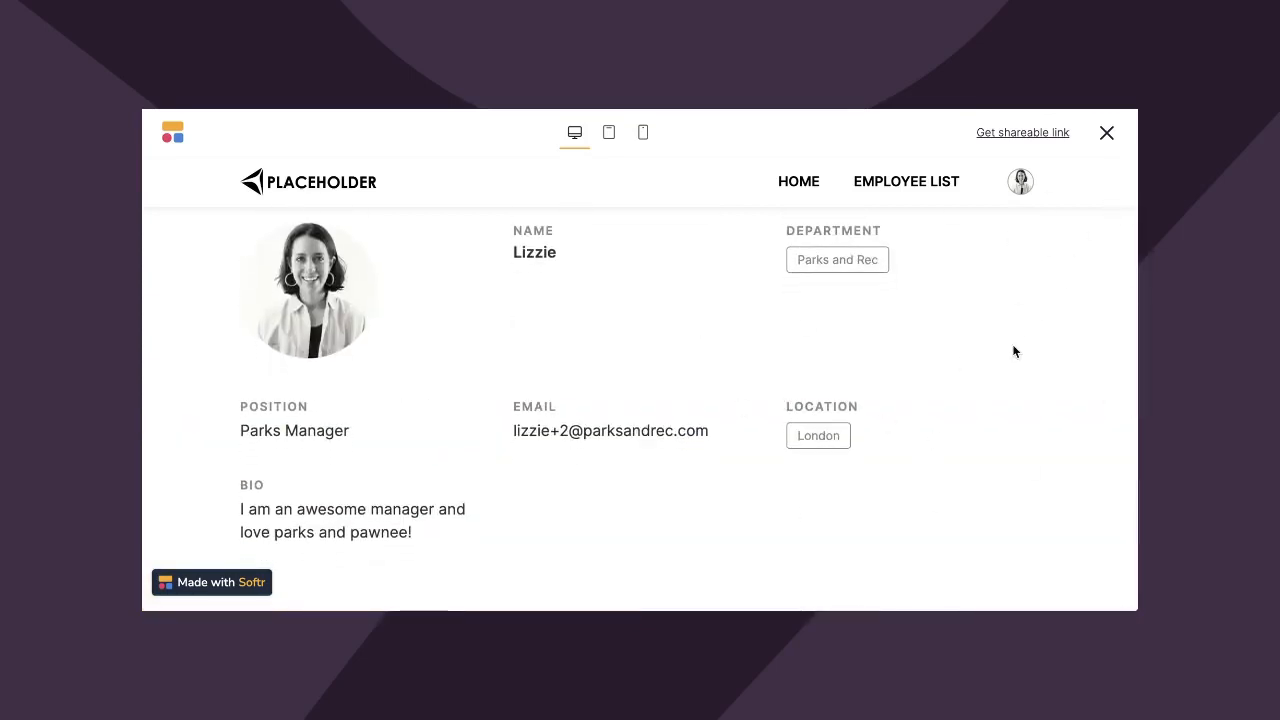
- Leave the preview and reopen the Sign up page in the editor
left_click(1106, 132)
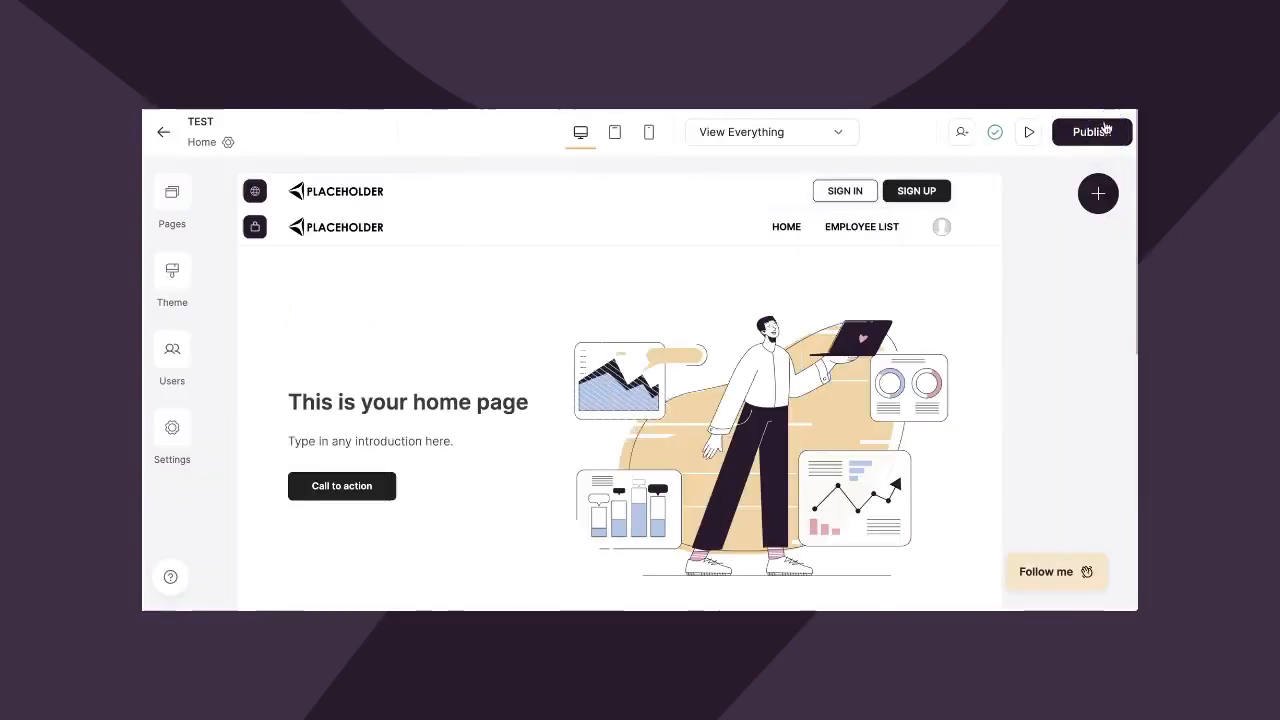
mouse_move(192, 378)
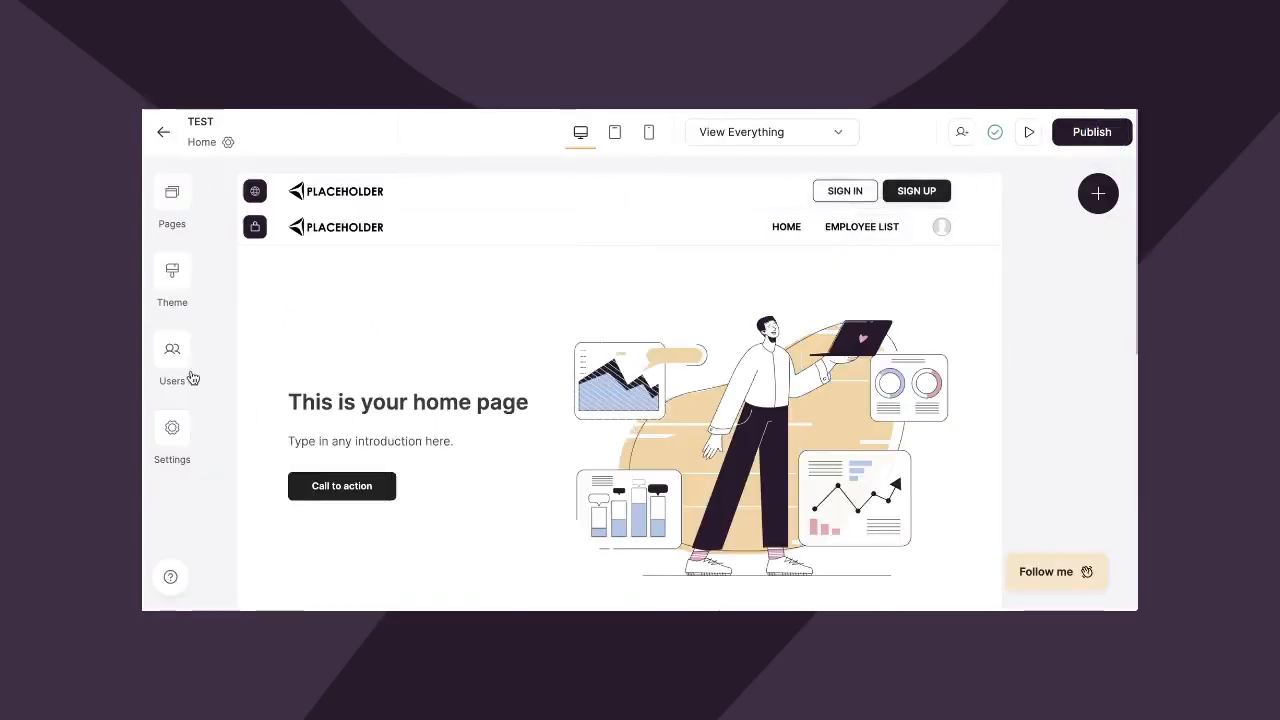
left_click(172, 192)
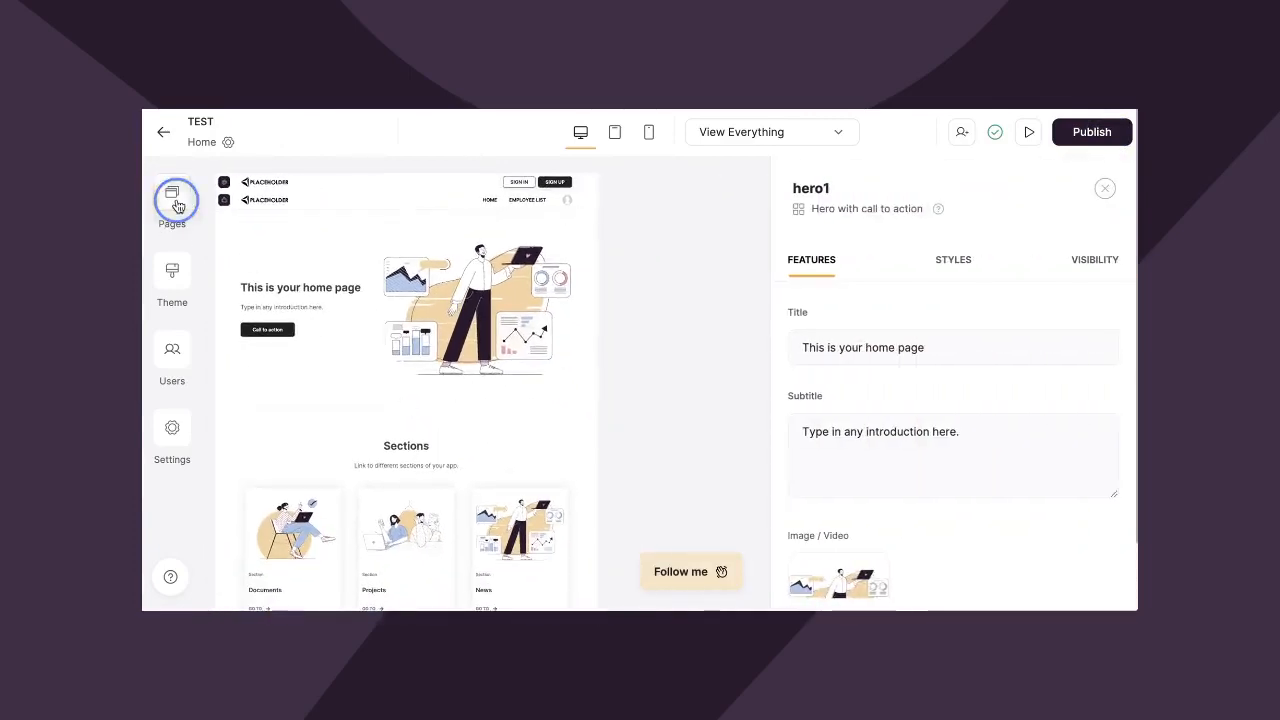
left_click(172, 198)
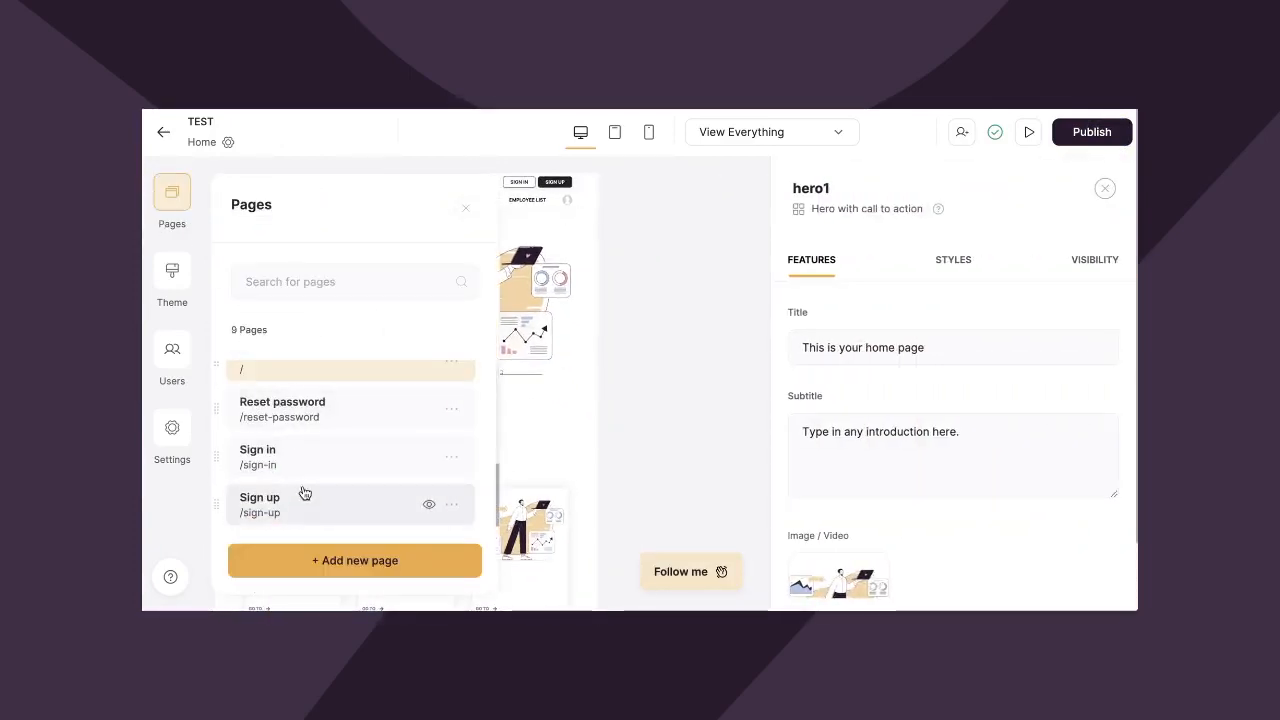
left_click(260, 496)
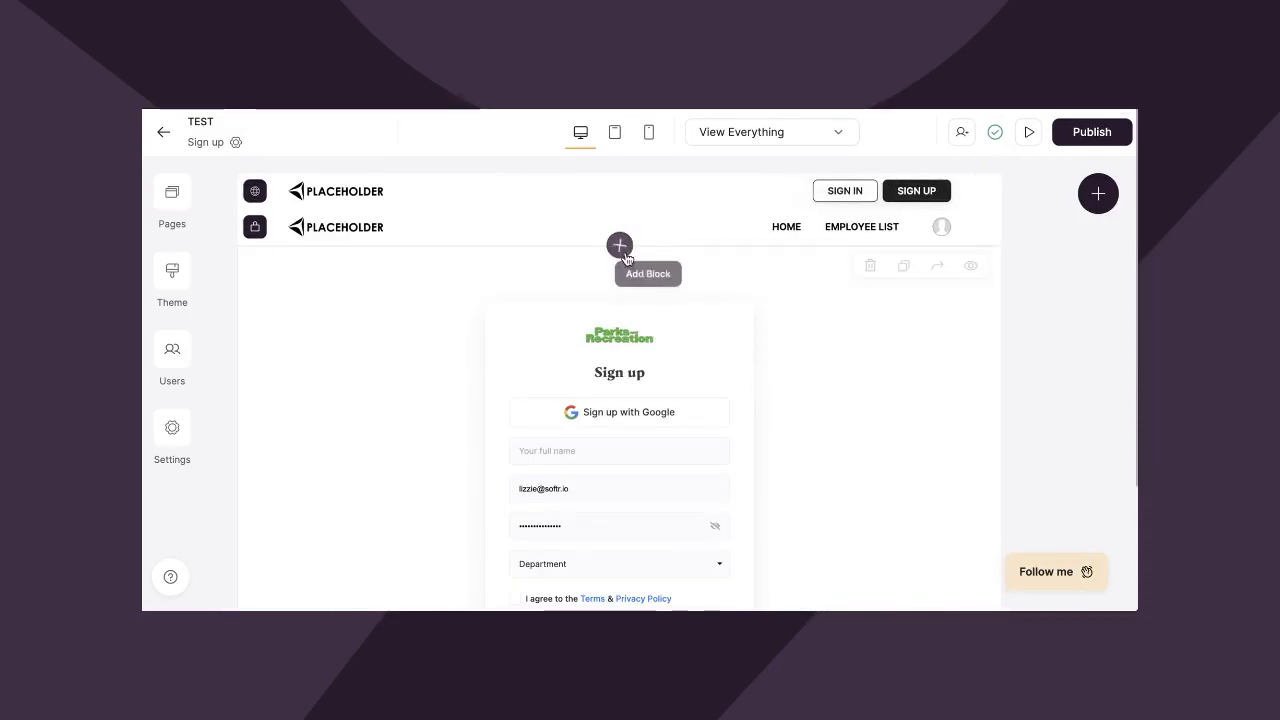
- Add a 'Signup with side image' block above the existing sign-up form
left_click(620, 244)
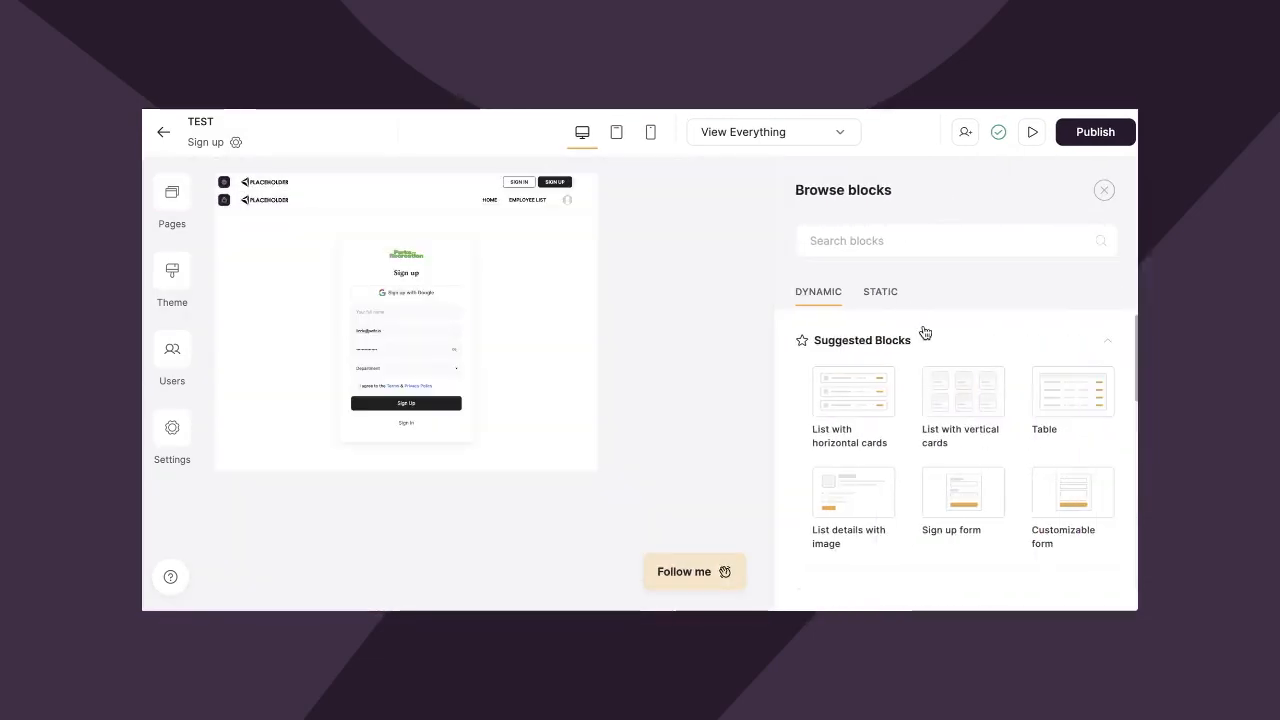
left_click(1108, 340)
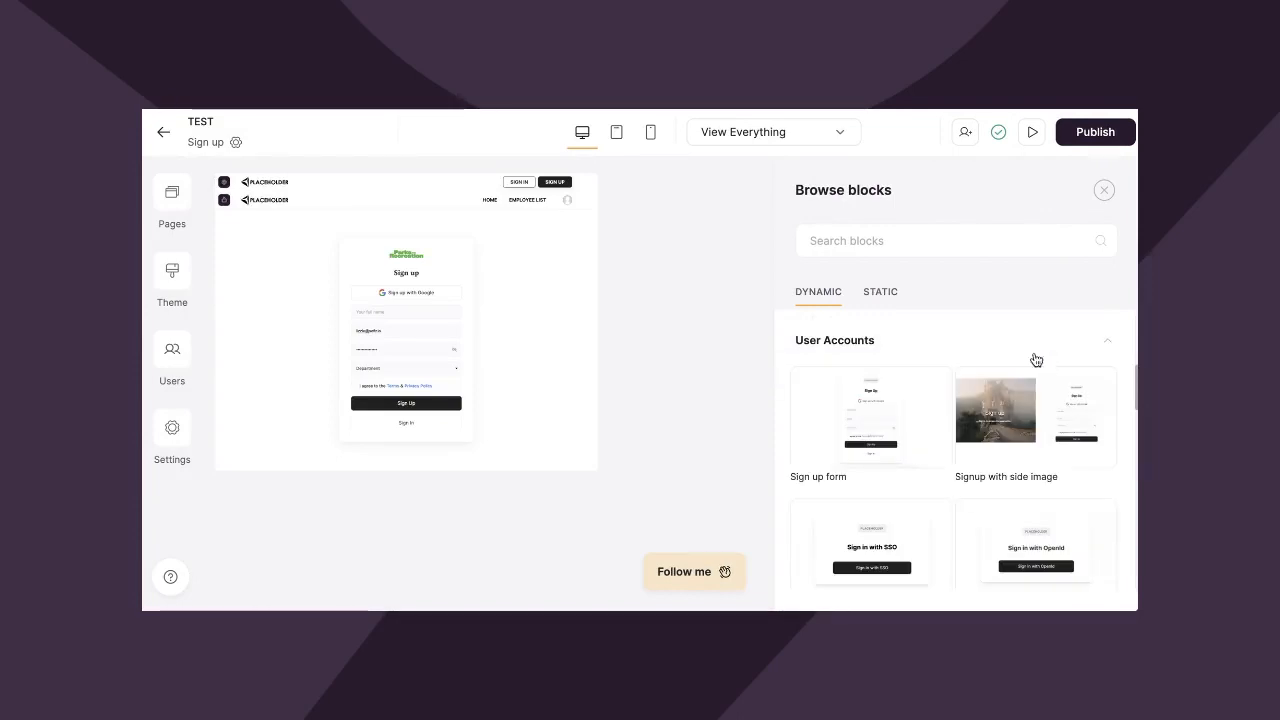
mouse_move(1036, 418)
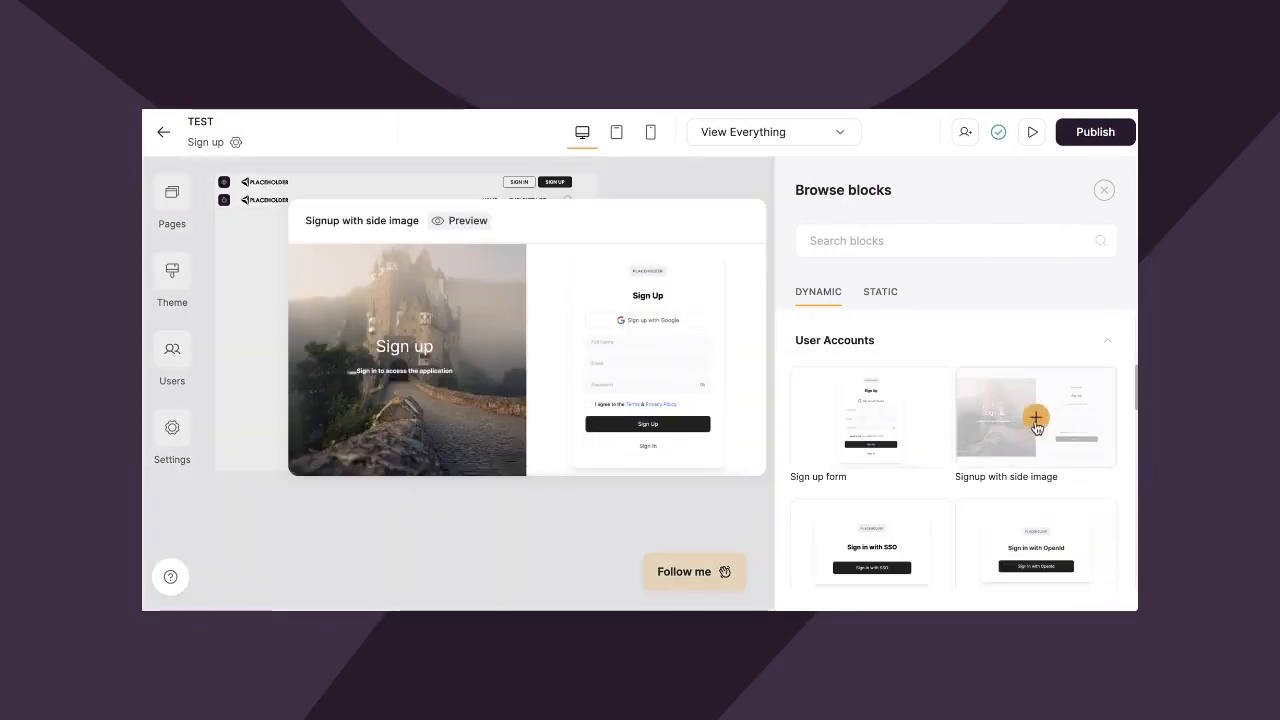
left_click(1036, 418)
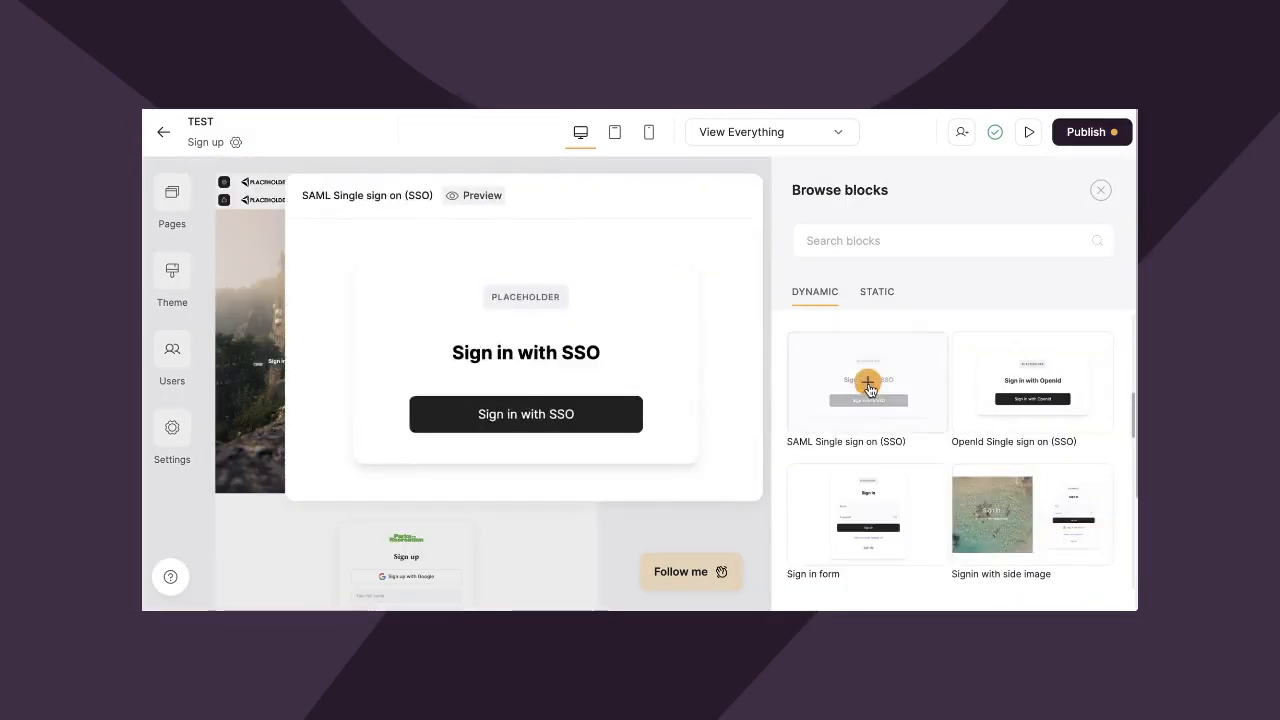
left_click(1032, 382)
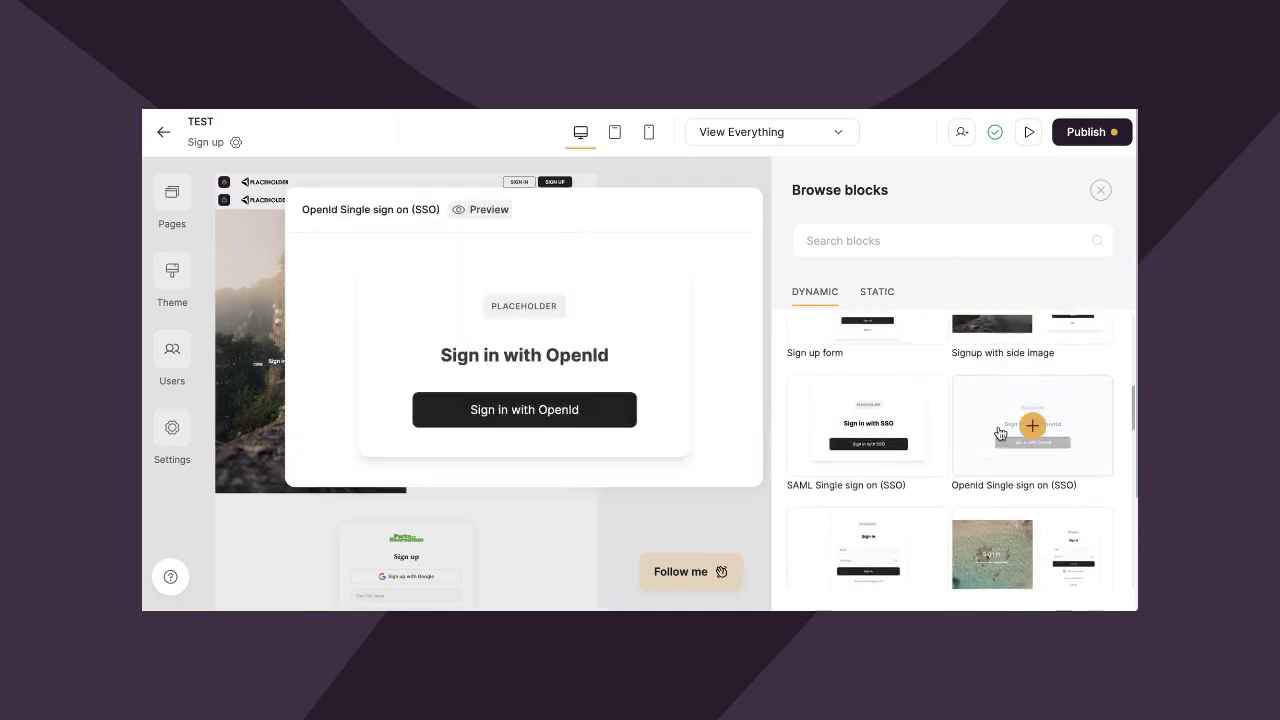
mouse_move(1040, 430)
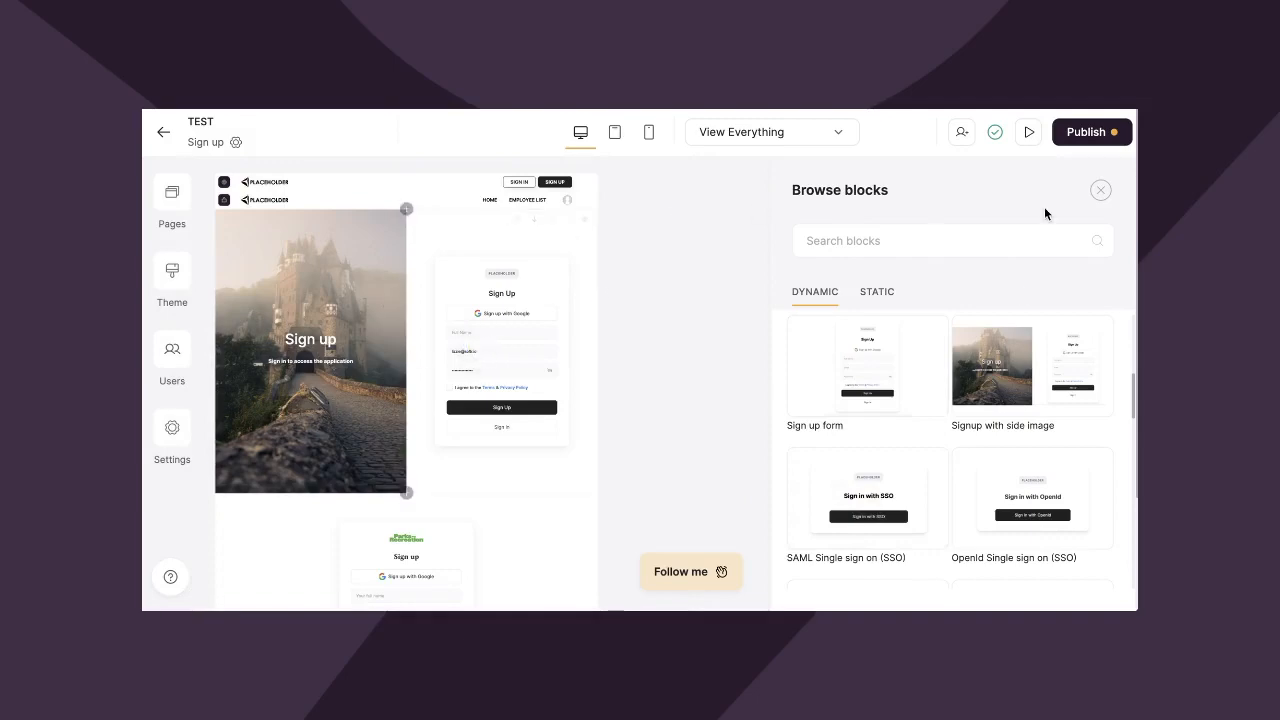
- Close the block library and review the castle-image sign-up block above the original form
left_click(1100, 190)
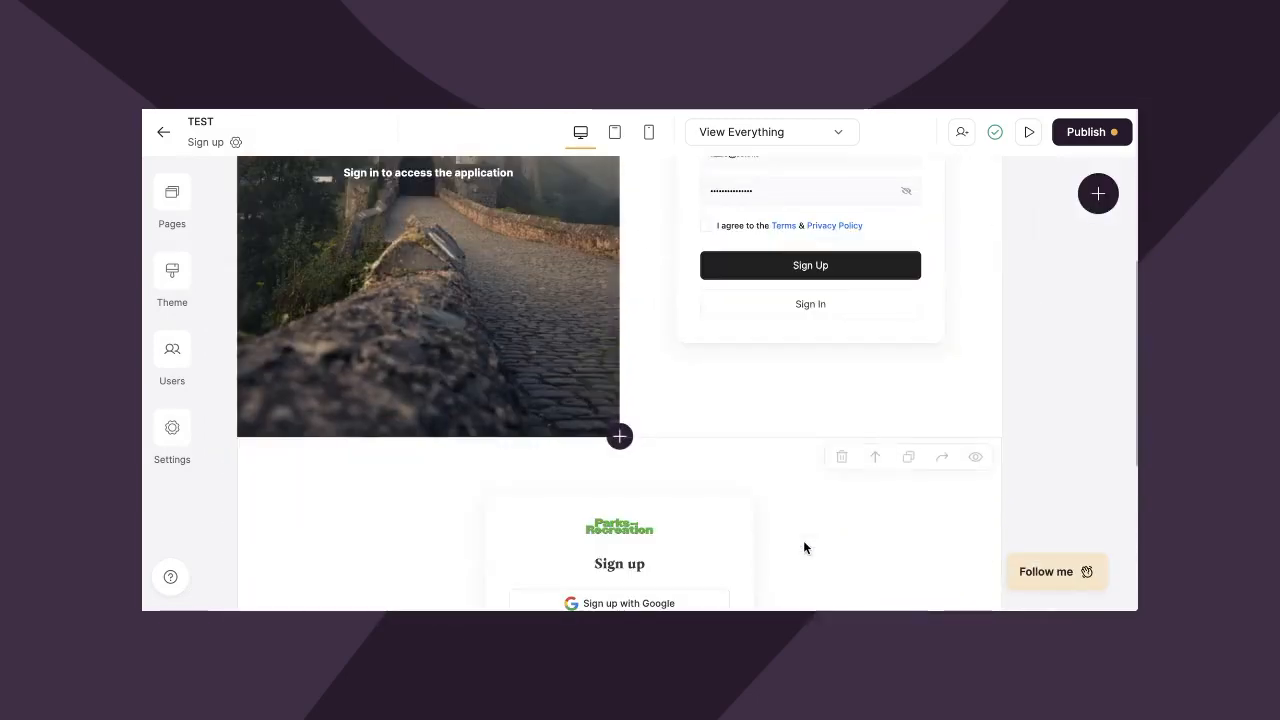
scroll("down", 3)
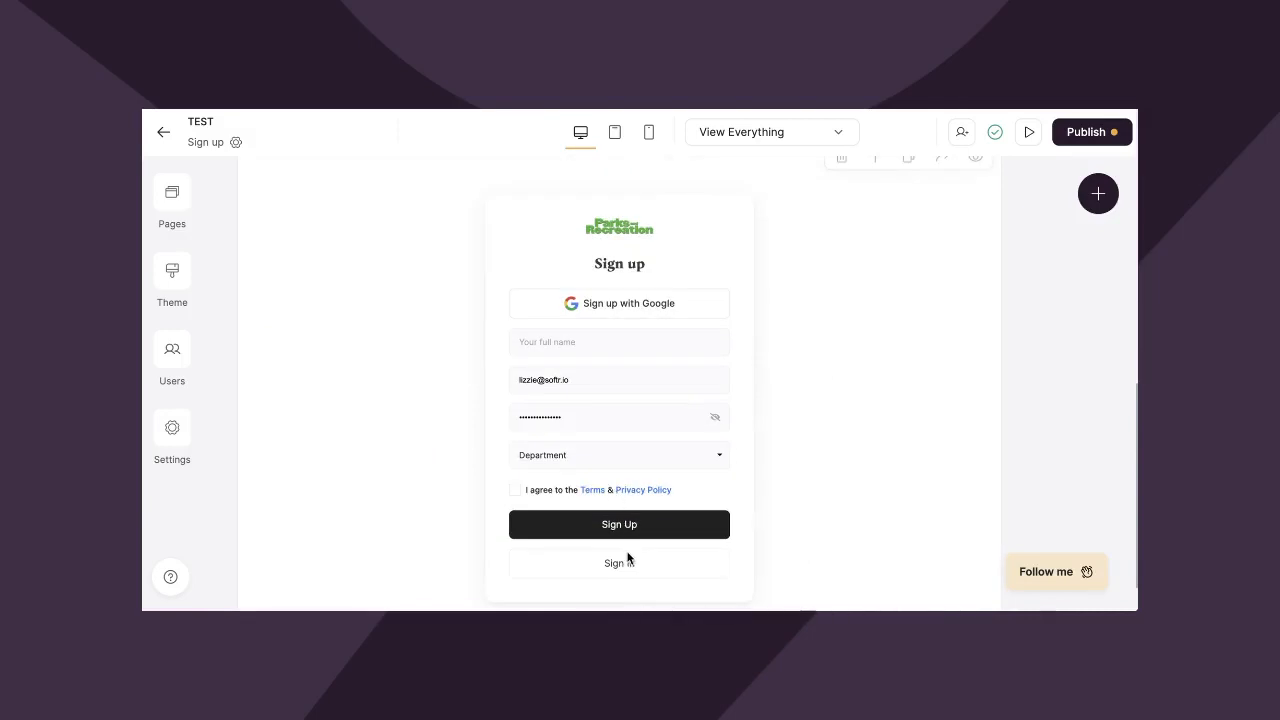
scroll("down", 3)
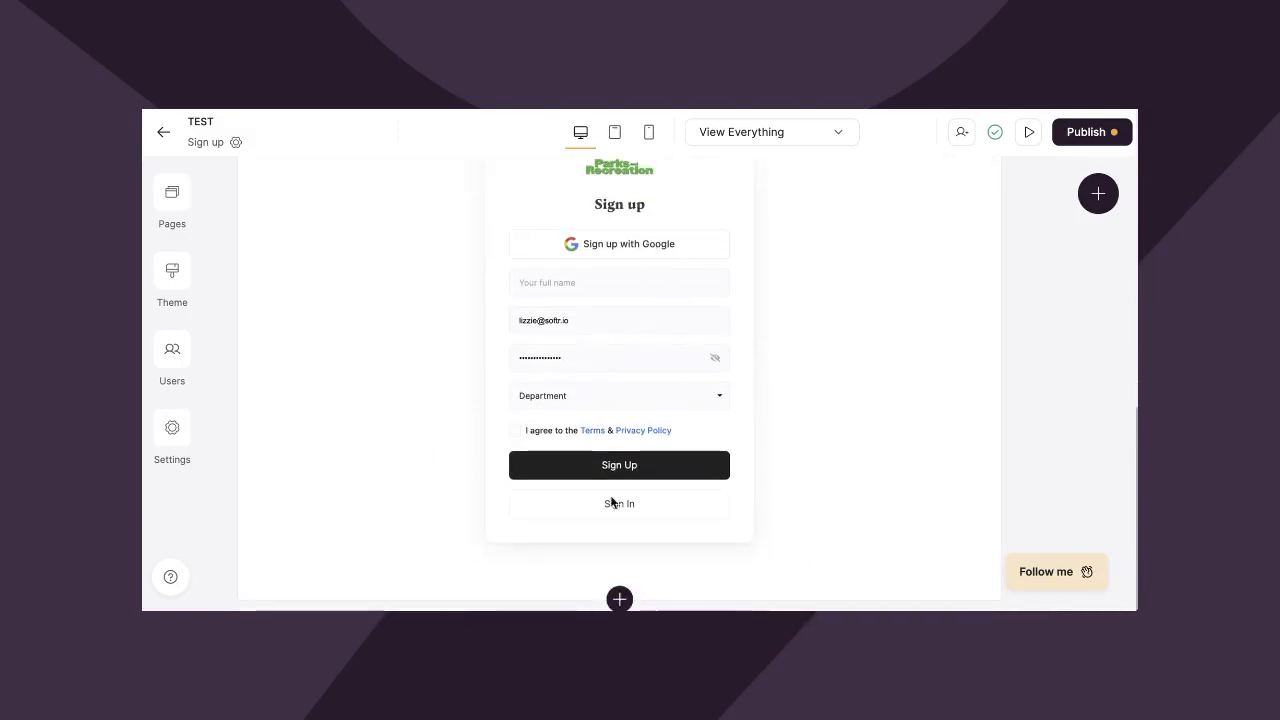
mouse_move(600, 528)
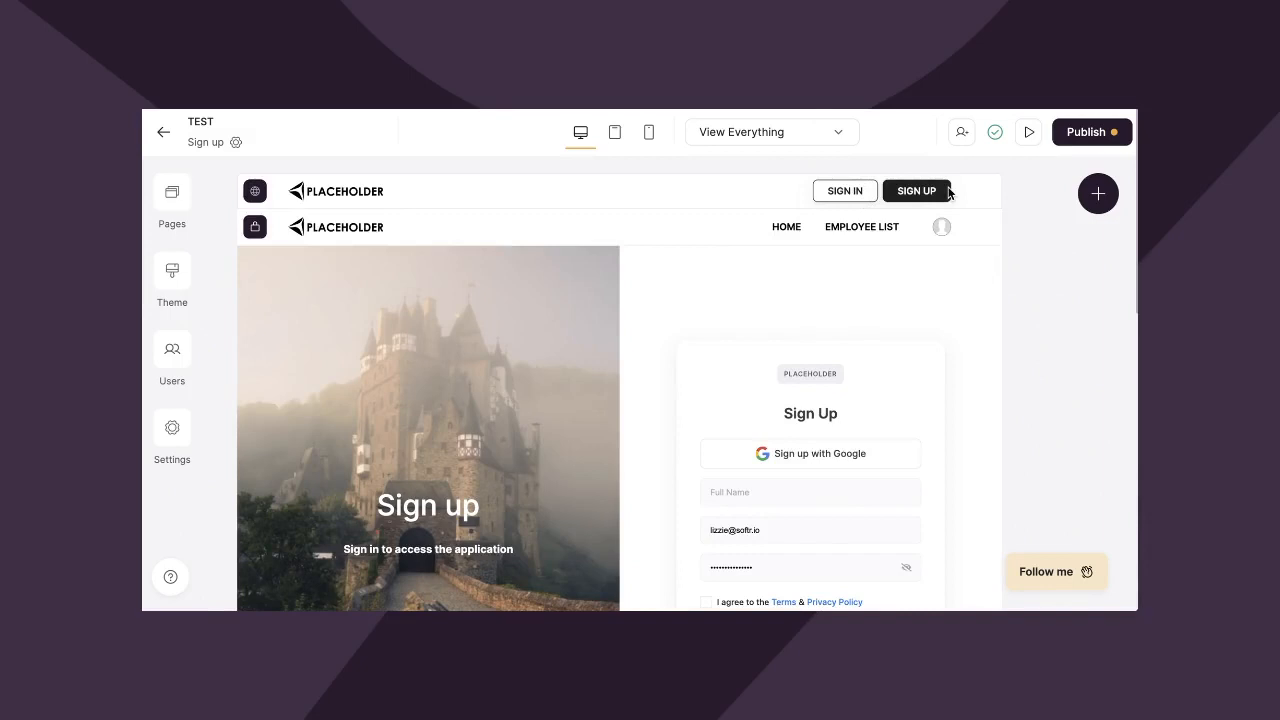
mouse_move(178, 210)
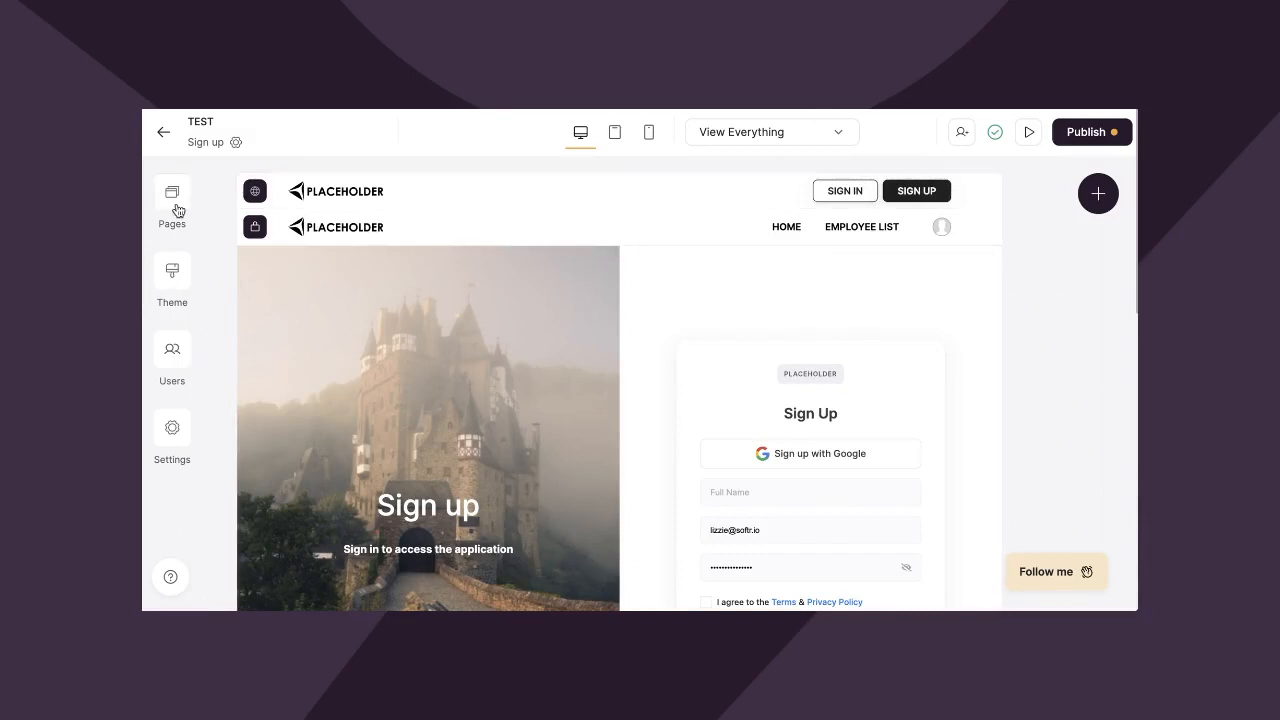
- Switch the editor to the Sign in page and review its sign-in form
left_click(172, 198)
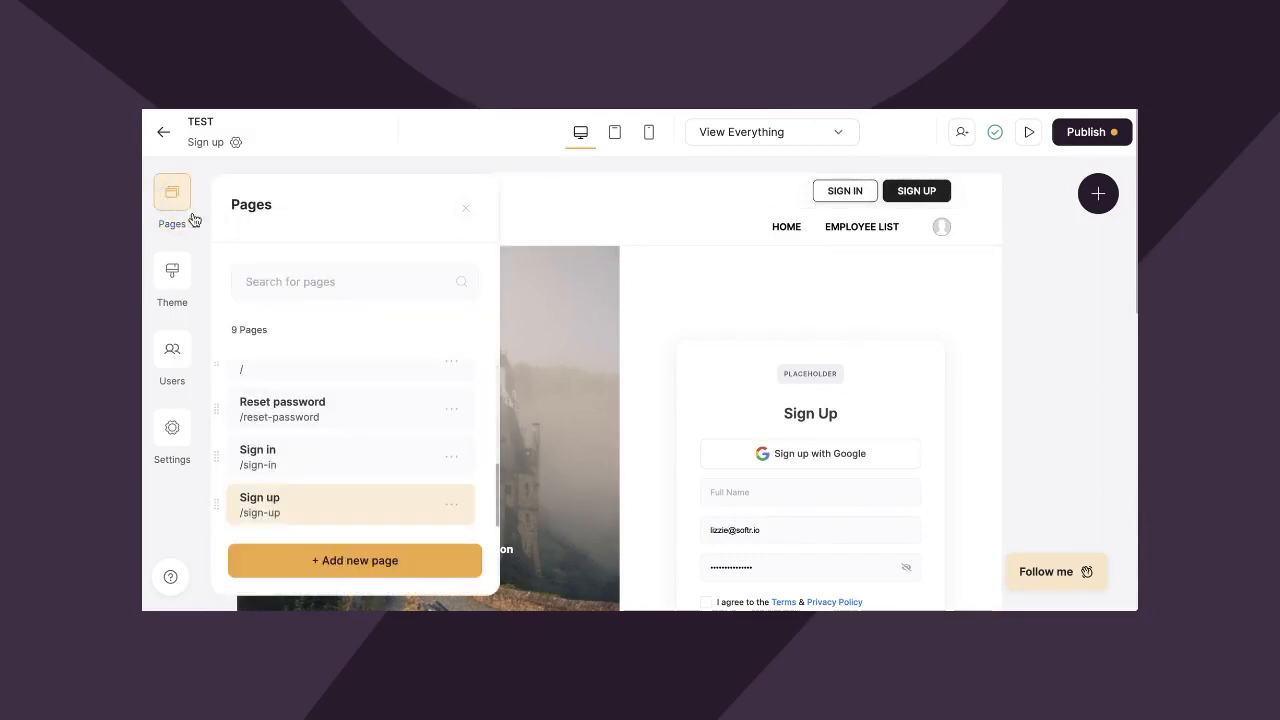
left_click(256, 456)
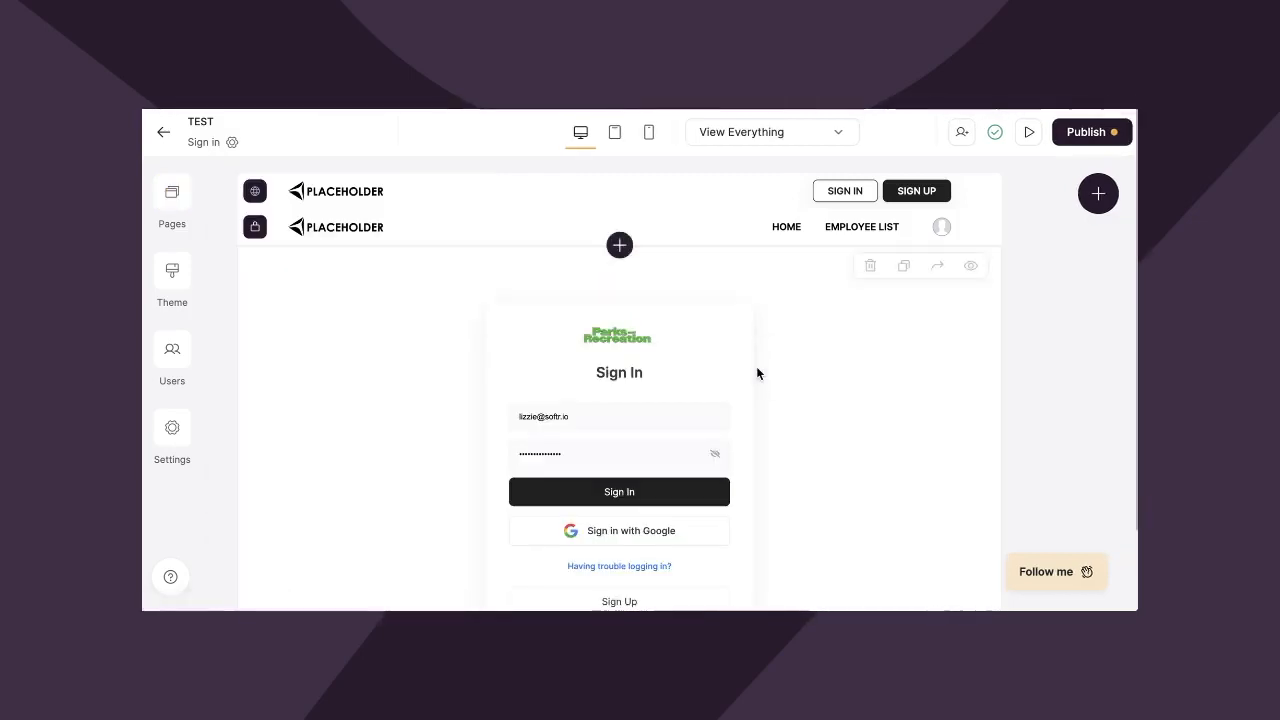
scroll("down", 3)
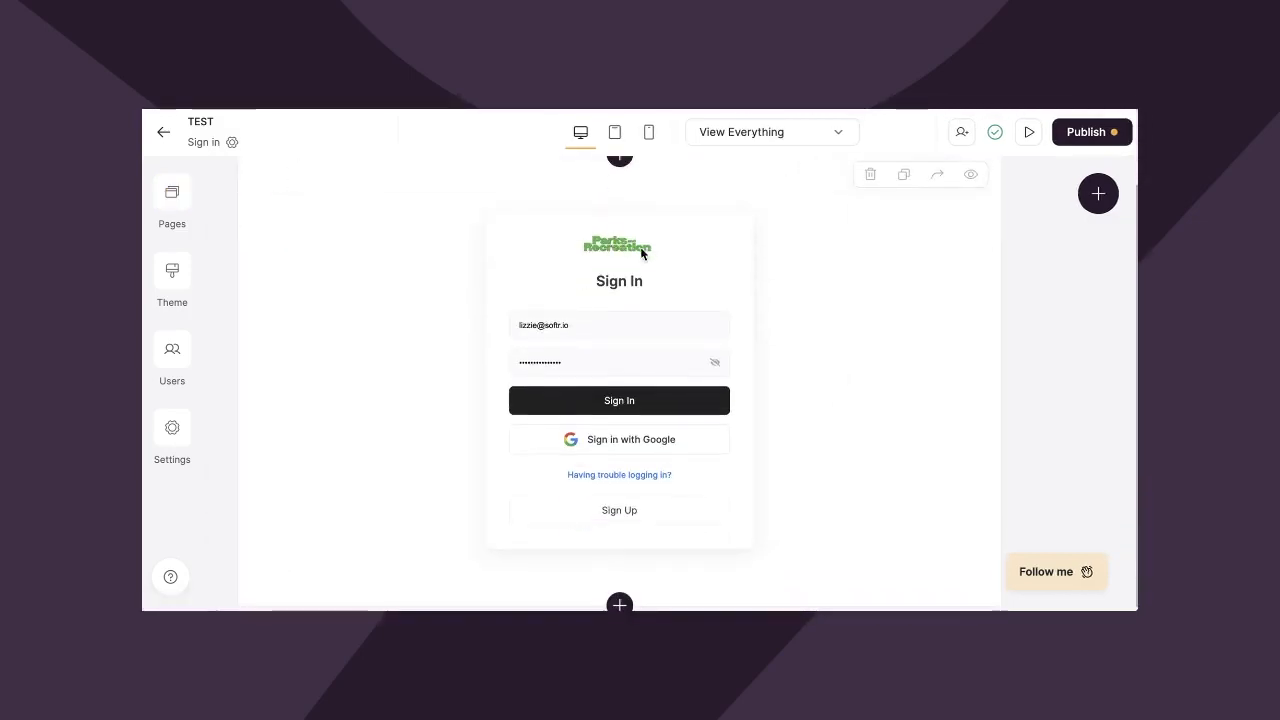
mouse_move(810, 300)
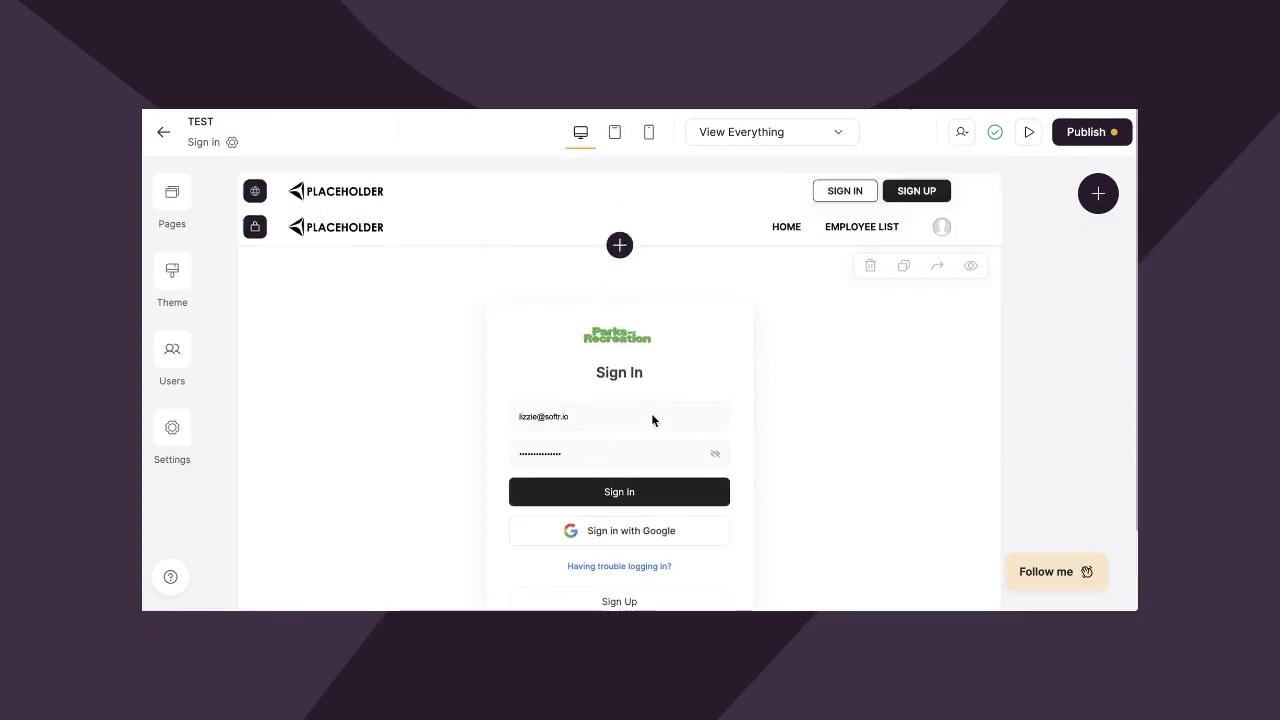
mouse_move(620, 244)
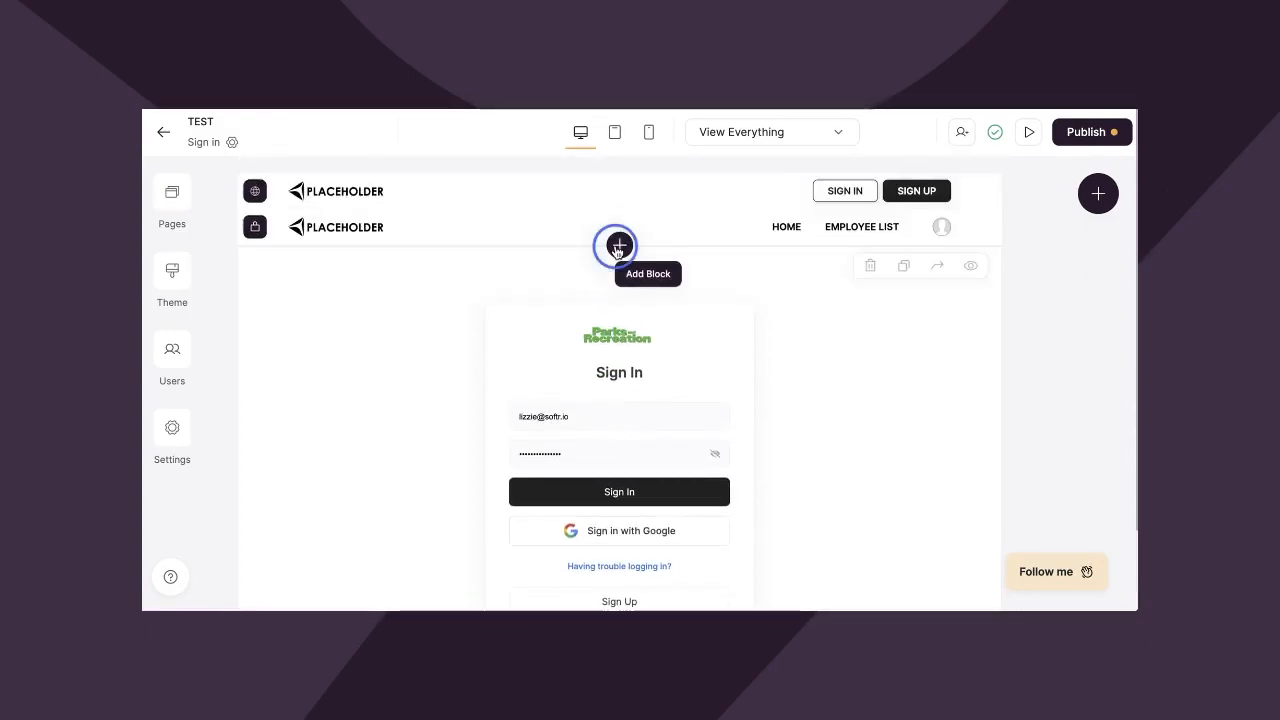
- Browse User Accounts sign-in blocks such as Google, emailed code and phone code
left_click(616, 246)
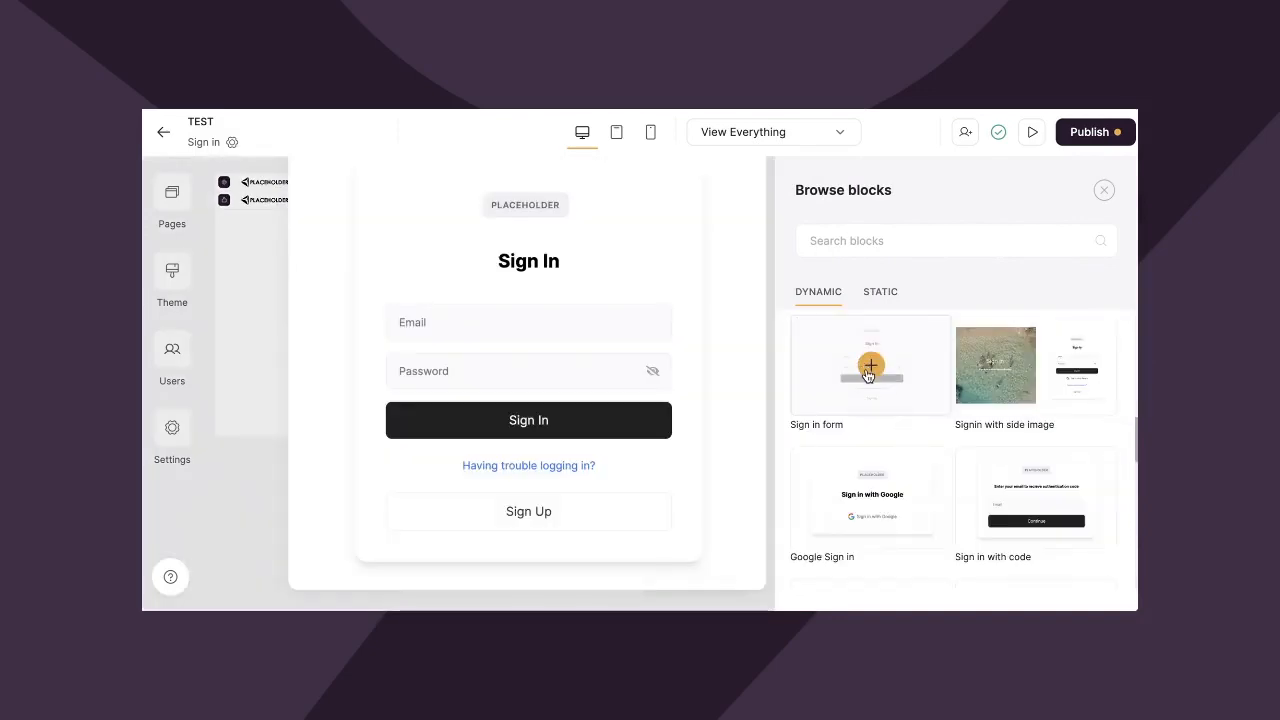
left_click(868, 364)
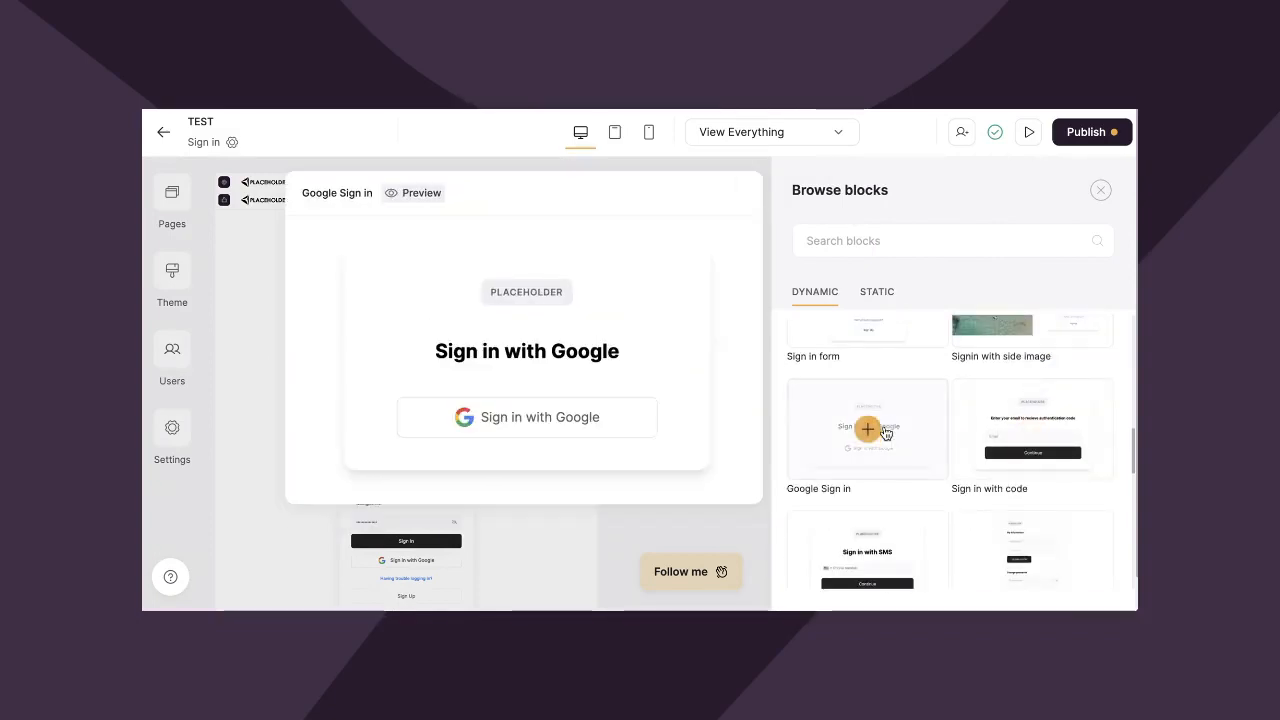
left_click(1032, 428)
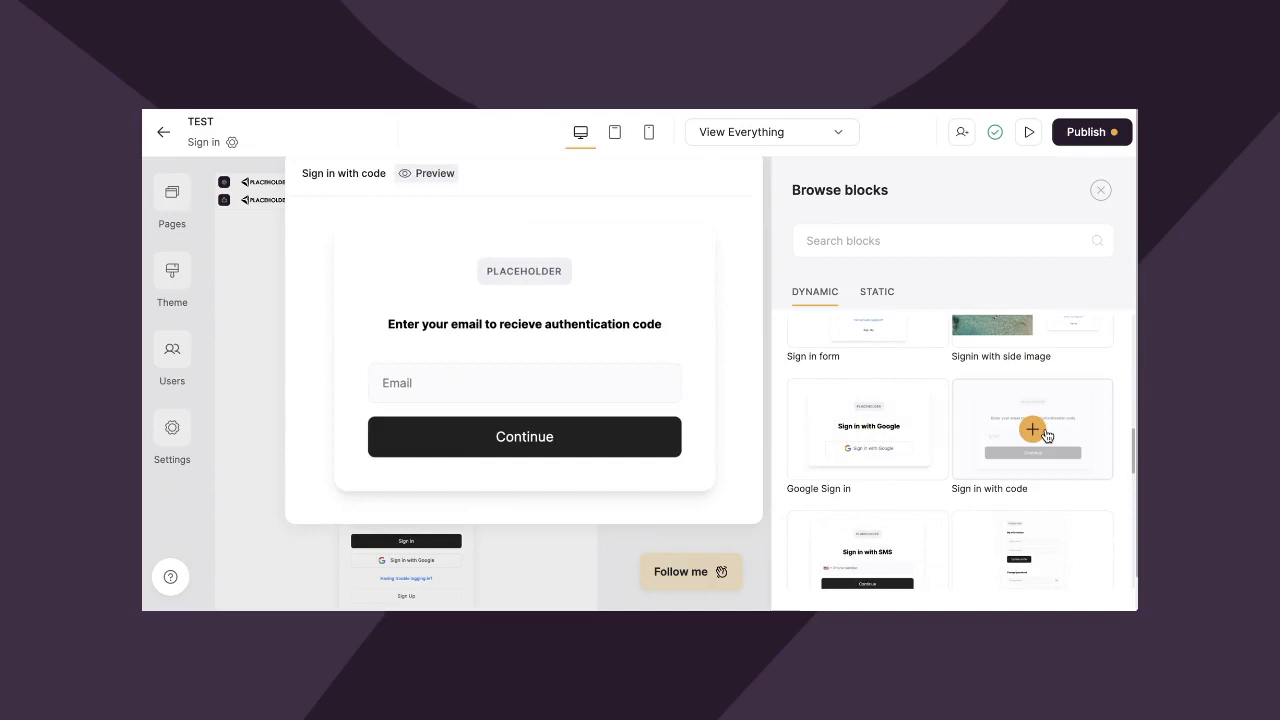
left_click(868, 552)
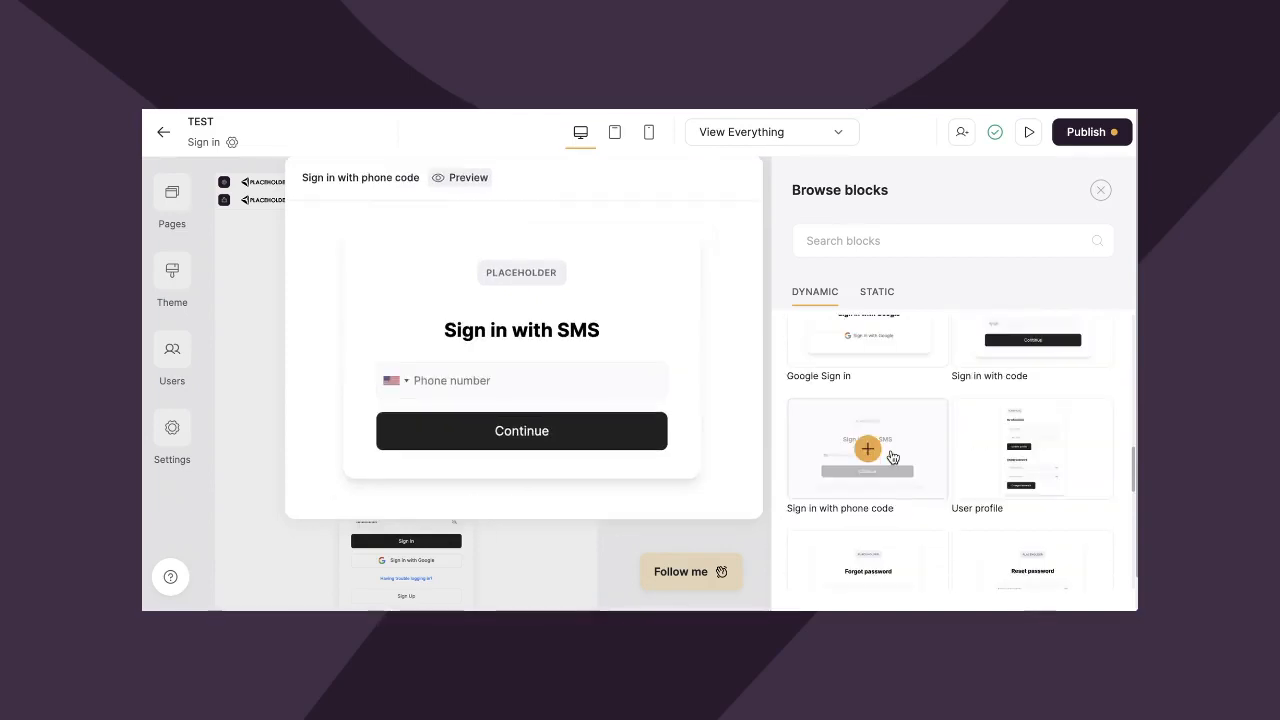
scroll("up", 3)
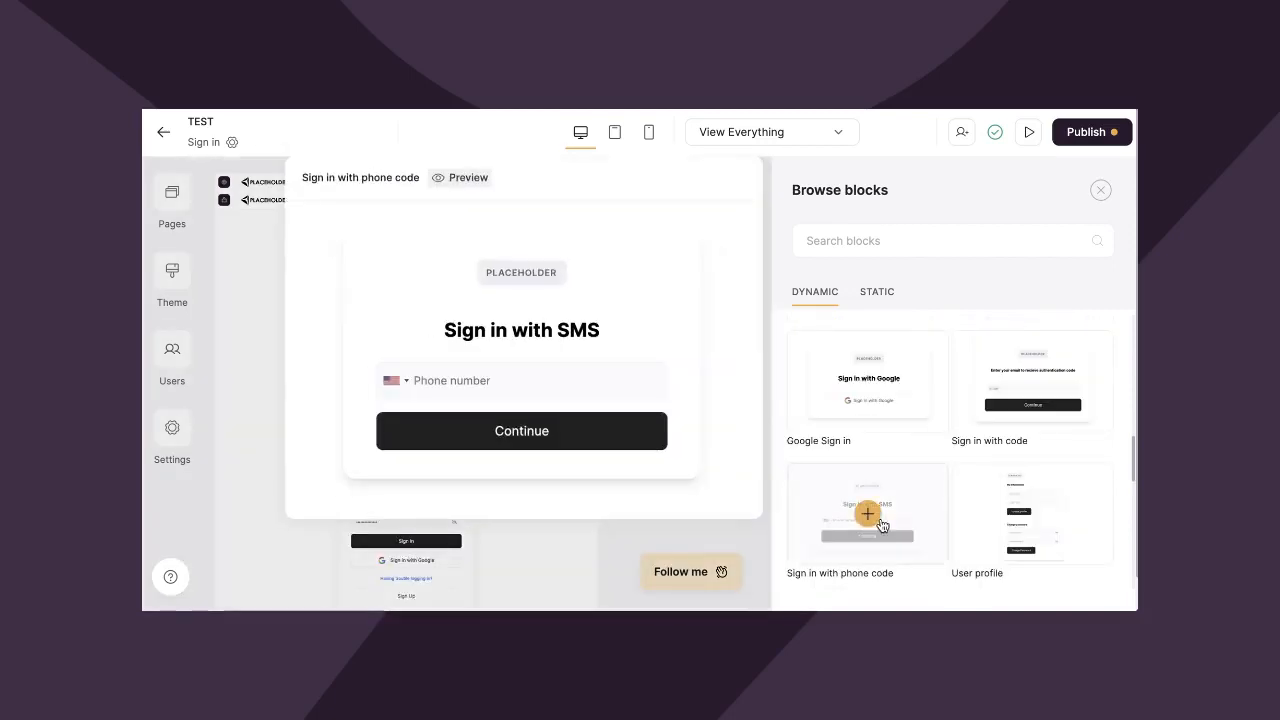
left_click(1032, 380)
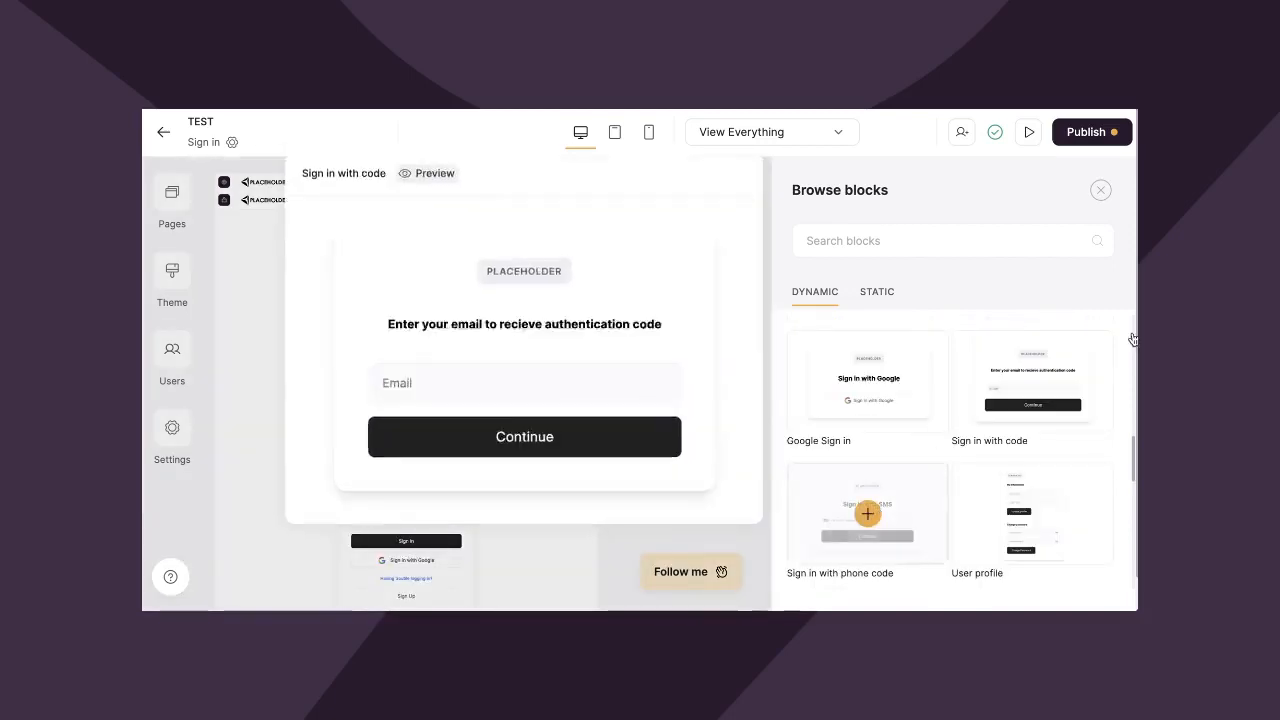
- Bring up the existing sign-in form block's settings after closing the block library
left_click(1100, 190)
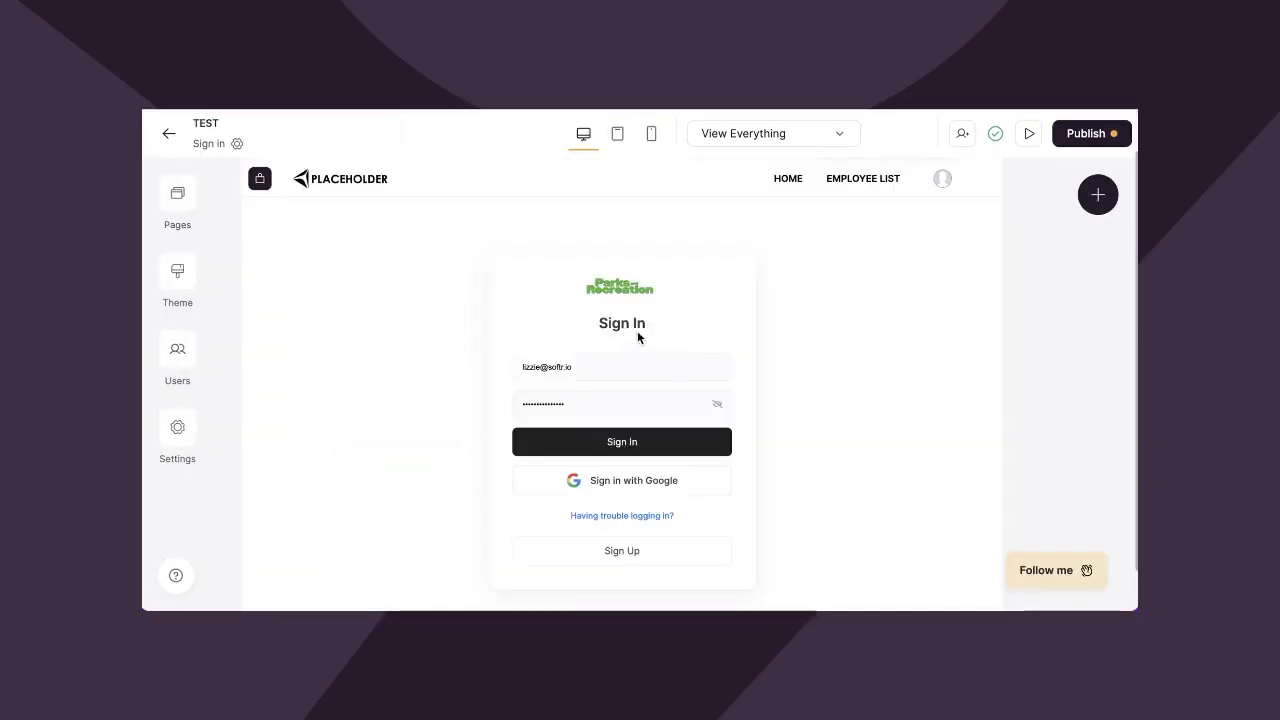
left_click(640, 340)
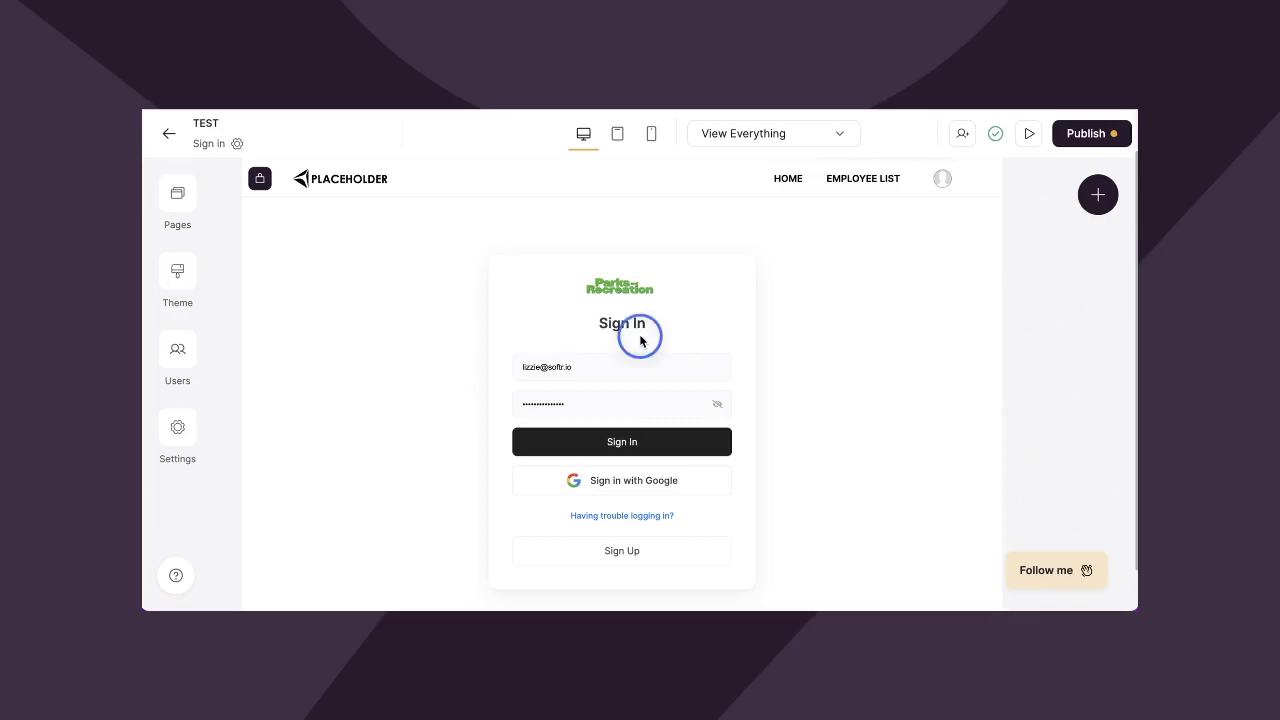
left_click(620, 324)
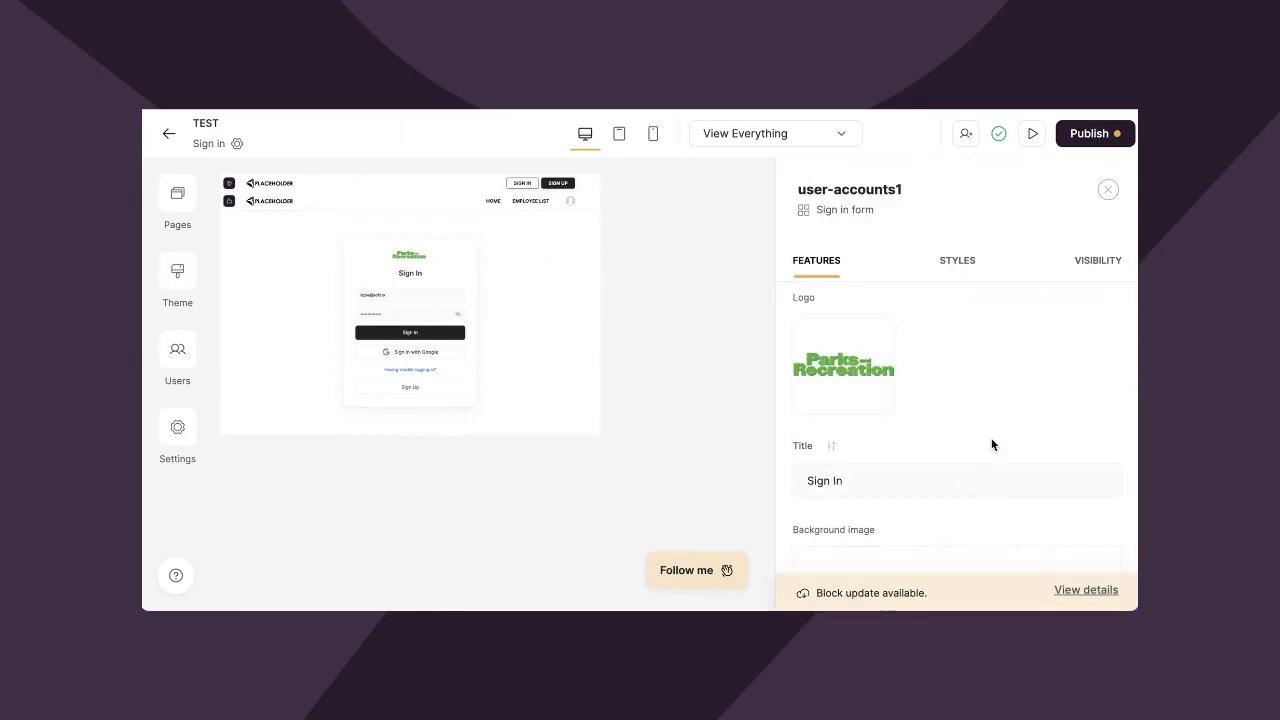
- Review the Button section showing the Sign In button and the Forgot Password option on
scroll("down", 3)
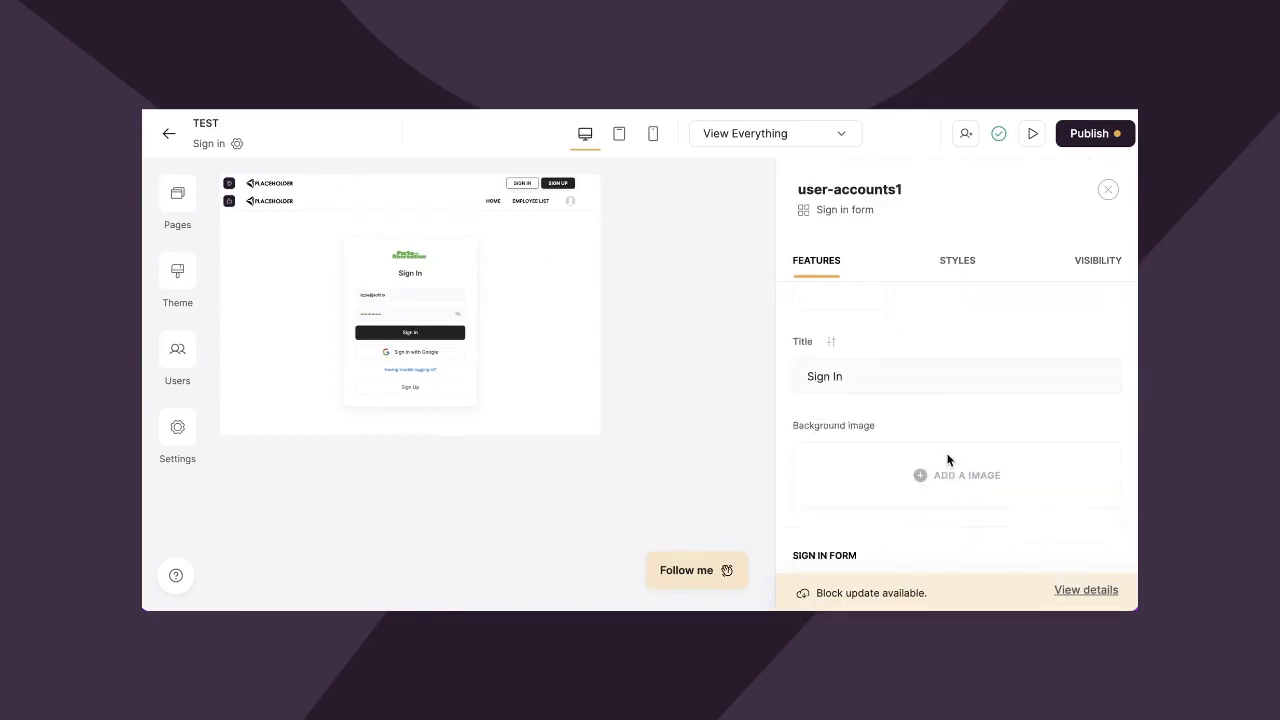
scroll("down", 3)
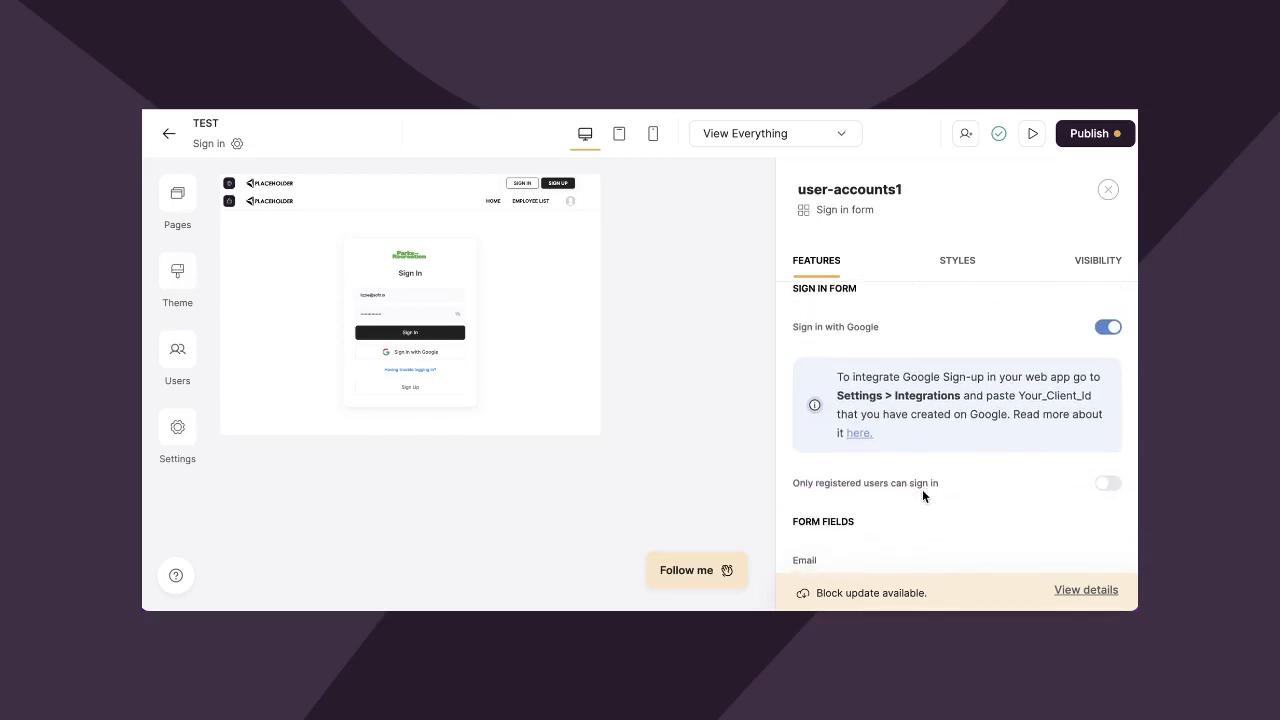
scroll("down", 3)
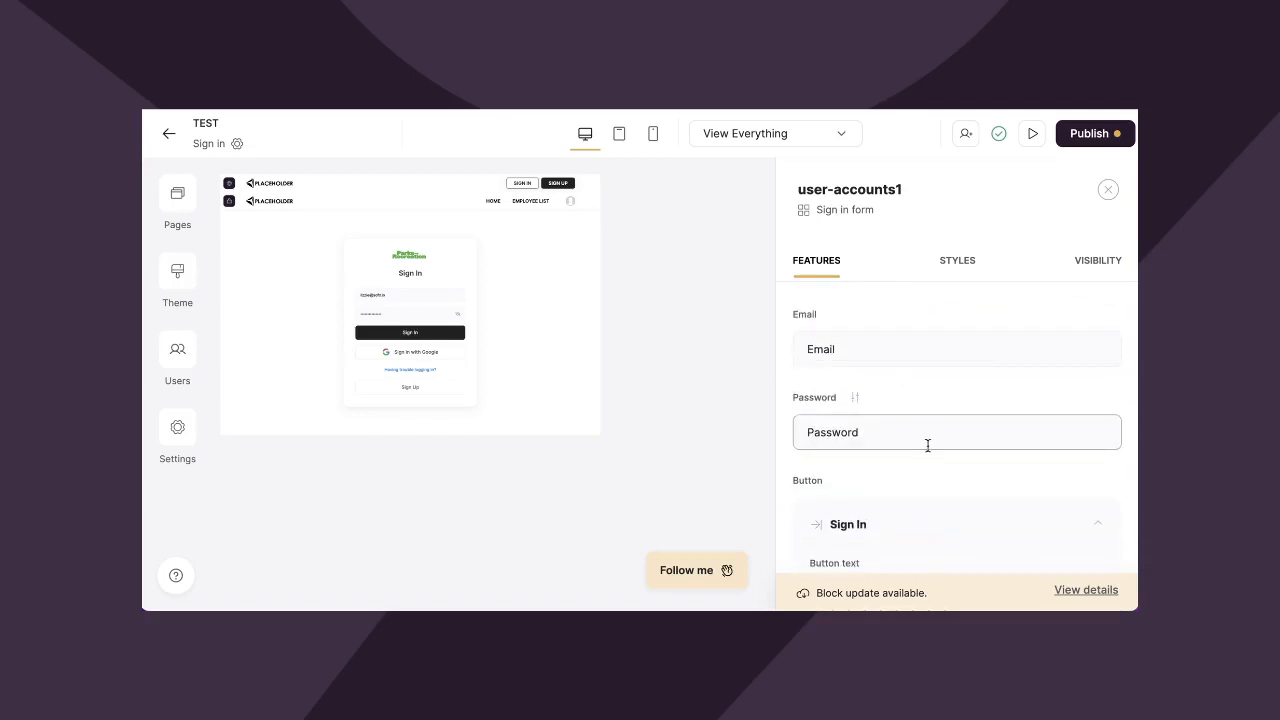
scroll("down", 3)
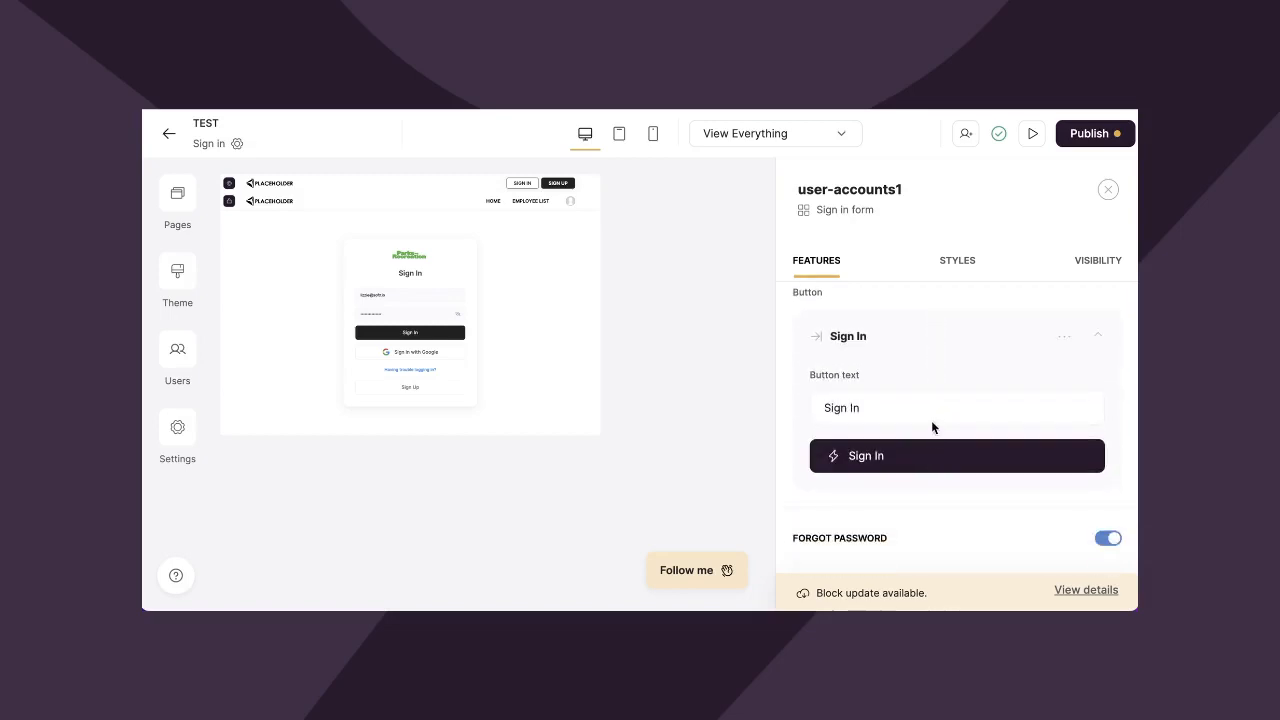
mouse_move(874, 472)
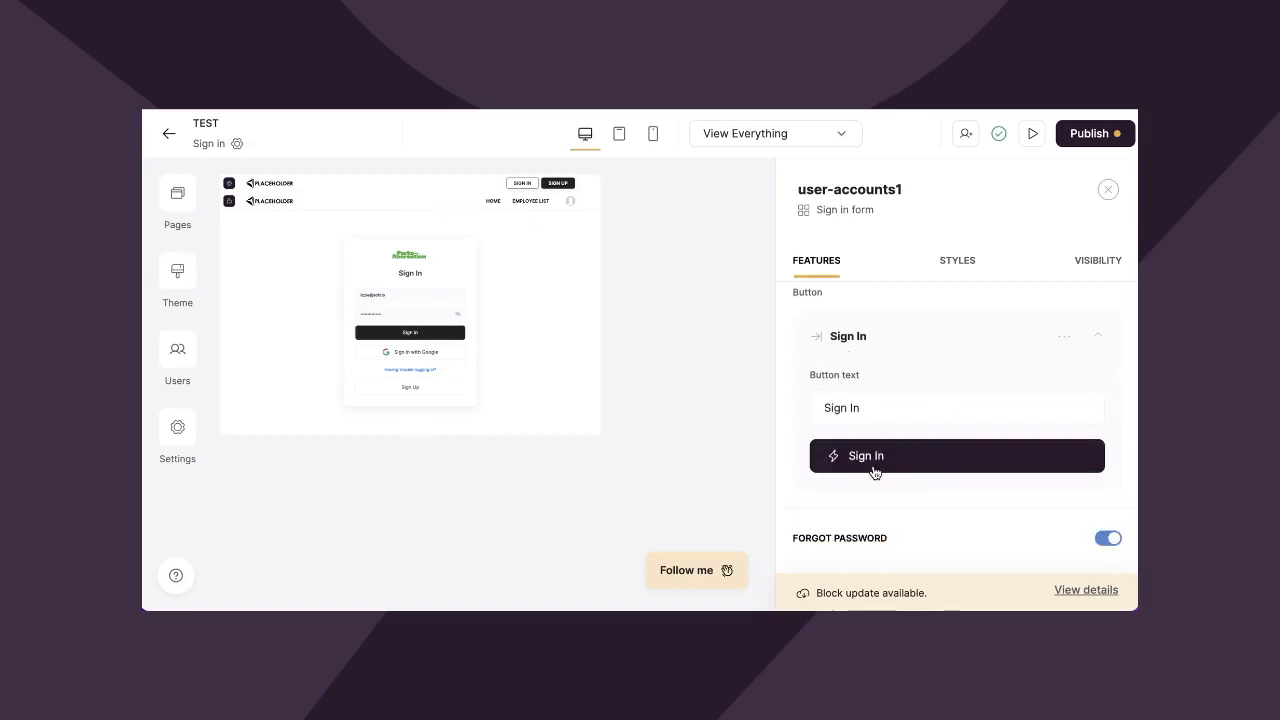
mouse_move(910, 486)
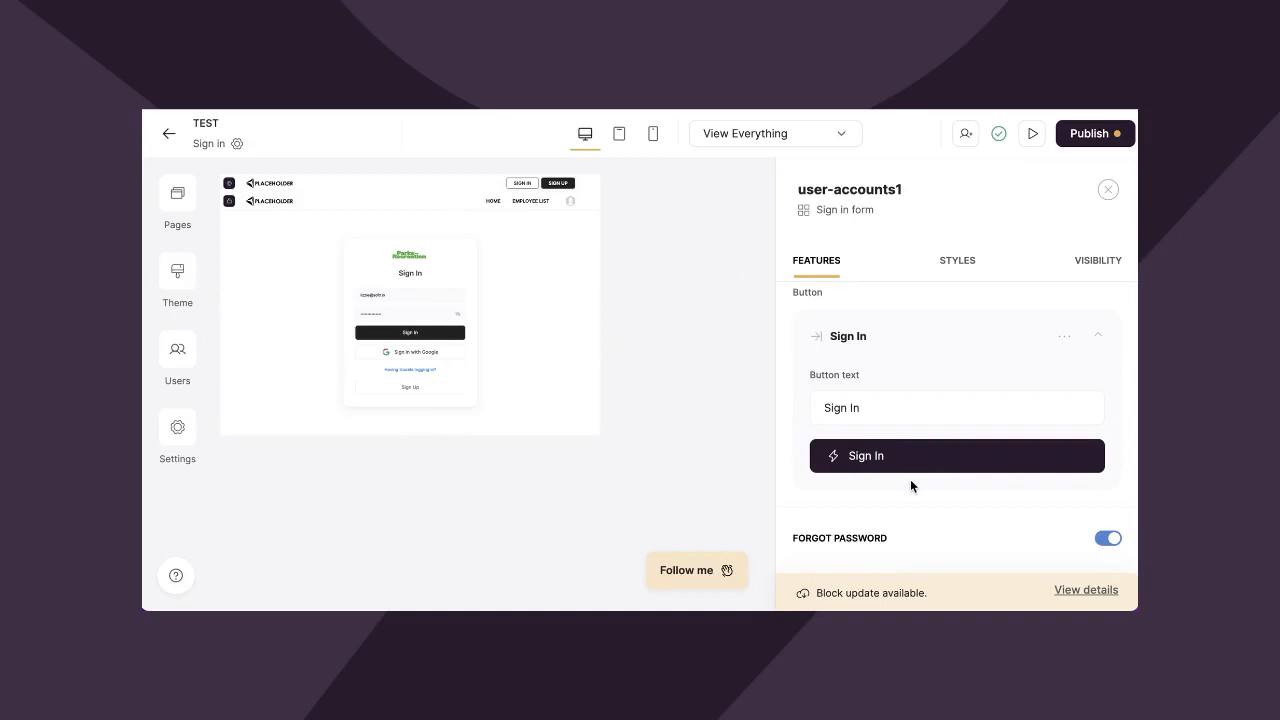
- Toggle the forgot-password link off and back on, leaving it enabled
left_click(1108, 538)
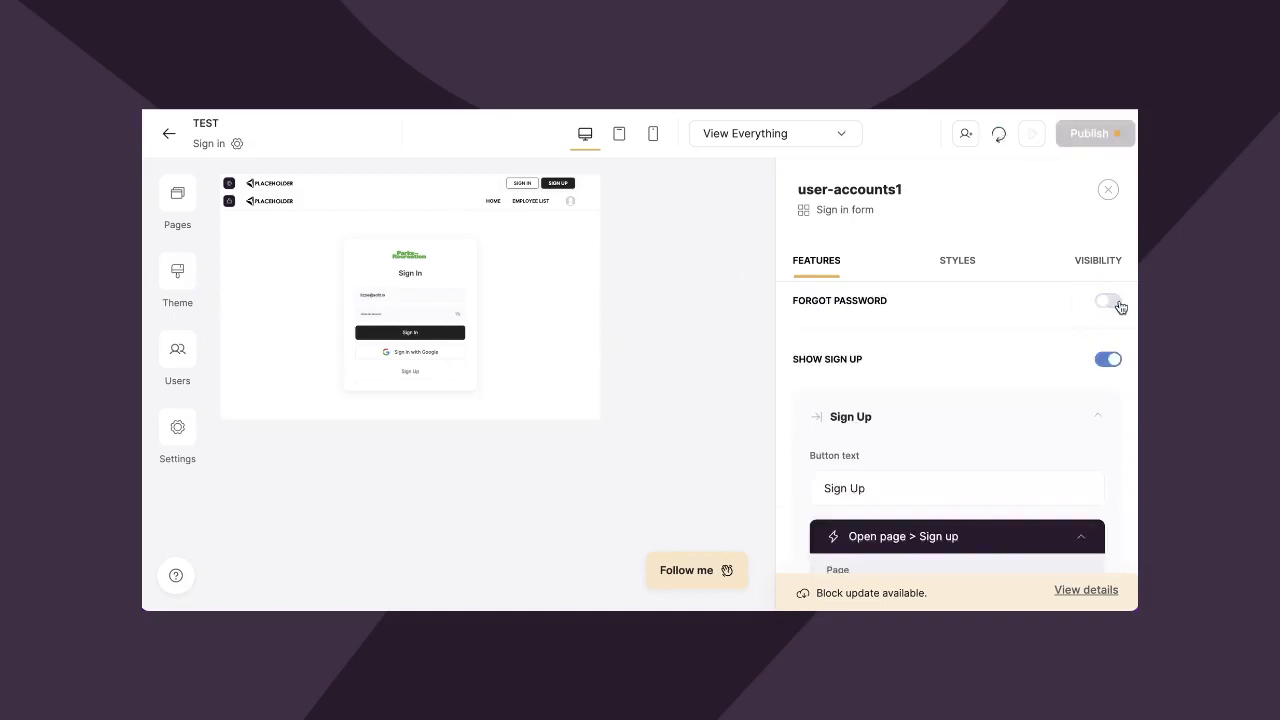
left_click(1108, 300)
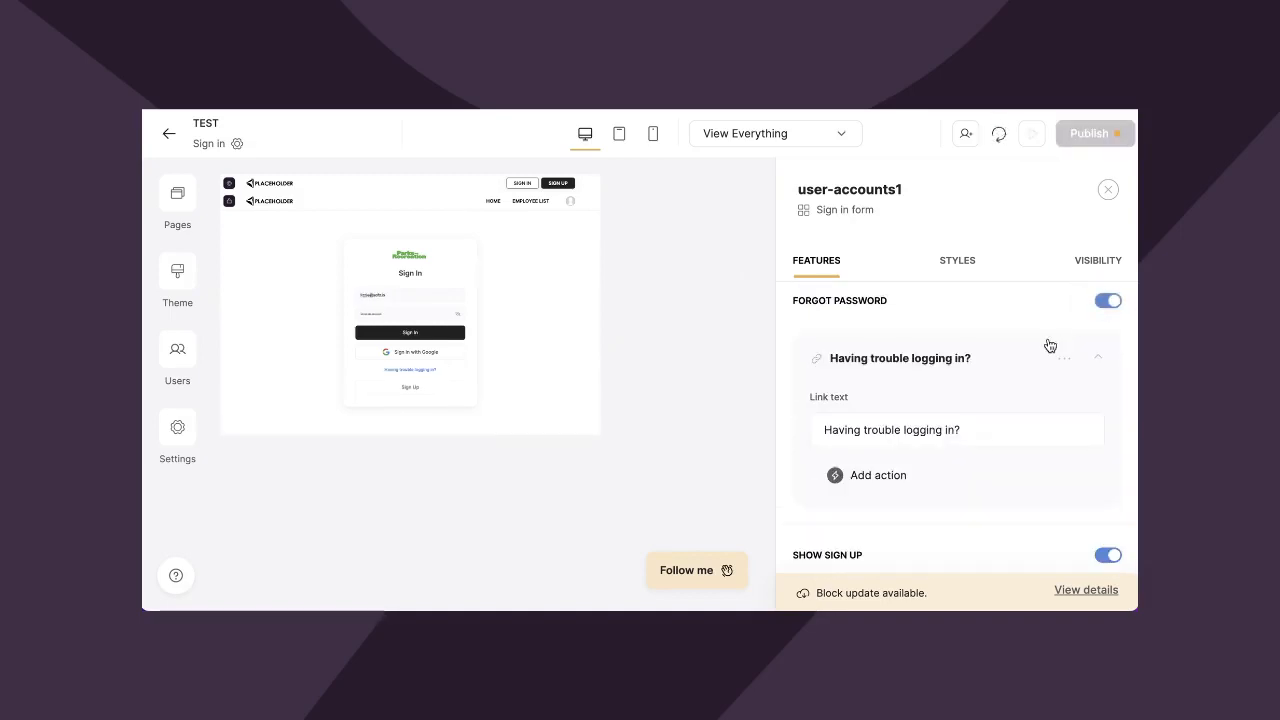
scroll("down", 3)
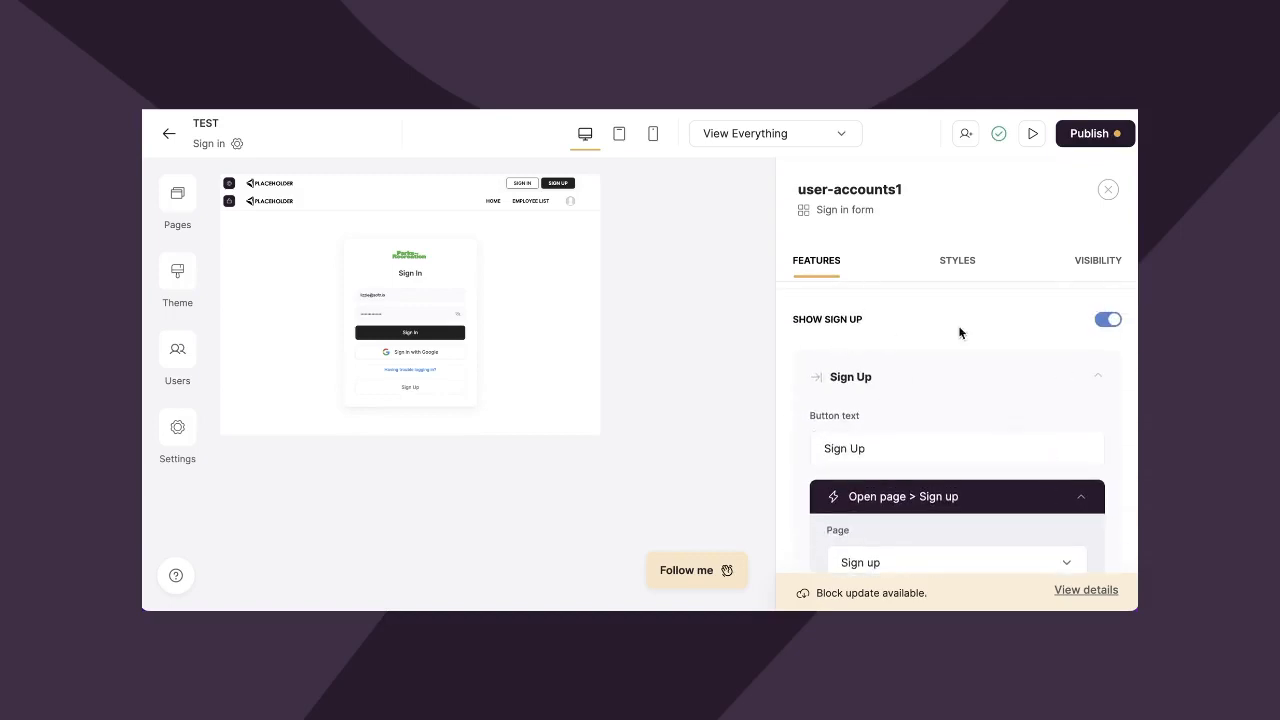
scroll("down", 3)
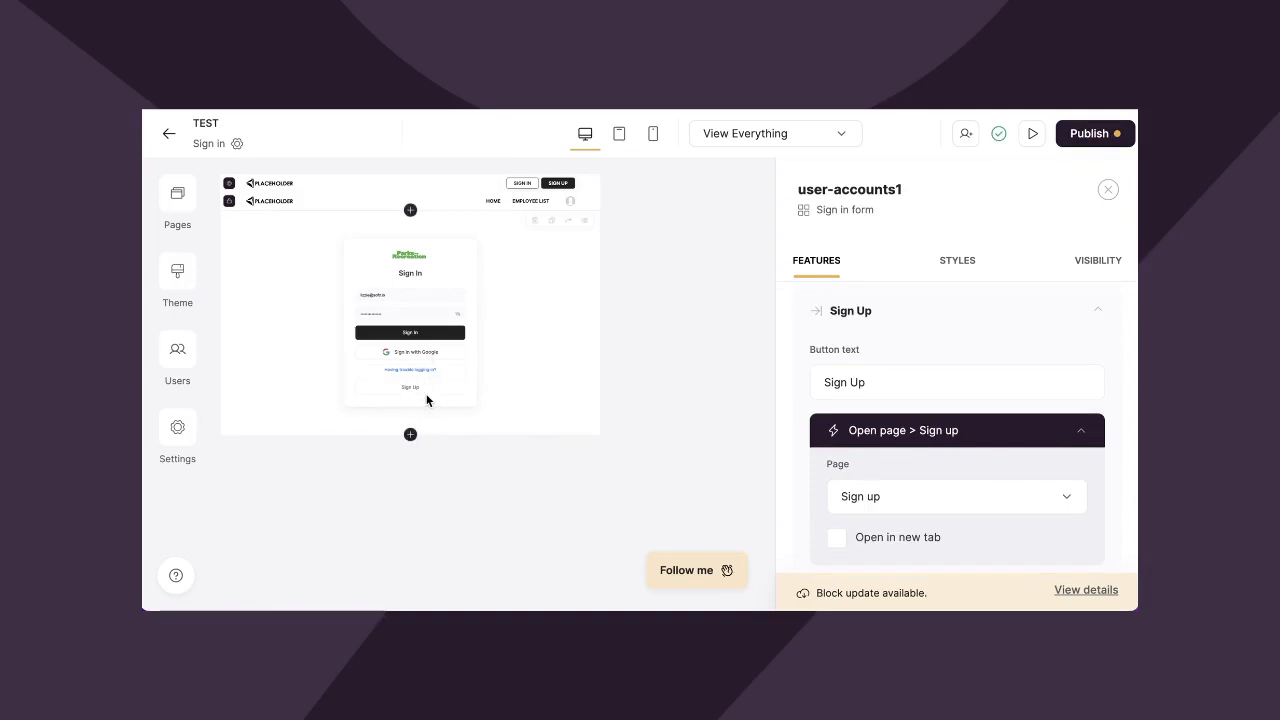
mouse_move(440, 328)
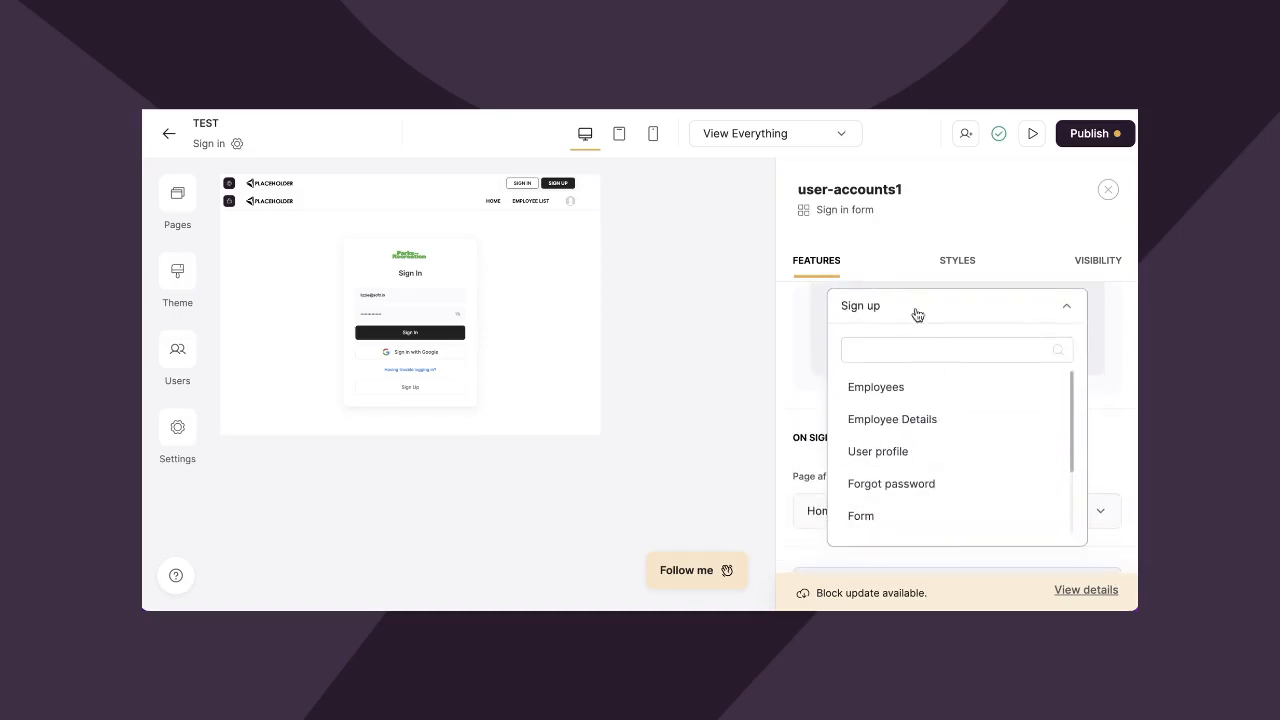
- Keep Sign up as the page the Sign Up button opens
left_click(860, 304)
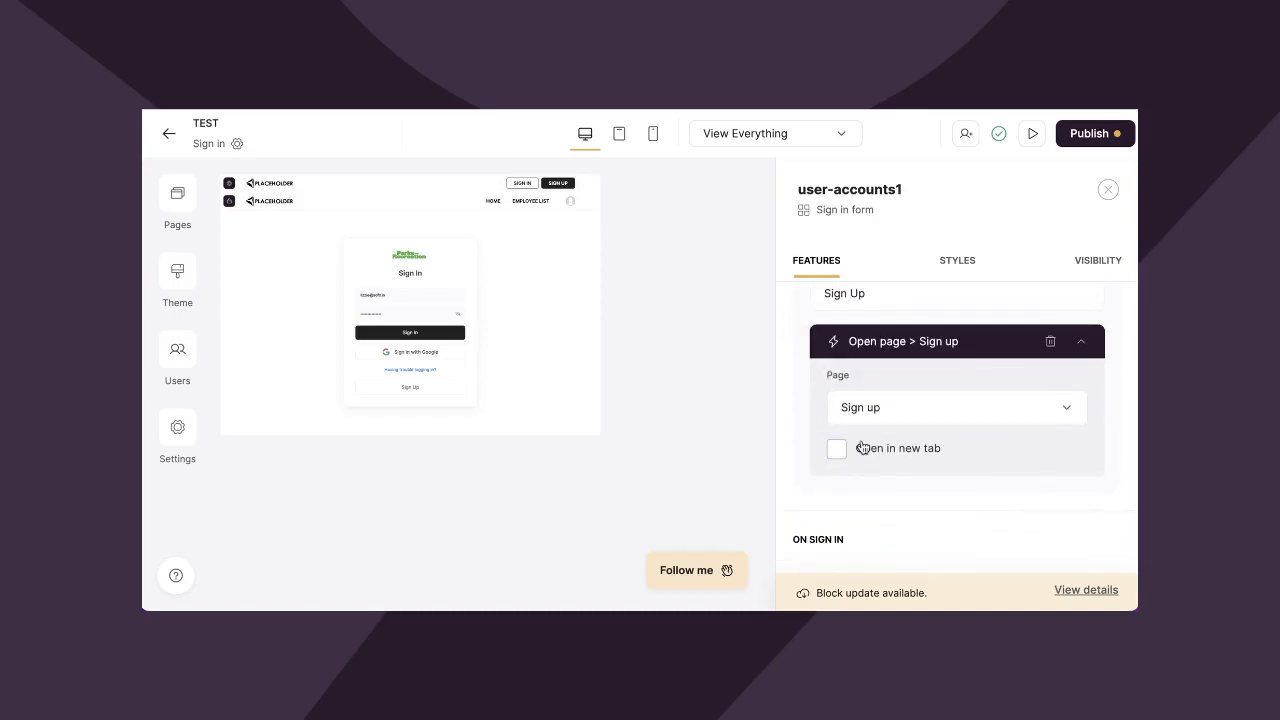
mouse_move(928, 418)
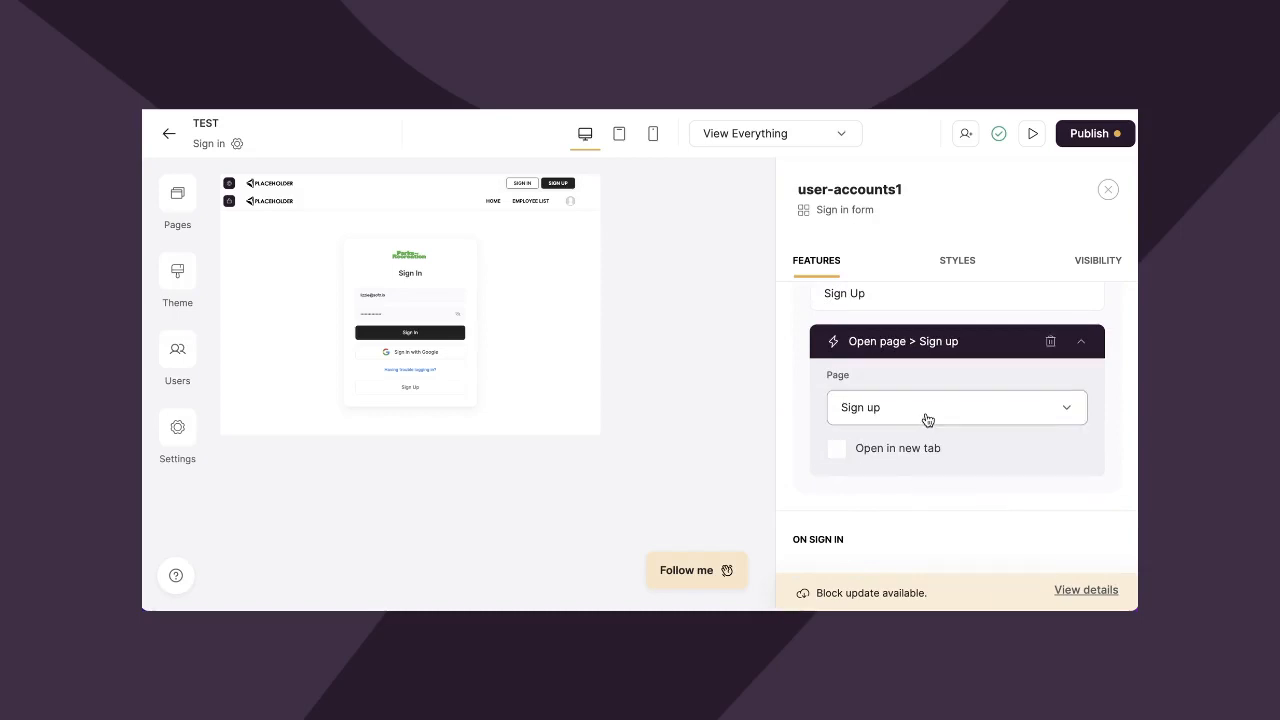
left_click(1080, 340)
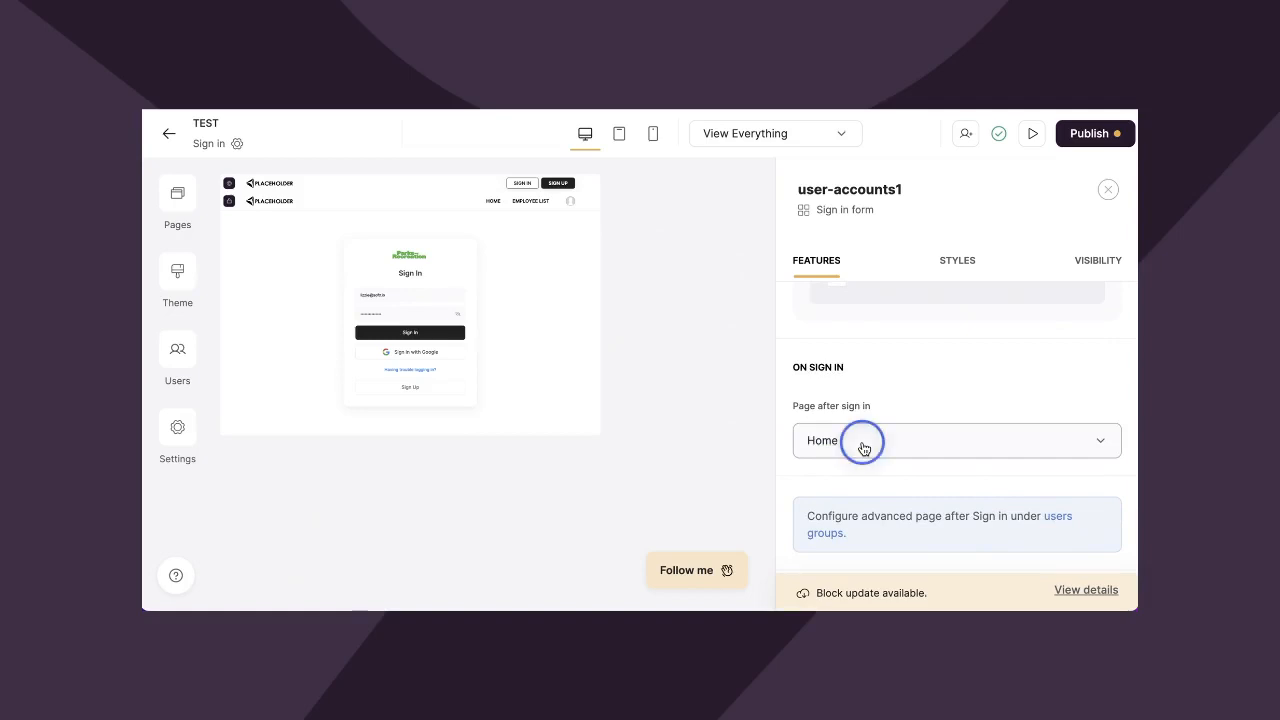
- Set the page after sign in to Employees instead of Home
left_click(956, 440)
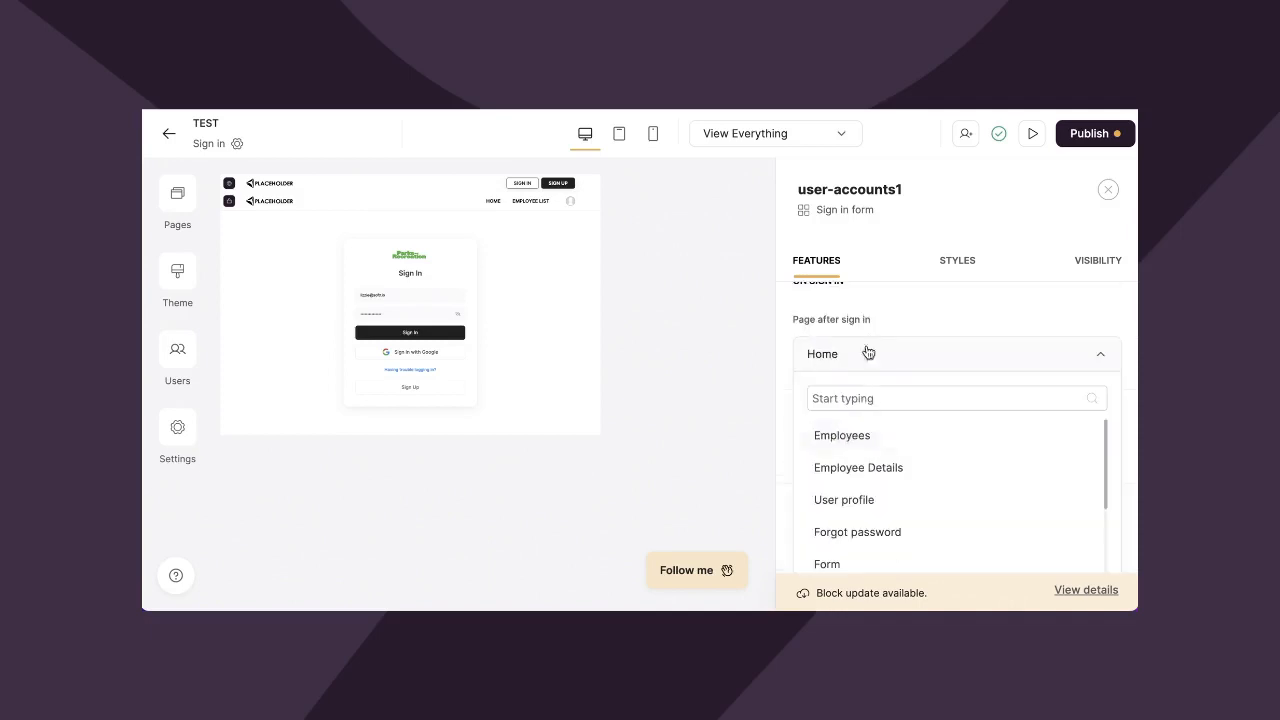
left_click(840, 436)
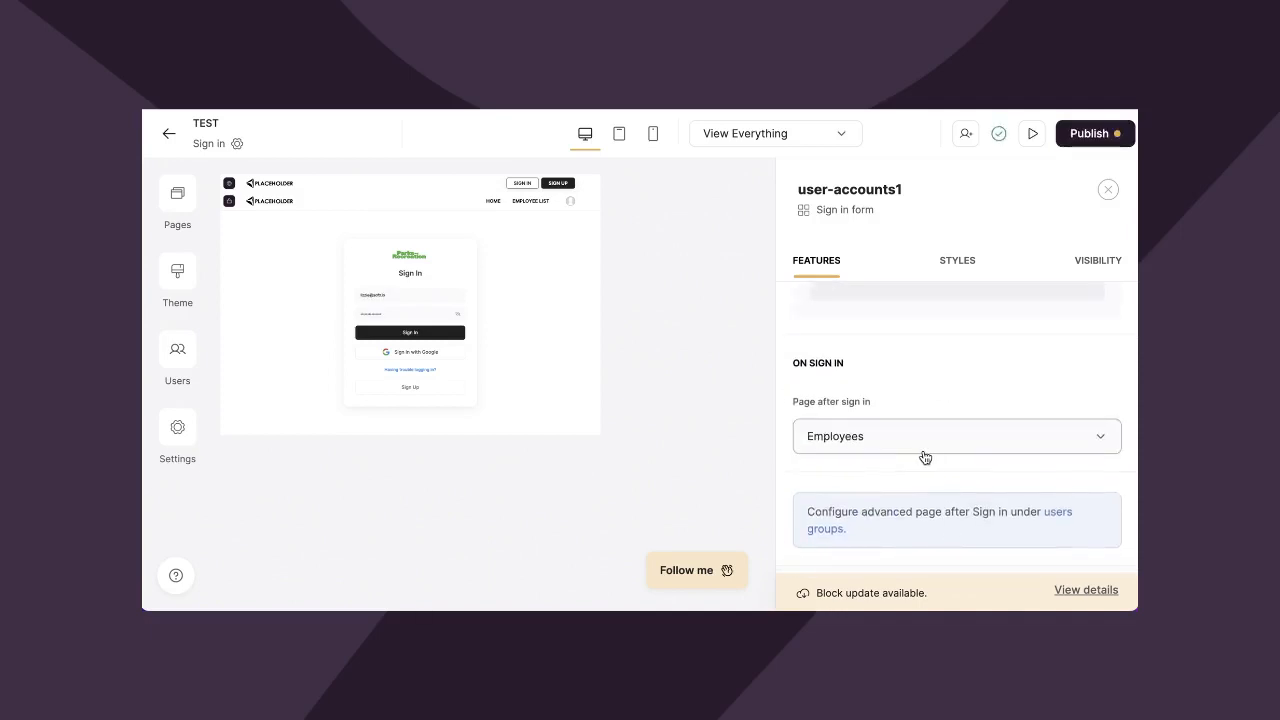
scroll("up", 3)
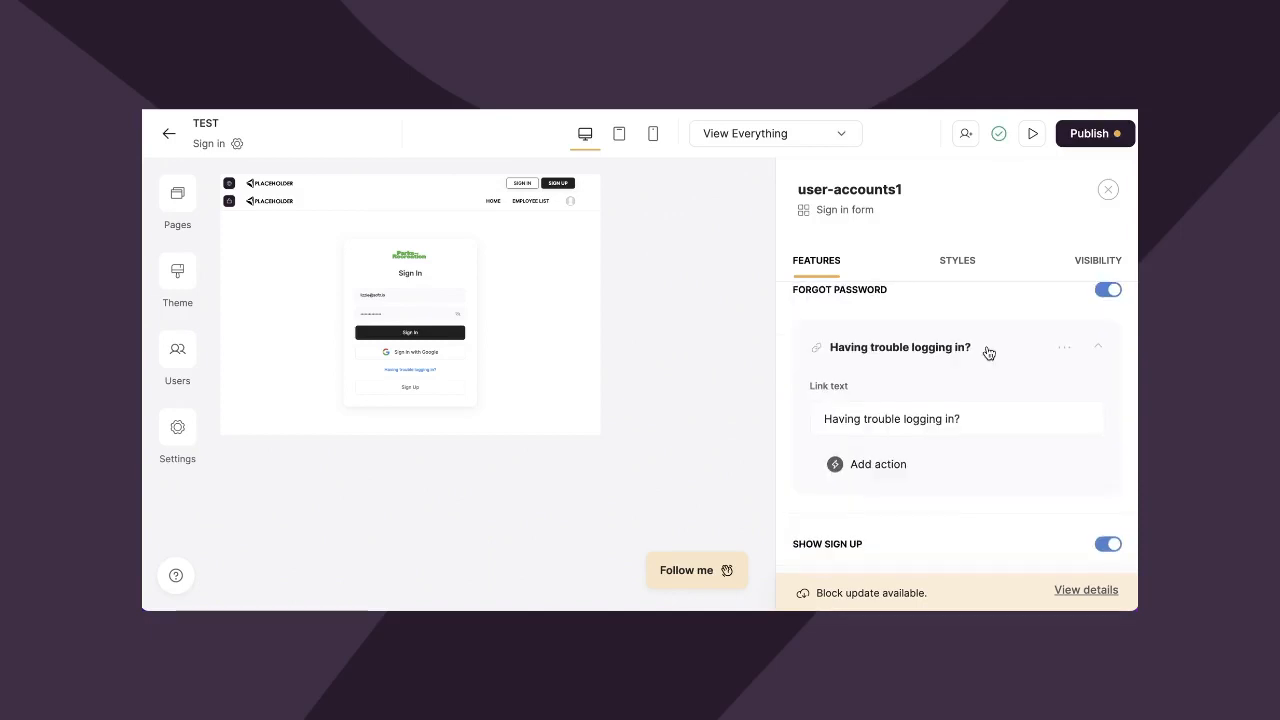
- Give the 'Having trouble logging in?' link an Open page action targeting Forgot password, then close the settings
left_click(956, 442)
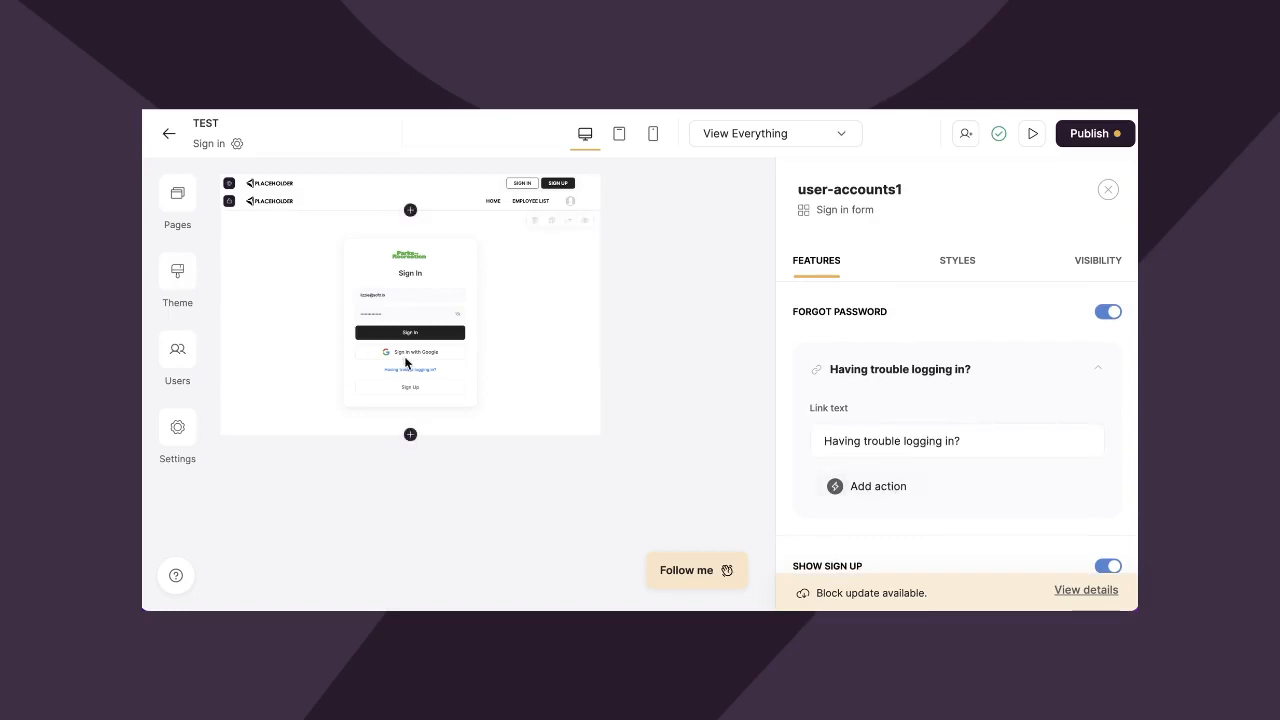
left_click(876, 486)
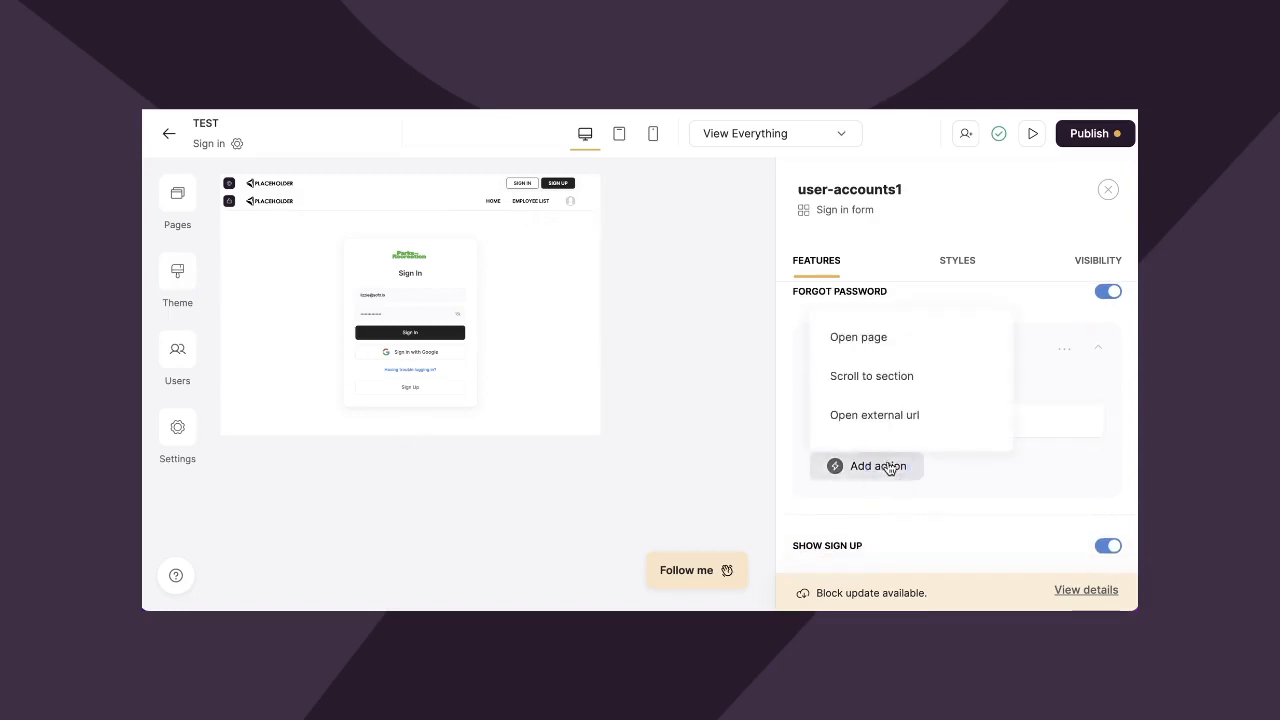
left_click(858, 336)
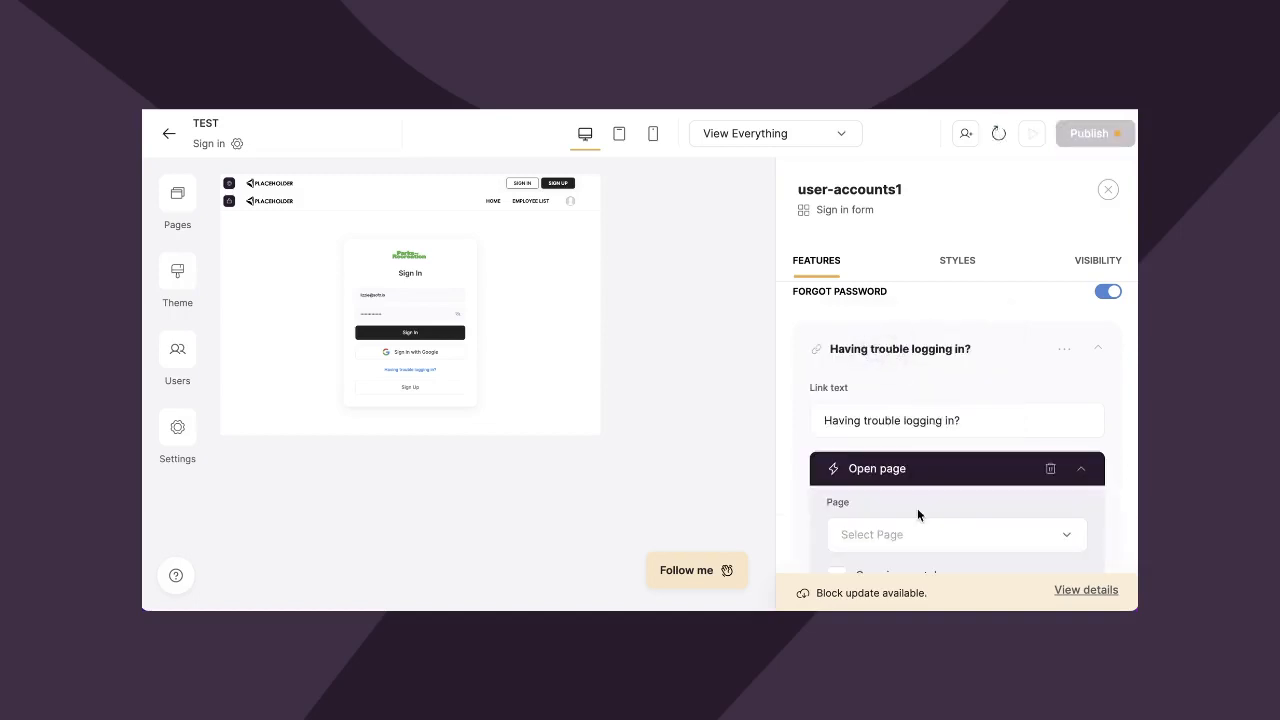
left_click(956, 534)
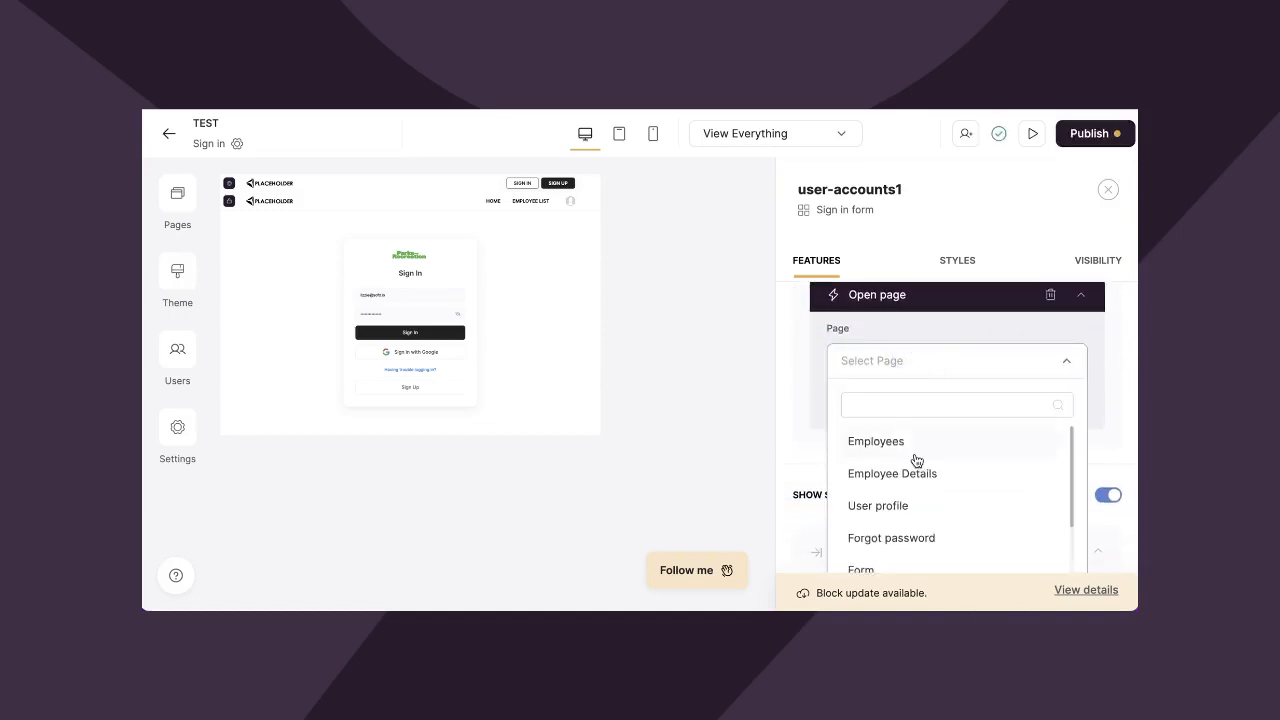
left_click(892, 536)
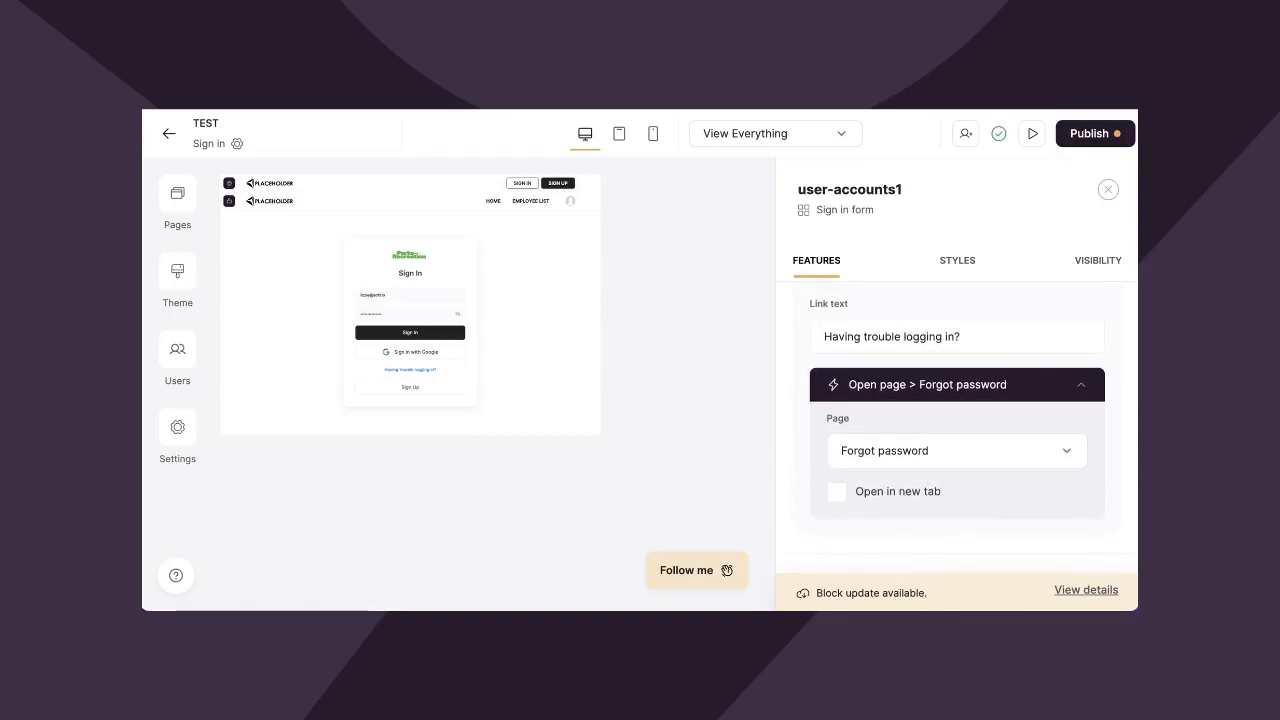
left_click(1094, 132)
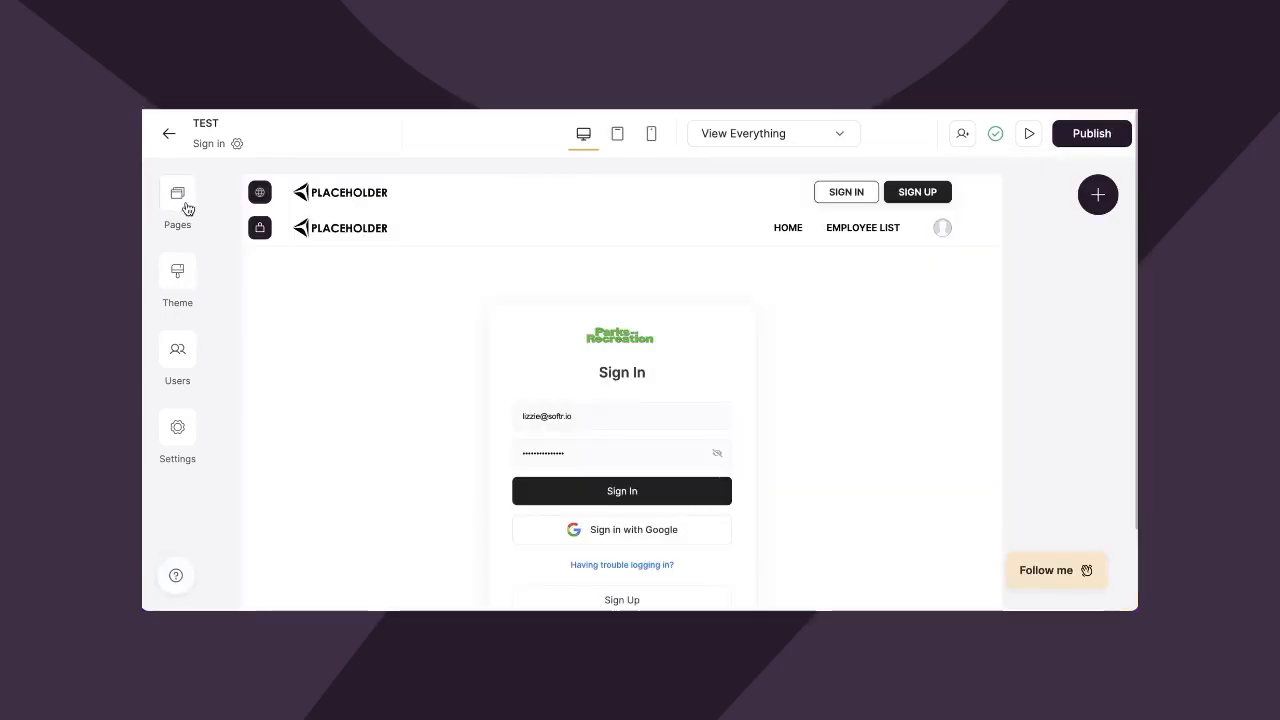
- Review the Forgot password page's Recover password form, then bring up the site's page list
left_click(620, 564)
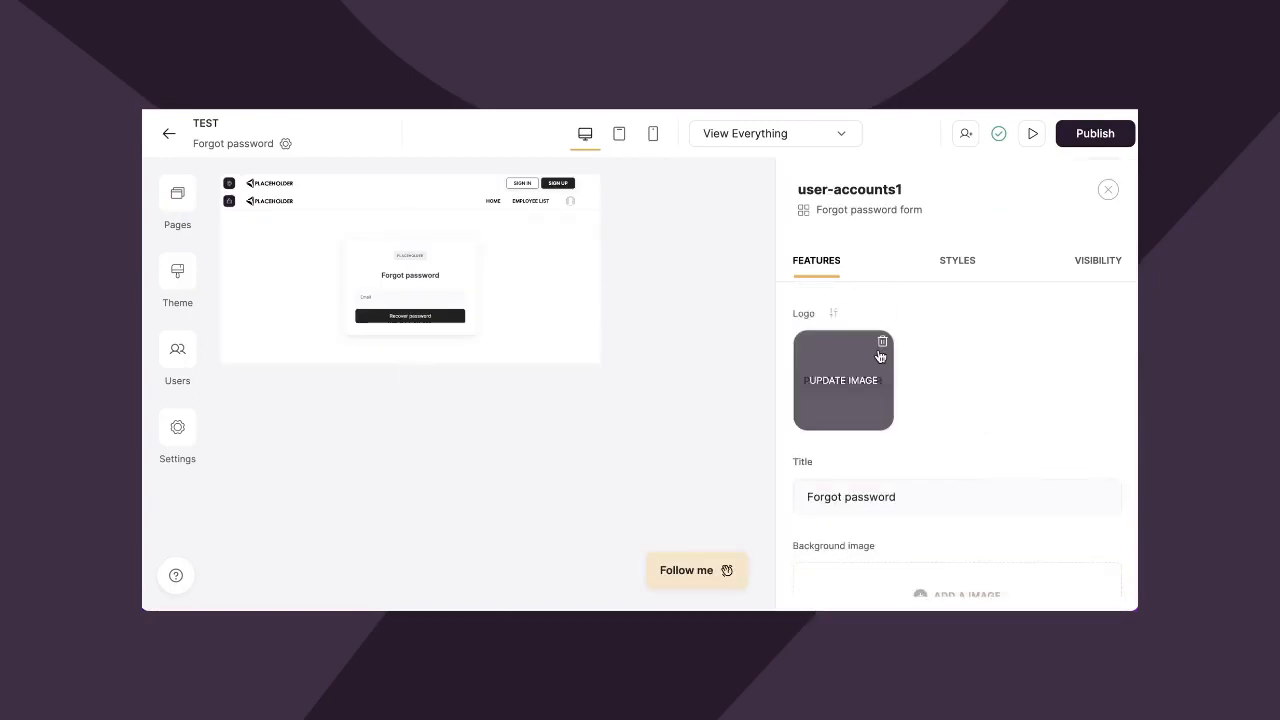
scroll("down", 3)
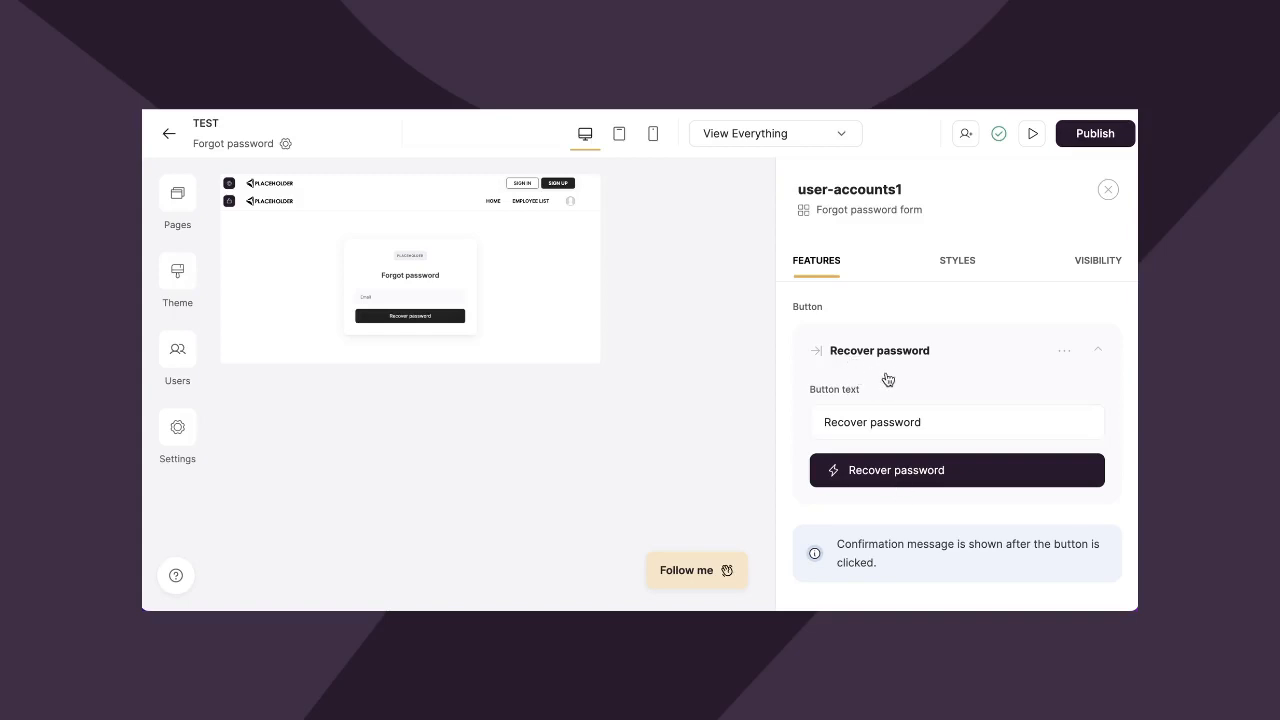
mouse_move(812, 522)
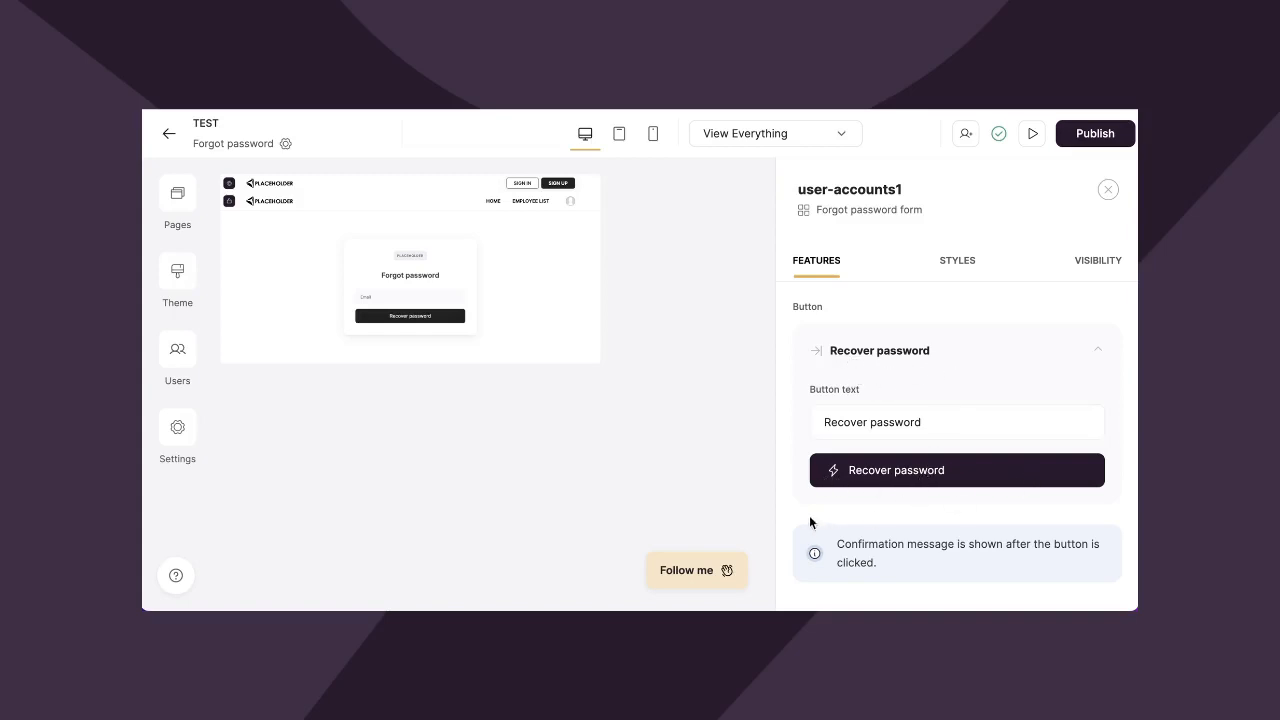
left_click(404, 292)
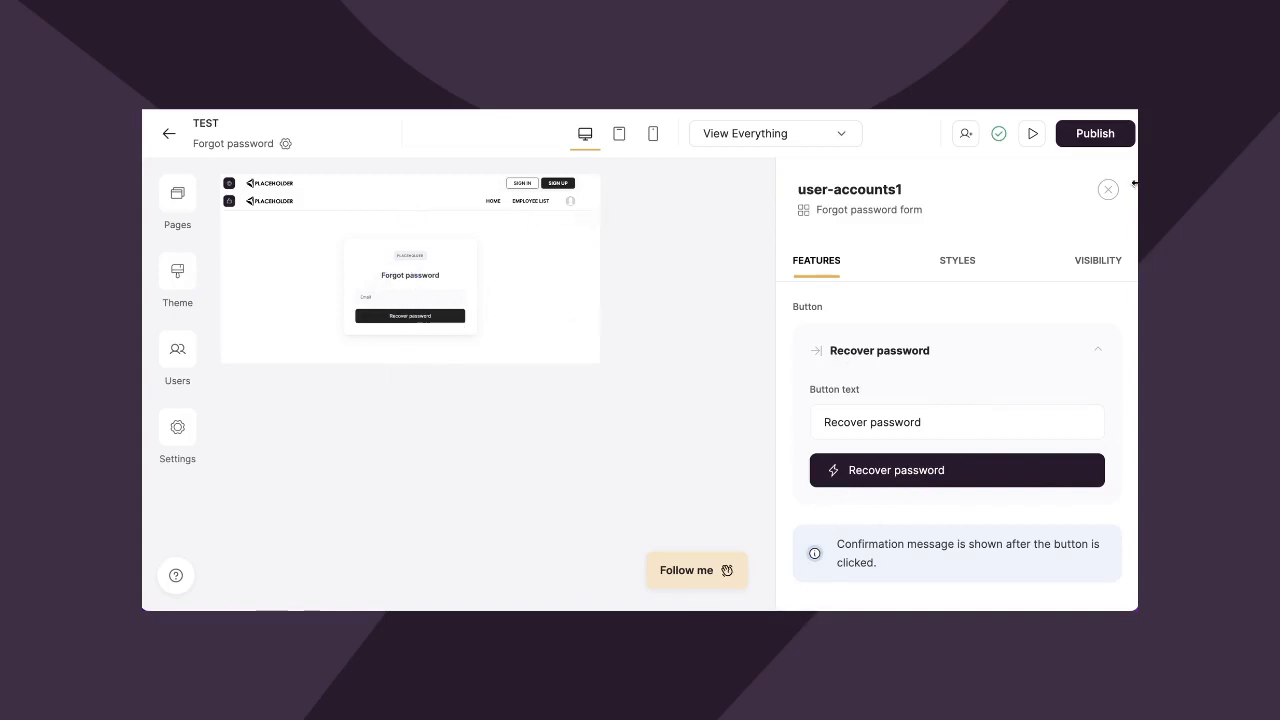
left_click(176, 192)
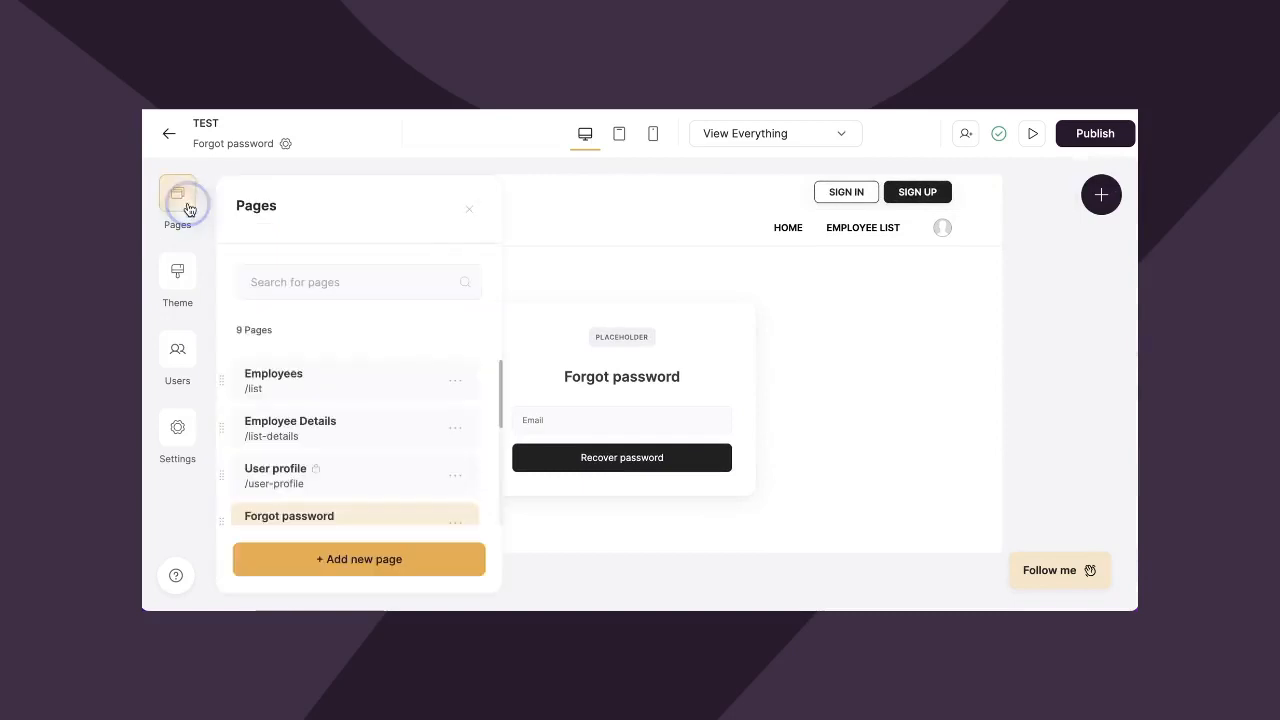
- Go to the User profile page's Change password section and show the user-accounts1 block's settings
left_click(290, 476)
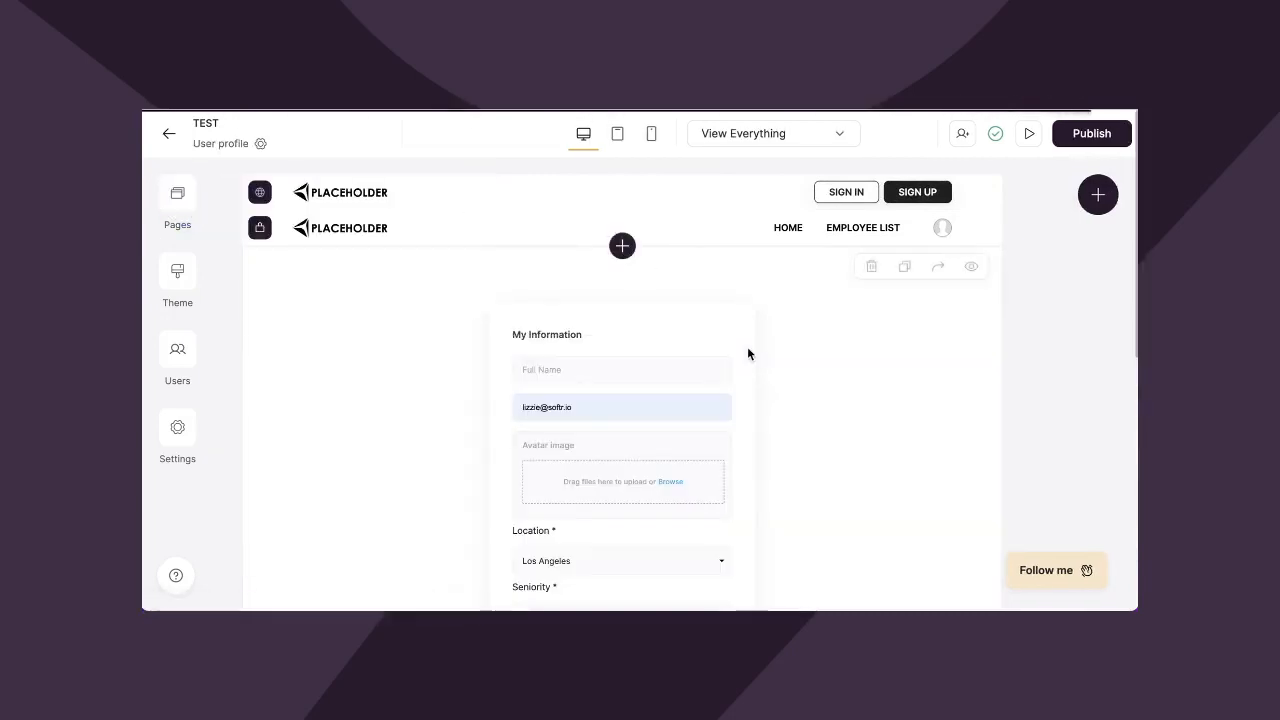
scroll("down", 3)
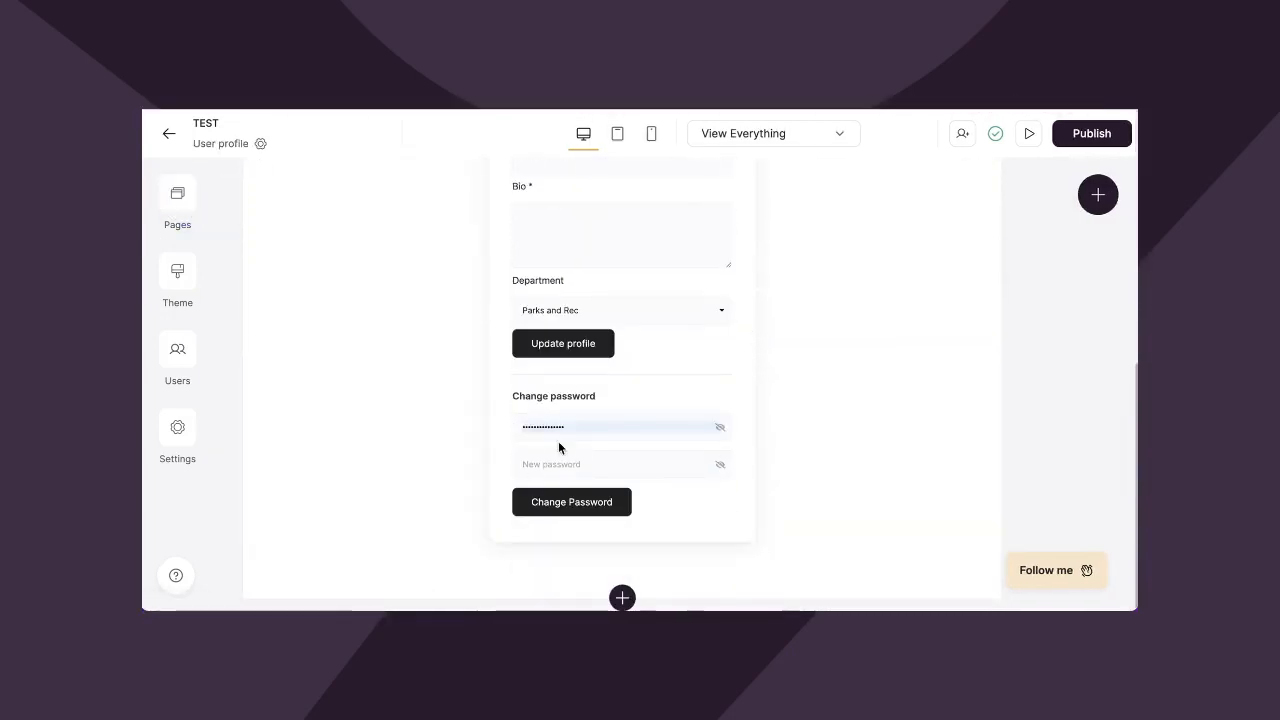
mouse_move(716, 576)
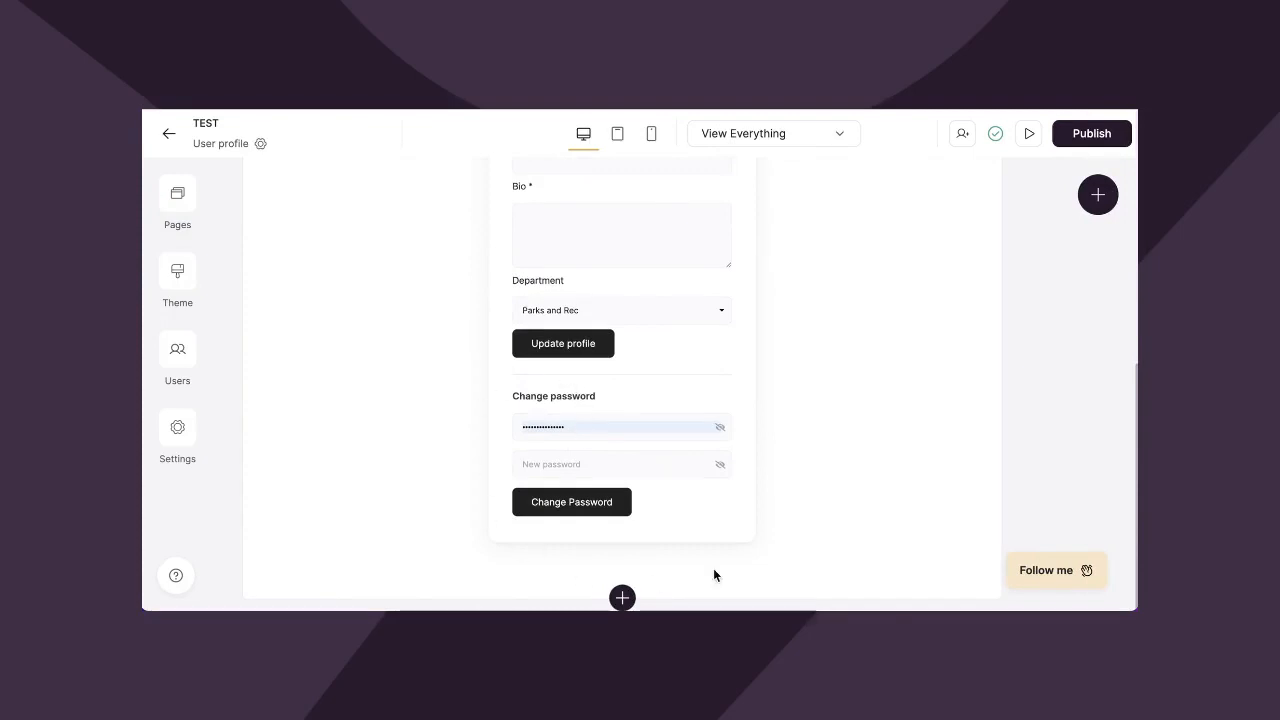
mouse_move(684, 552)
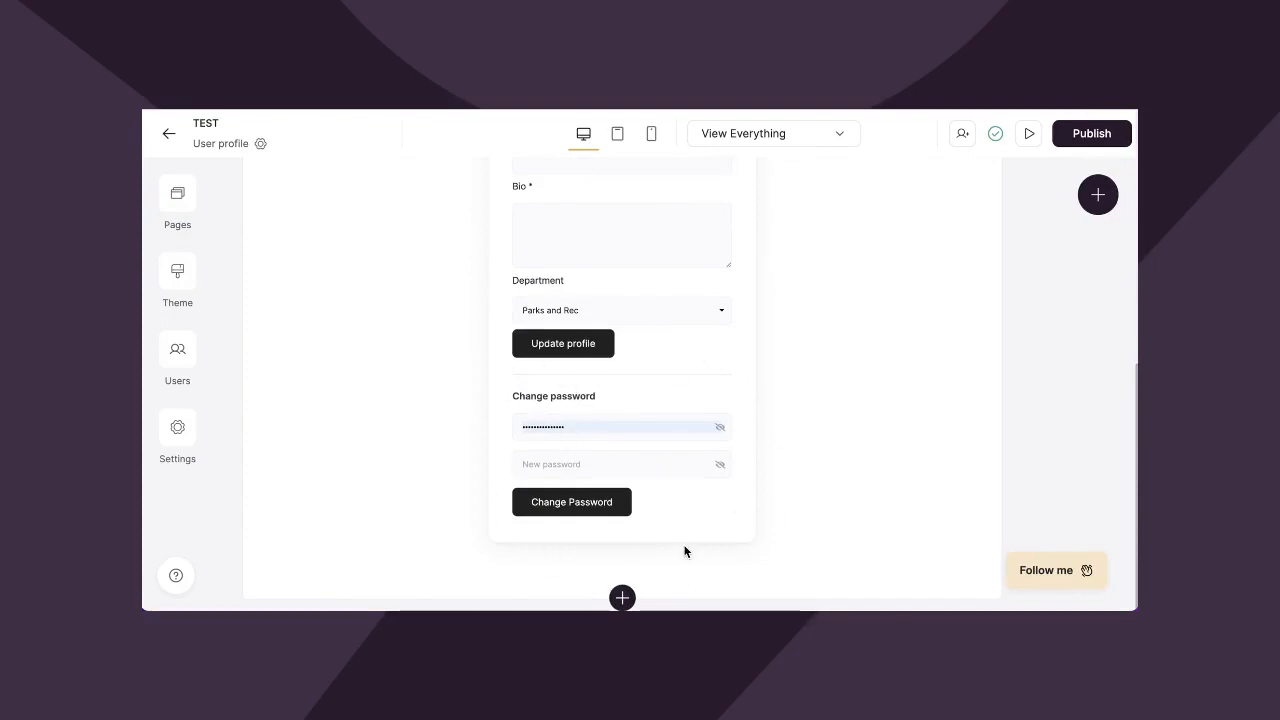
mouse_move(474, 424)
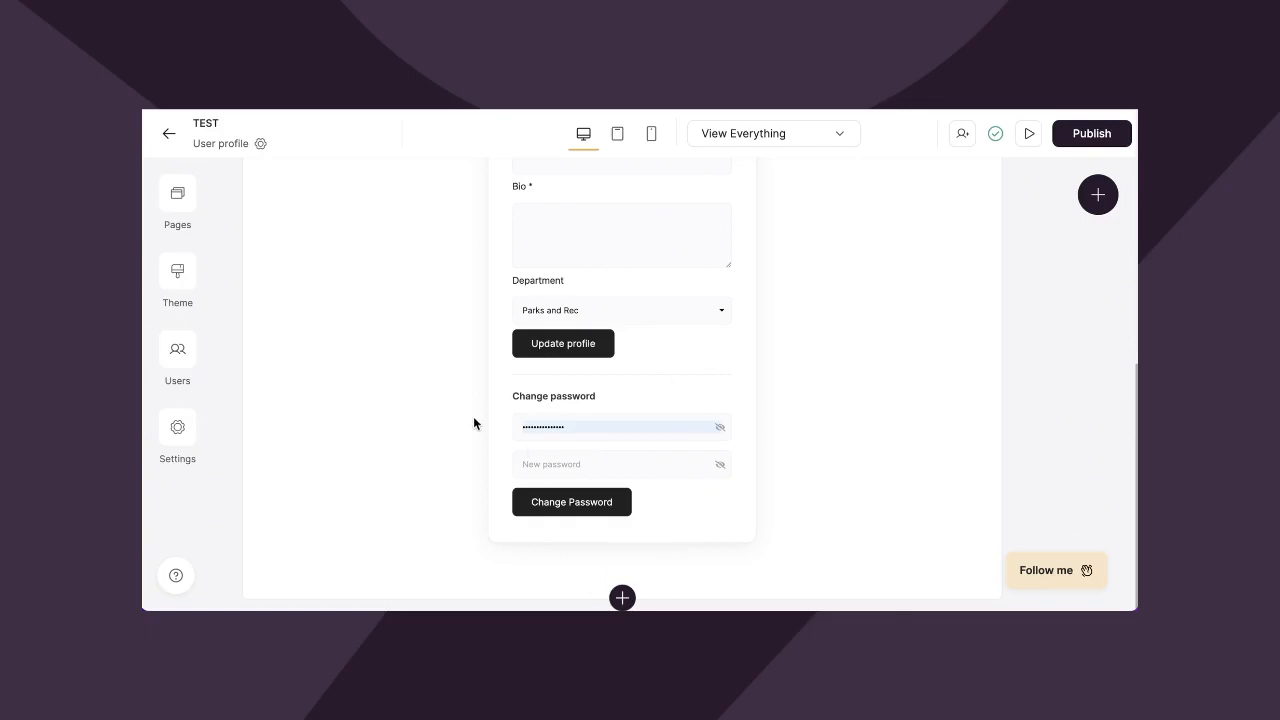
mouse_move(730, 416)
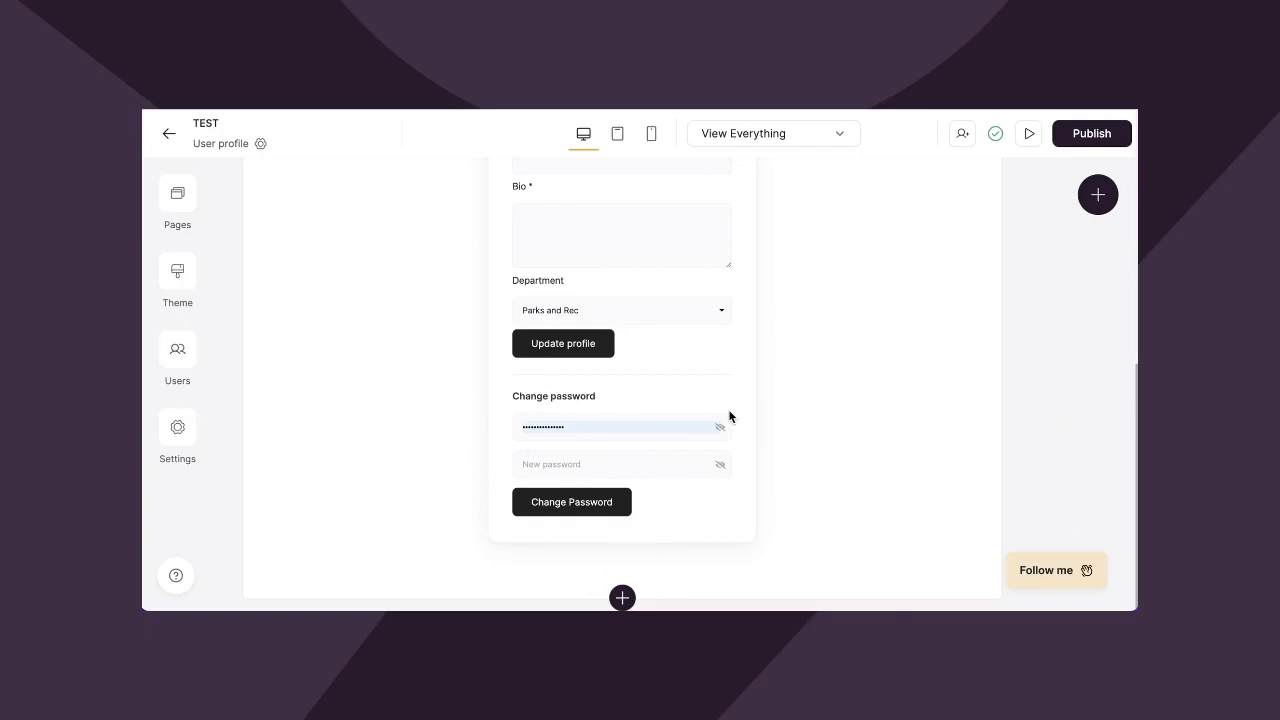
left_click(660, 428)
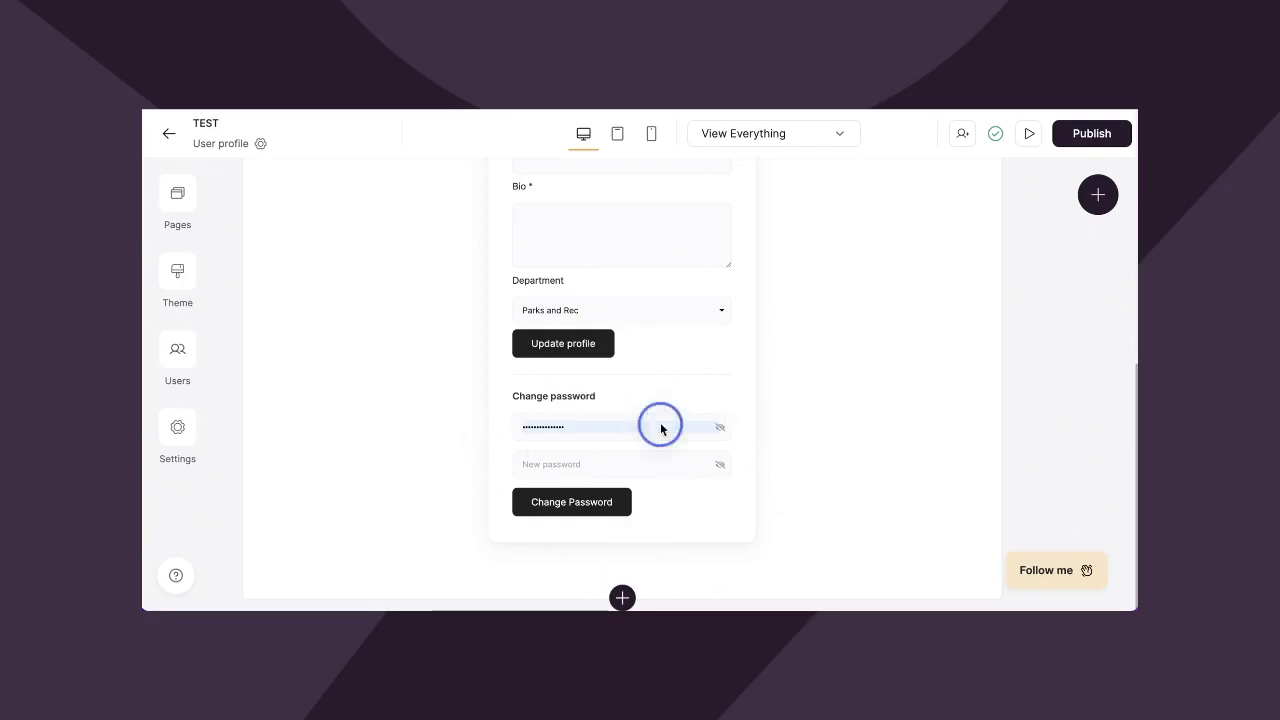
left_click(572, 500)
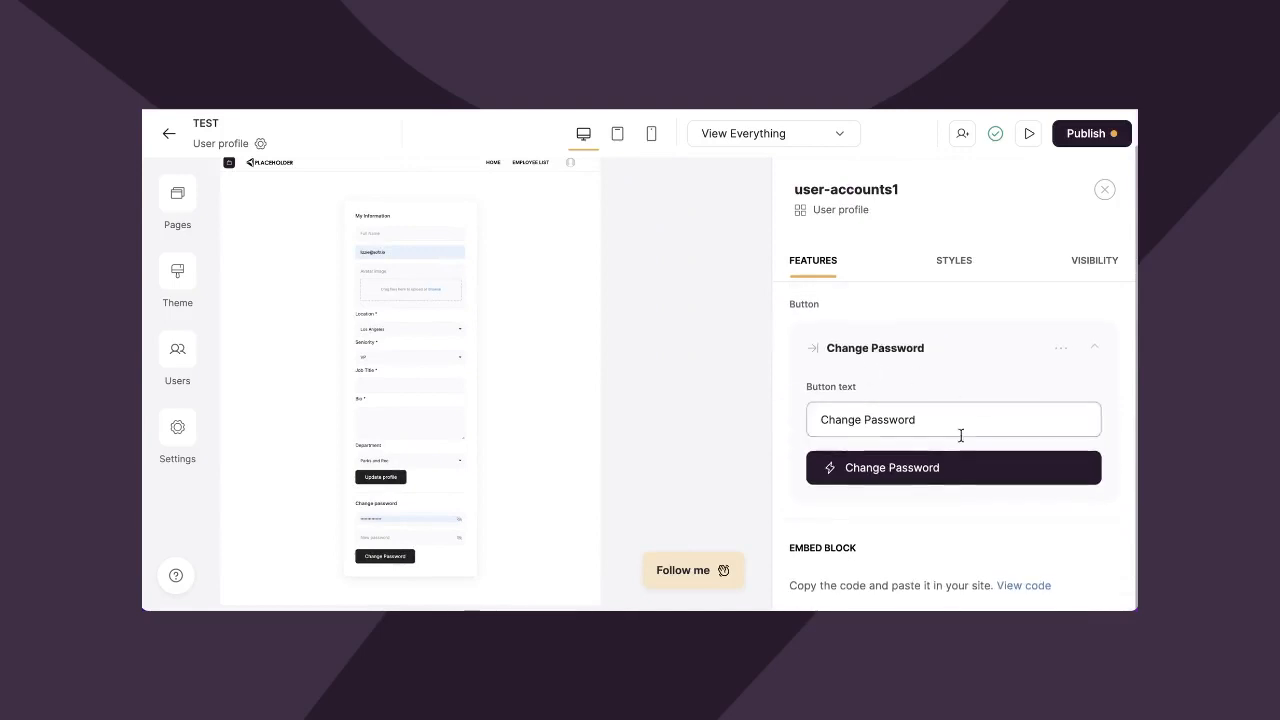